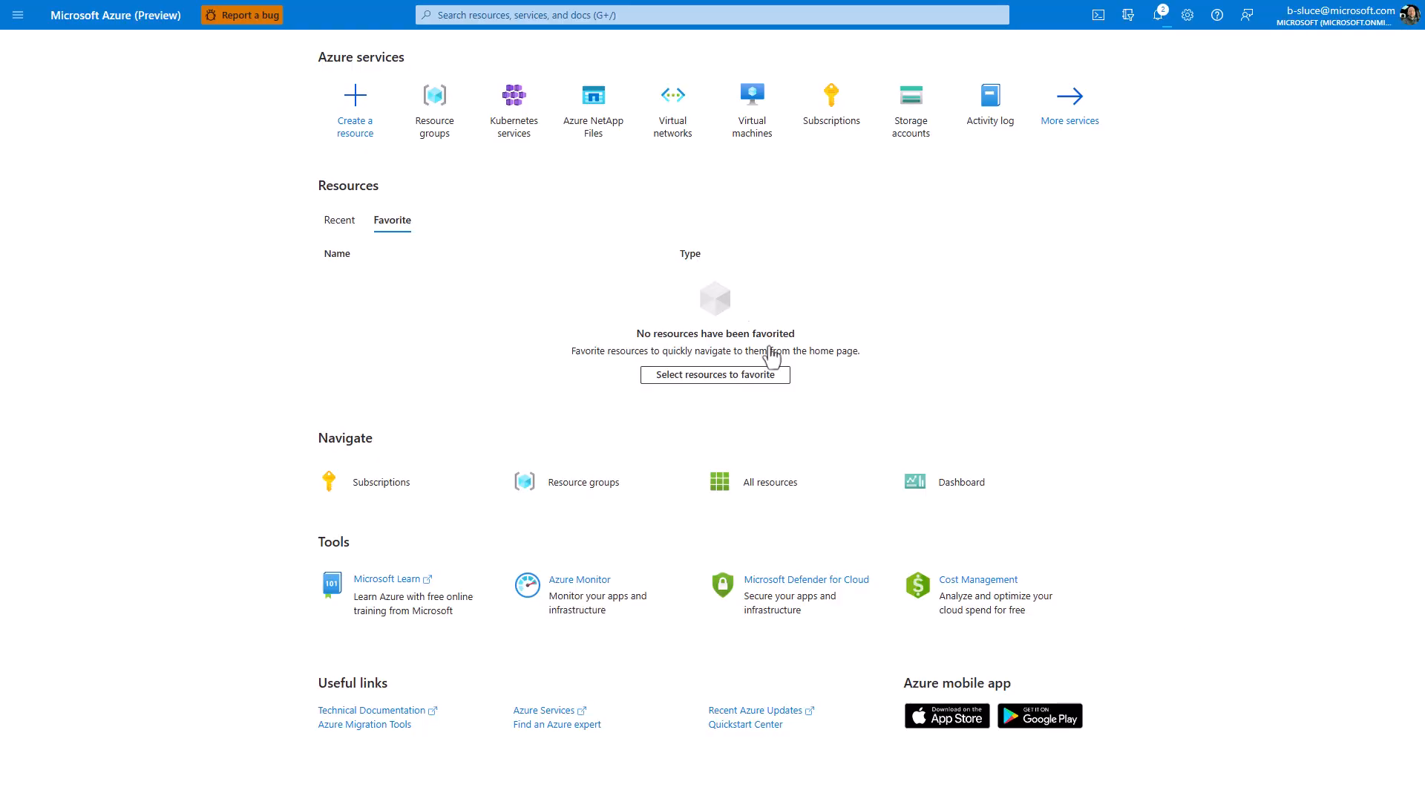
- Find Kubernetes services via the portal search for 'kuber'
type("kuber")
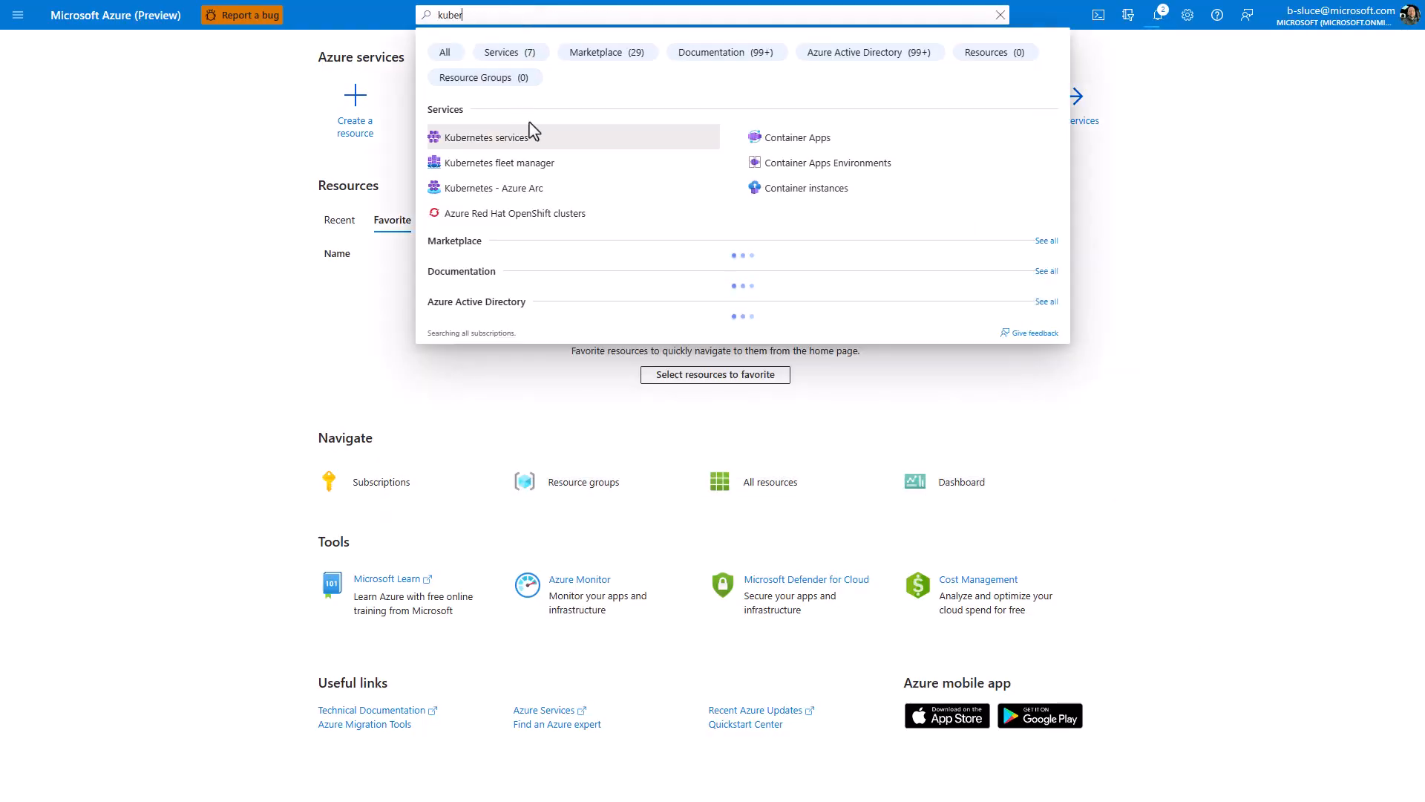
left_click(488, 136)
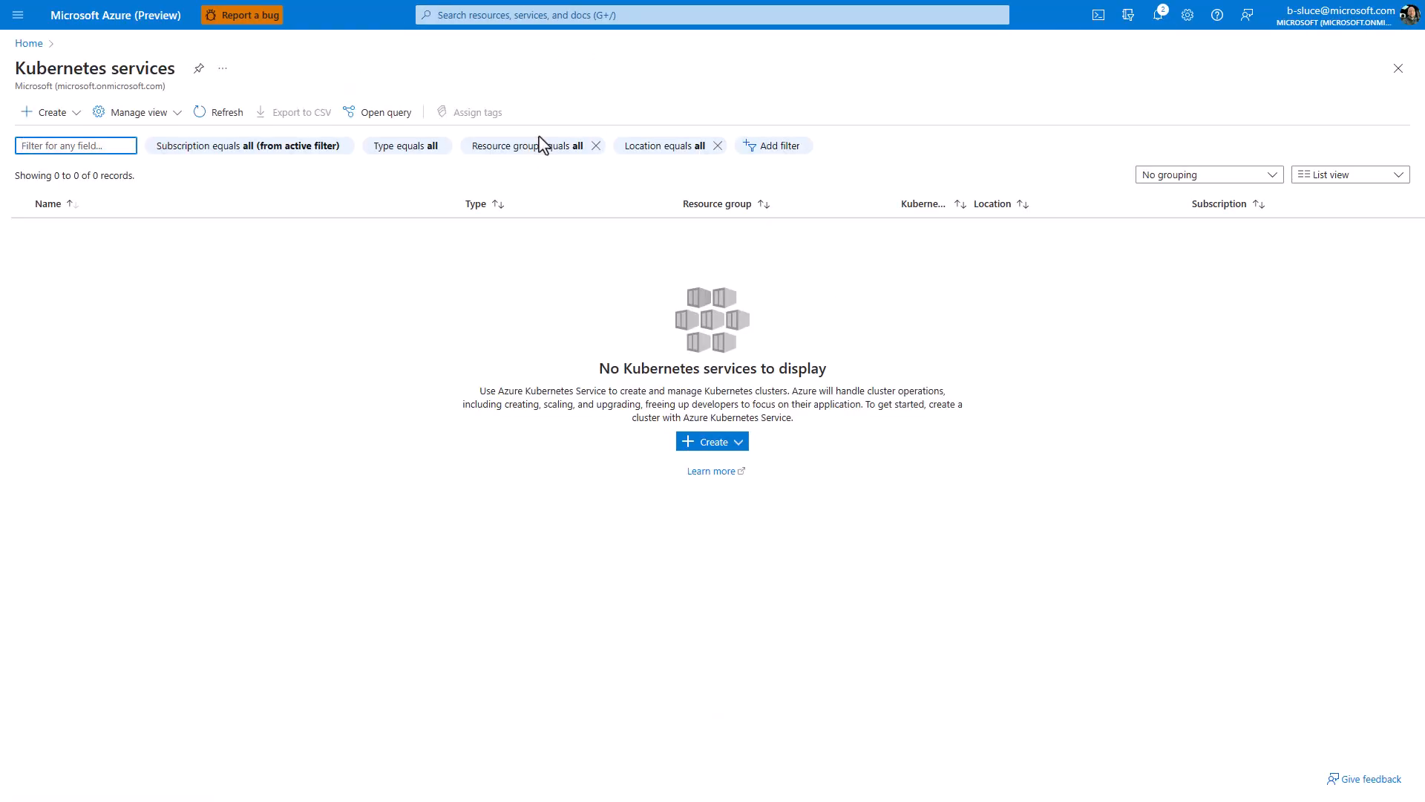
- Start a new cluster in resource group contoso.rg with the Dev/Test preset
left_click(46, 112)
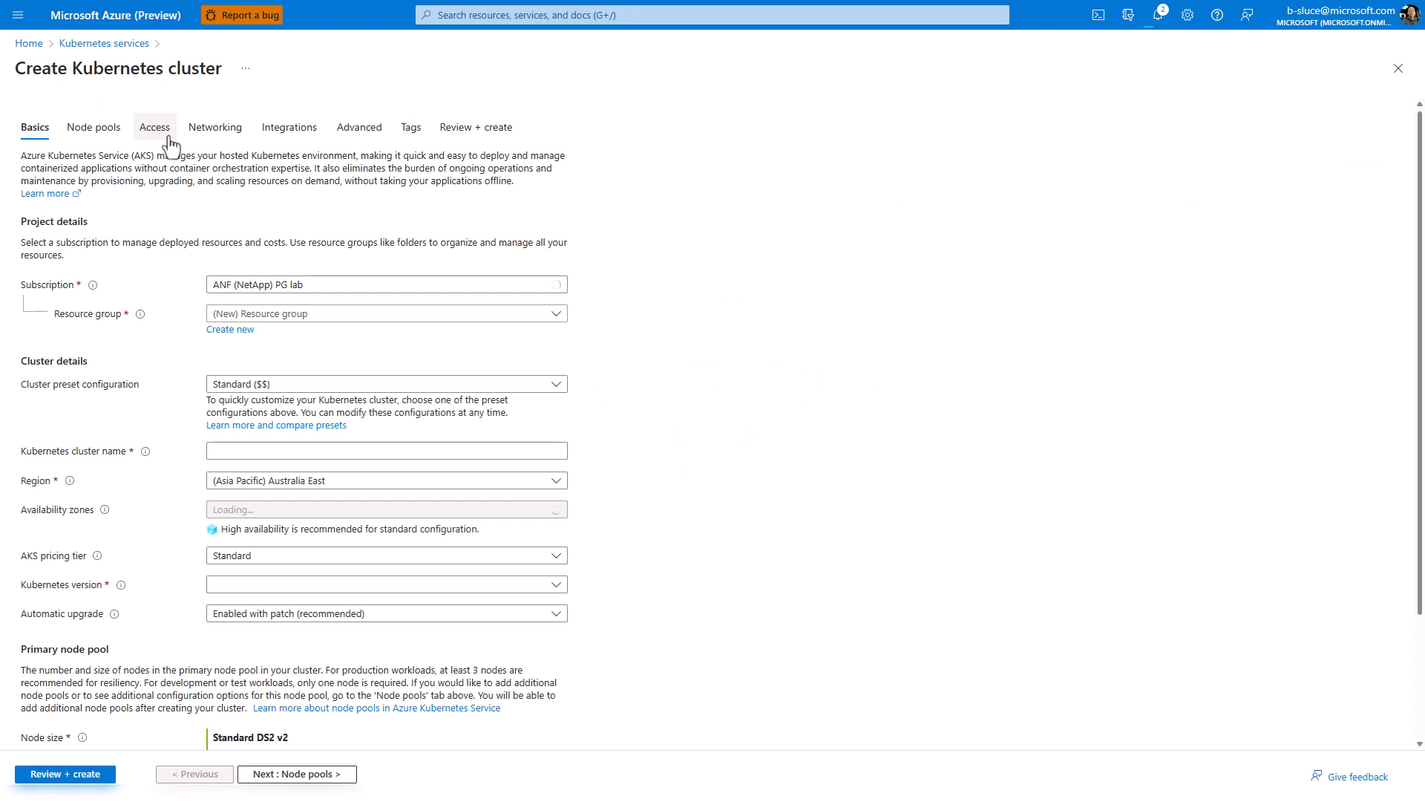
left_click(386, 313)
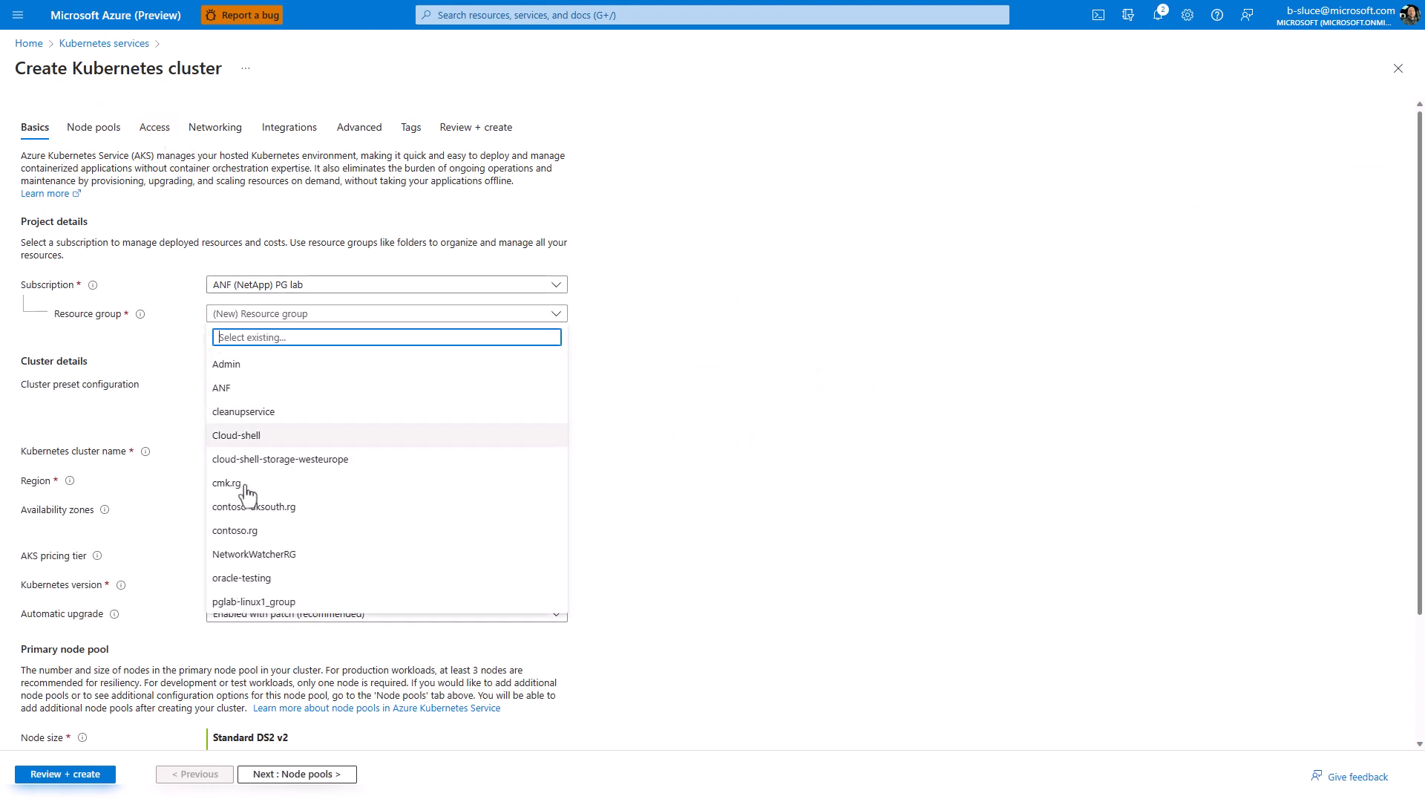
left_click(234, 530)
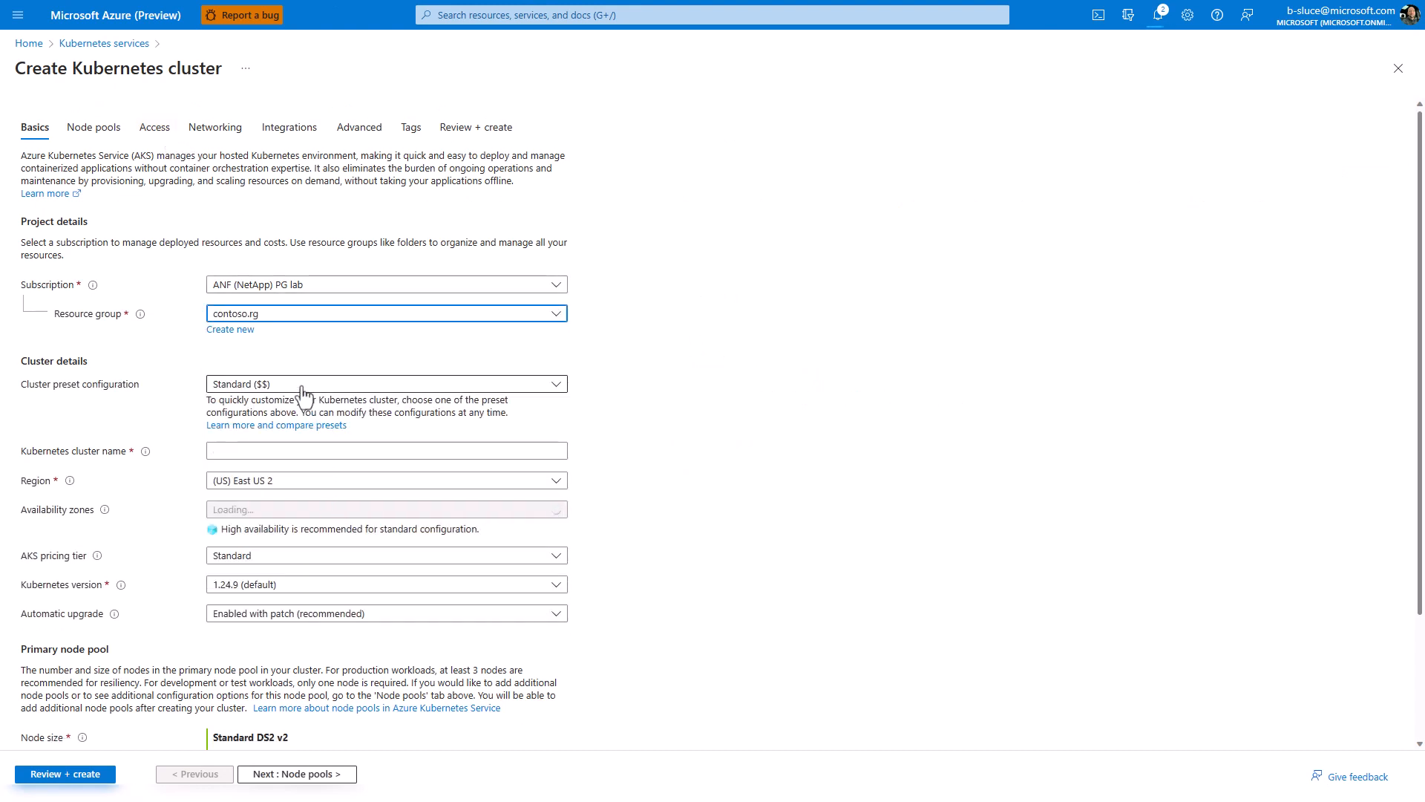
left_click(384, 383)
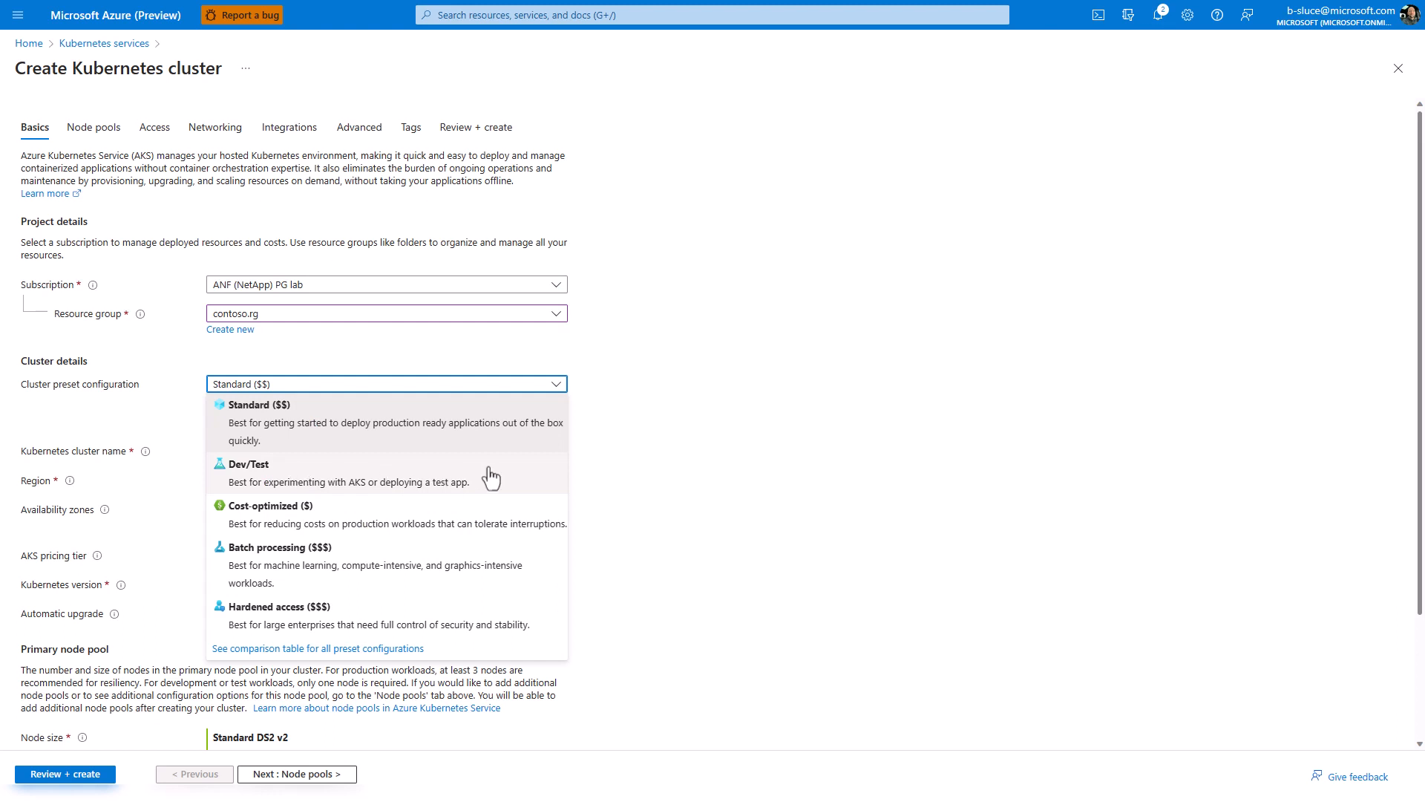
left_click(245, 467)
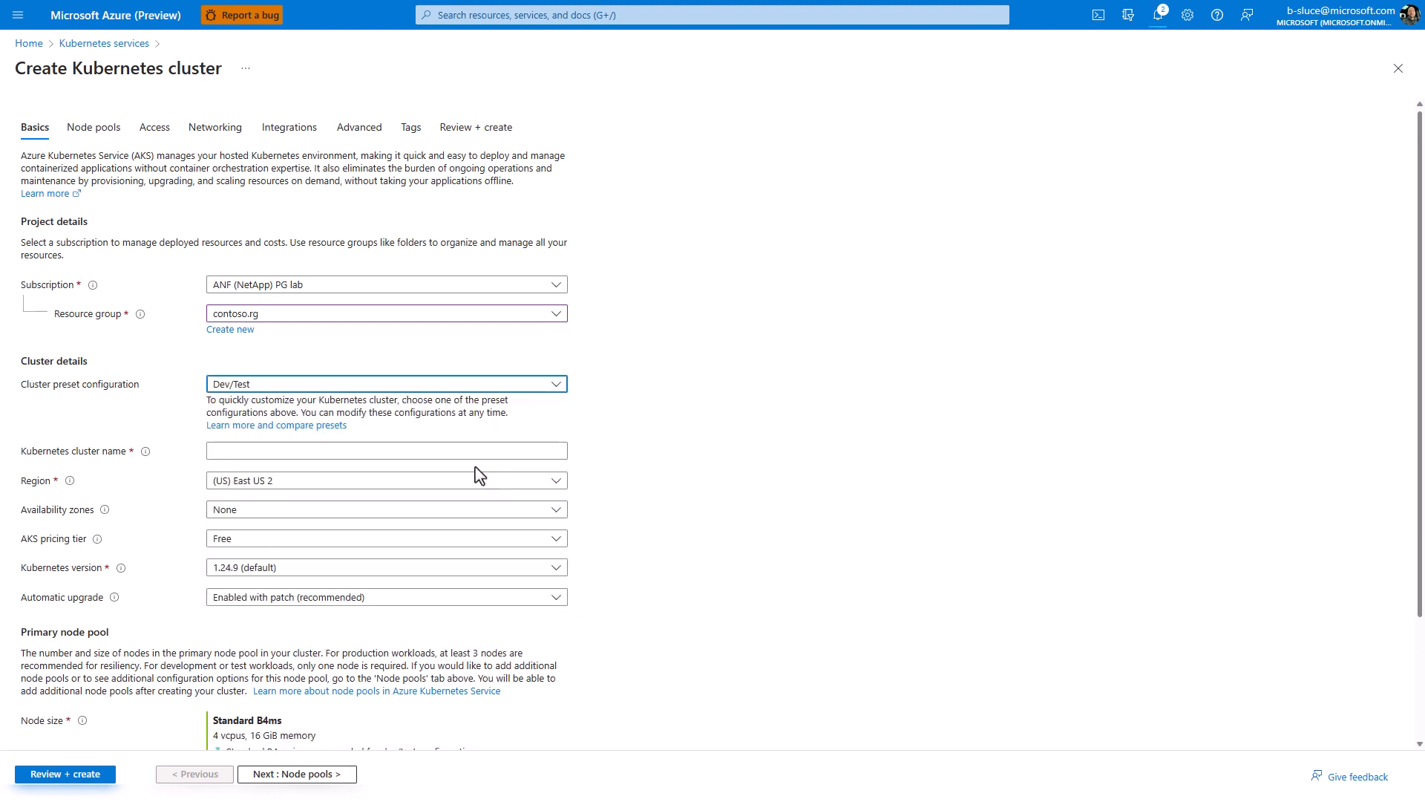
- Name the cluster myAKScluster
left_click(386, 450)
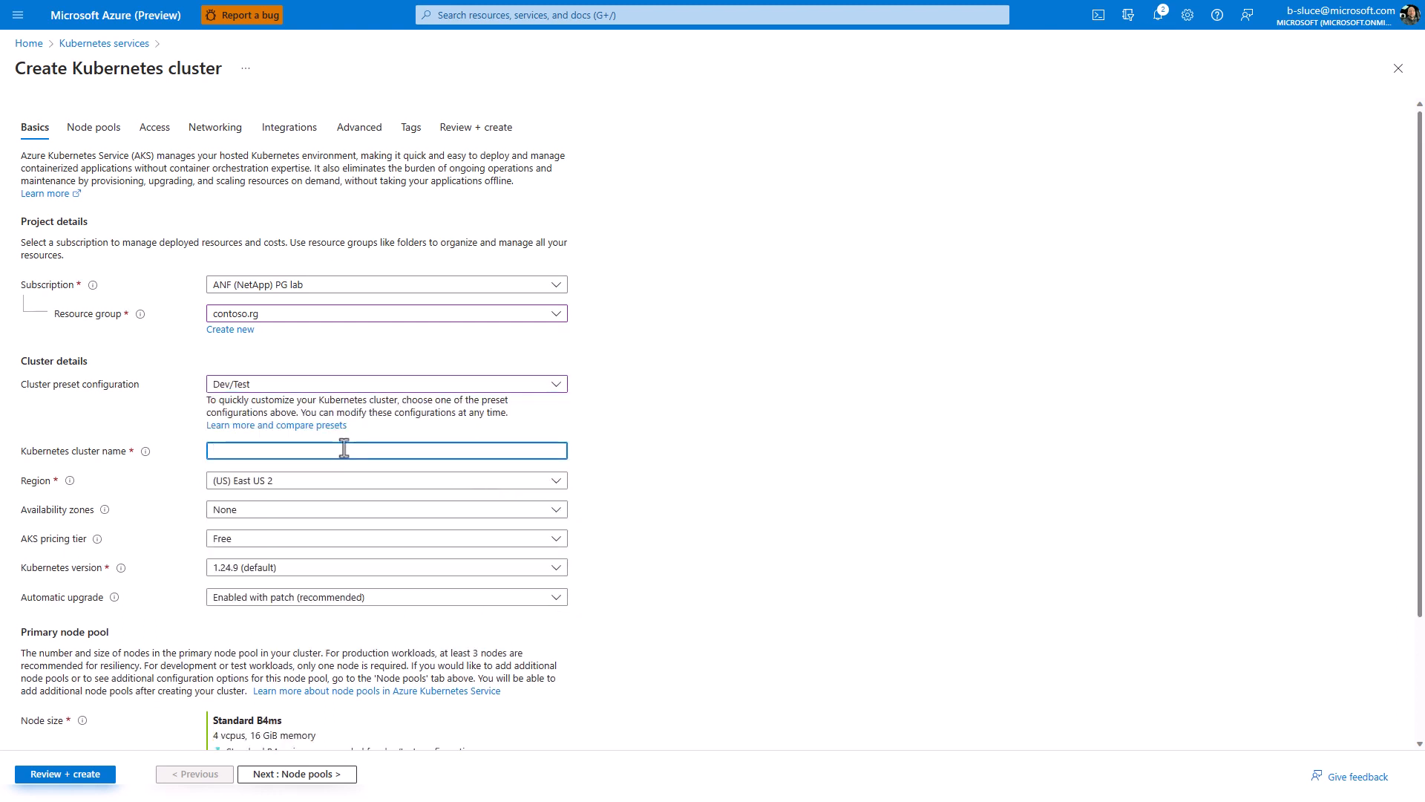
type("myAKS")
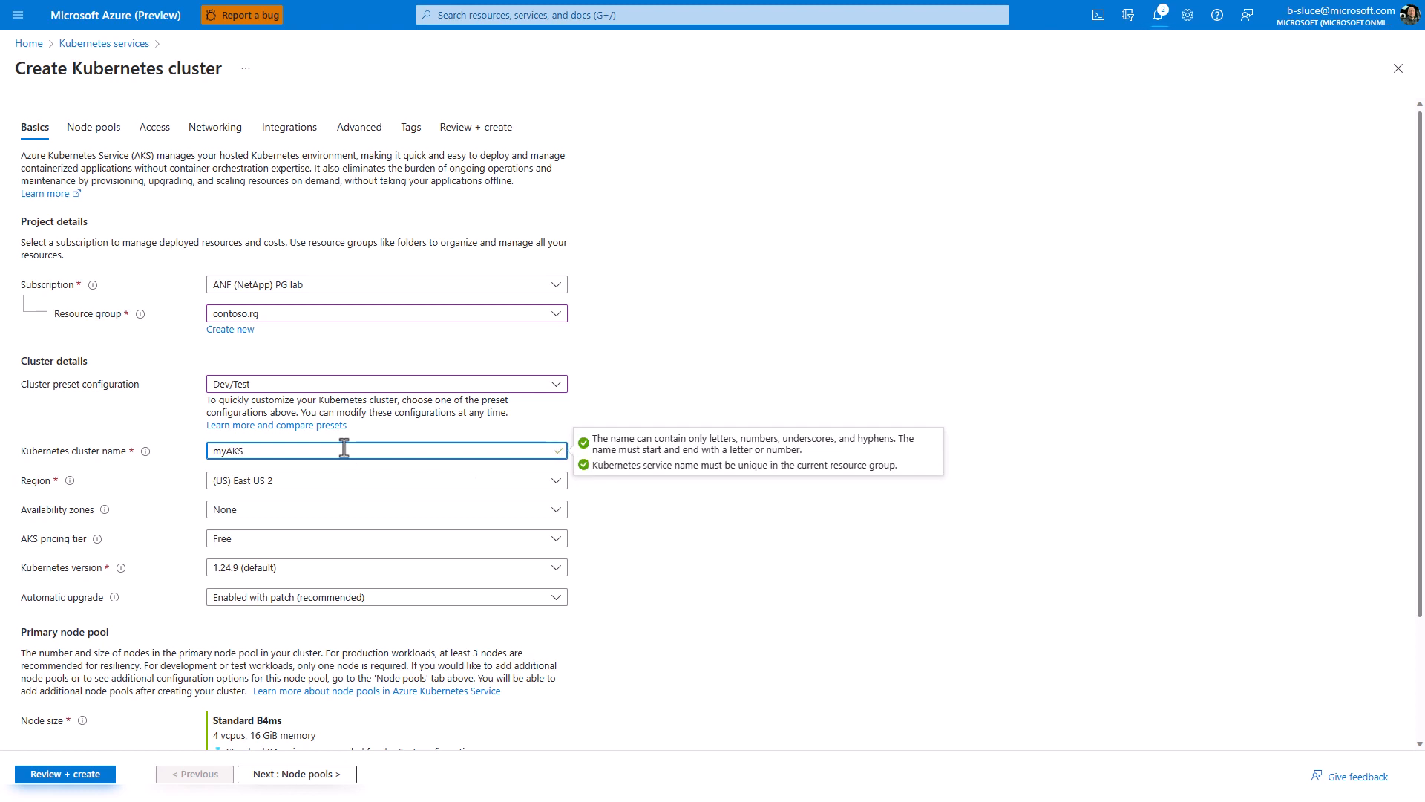
type("cluster")
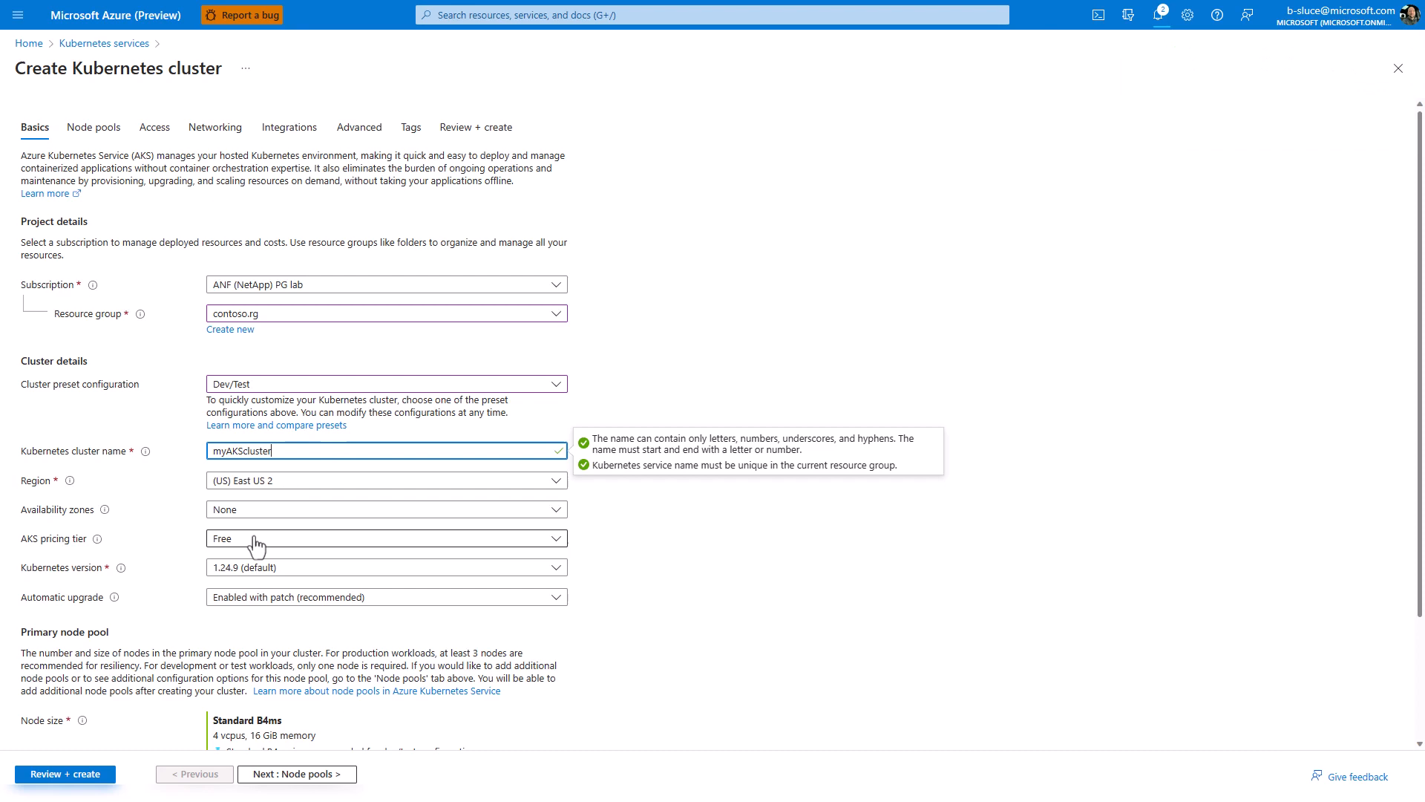
mouse_move(271, 582)
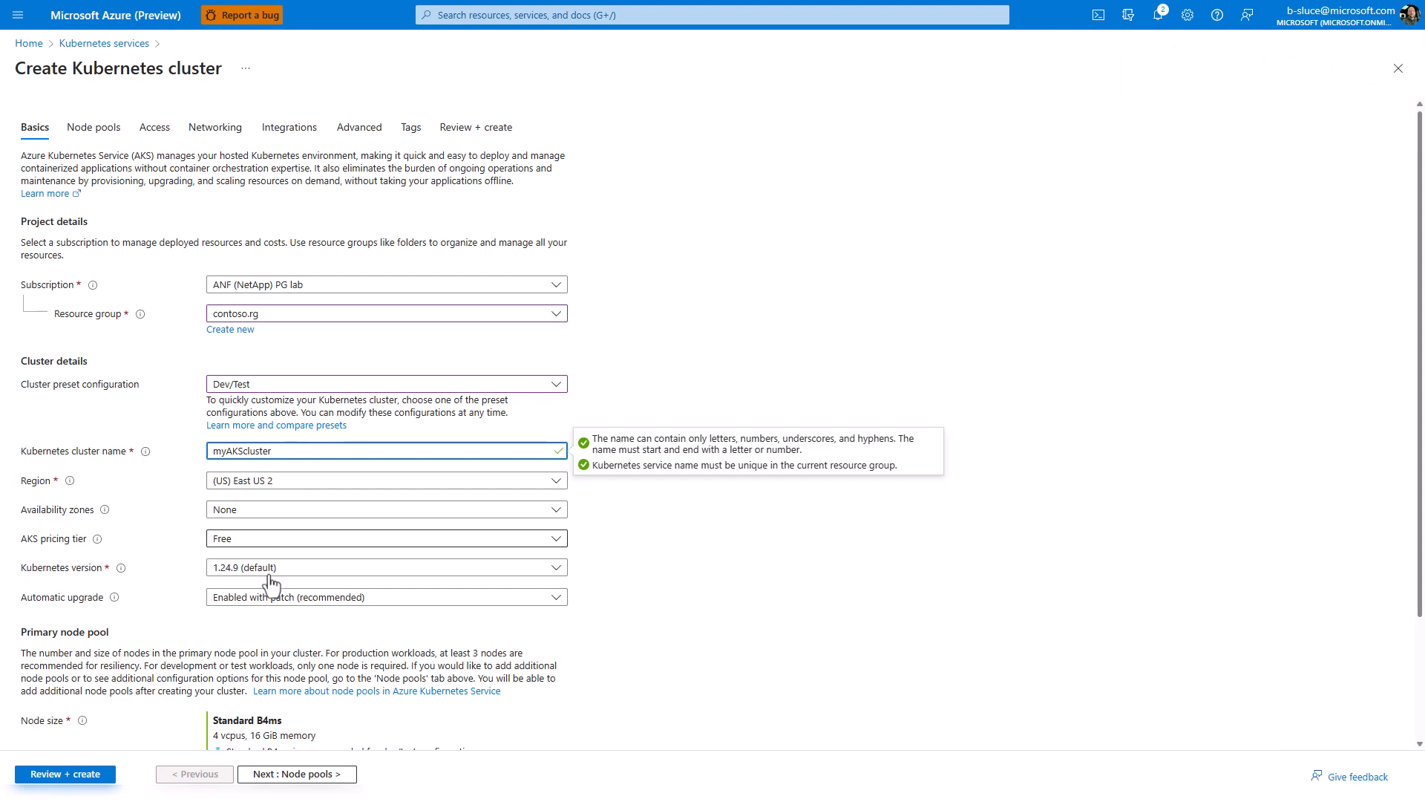
scroll("down", 3)
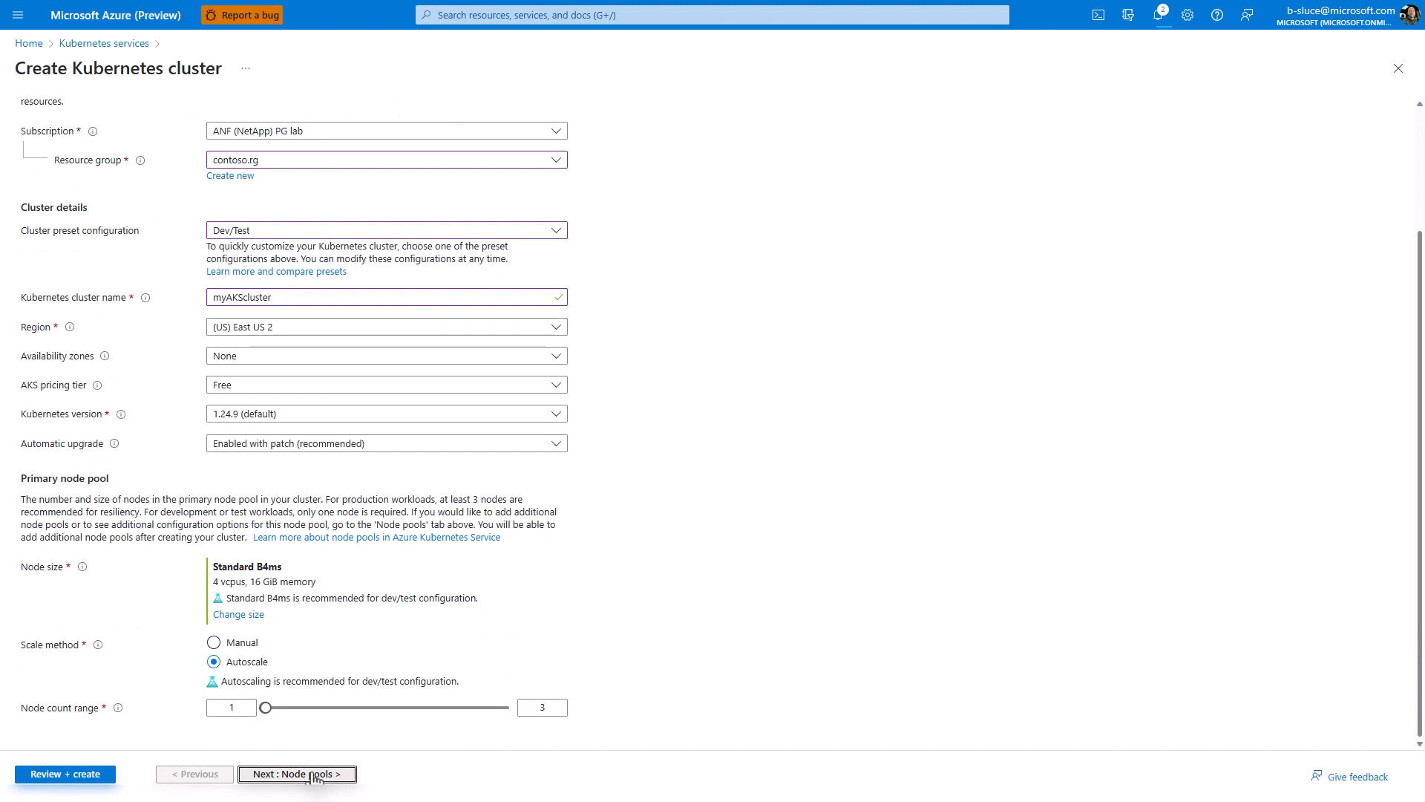
- Accept defaults for node pools, access, networking and integrations to reach the Advanced settings
left_click(297, 774)
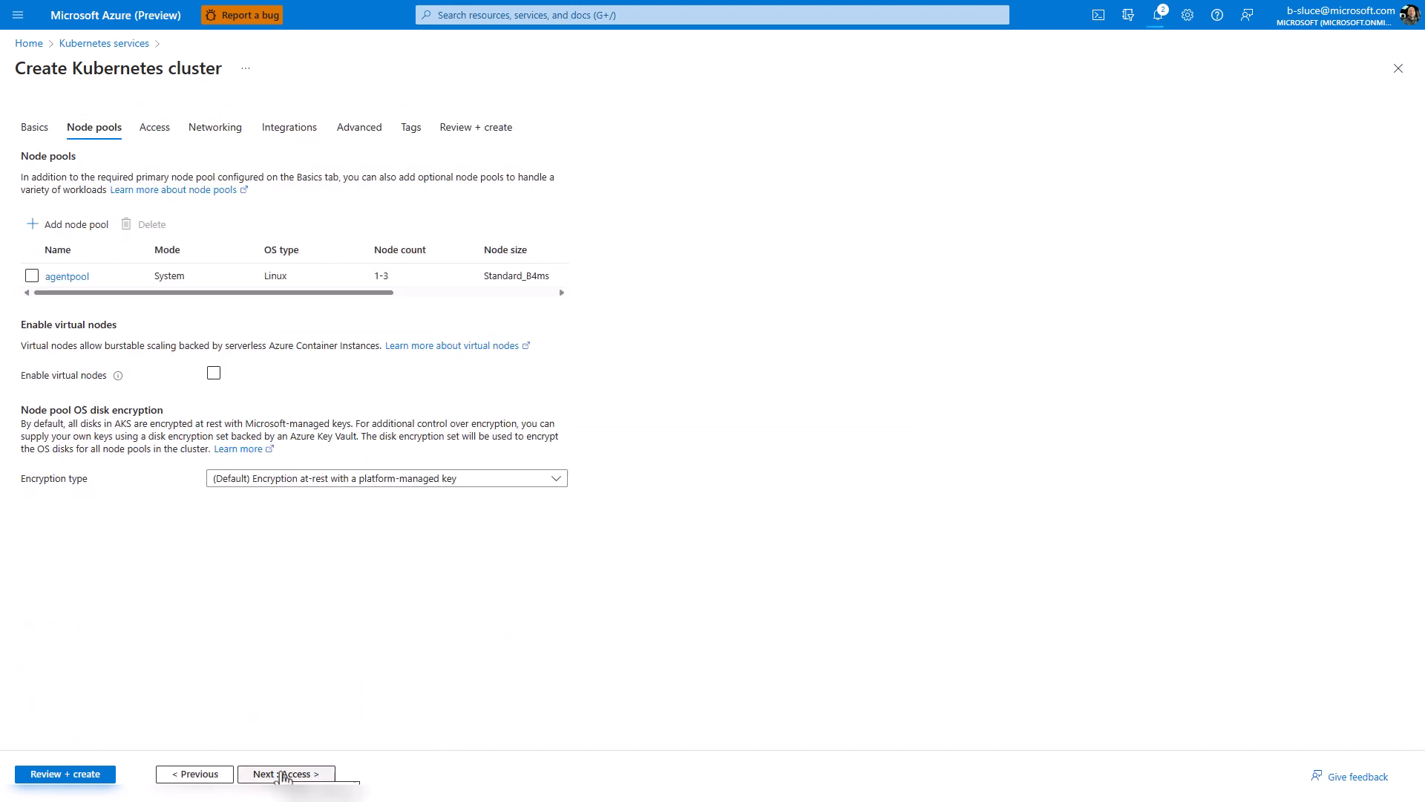
left_click(285, 774)
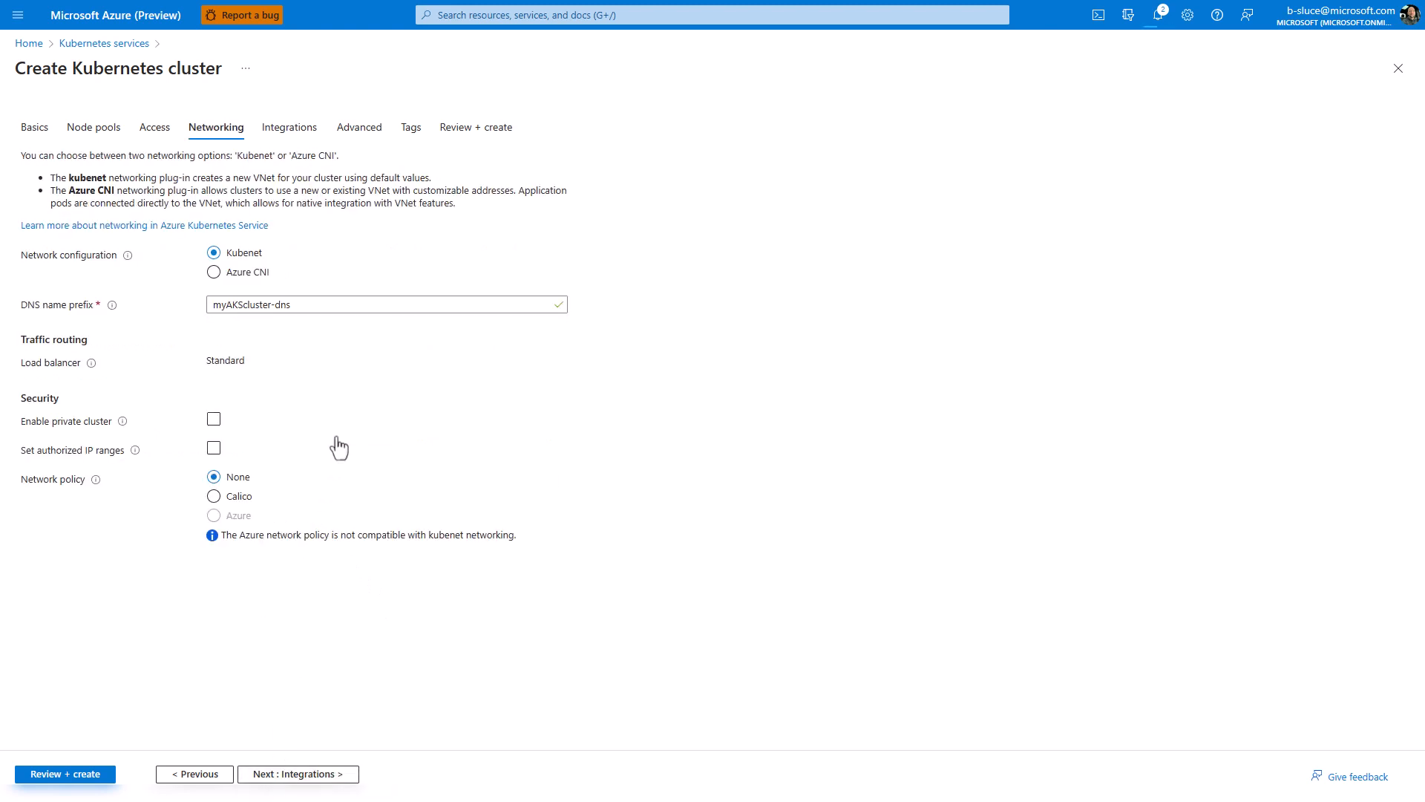
mouse_move(358, 407)
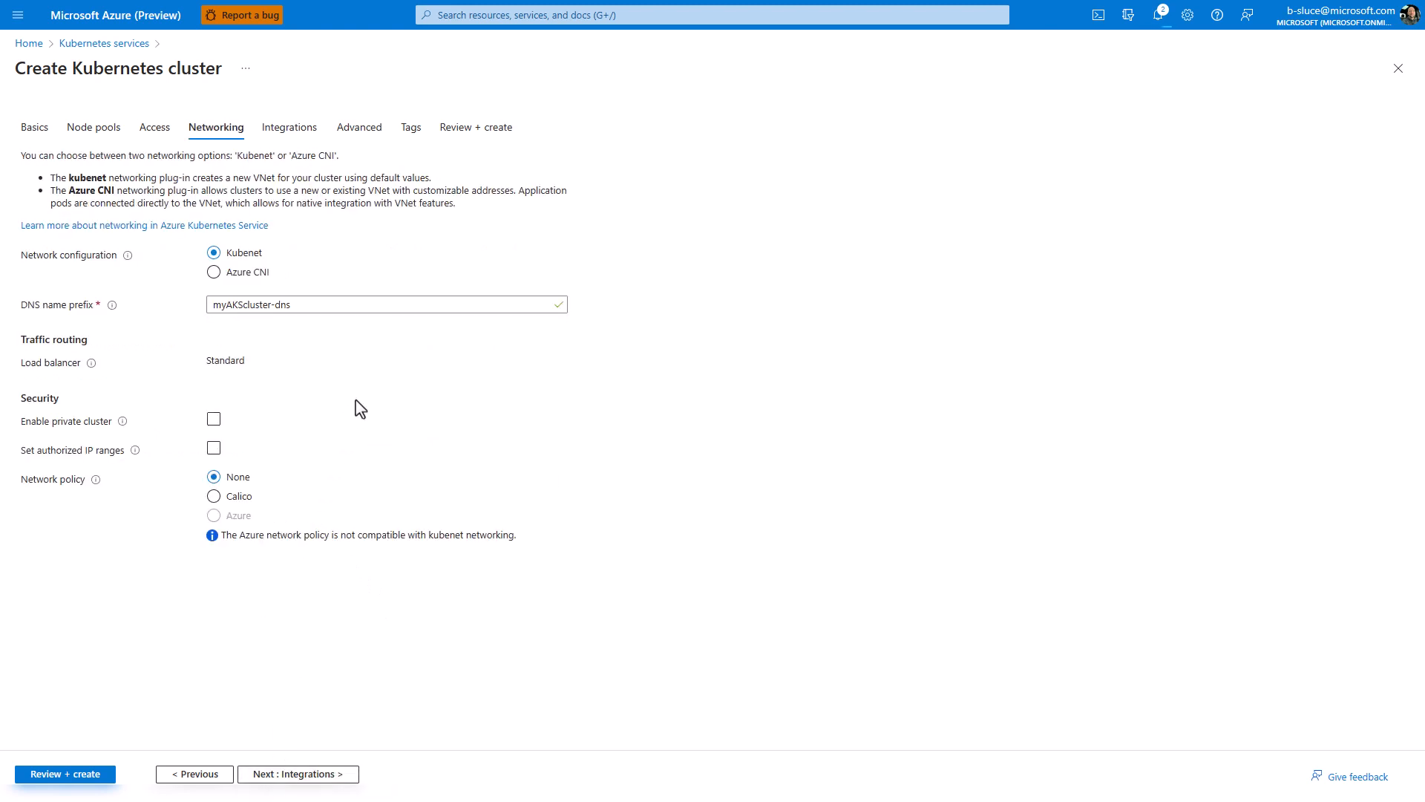
mouse_move(356, 459)
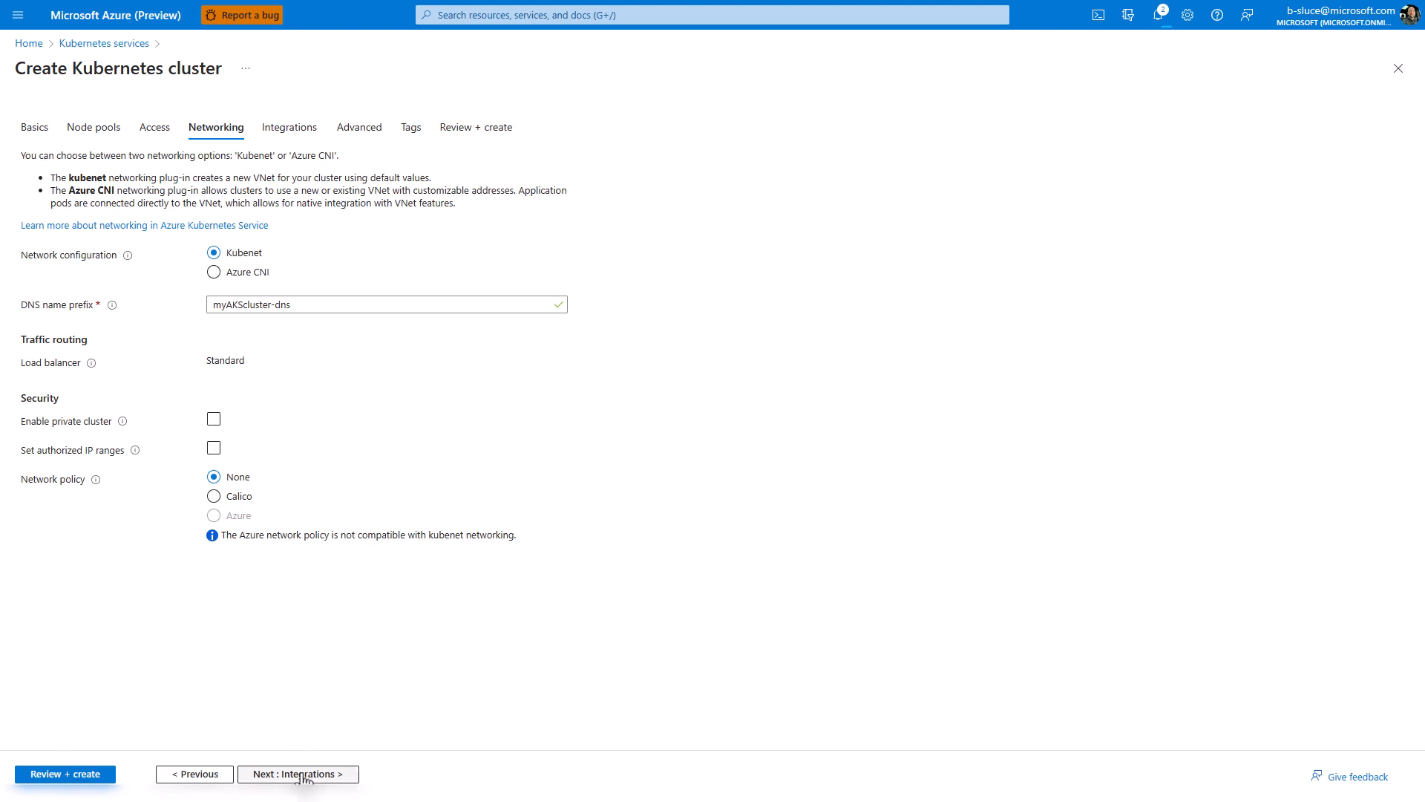
left_click(297, 774)
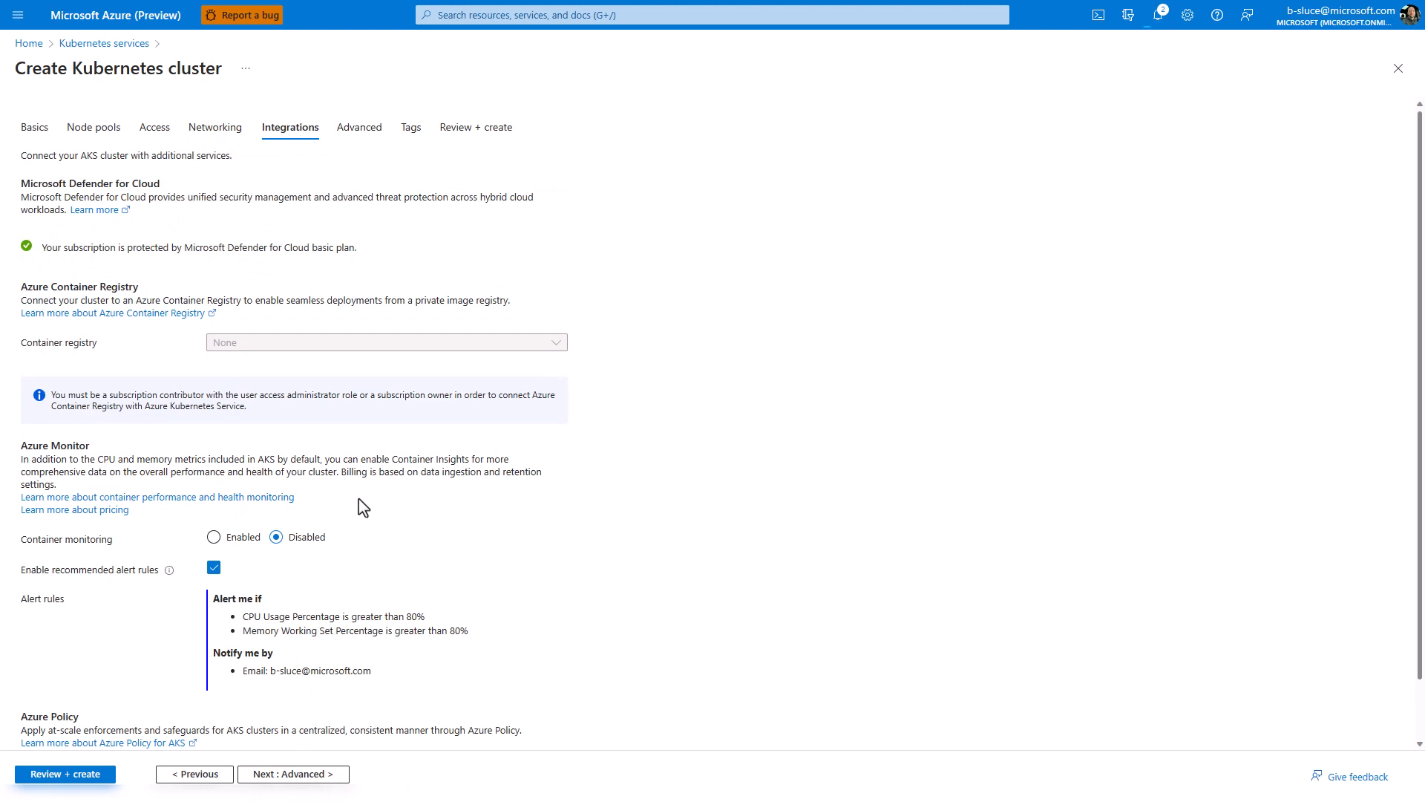
left_click(375, 126)
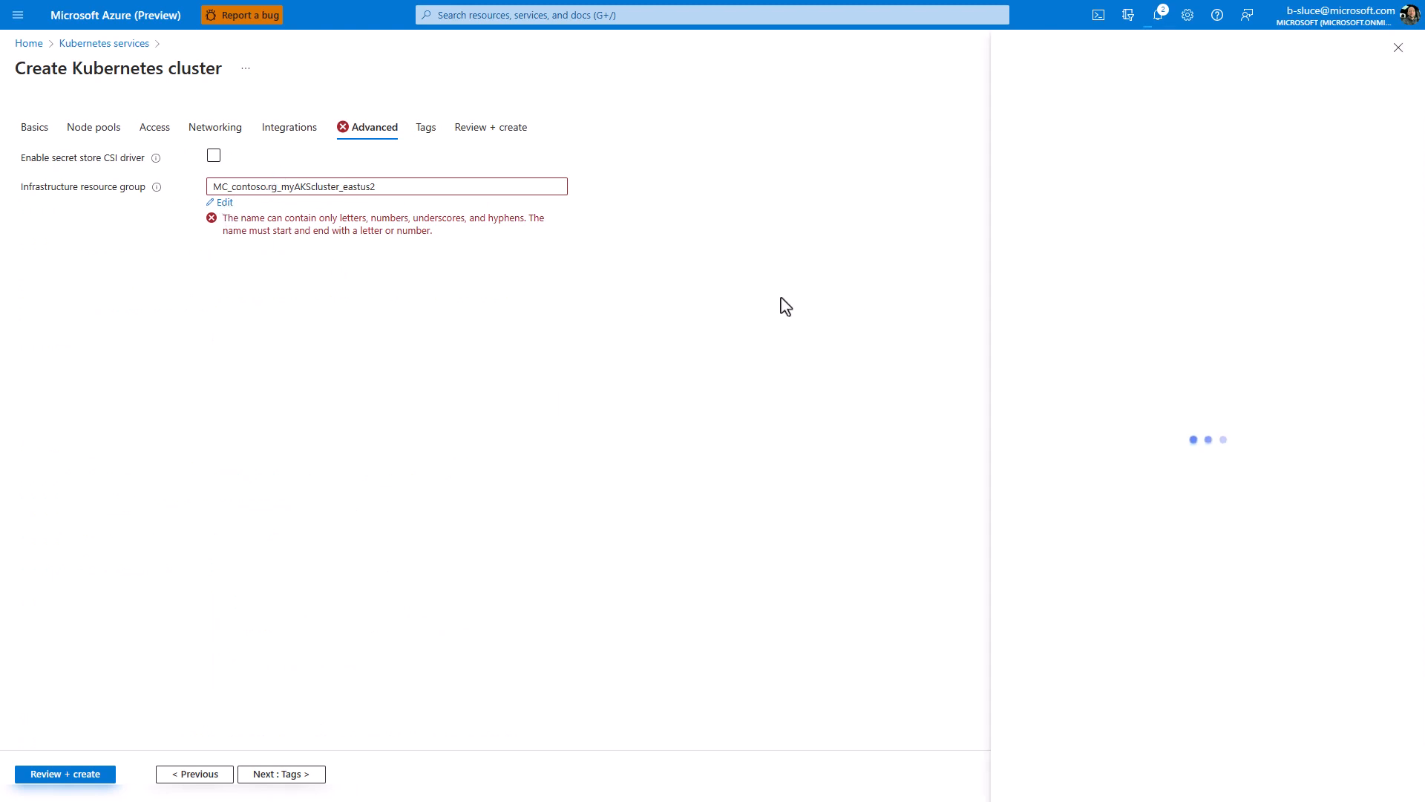
left_click(222, 202)
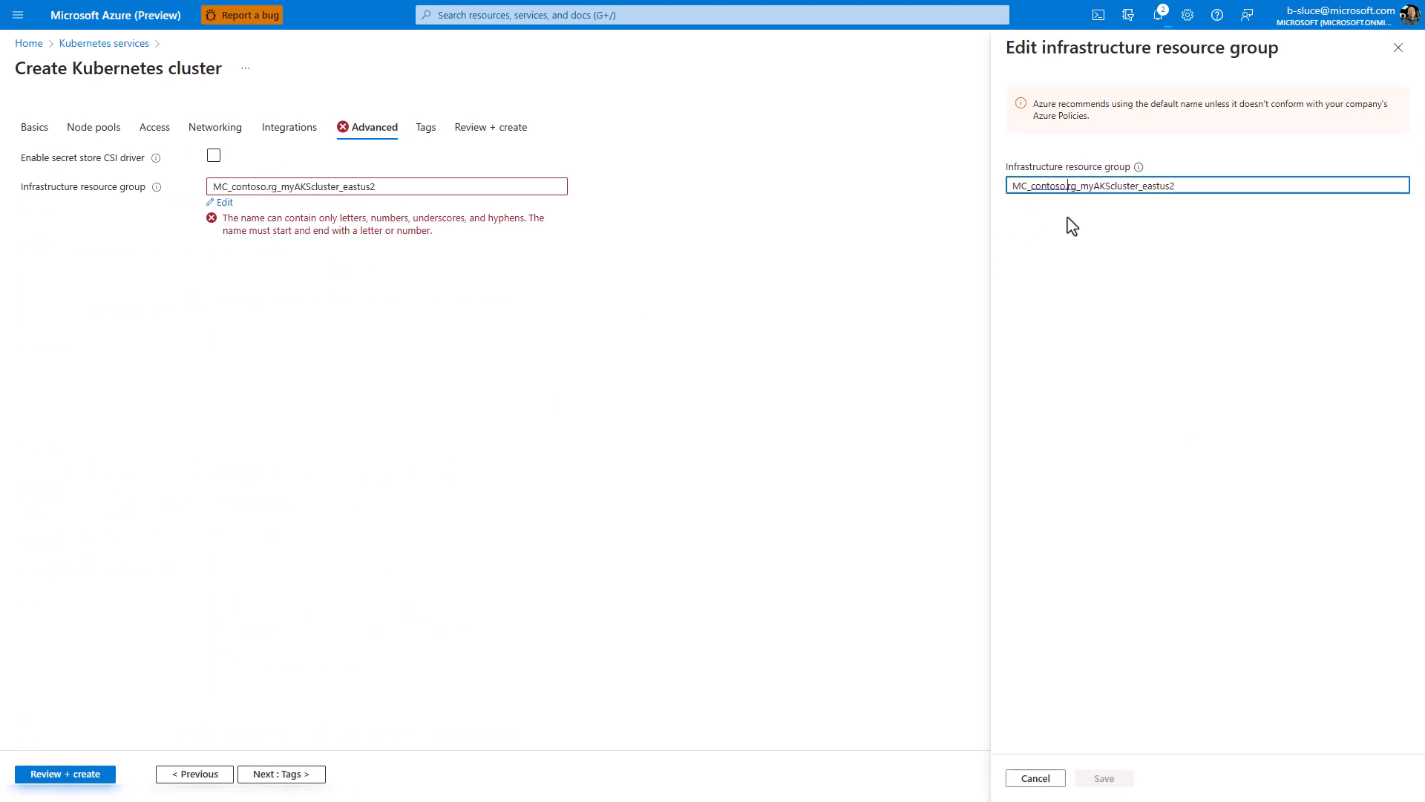
left_click(1103, 776)
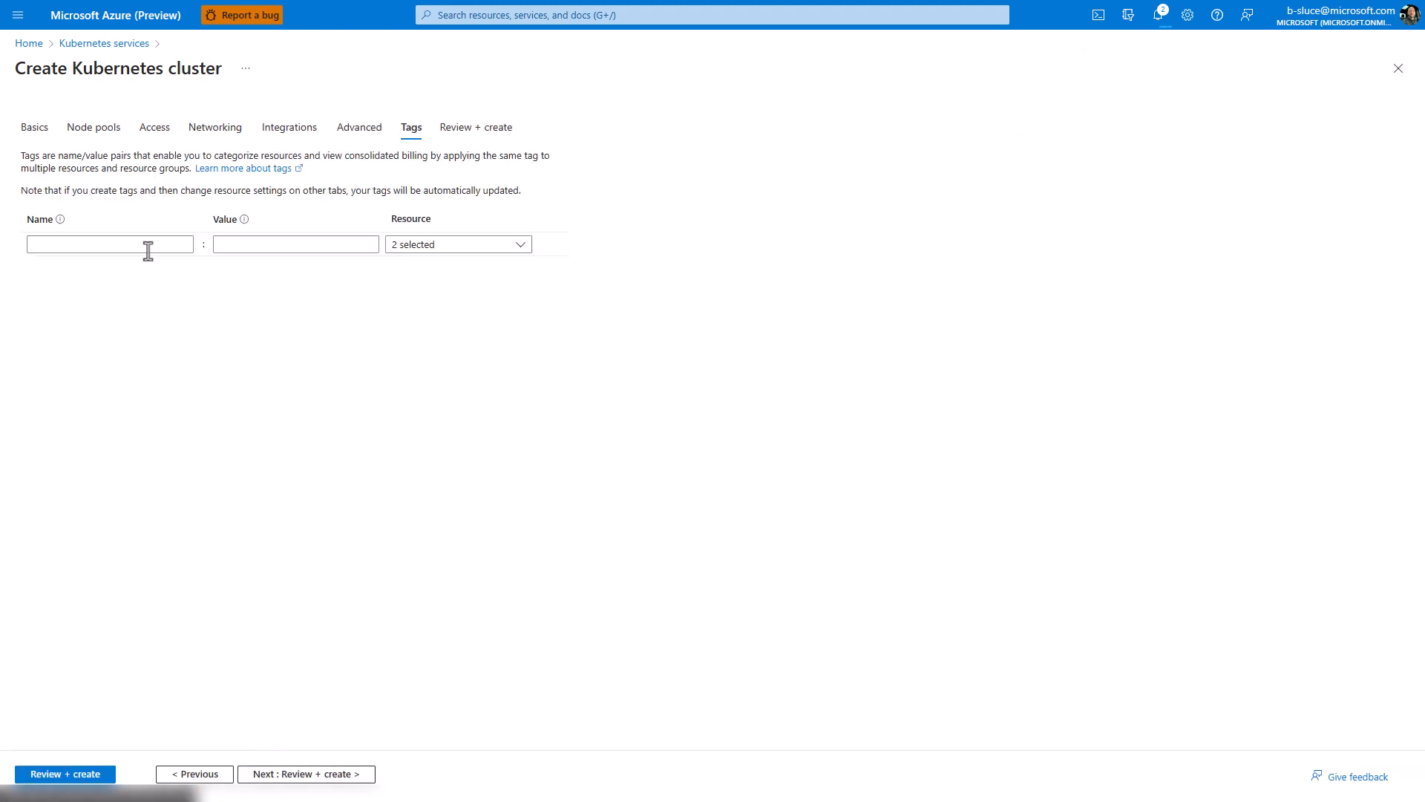
type("owner")
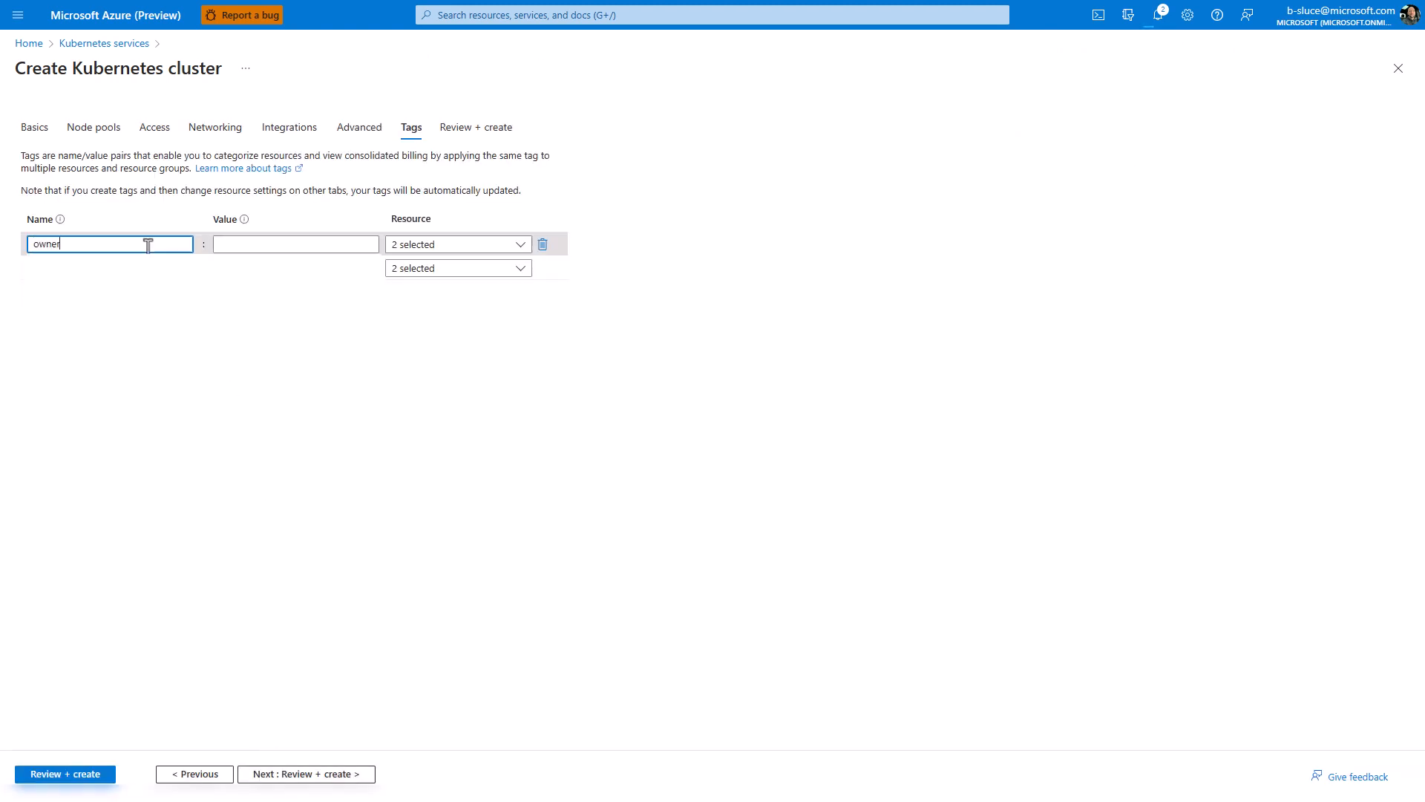
type("b-sluce")
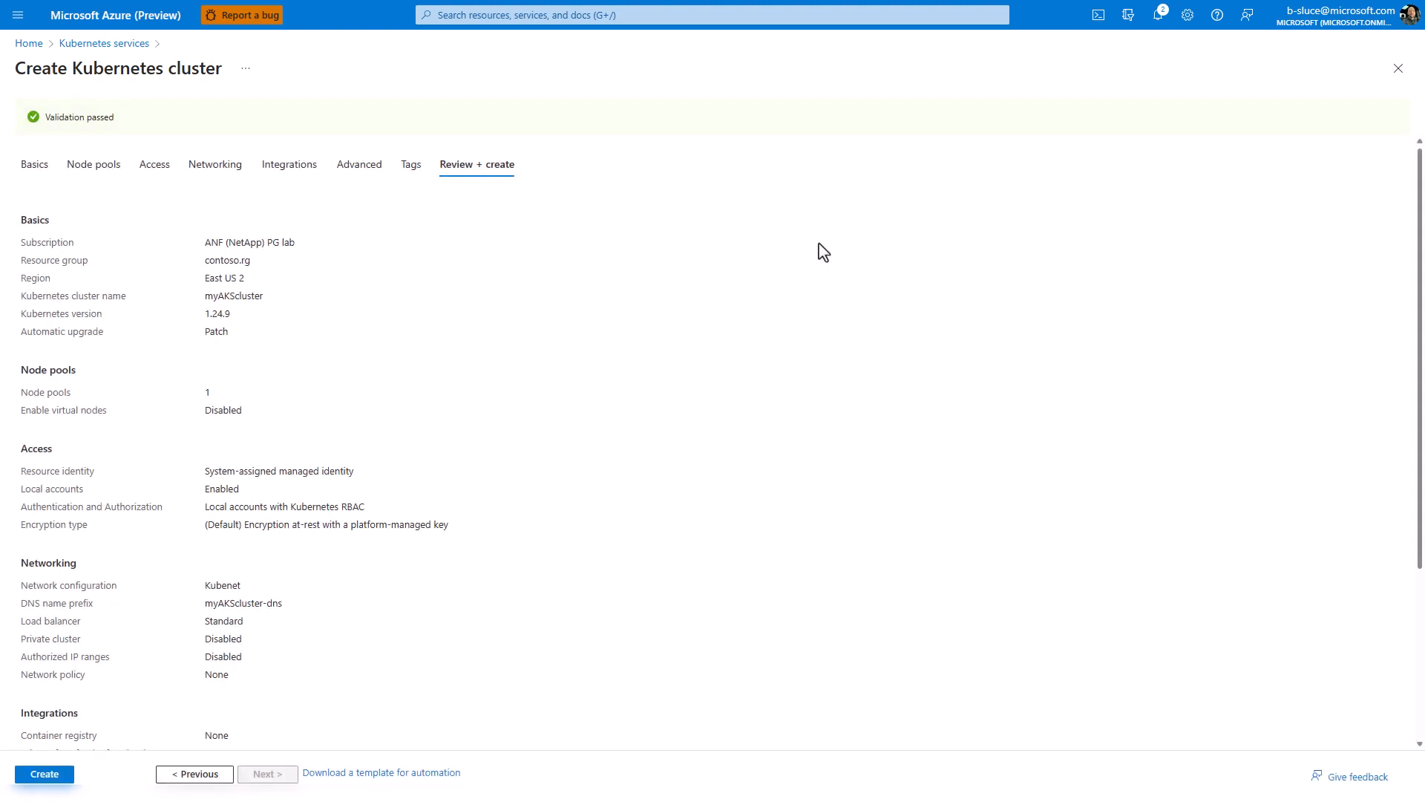
- Create the validated myAKScluster and let the deployment complete
left_click(43, 773)
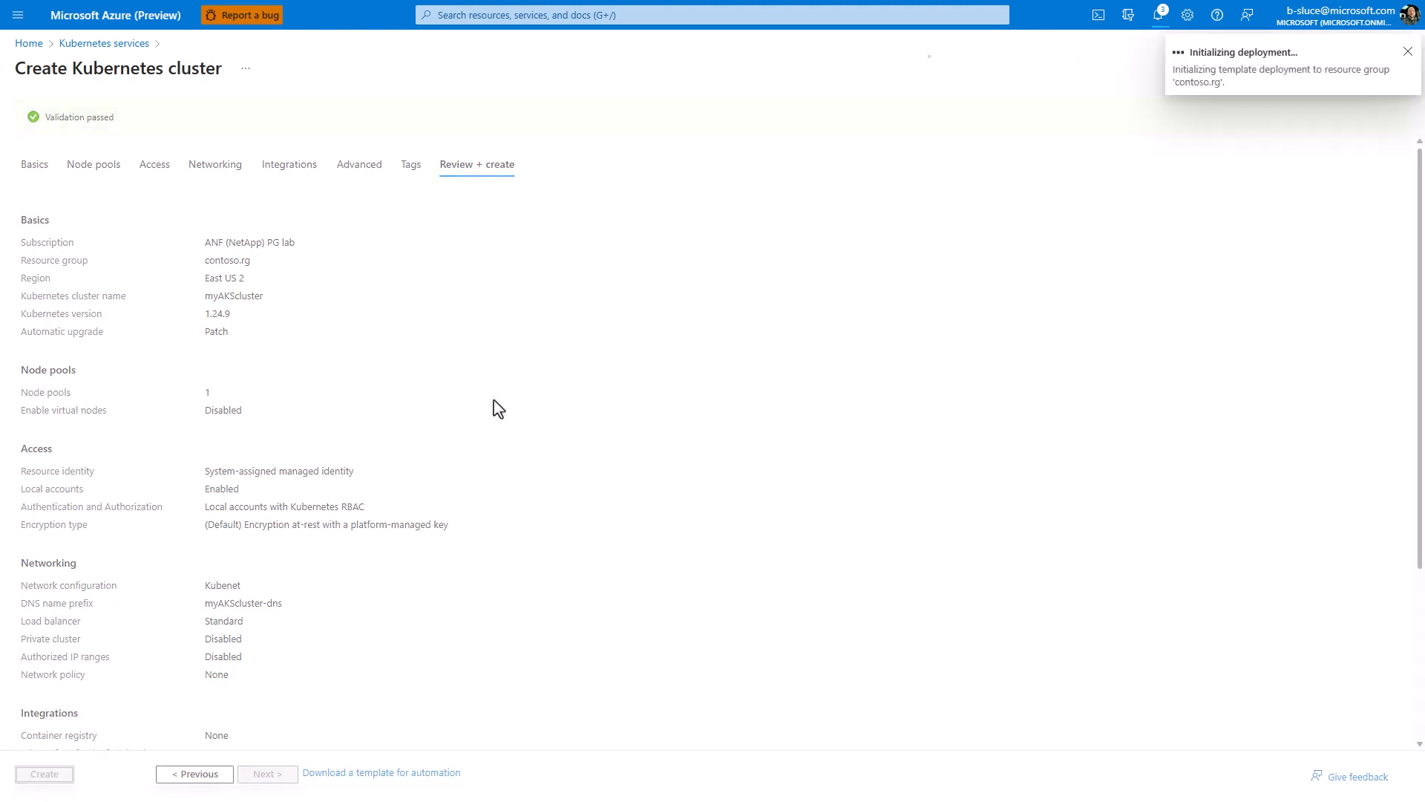
left_click(43, 774)
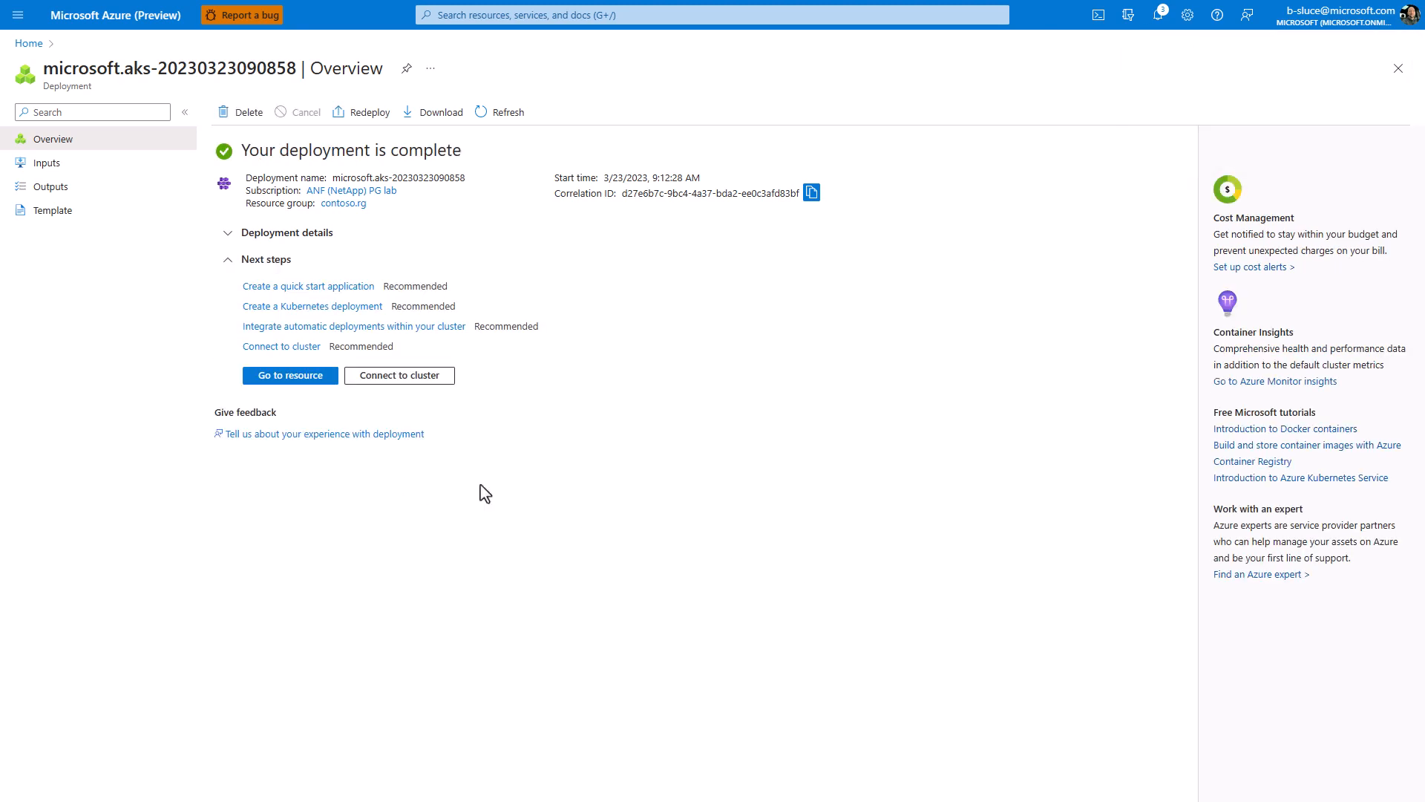
- From the cluster's Connect pane, run az account set and az aks get-credentials in Cloud Shell
left_click(290, 374)
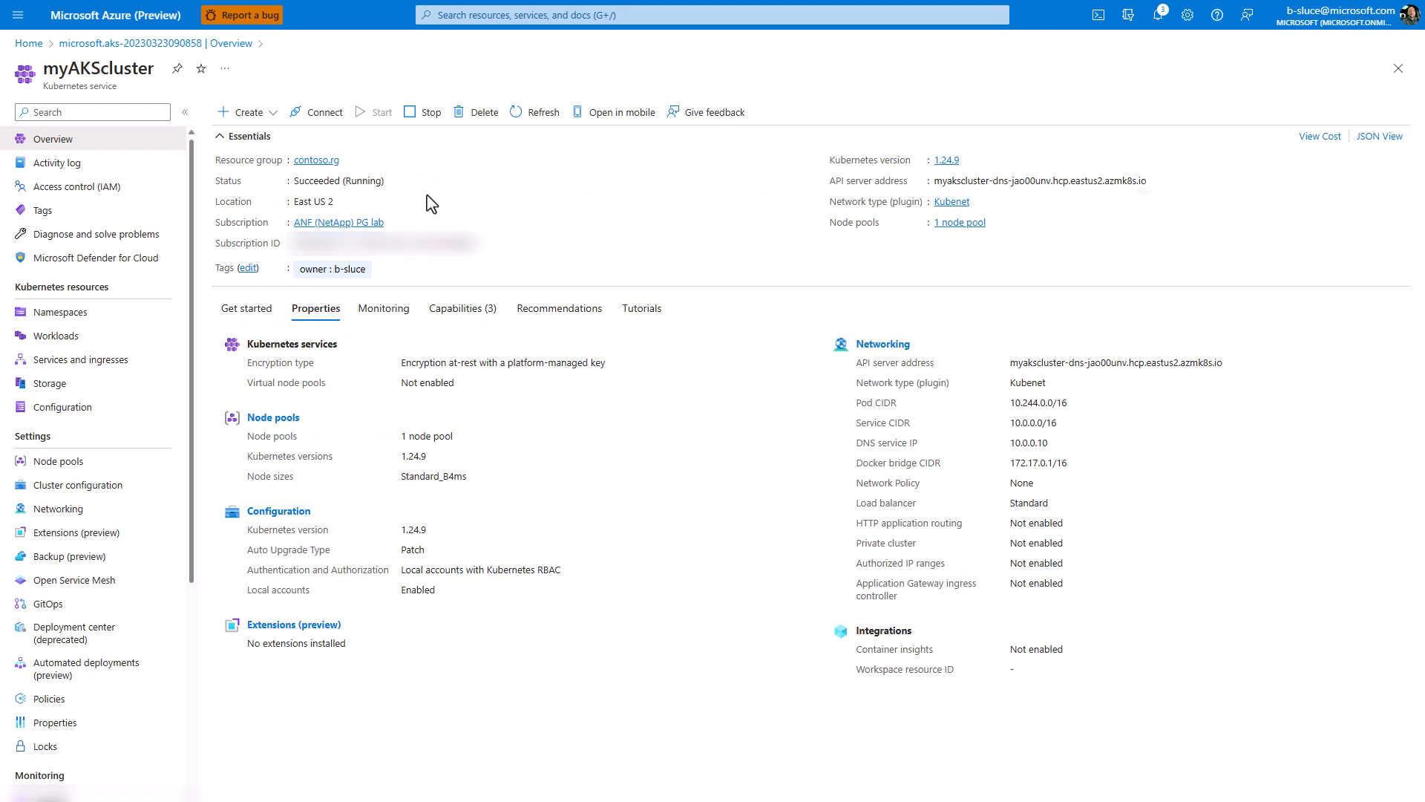
left_click(322, 111)
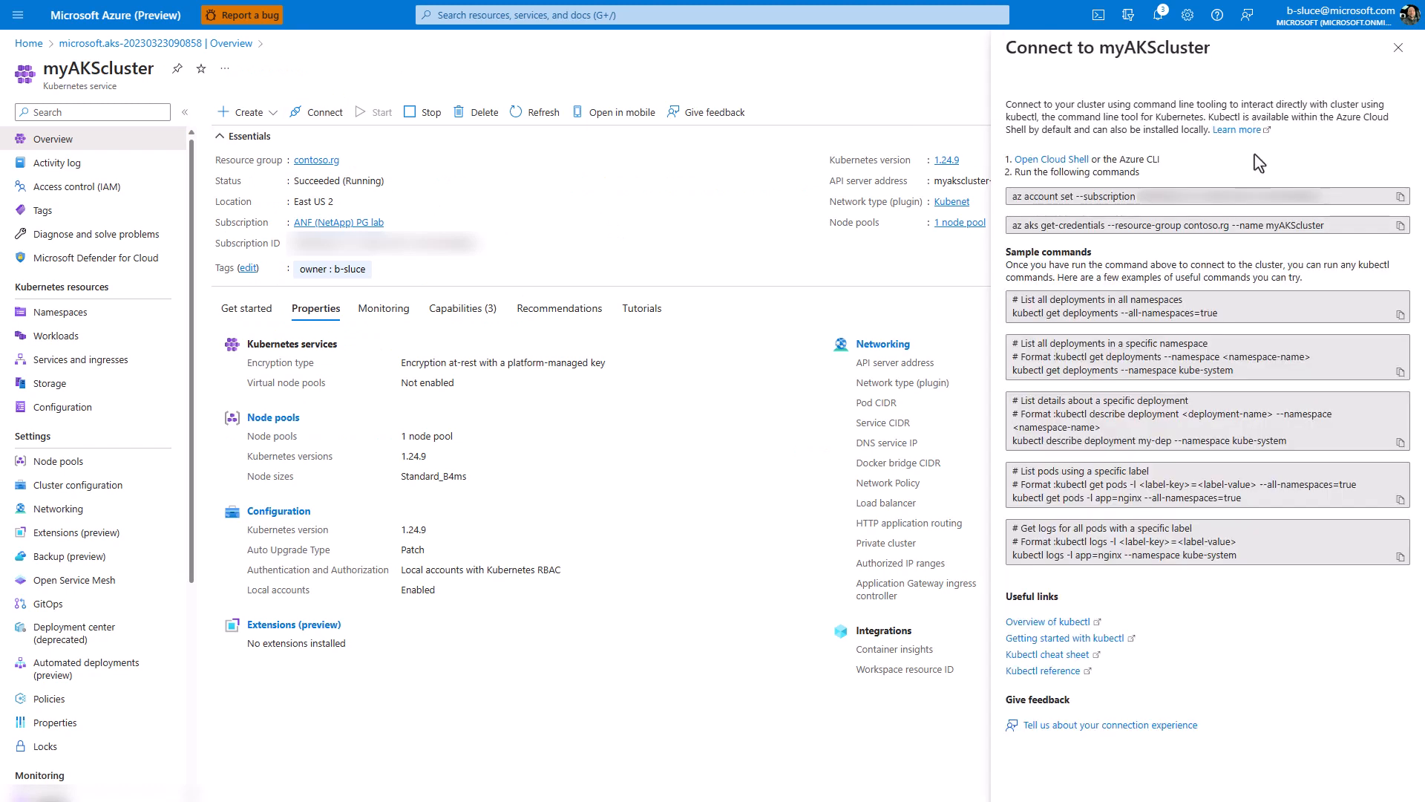
left_click(1050, 158)
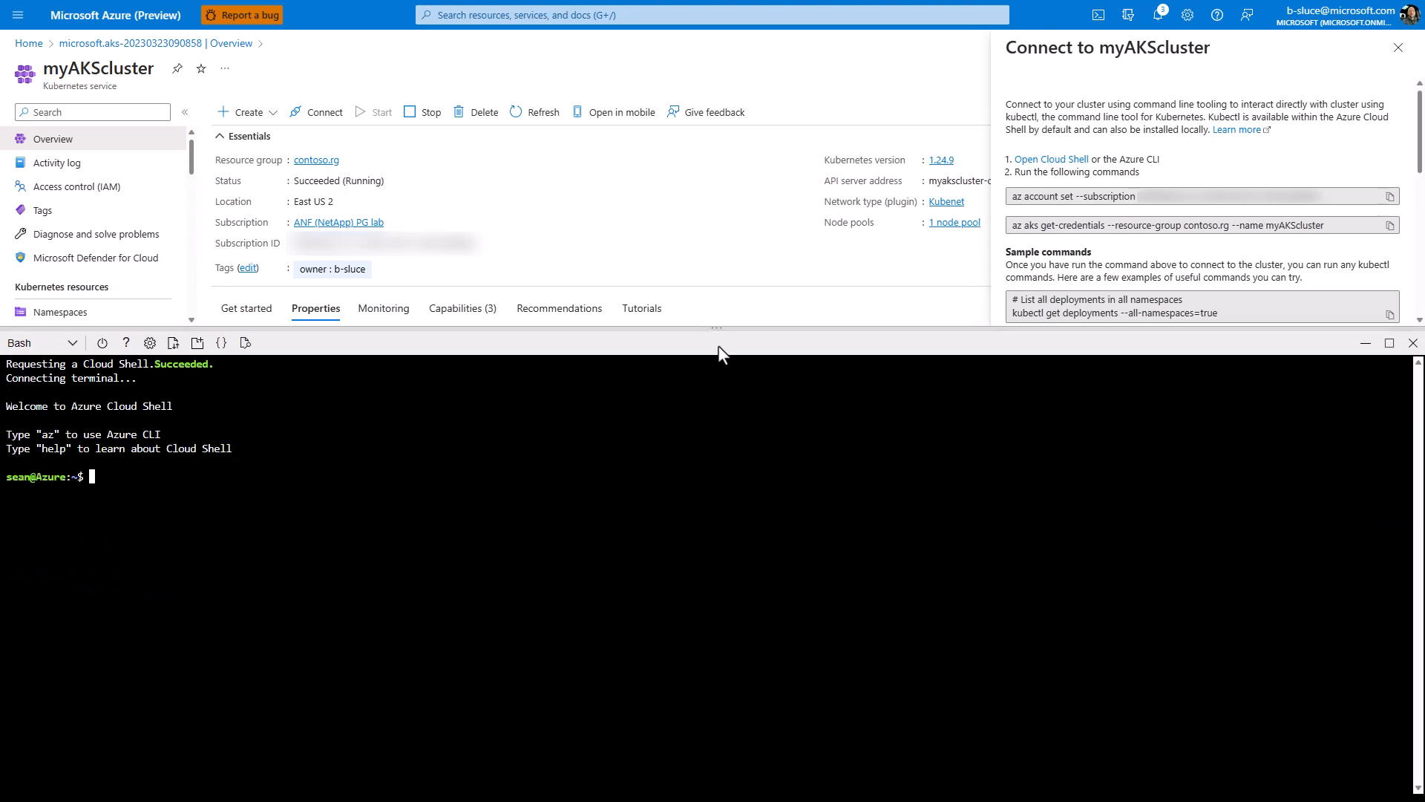
right_click(909, 457)
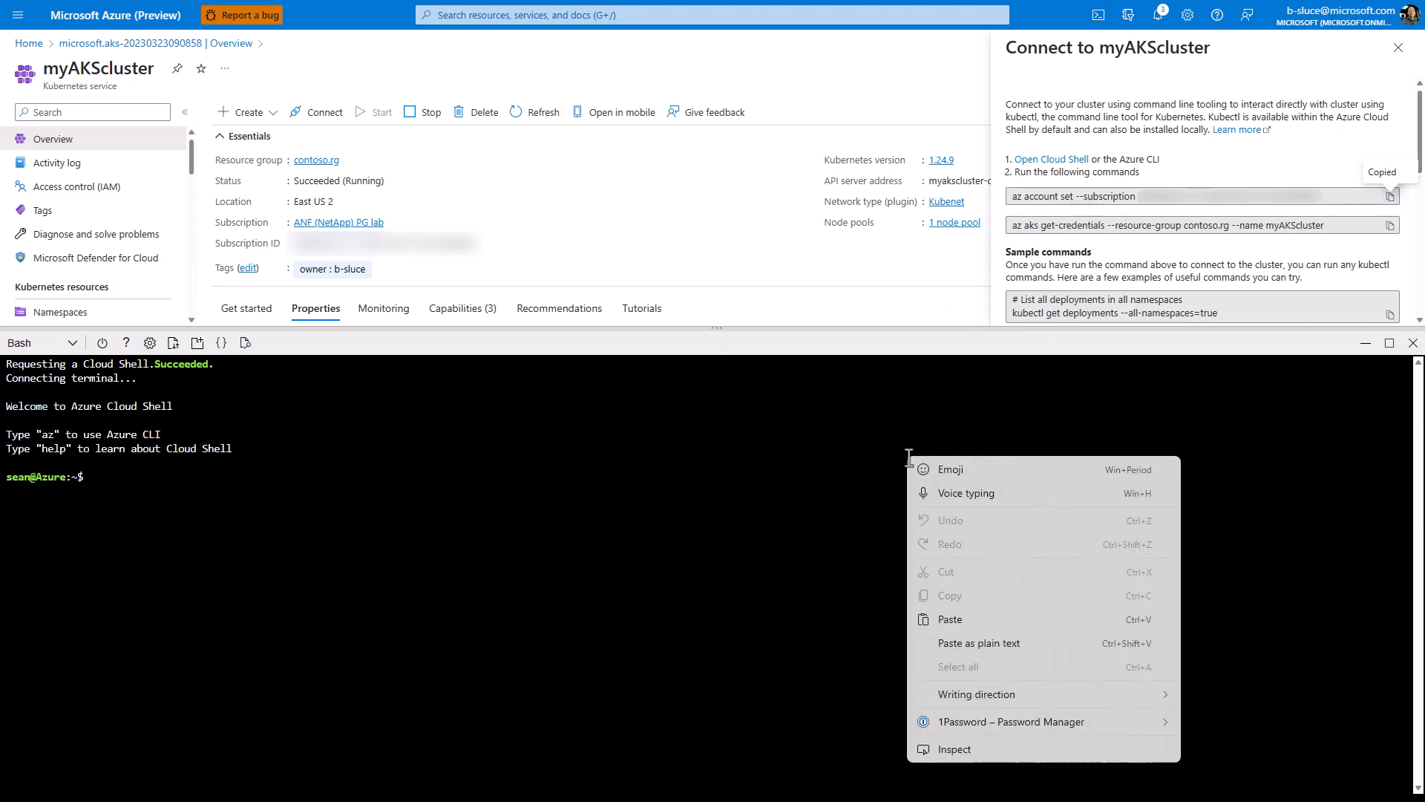
left_click(948, 619)
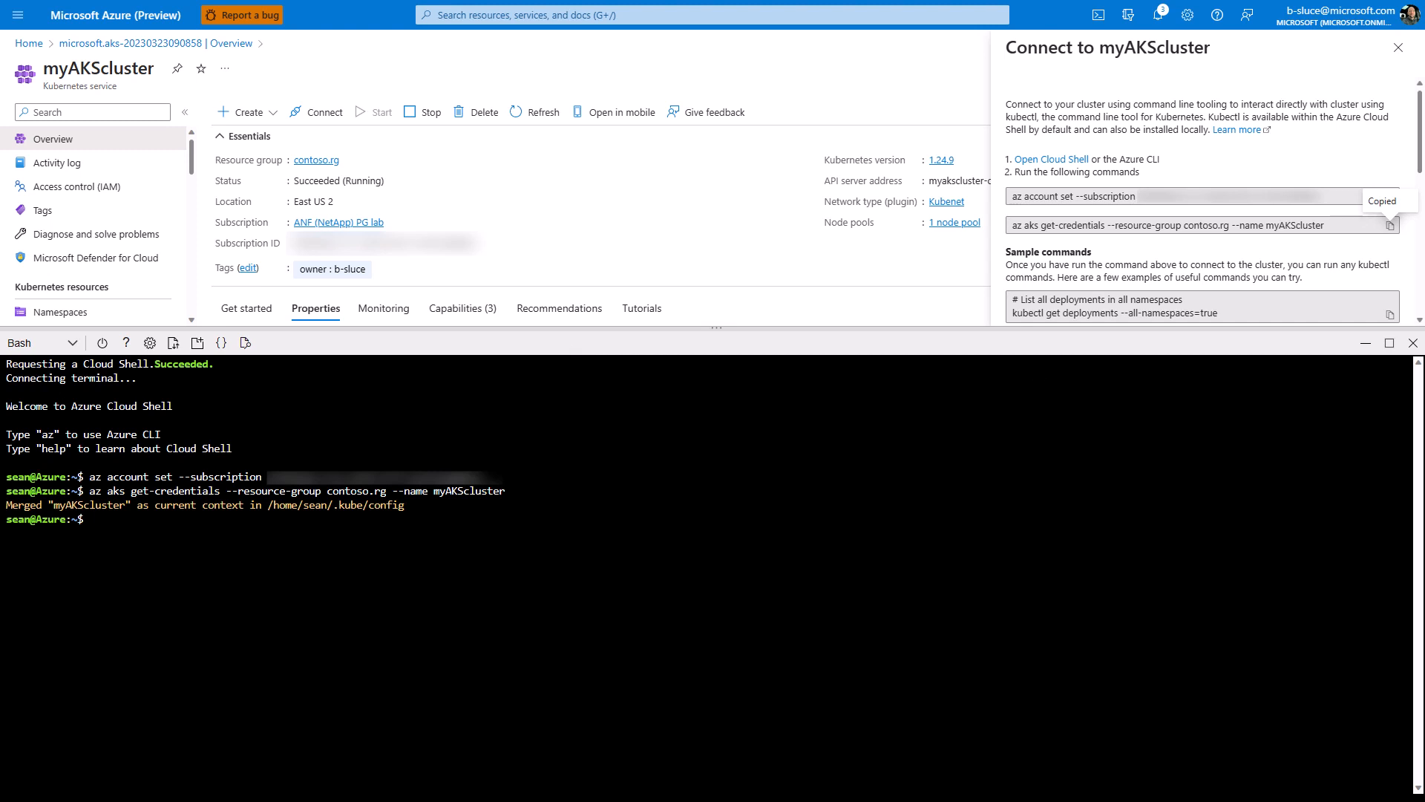
- Check kubectl and helm versions (--short) in Cloud Shell
type("c")
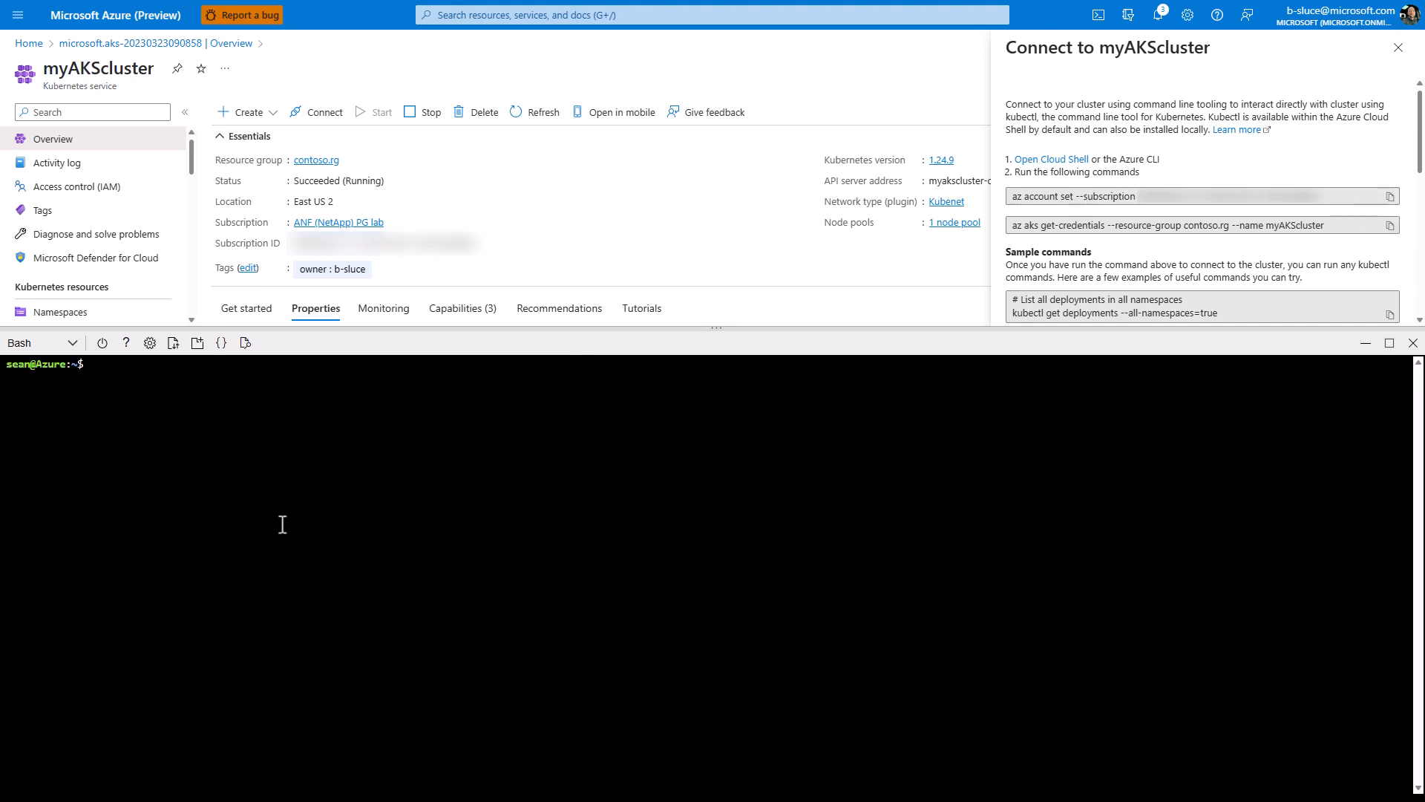
type("kubectl version --short")
type("helm version --short")
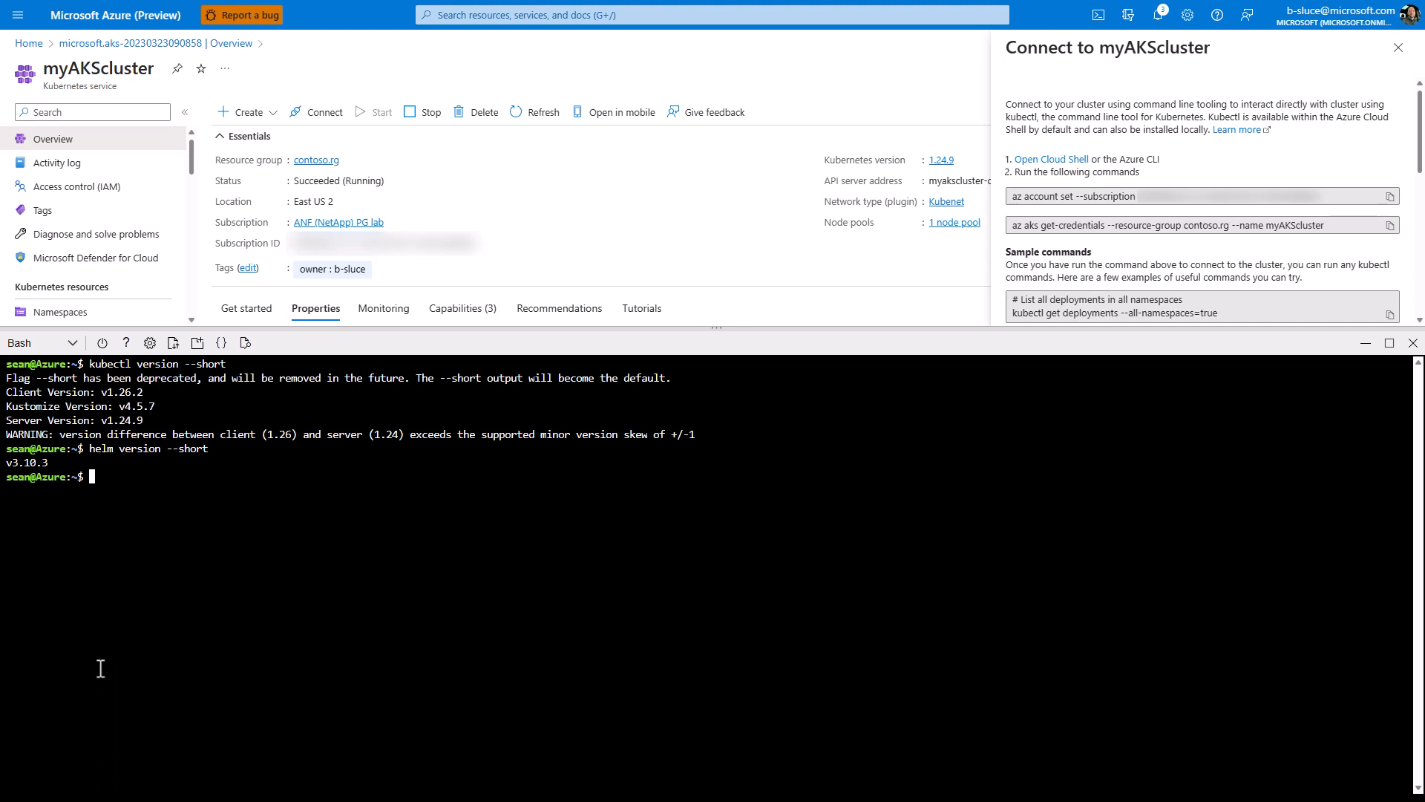
mouse_move(245, 484)
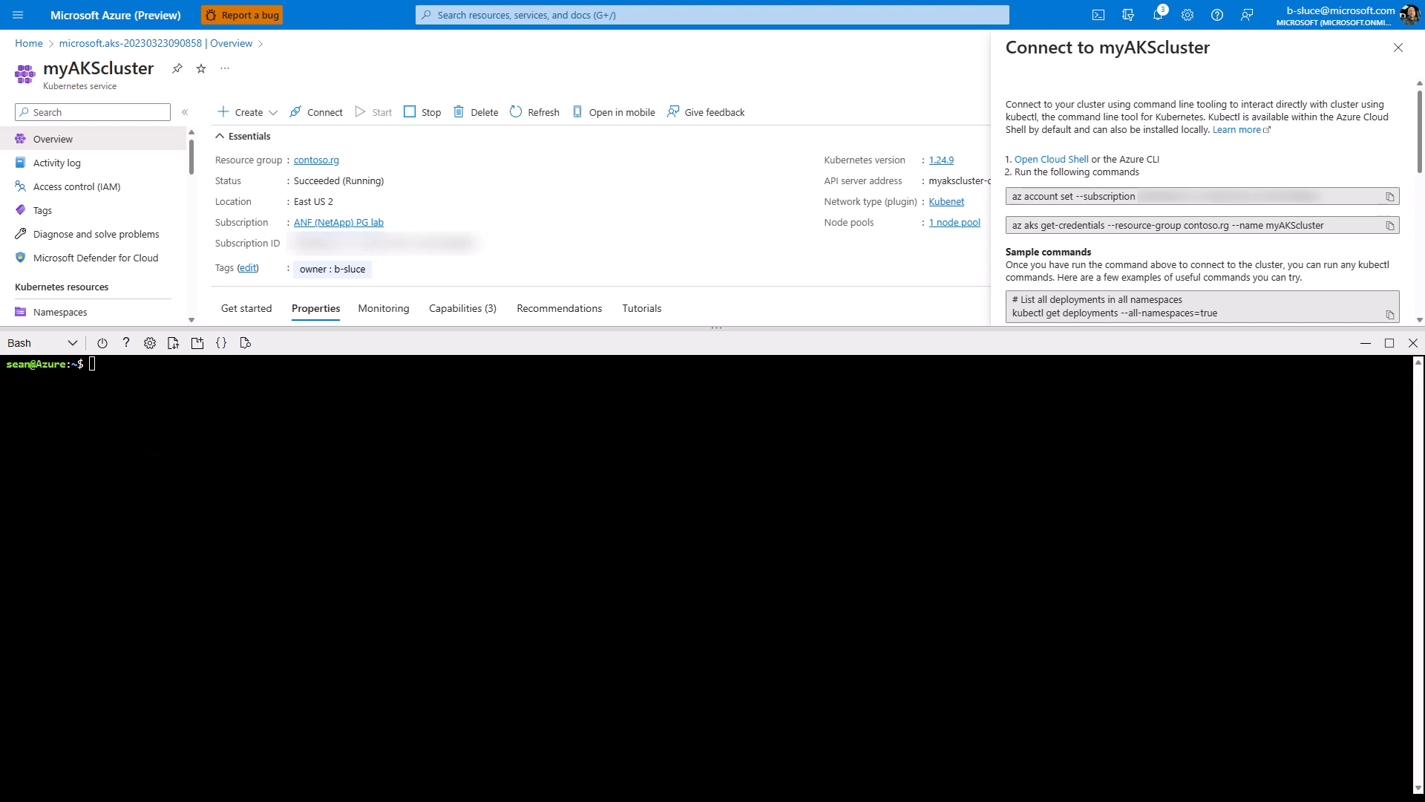
- Add the netapp-trident Helm repository
right_click(381, 518)
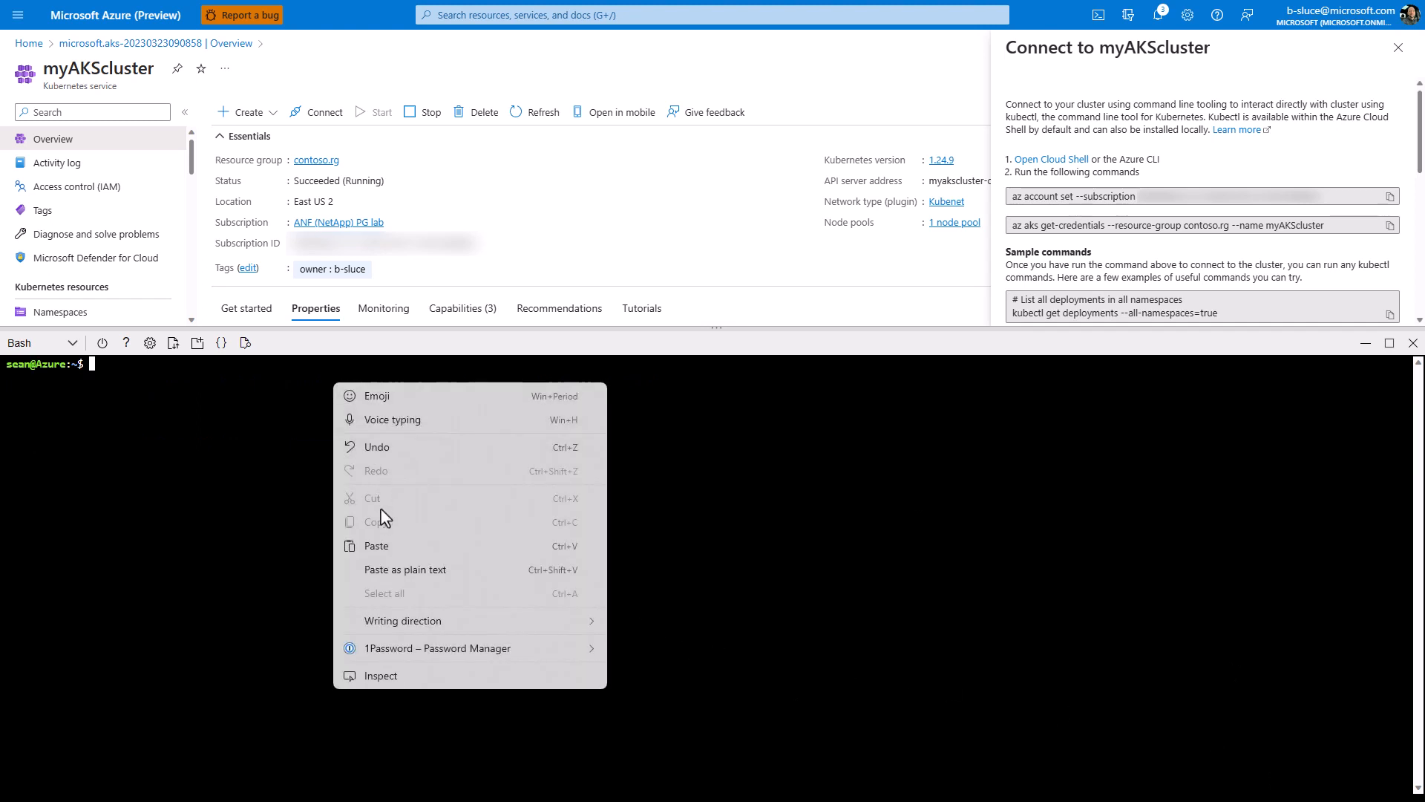
left_click(376, 545)
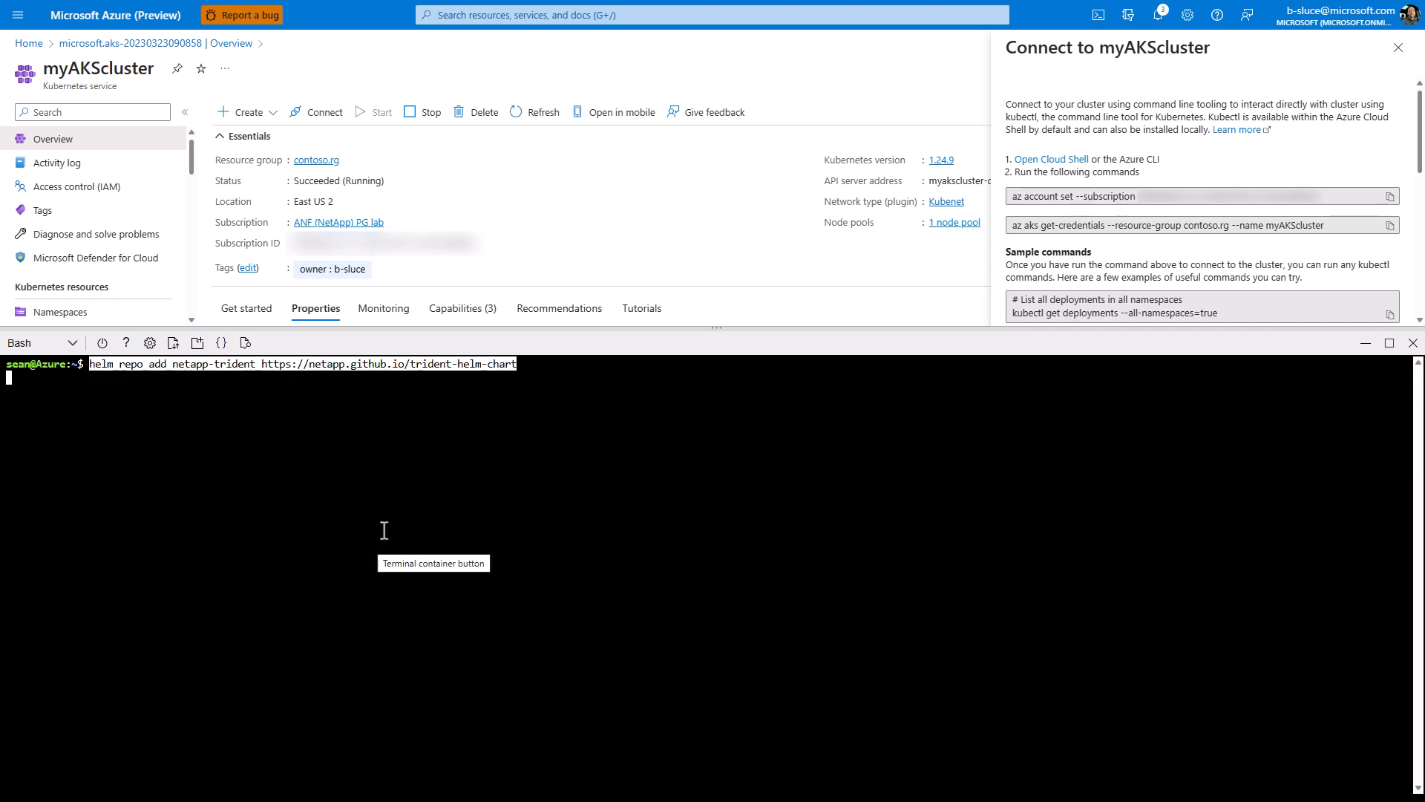
key("Return")
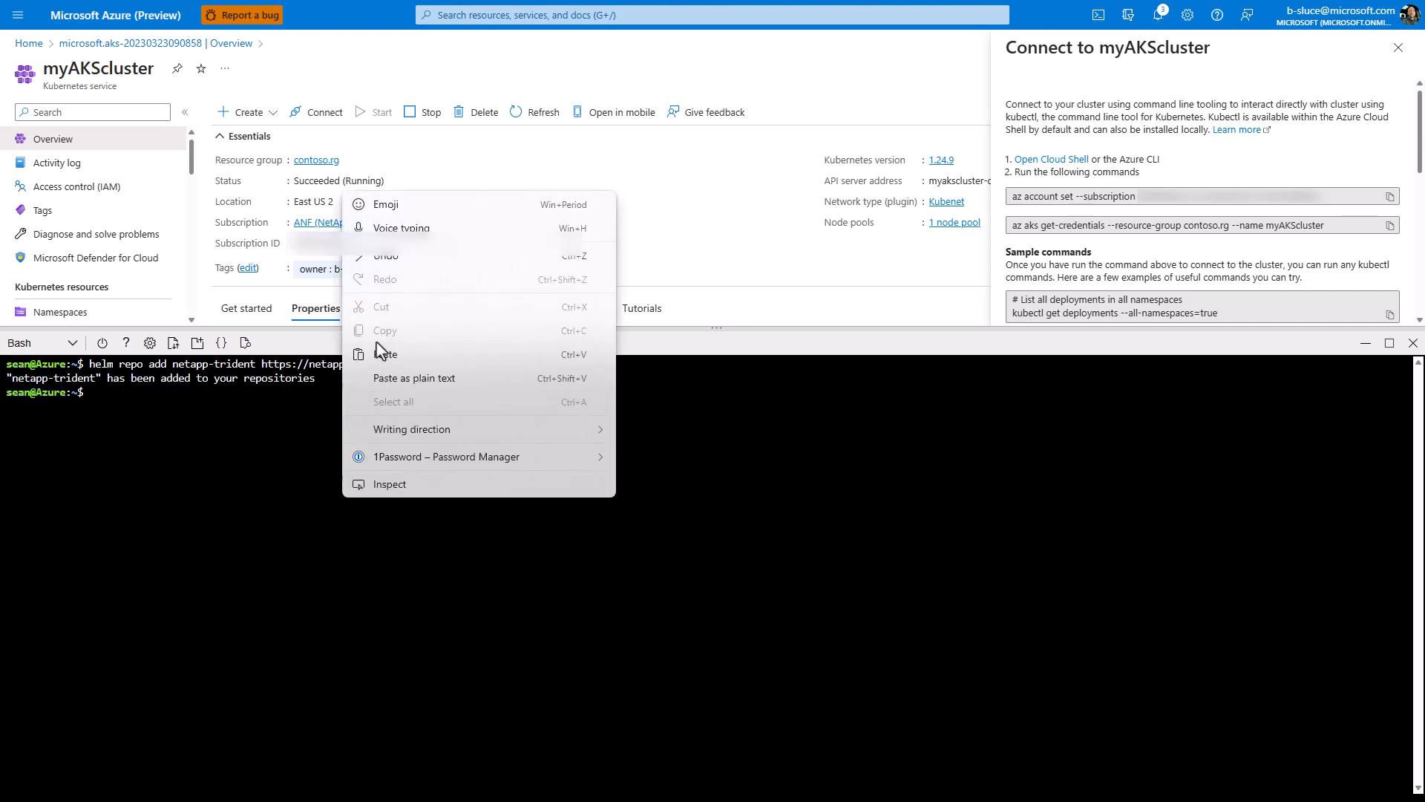
- Install trident-operator via Helm with a release name starting 'tr'
left_click(386, 354)
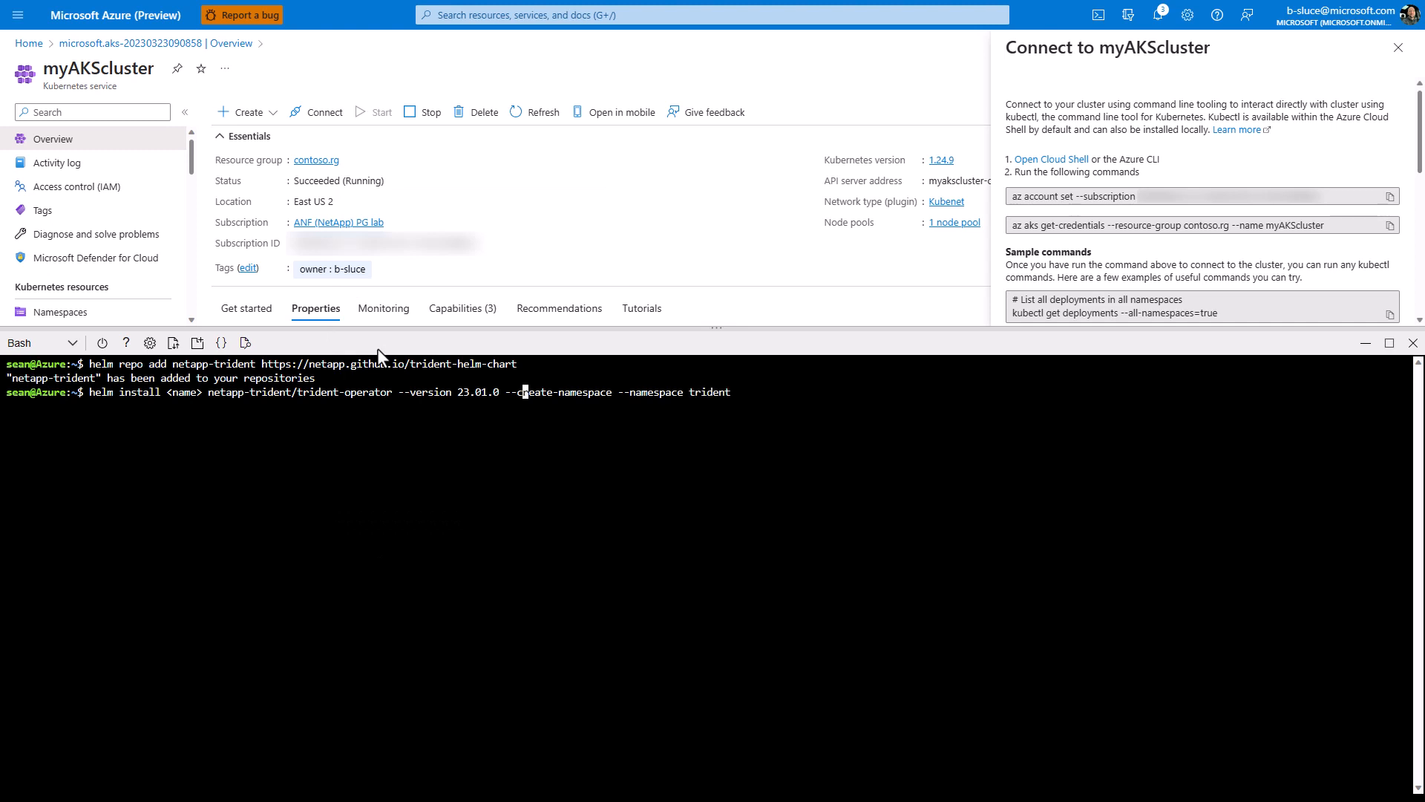
type("tr")
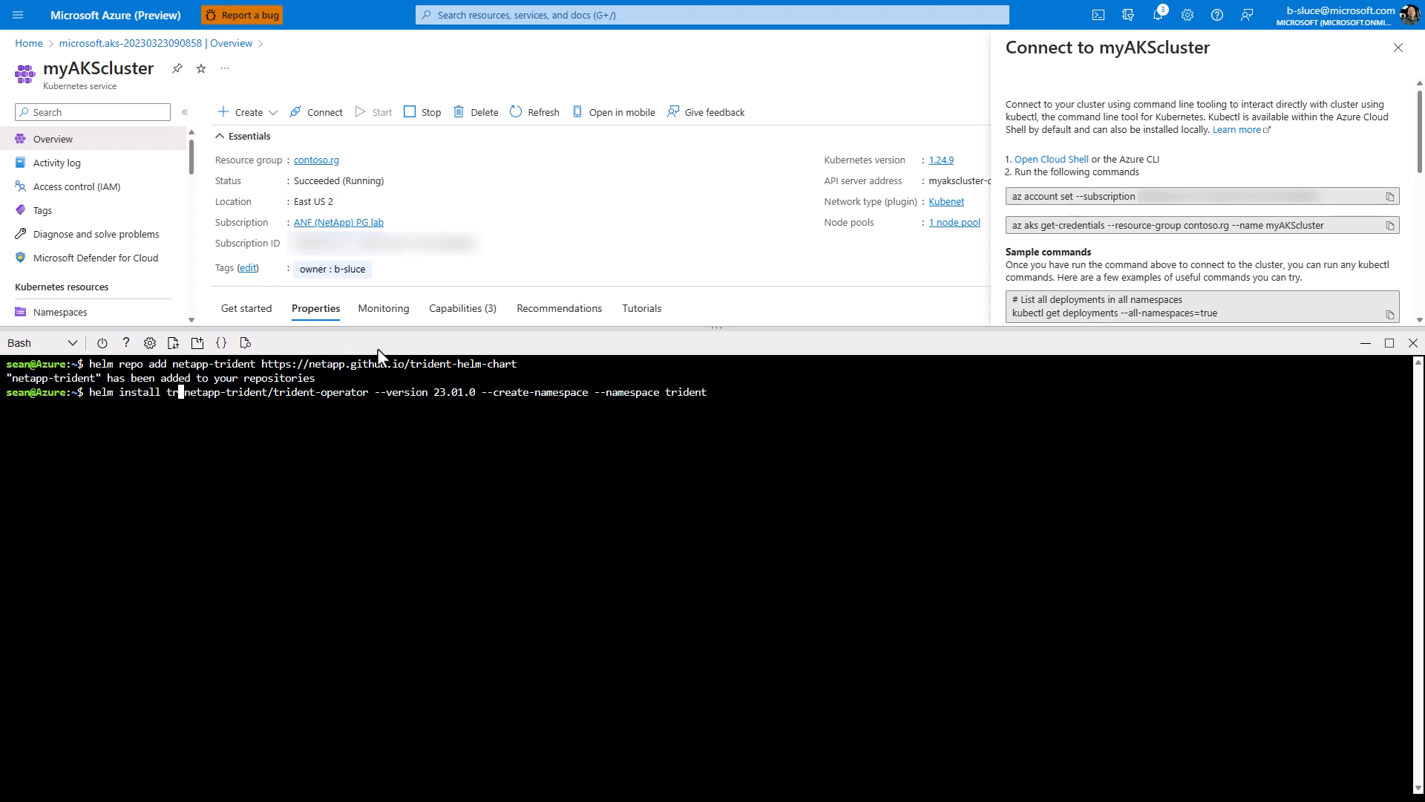
key("Return")
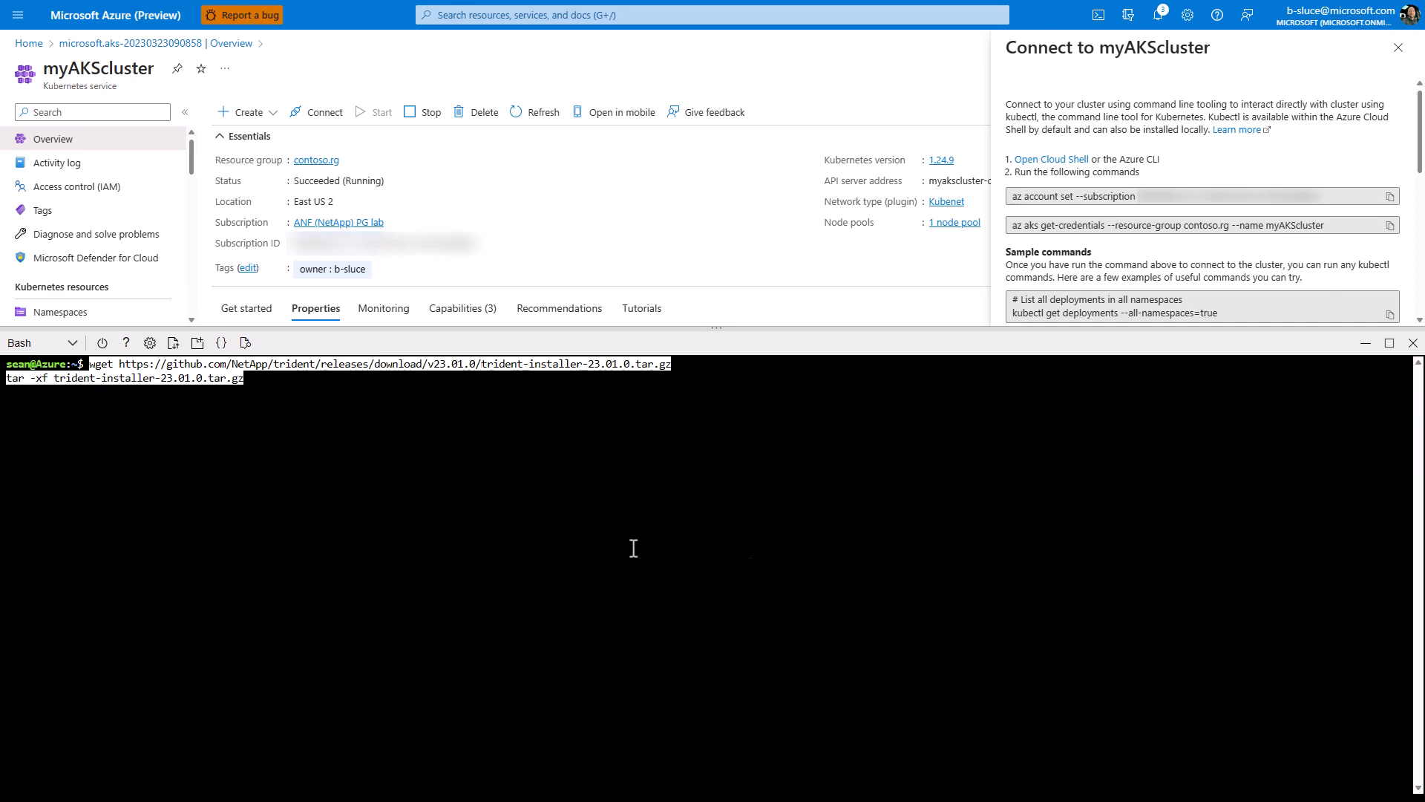
- Download and extract trident-installer 23.01.0, enter the folder listing tridentctl, then return to the portal home
key("Return")
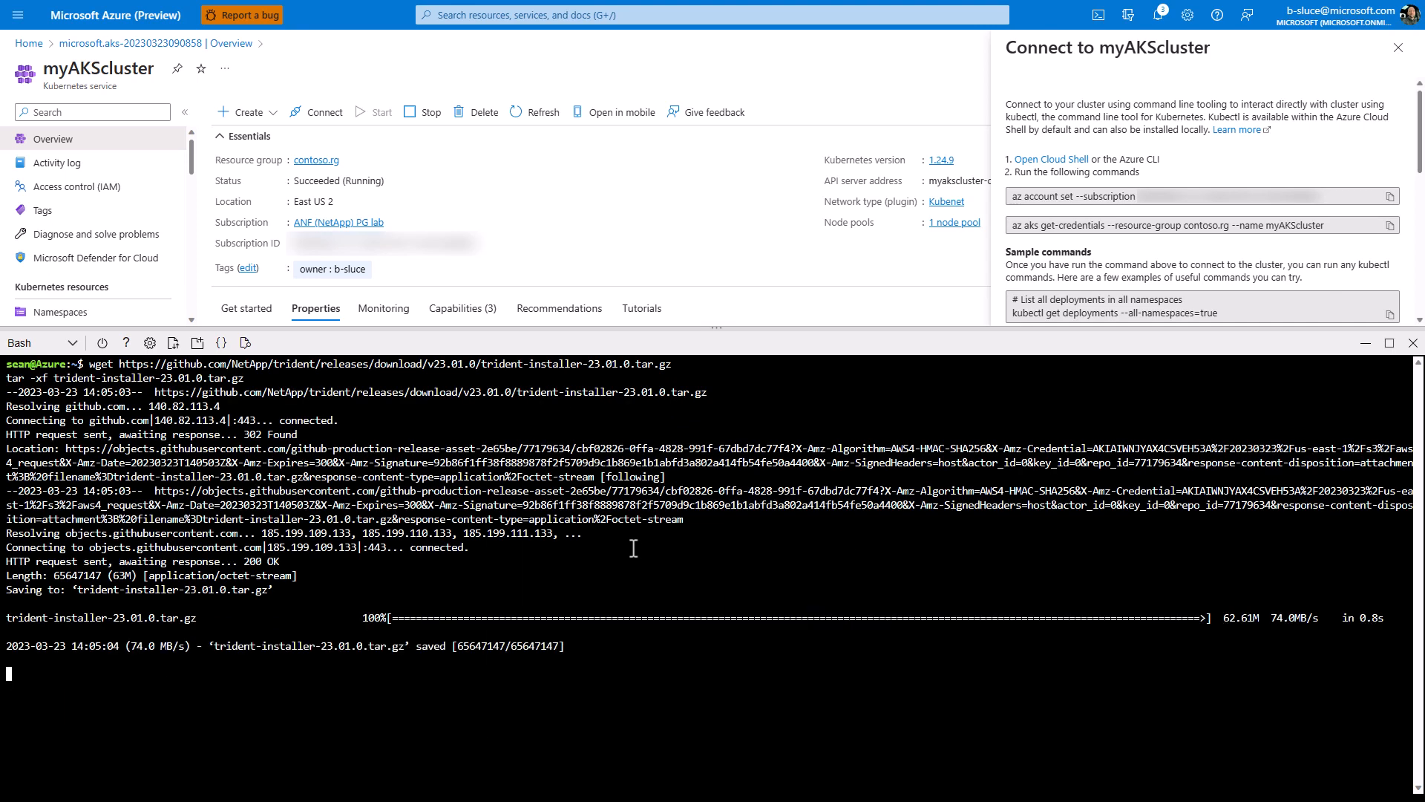
type("ls")
type("cd trid")
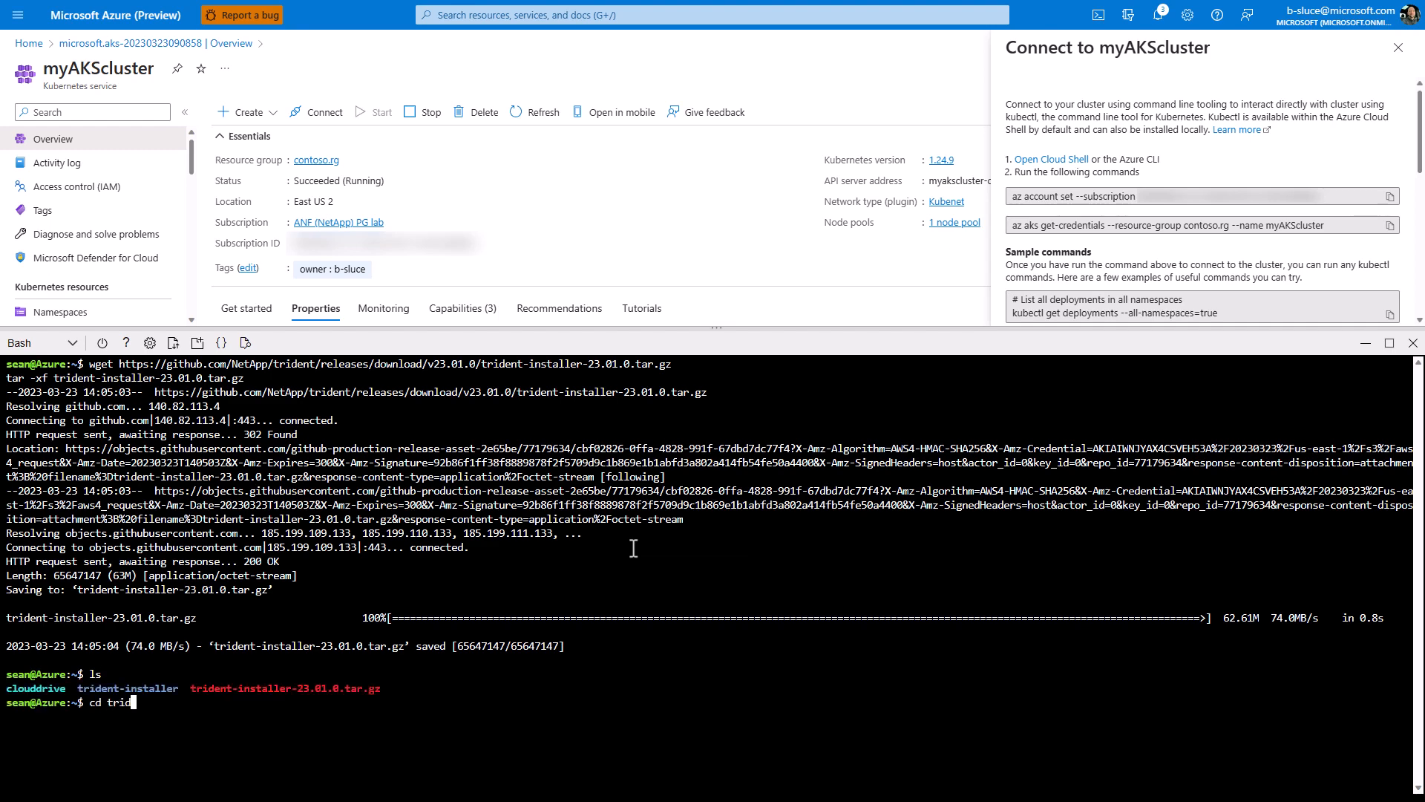
key("Return")
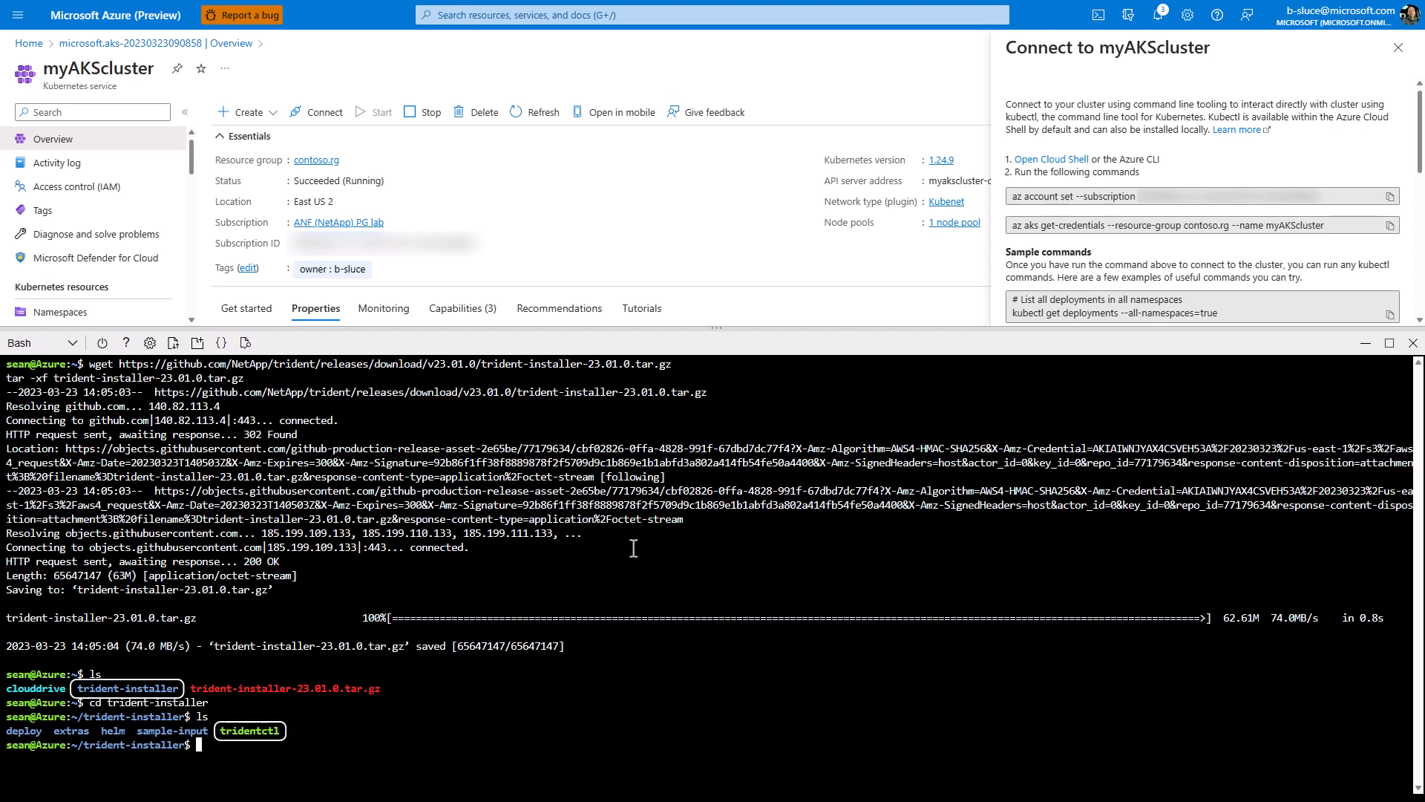
left_click(28, 43)
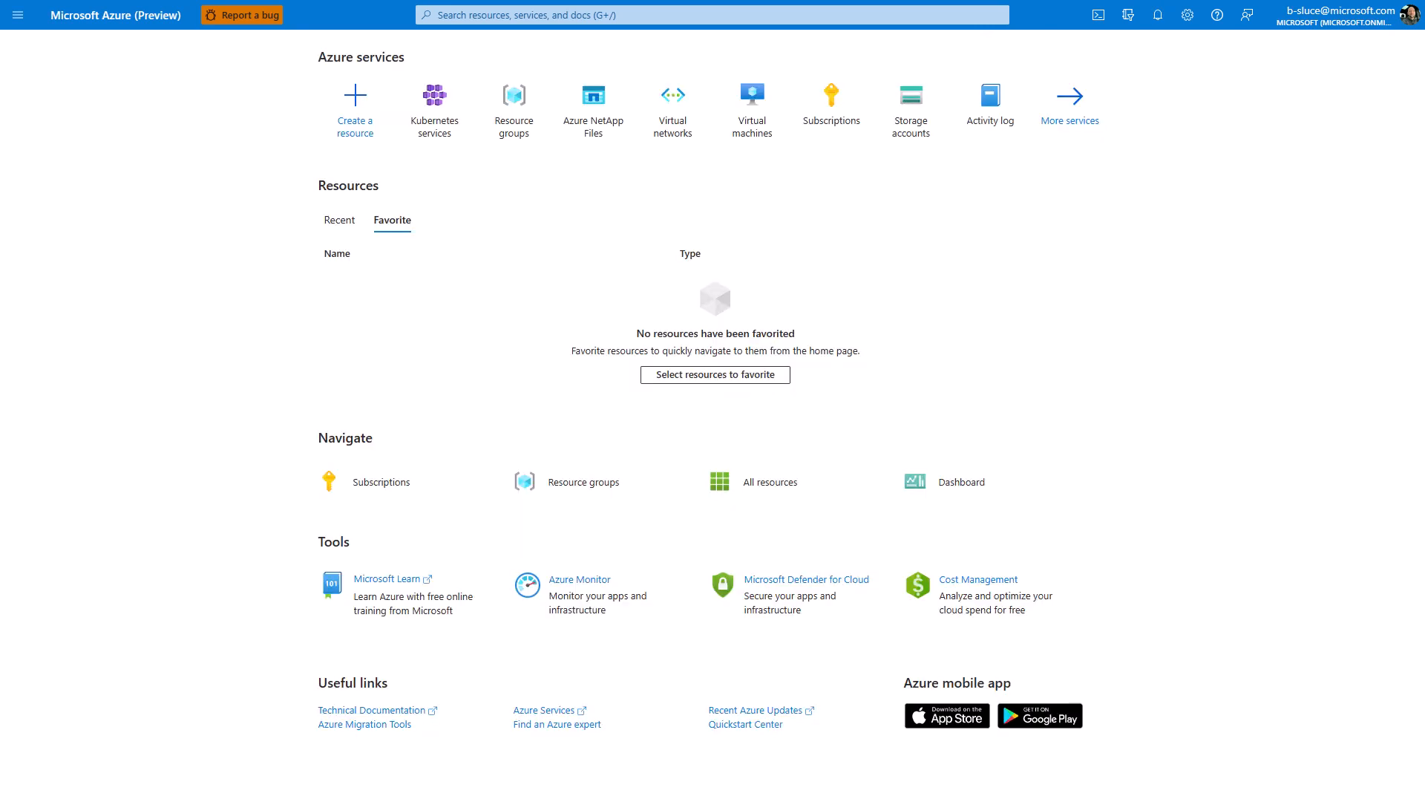
- Locate virtual network aks-vnet-18840902 and view its subnets
type("virtual")
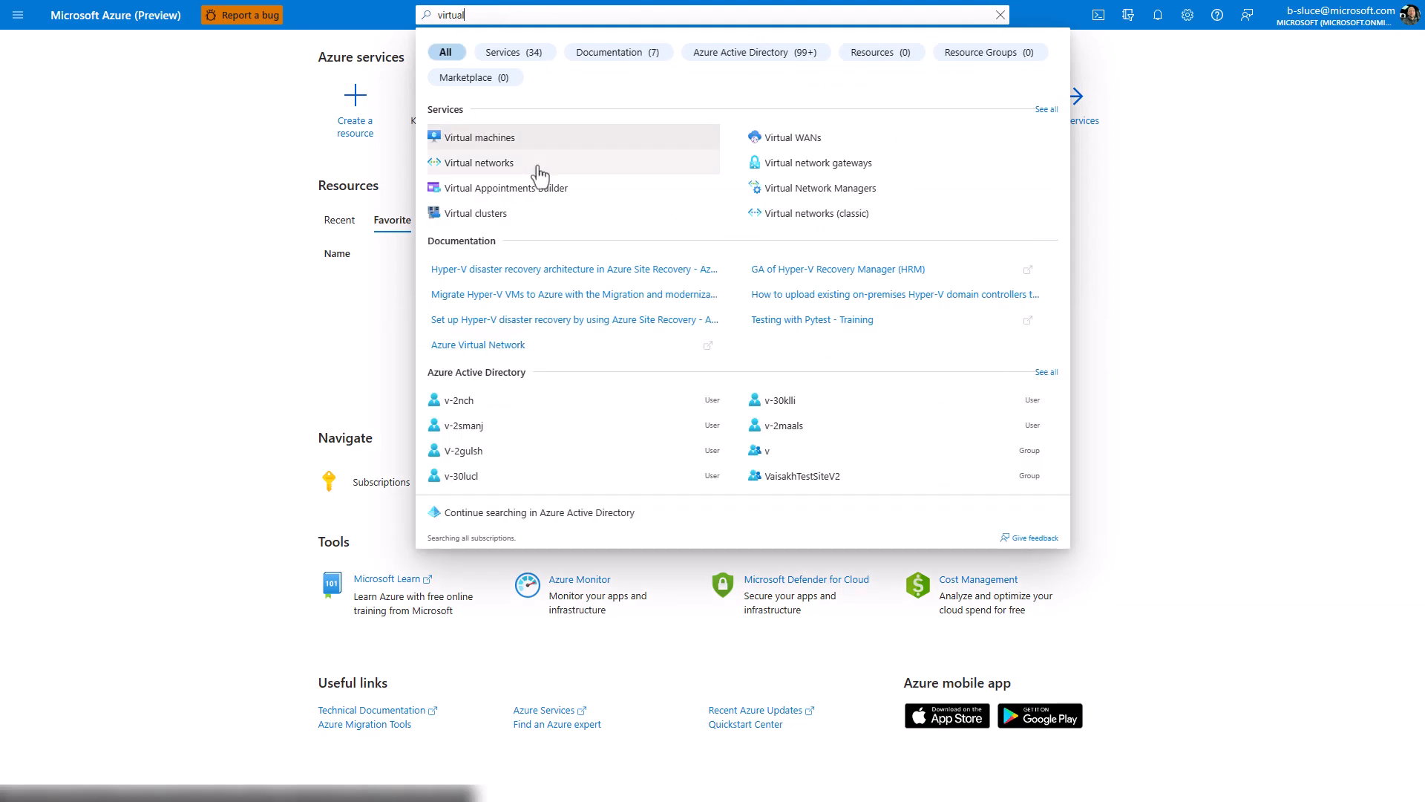
left_click(477, 163)
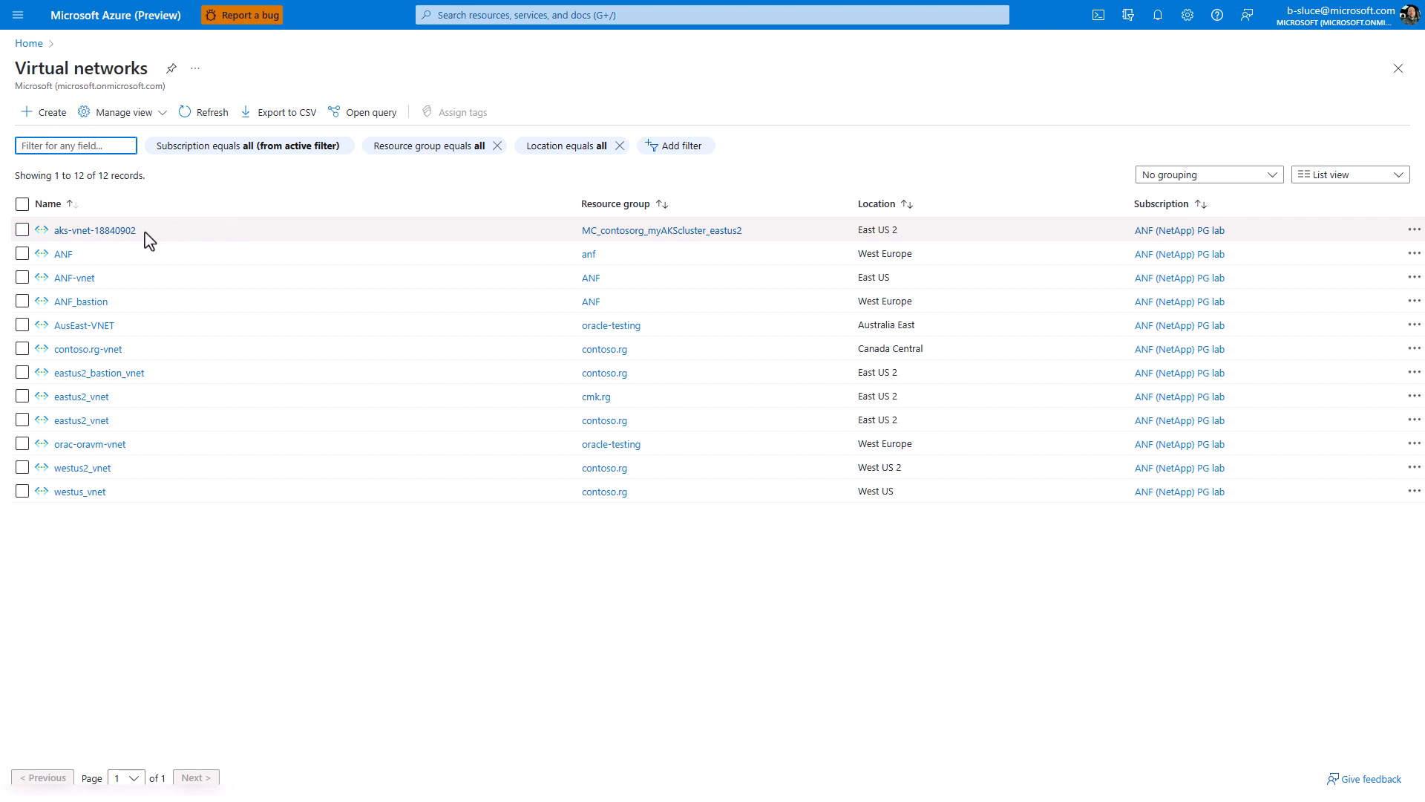
left_click(95, 230)
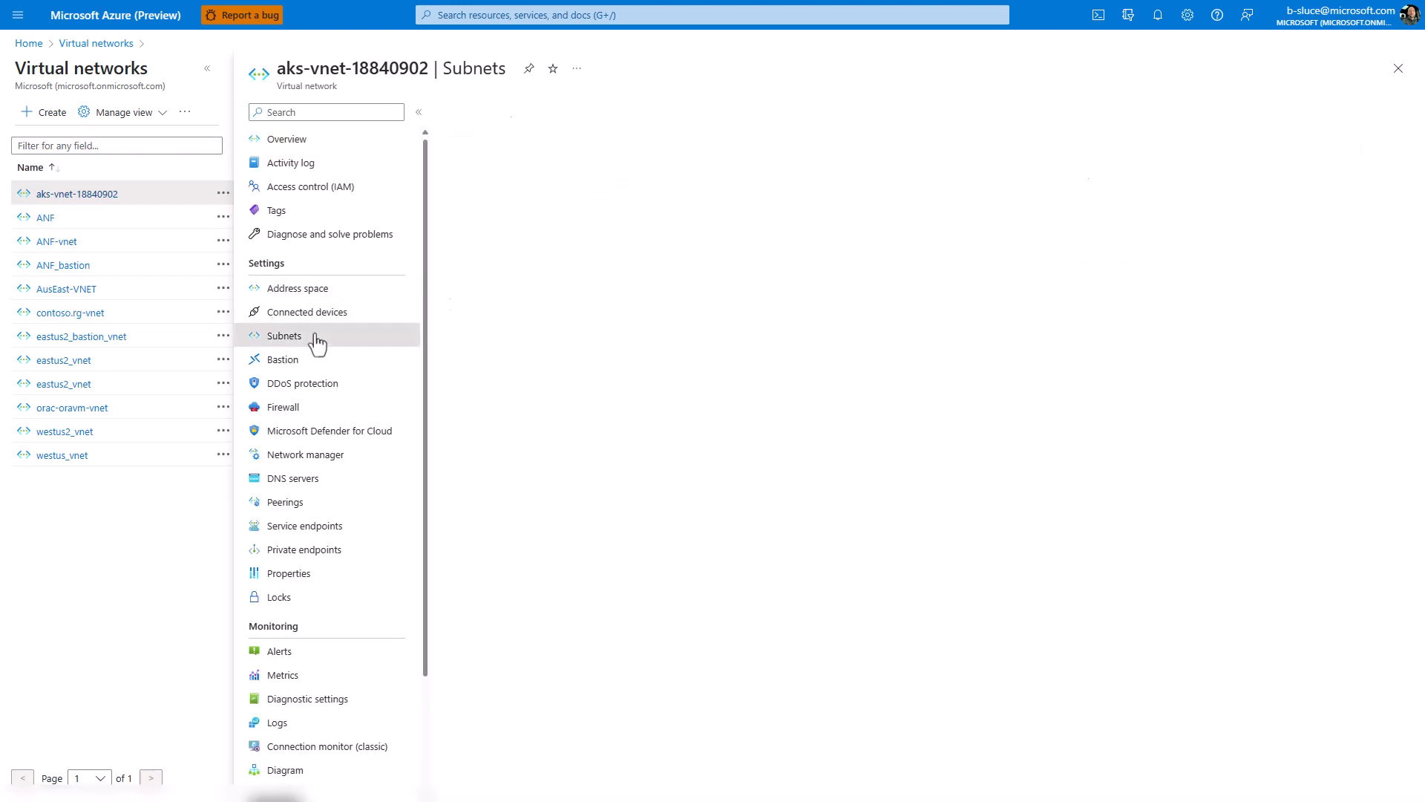
left_click(285, 334)
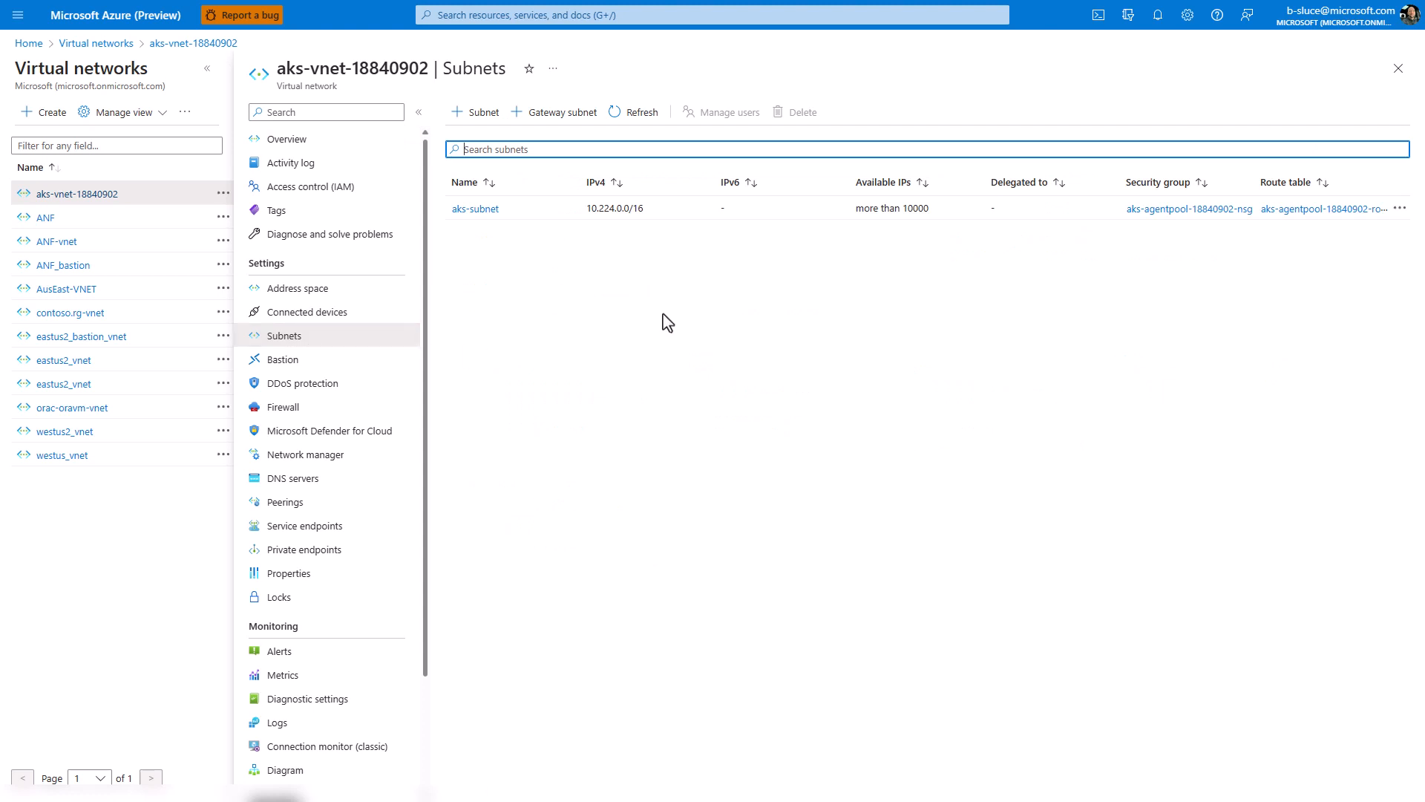
- Add anf-subnet (10.225.0.0/24) delegated to Microsoft.Netapp/volumes and save it
left_click(473, 112)
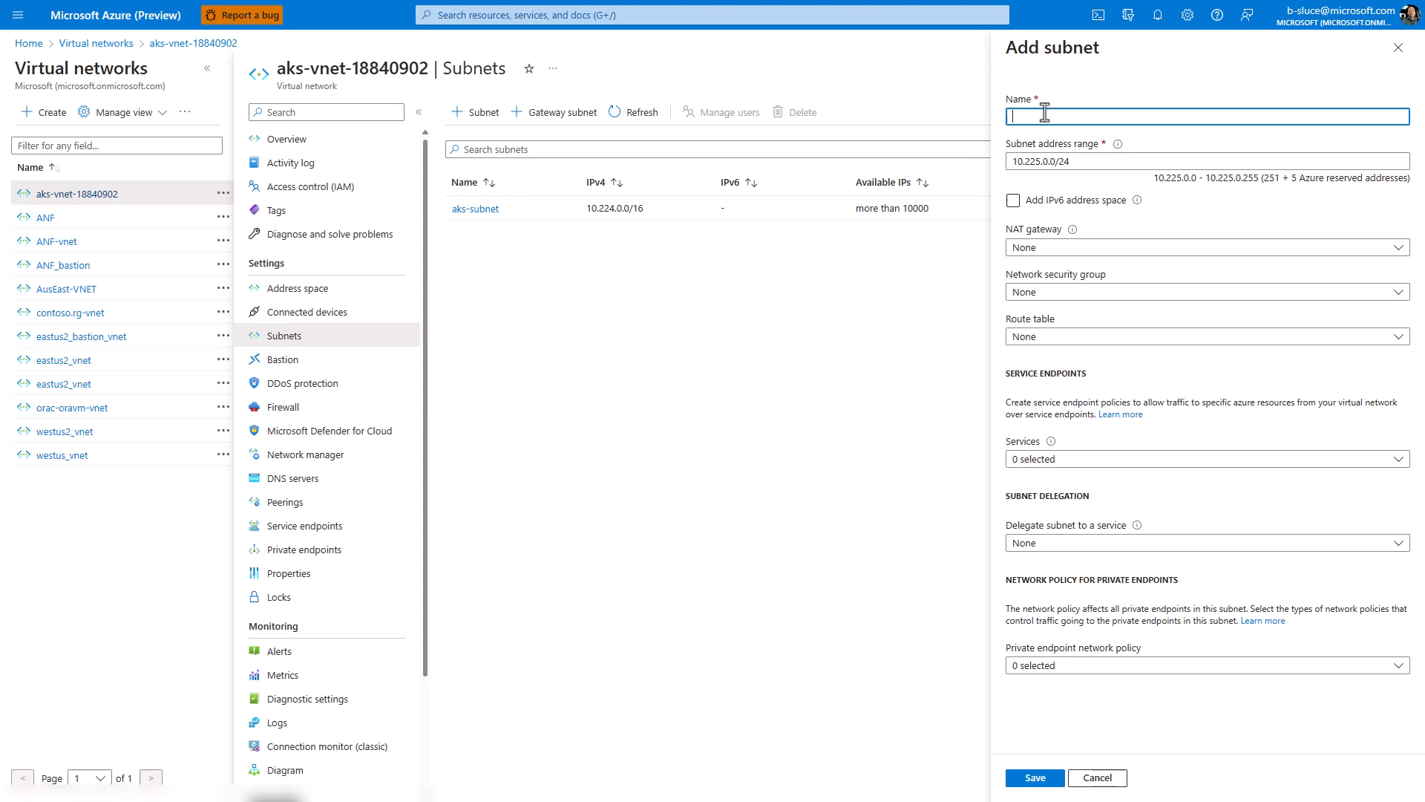
type("anf-subnet")
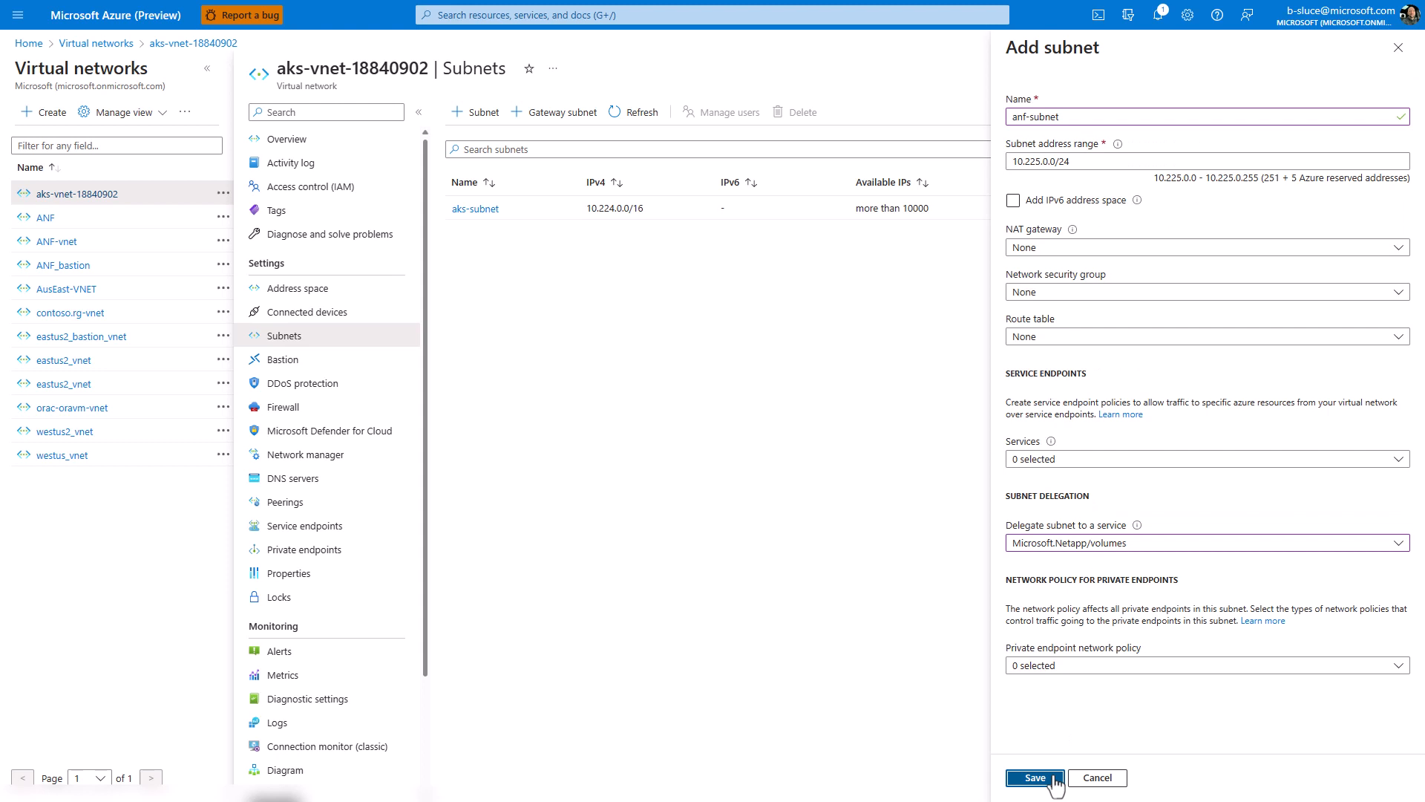
left_click(1033, 776)
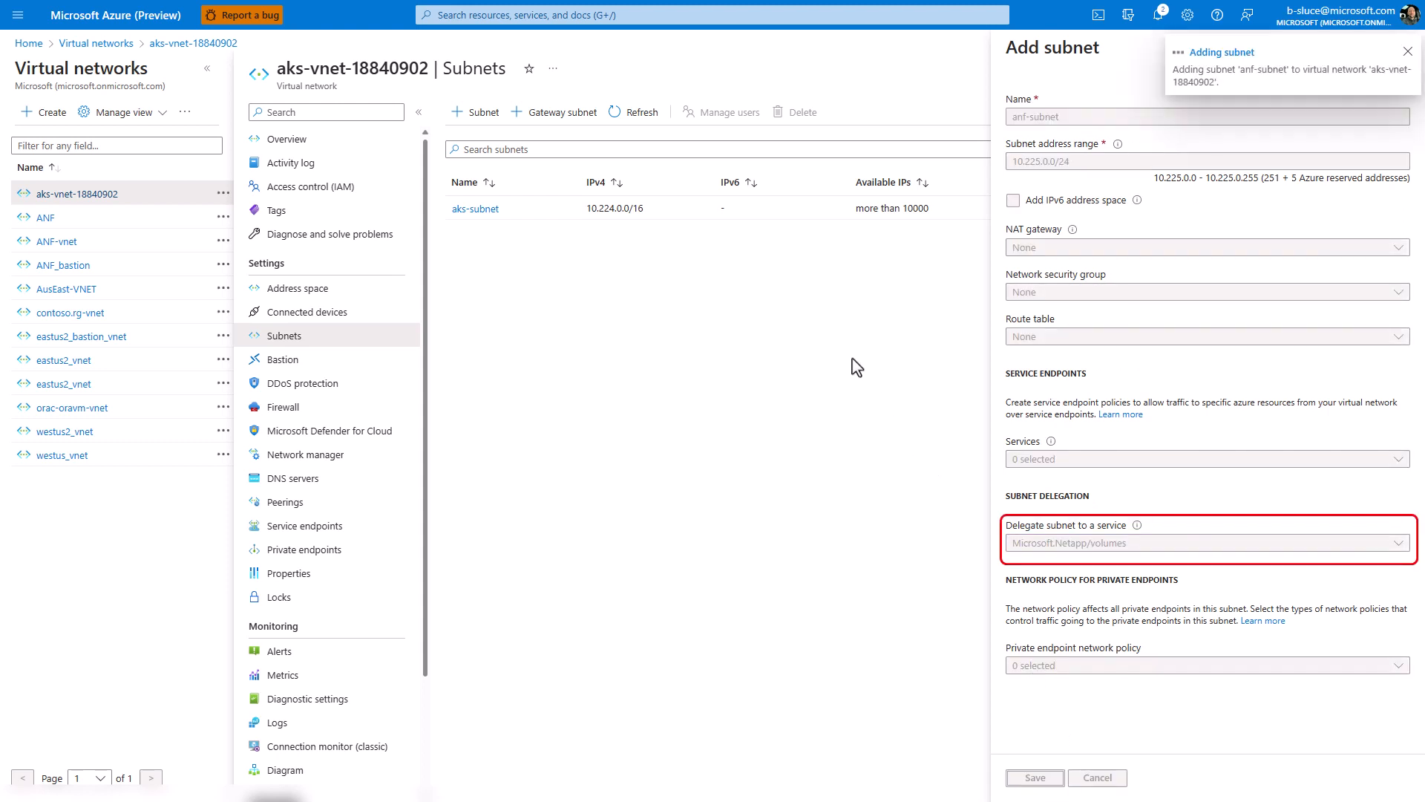
left_click(1034, 777)
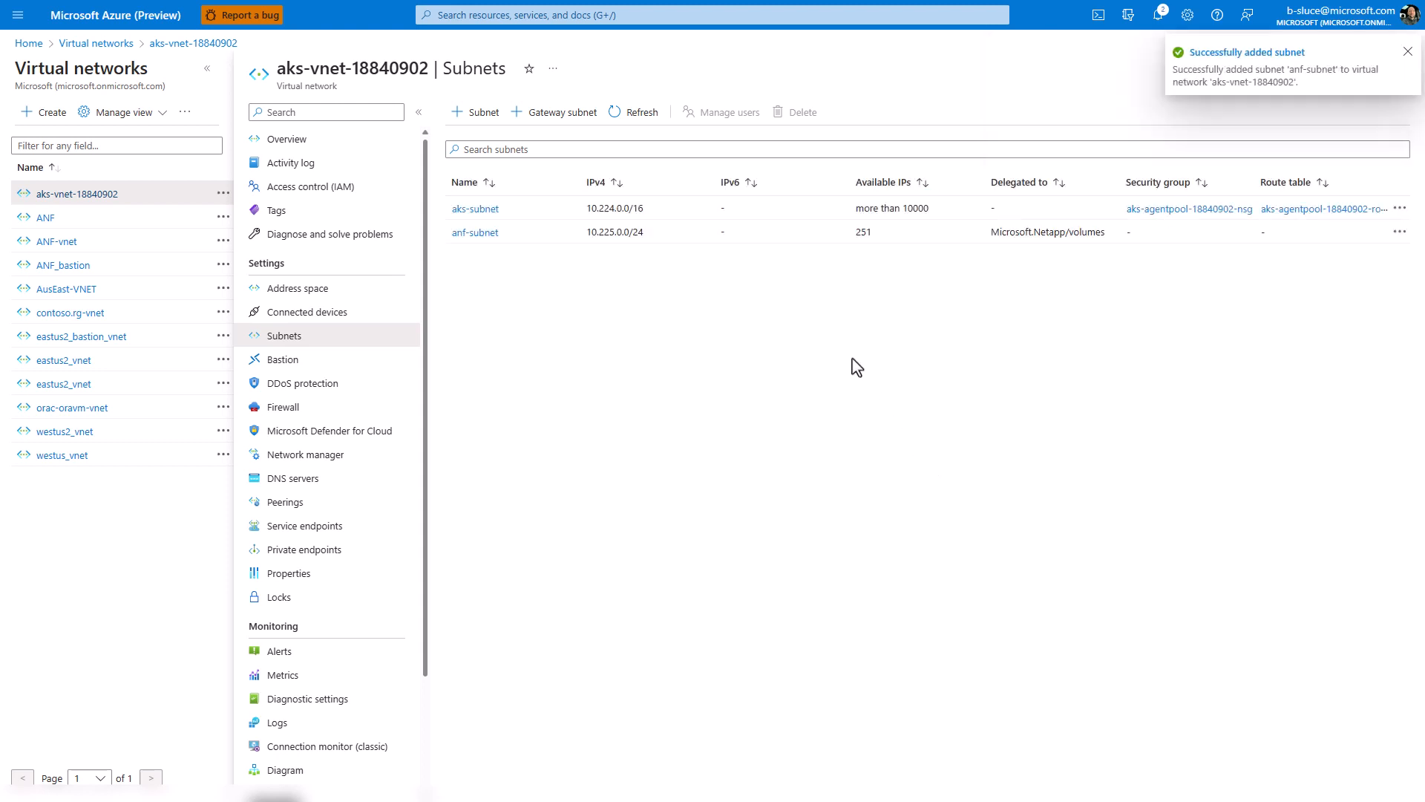
left_click(1407, 50)
type("vi a")
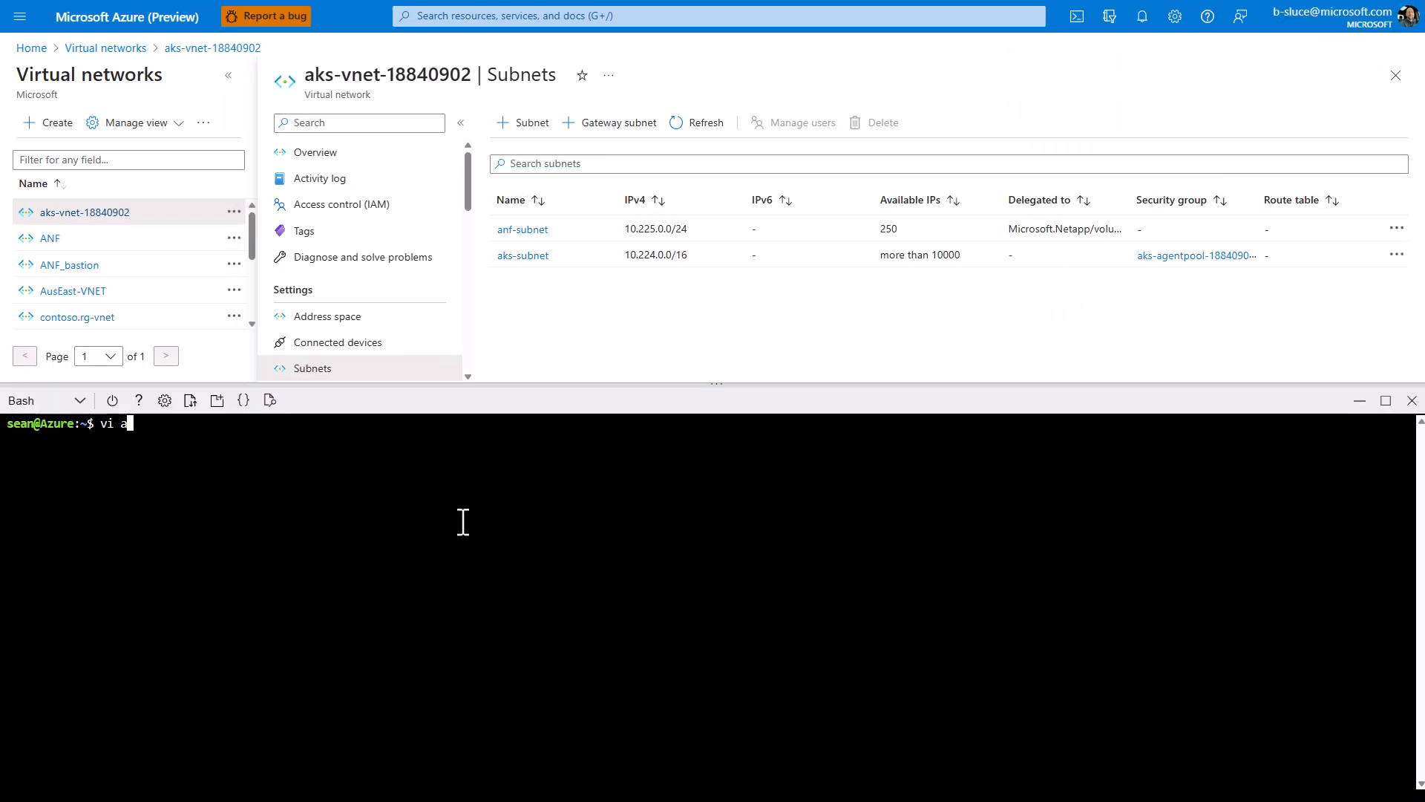
- Fill anf_backend.json with the azure-netapp-files backend config for eastus2, aks-vnet-18840902 and anf-subnet, then save it
type("nf_backend.json")
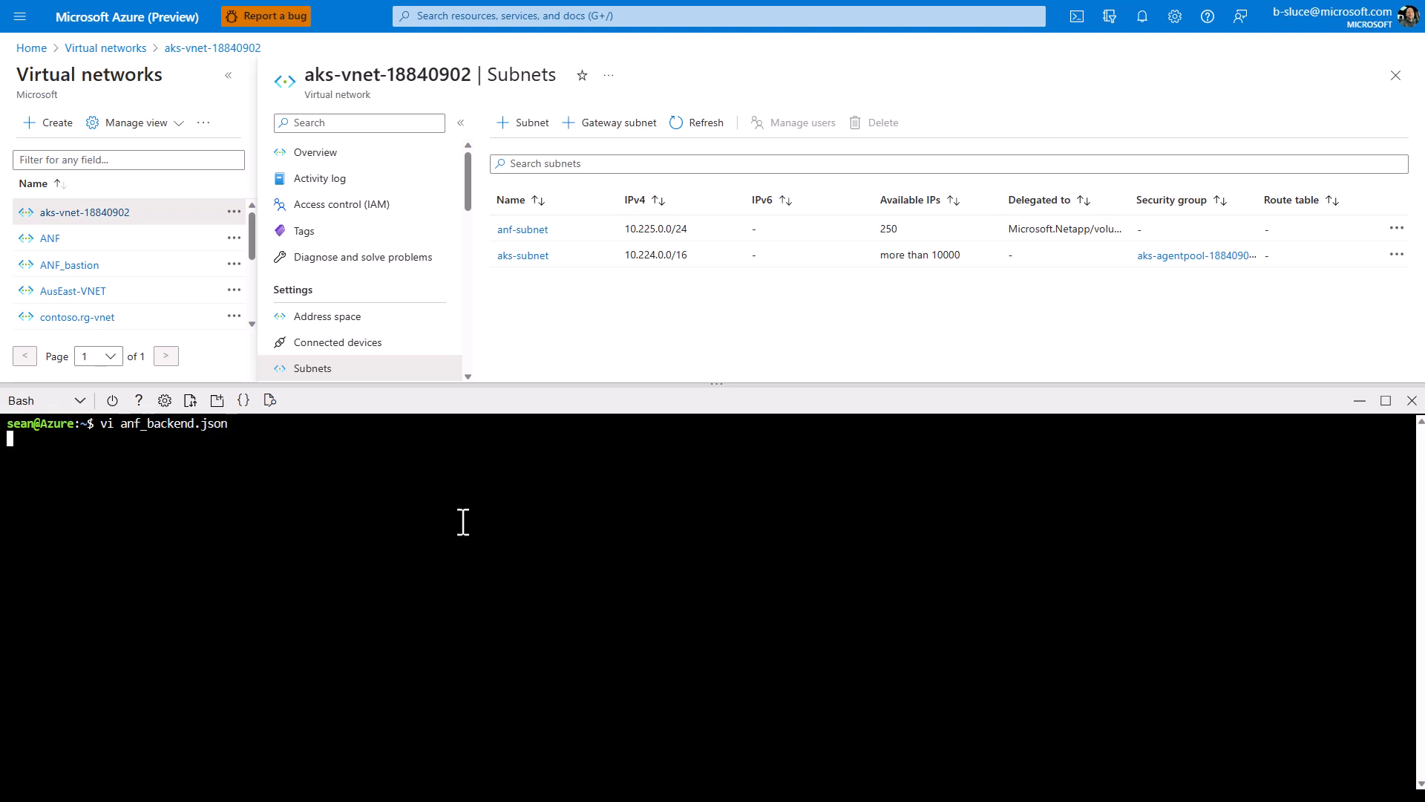
key("Return")
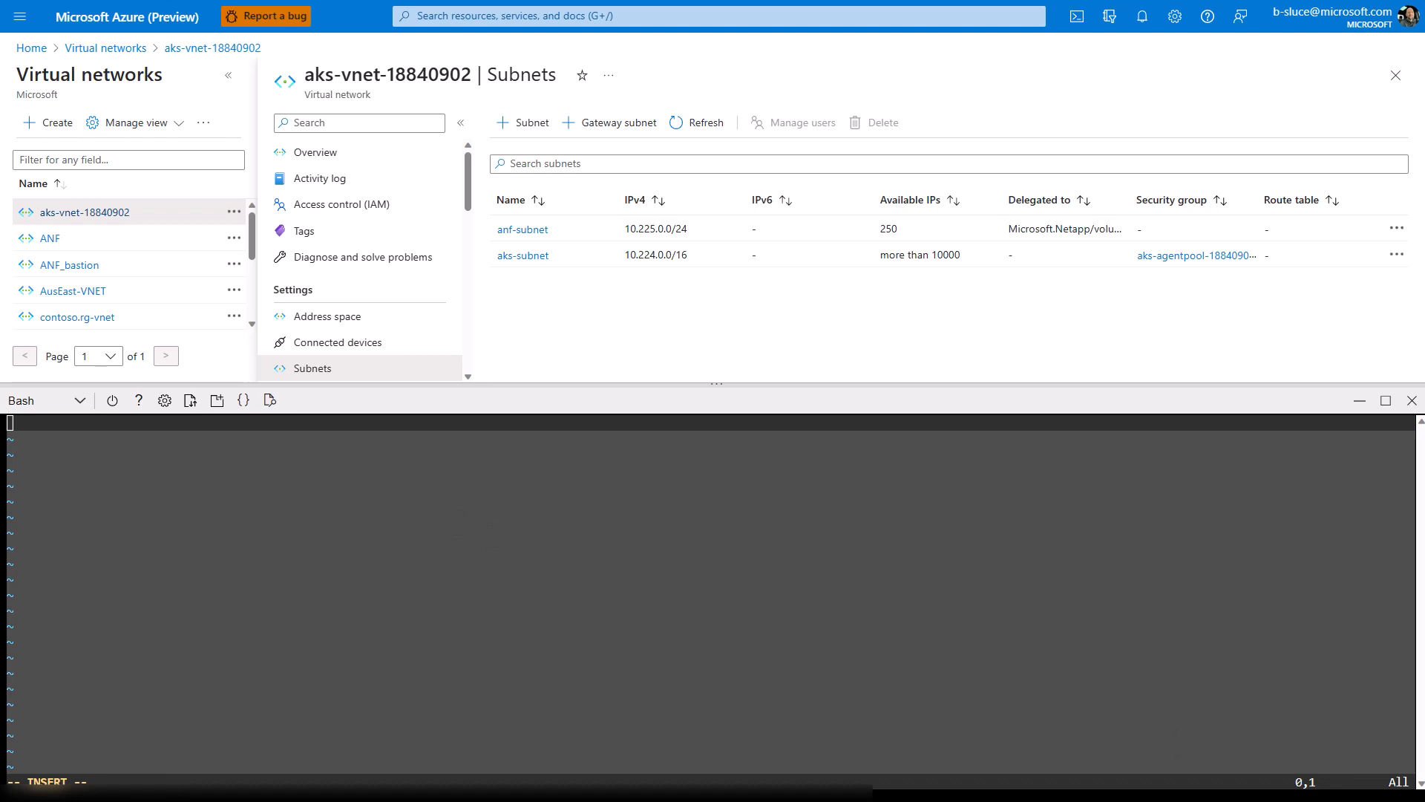
mouse_move(7, 180)
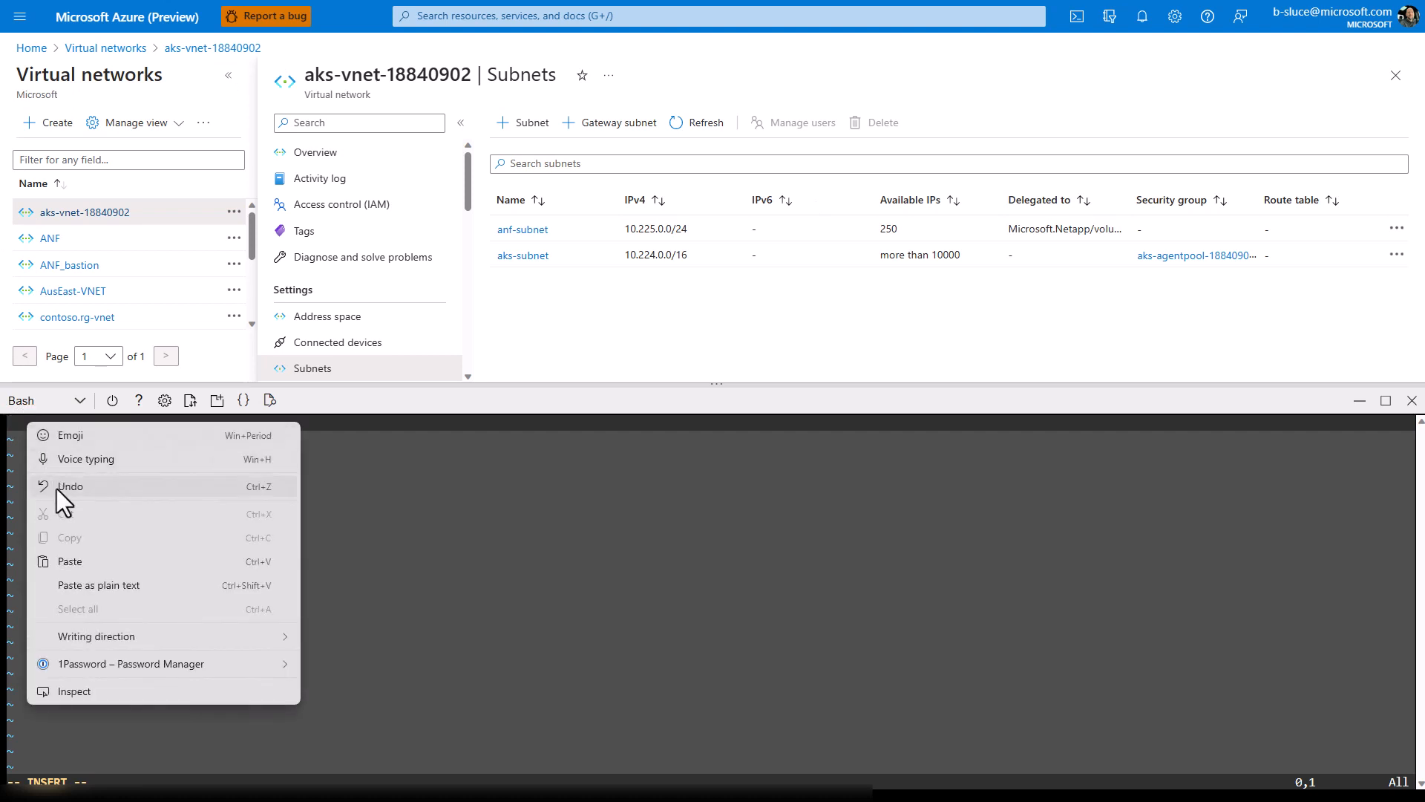
left_click(69, 561)
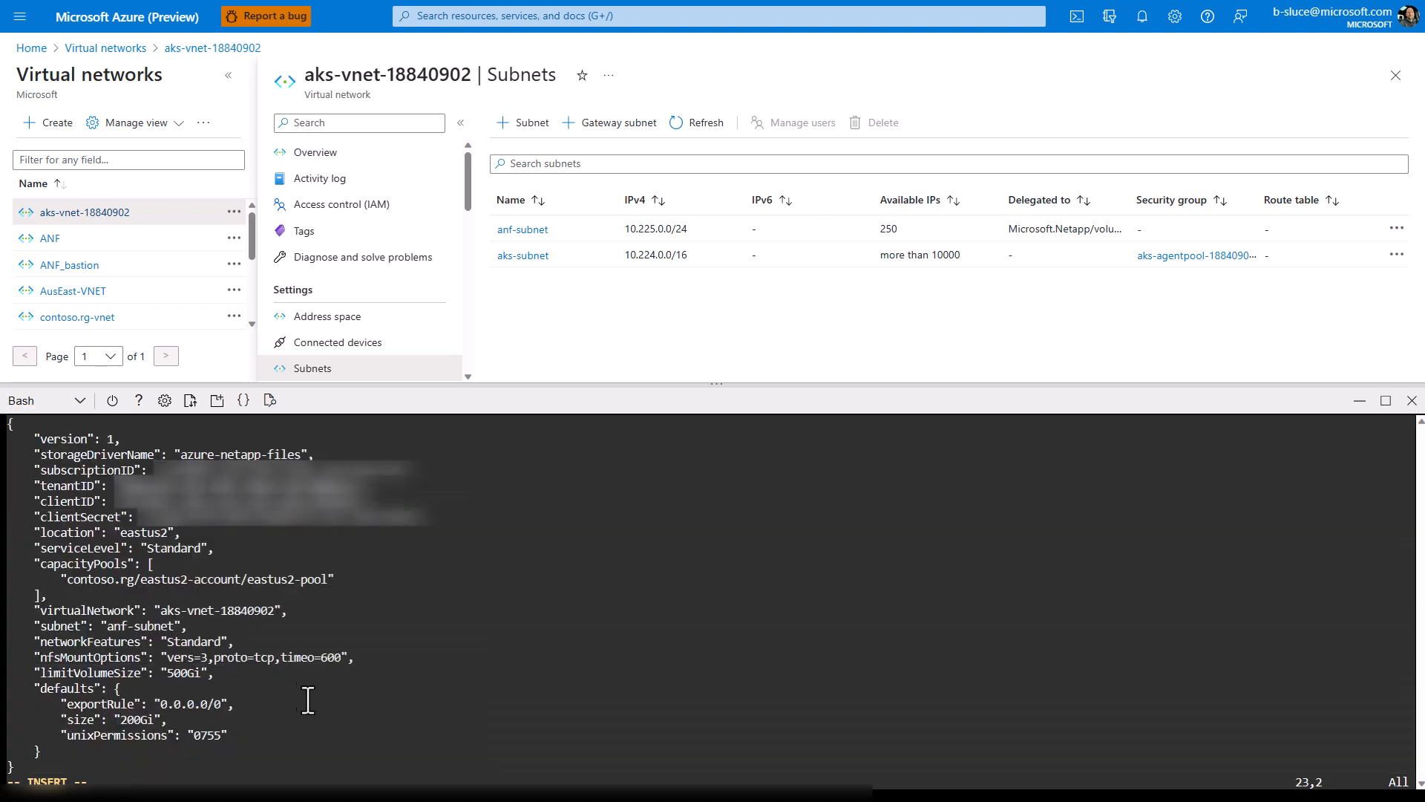
mouse_move(343, 727)
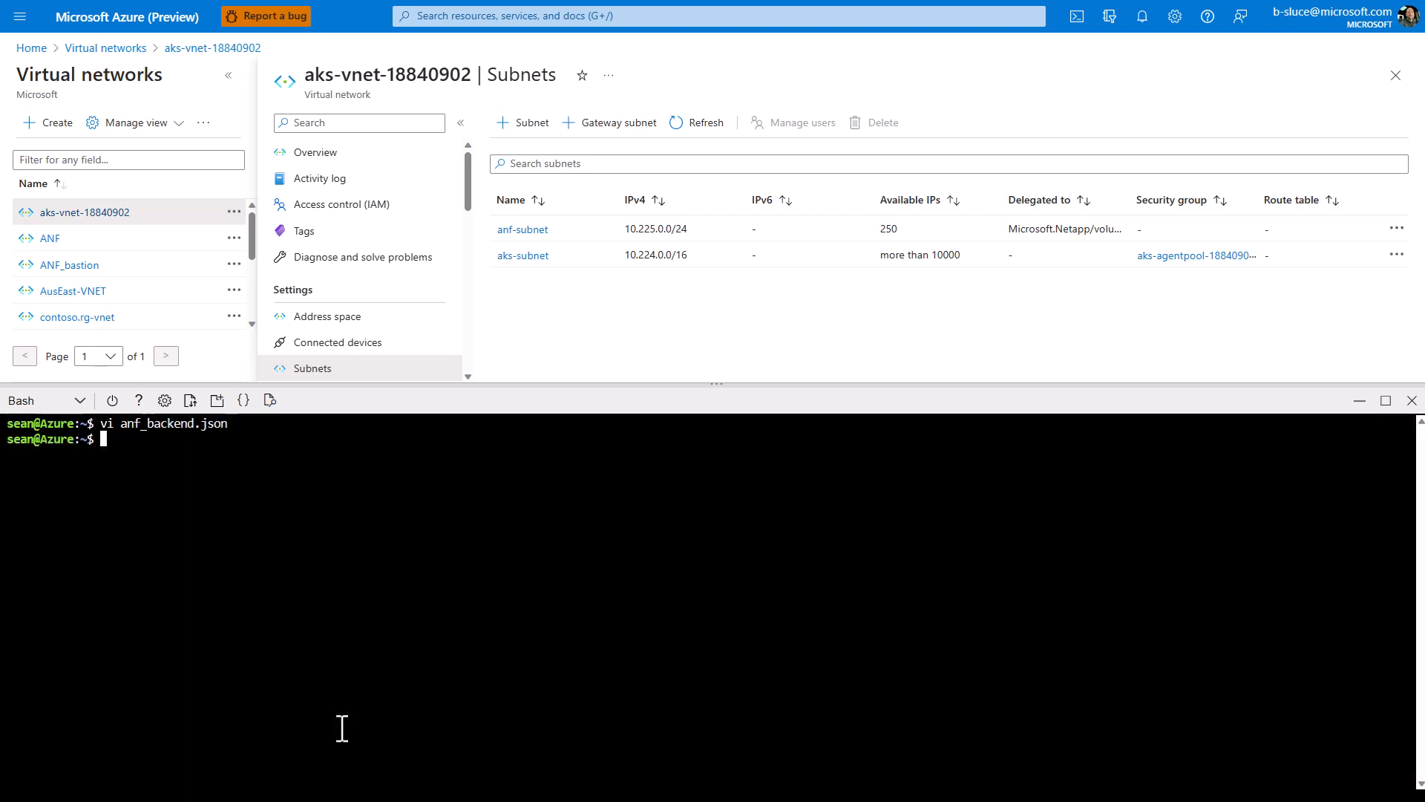
- Clear the shell and create the Trident backend in namespace trident from anf_backend.json
type("cl")
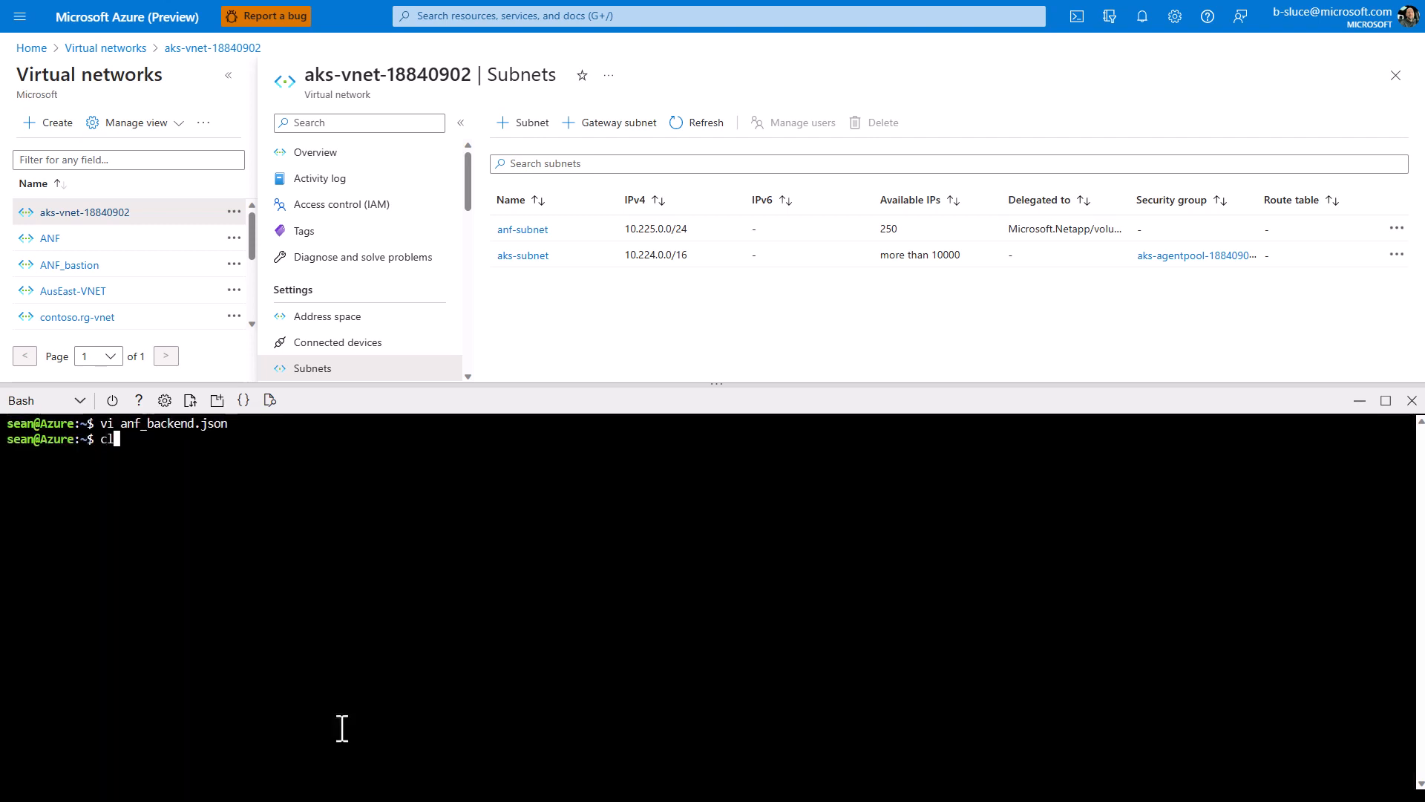
key("Return")
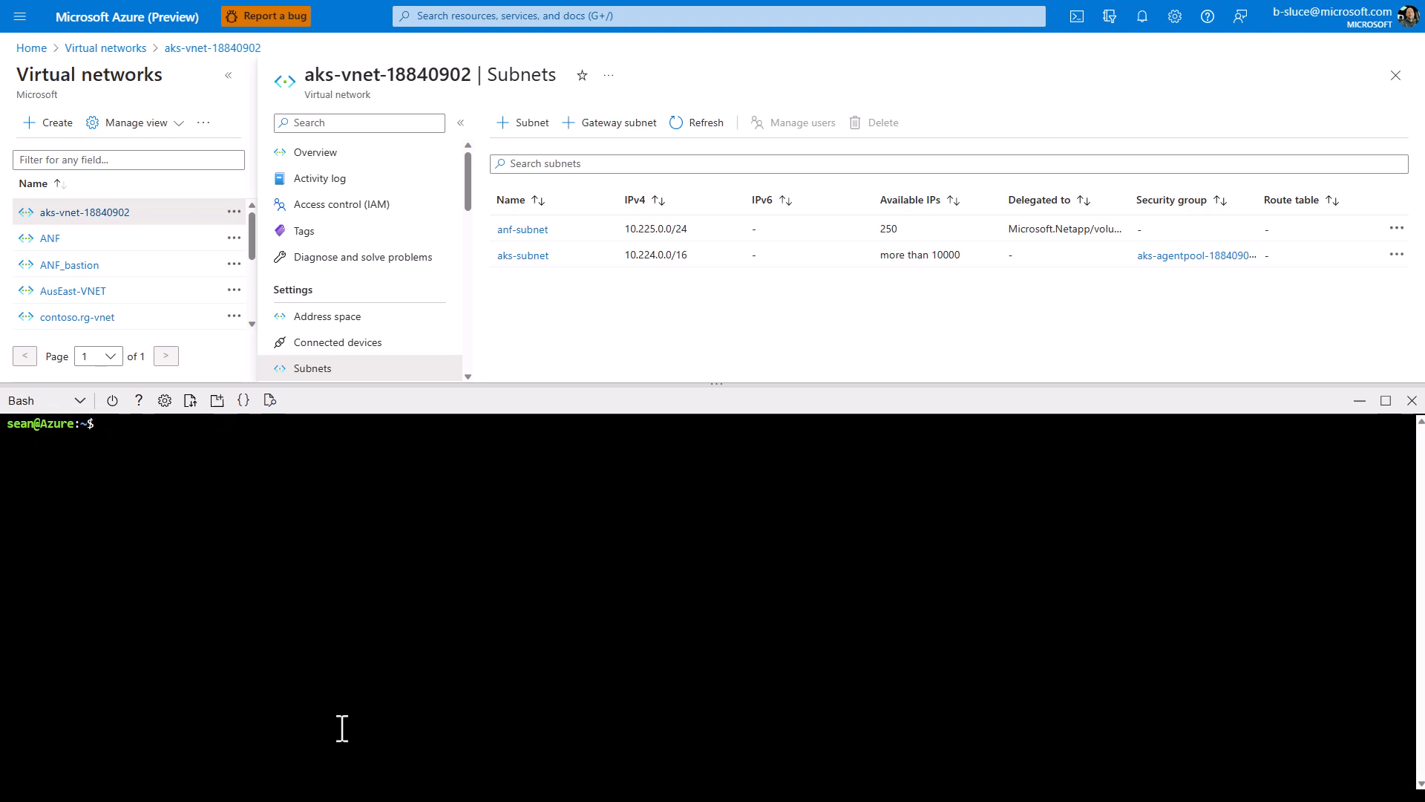
type("./tridentctl -n trident create ba")
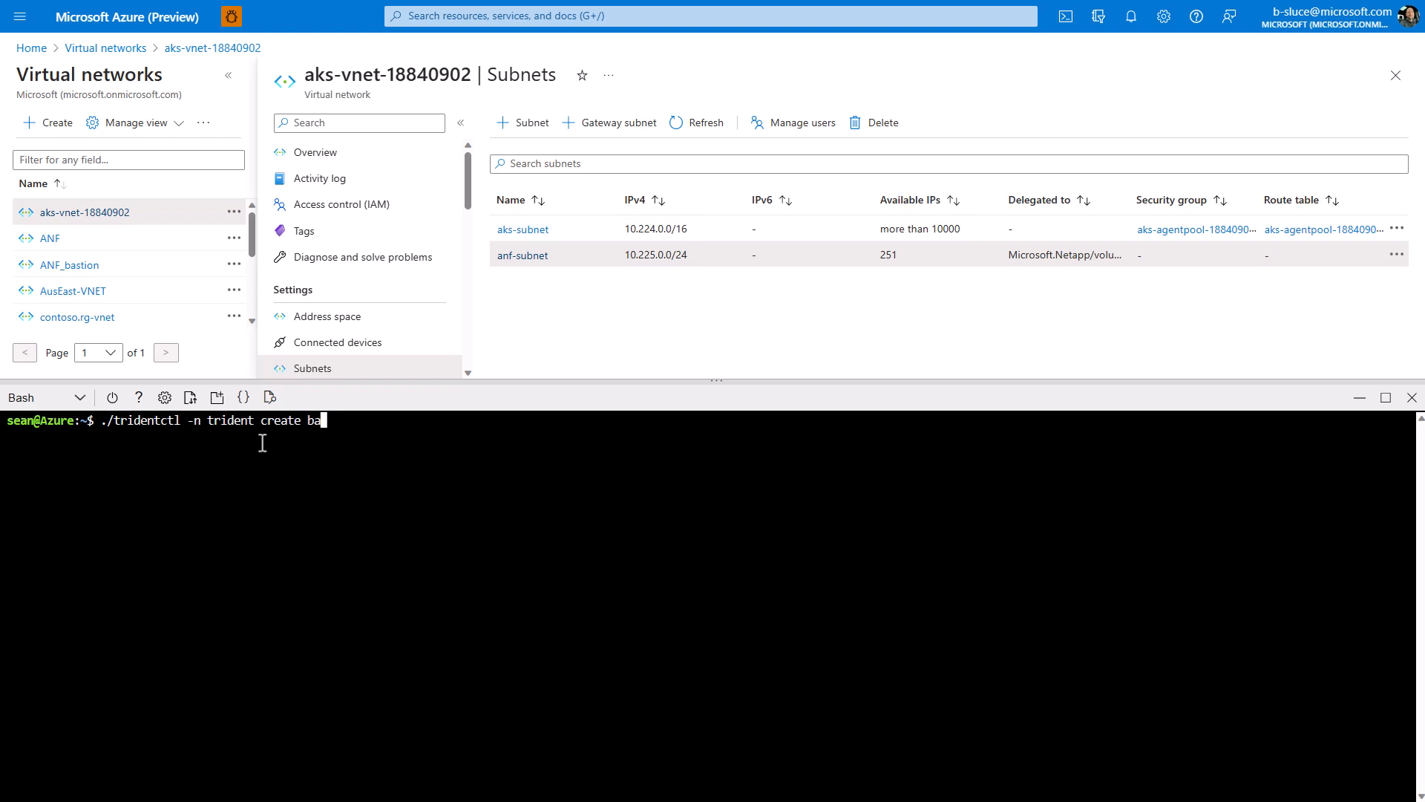
type("ckend -f anf_backend.json")
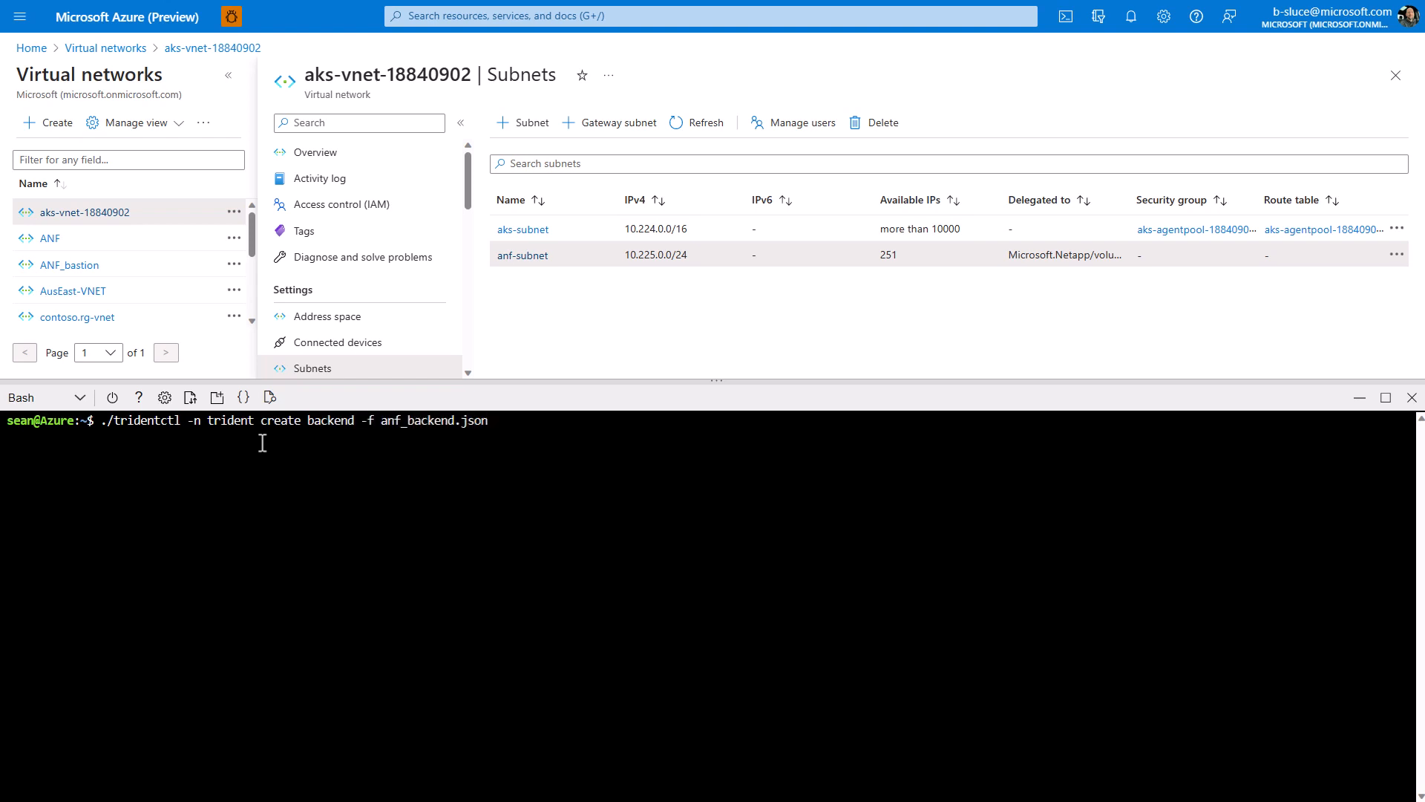
key("Return")
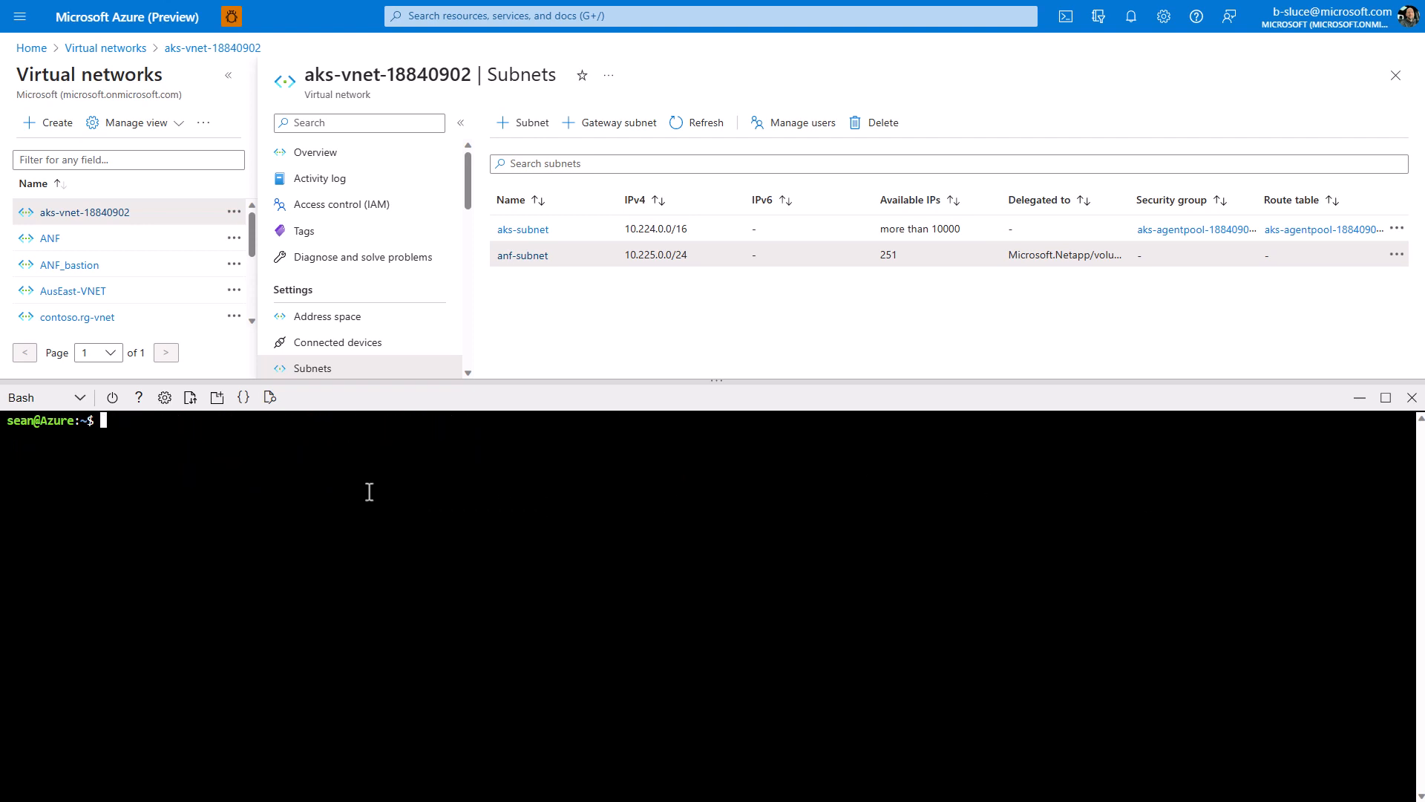
- Review the azurenetappfiles storage class definition in anf_sc.yaml
type("vi anf")
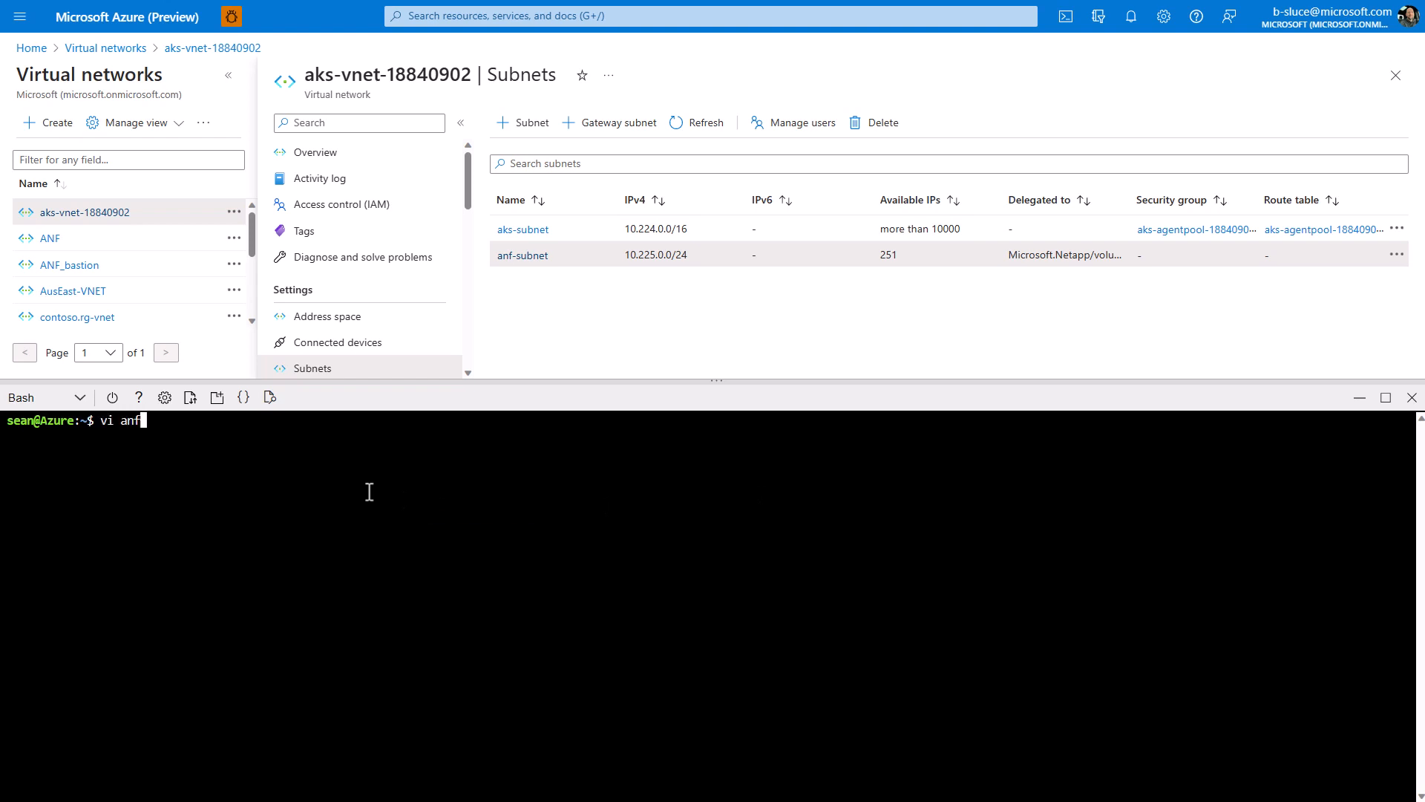
type("_sc.y")
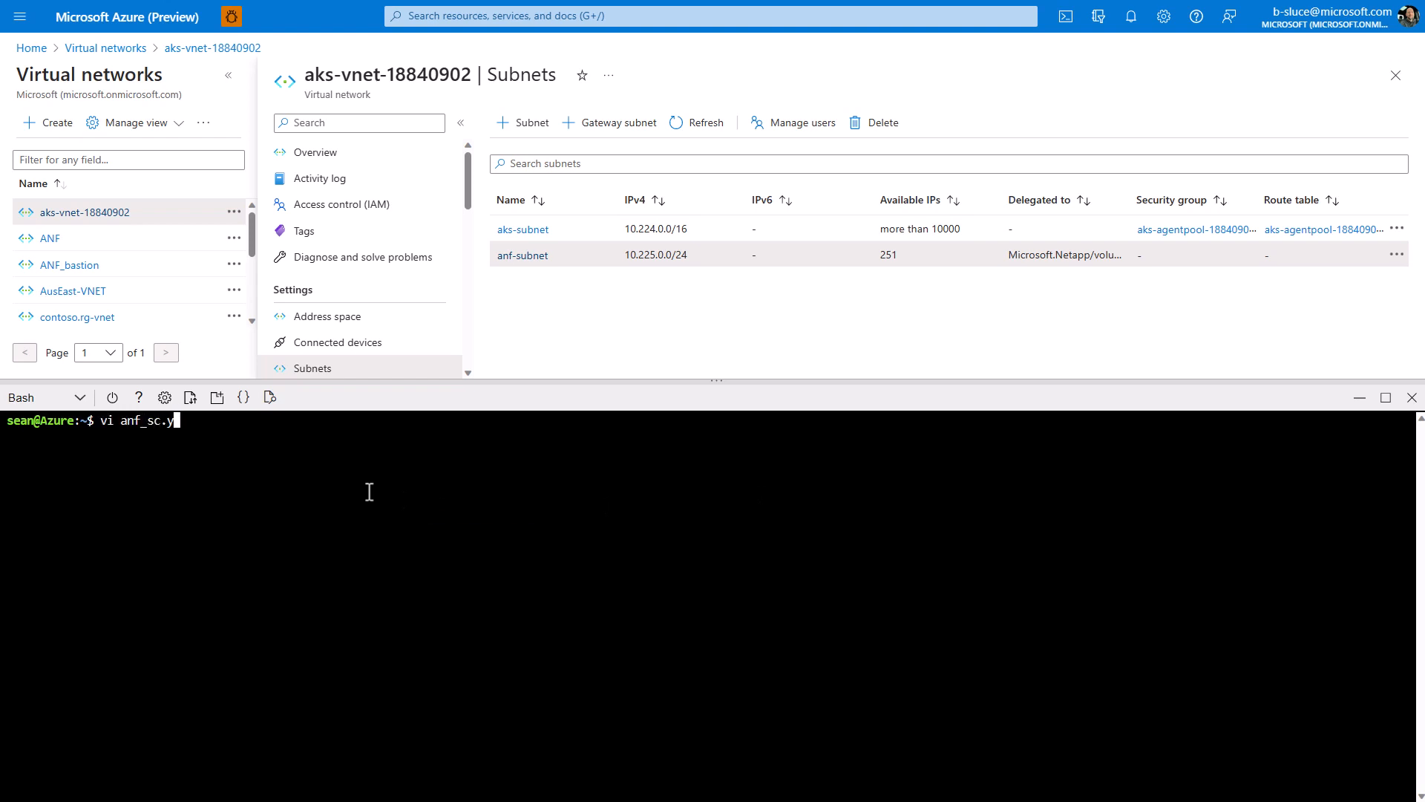
key("Return")
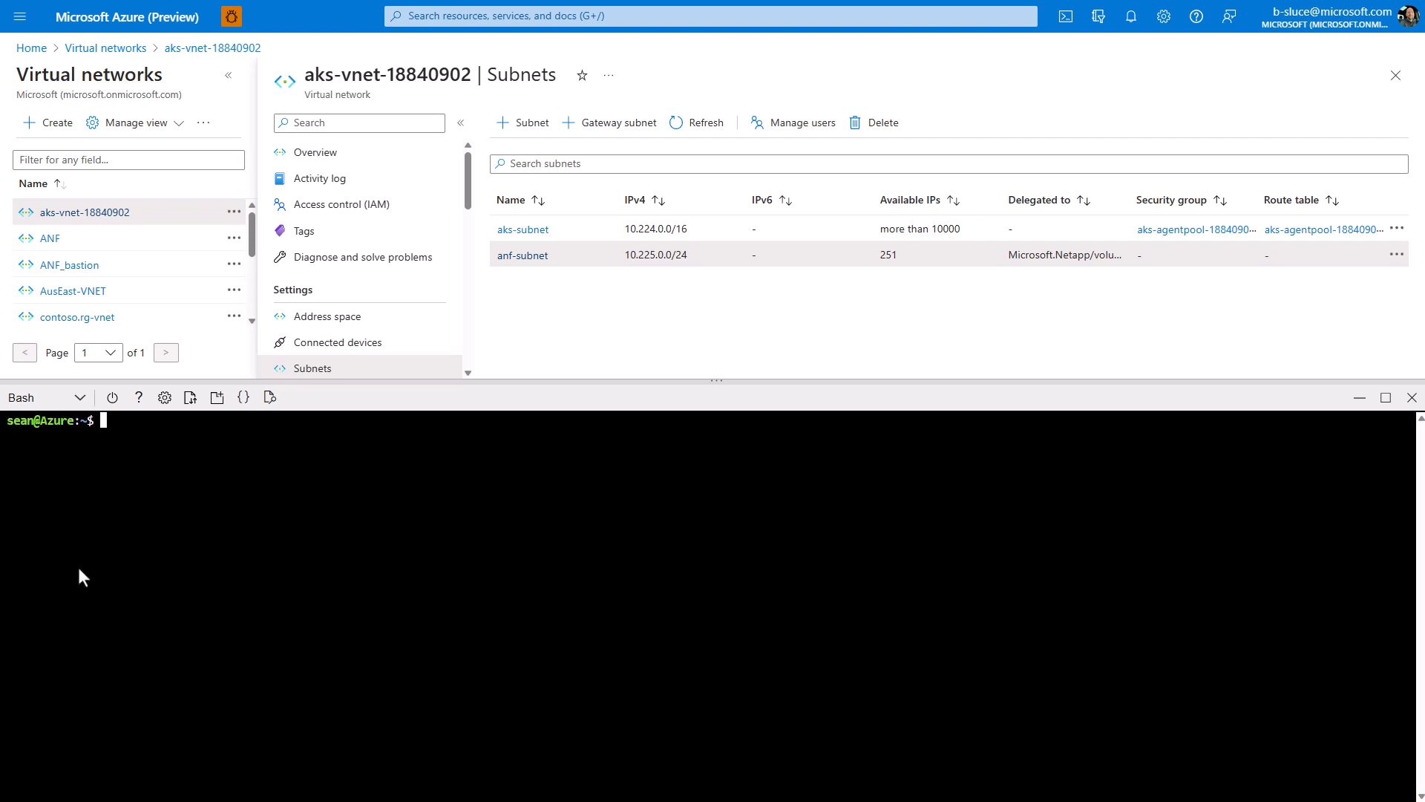
- Create the azurenetappfiles storage class with kubectl apply -f anf_sc.yaml
type("kubectl apply")
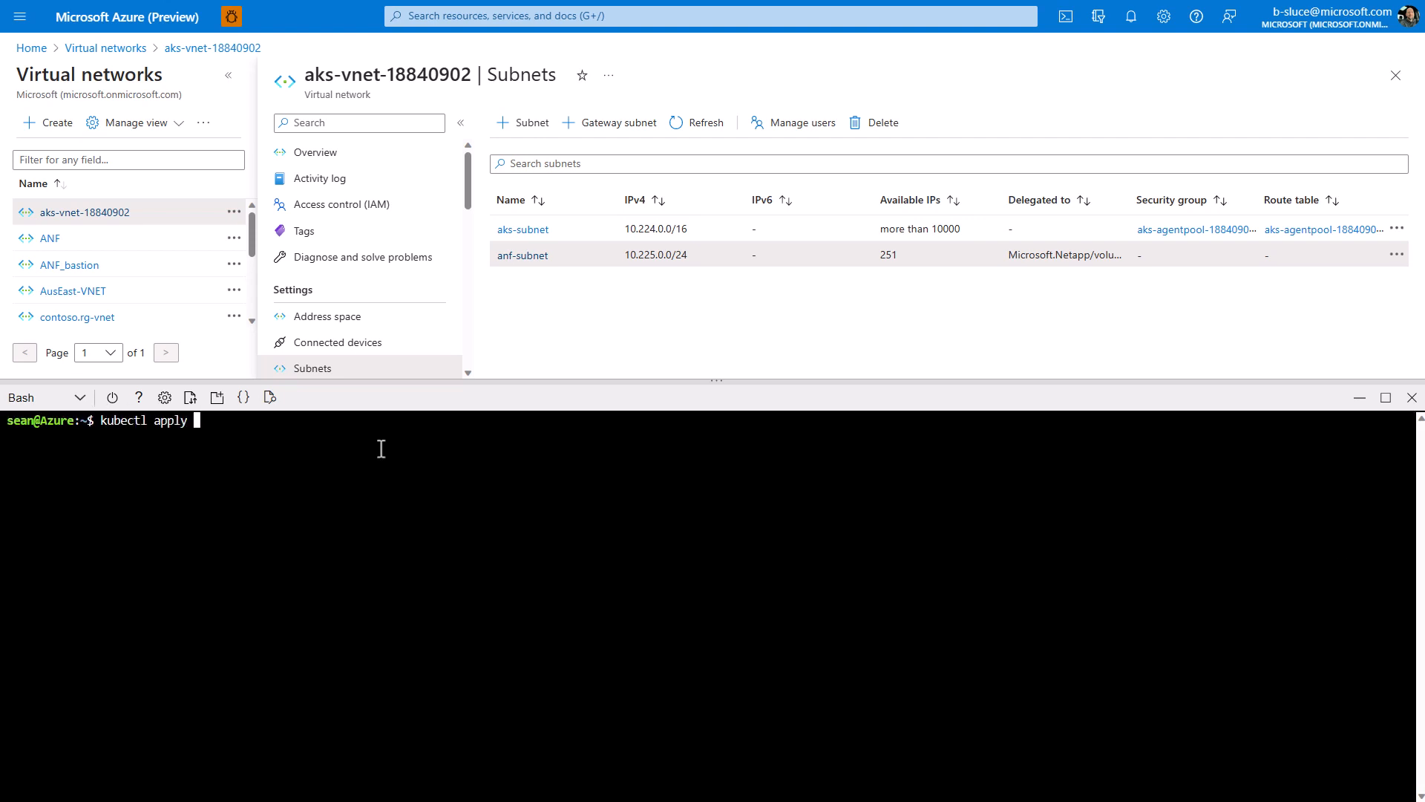
type("-f anf_sc.y")
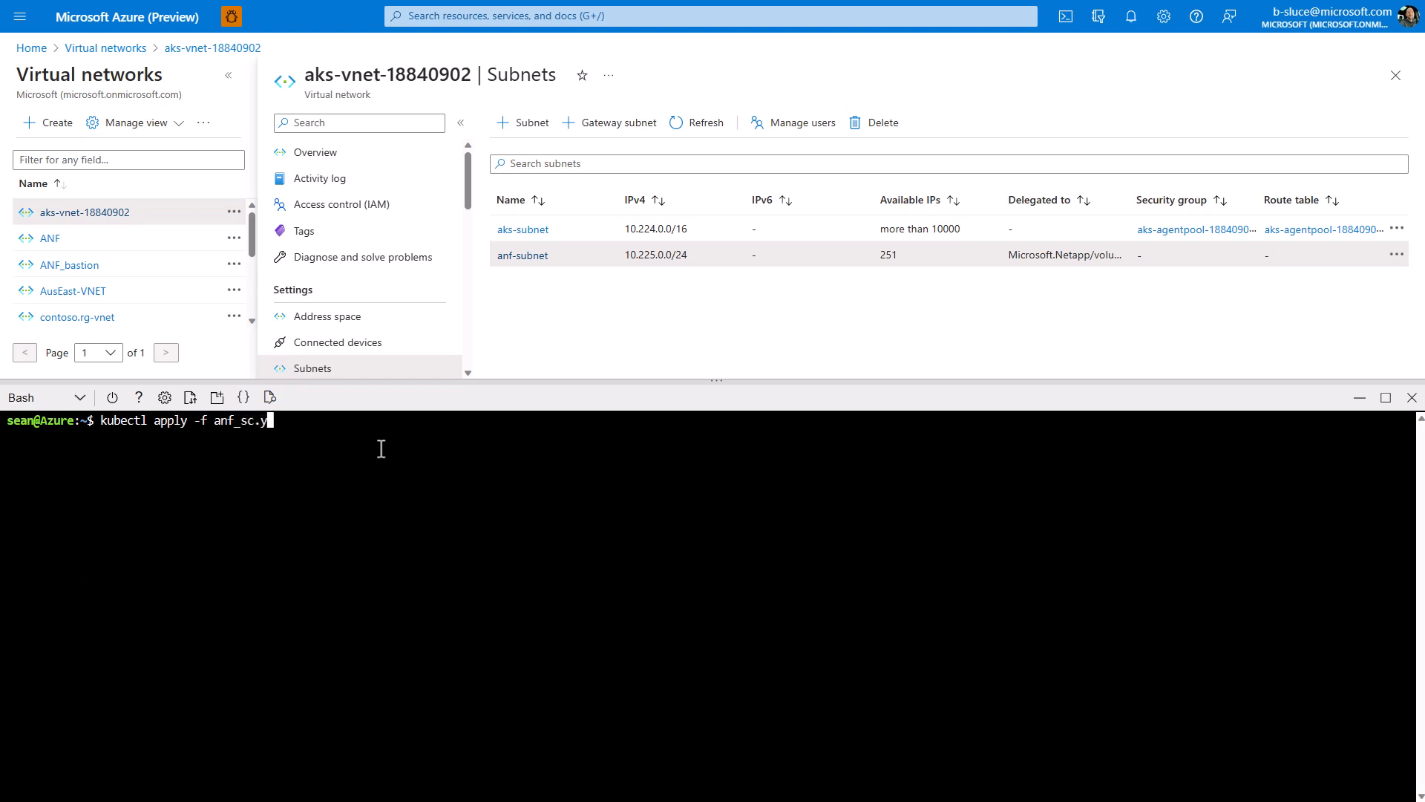
key("Return")
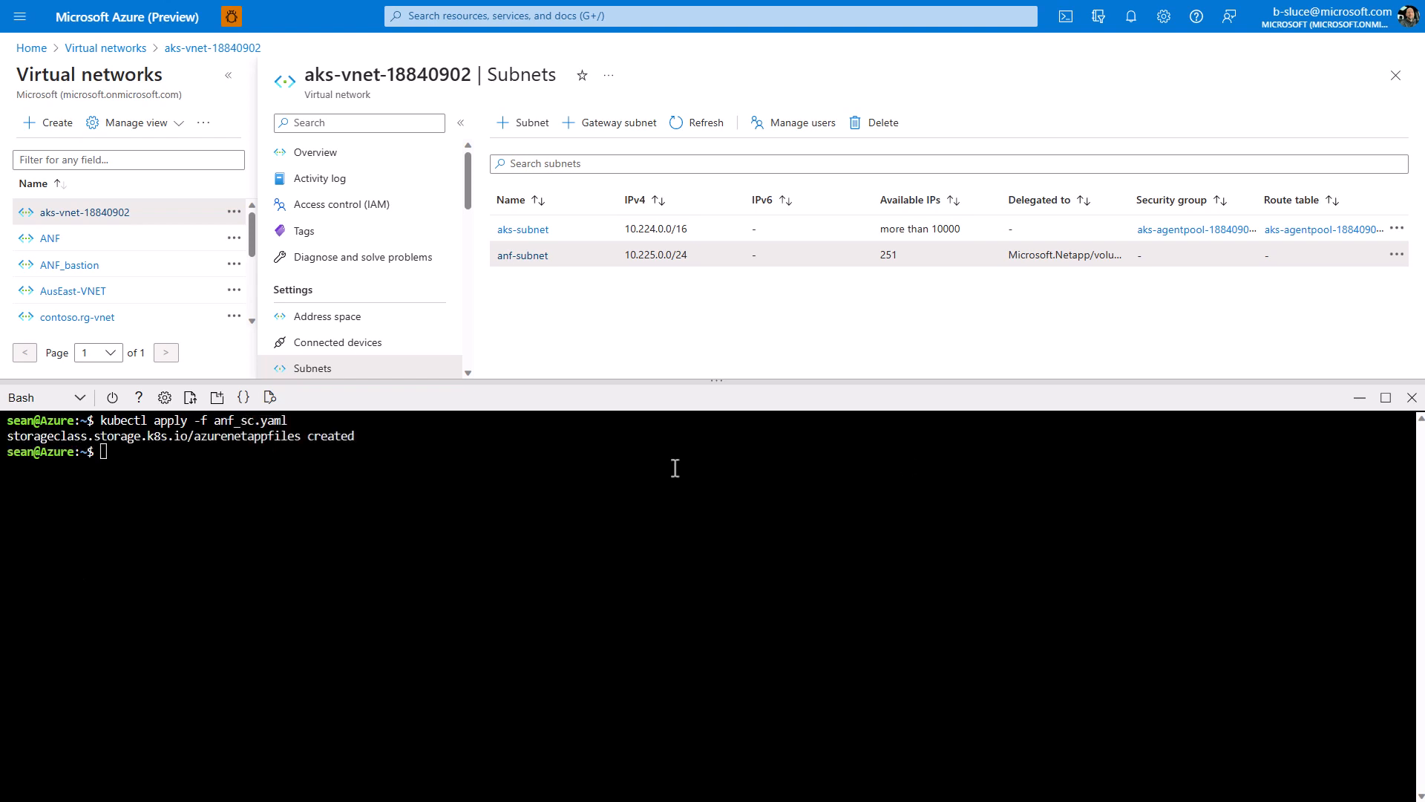
type("vi")
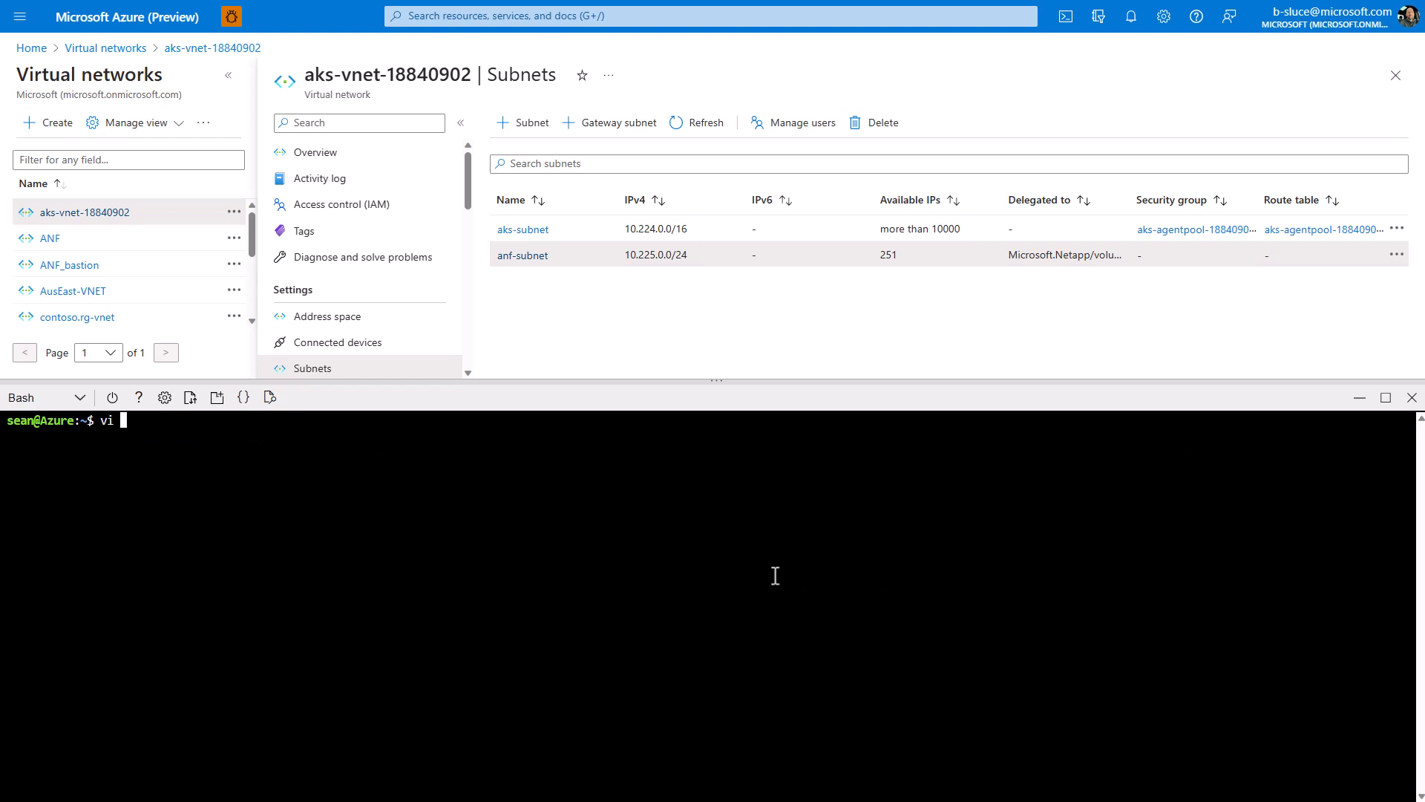
- Review anf_pvc.yaml's 100Gi ReadWriteMany azurenetappfiles claim and apply it with kubectl
type("anf_pvc.y")
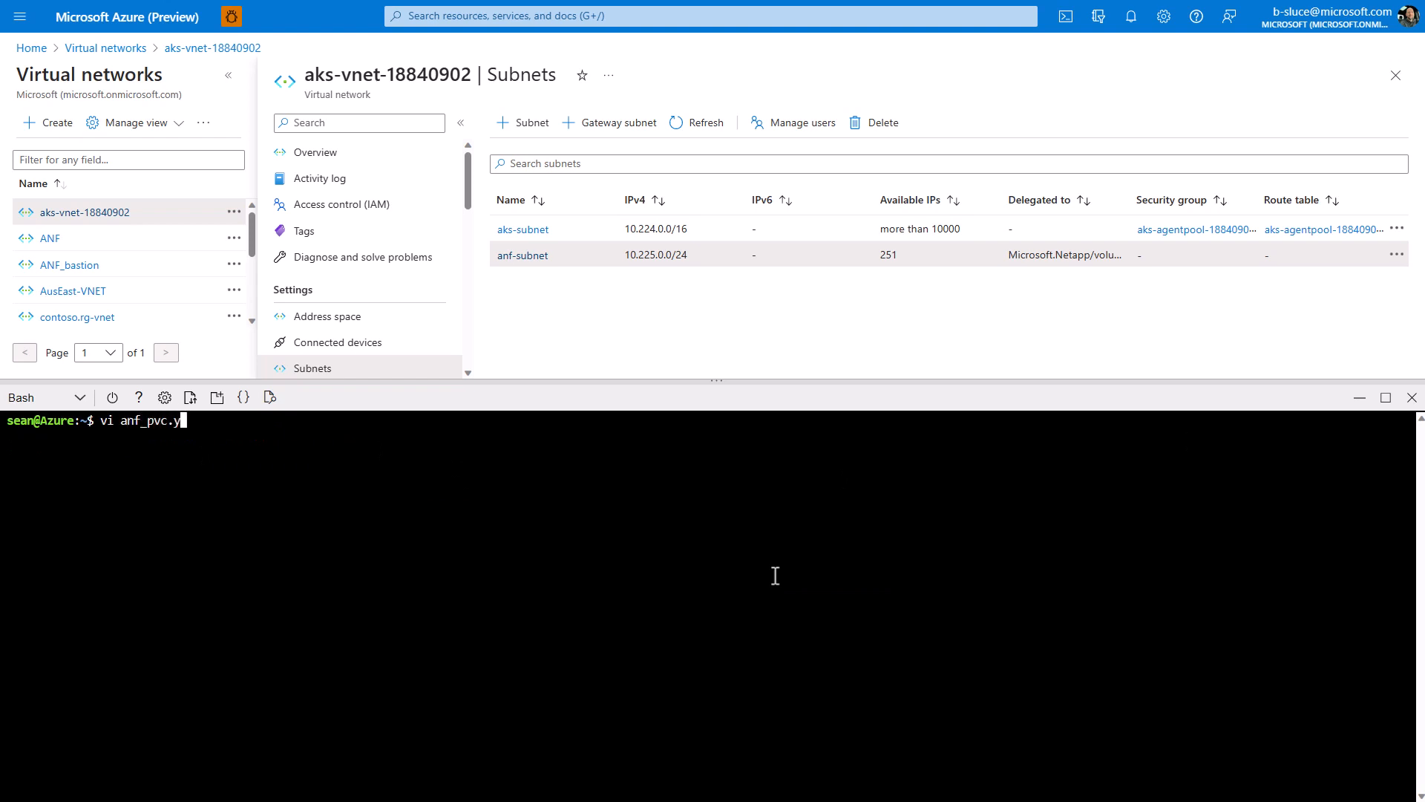
key("Return")
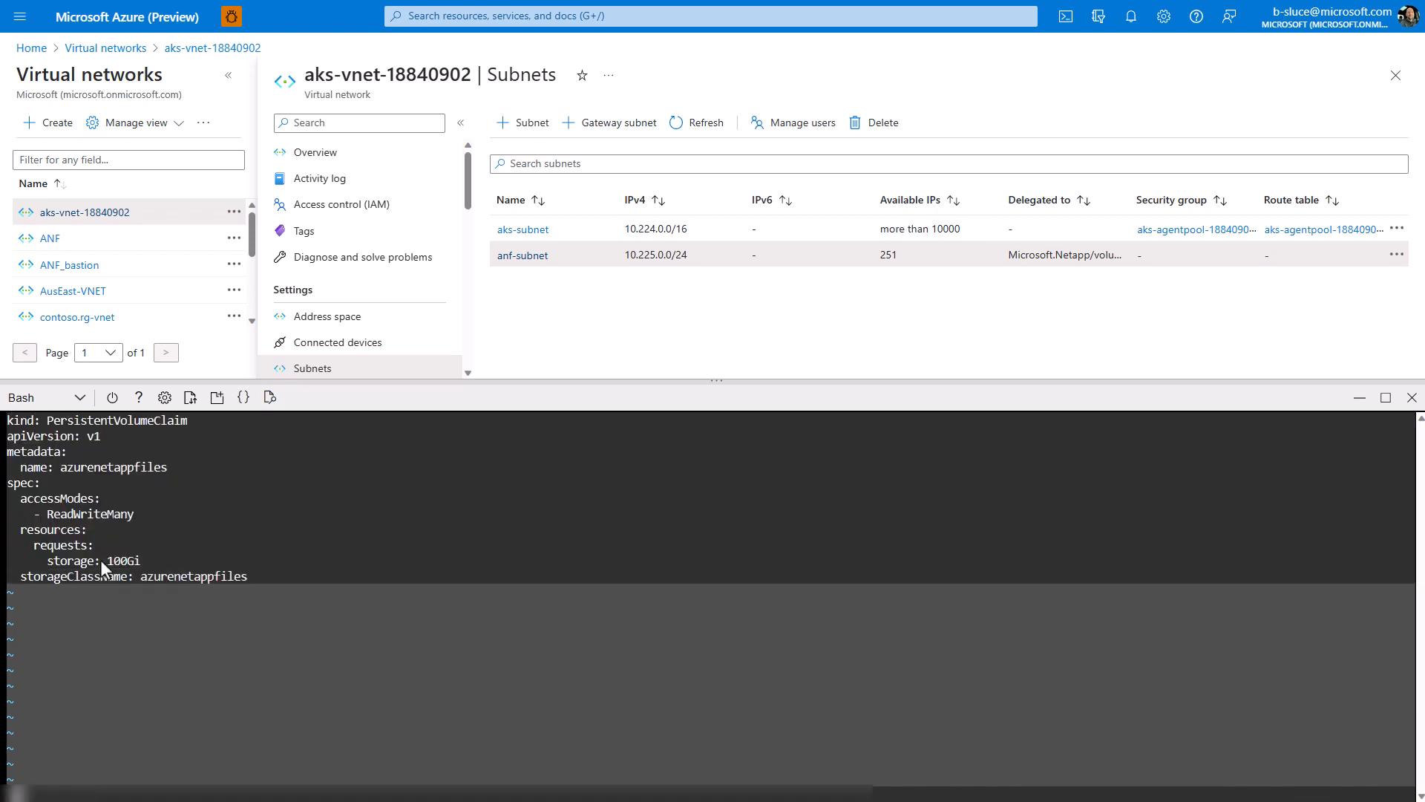
type("kubectl apply -f")
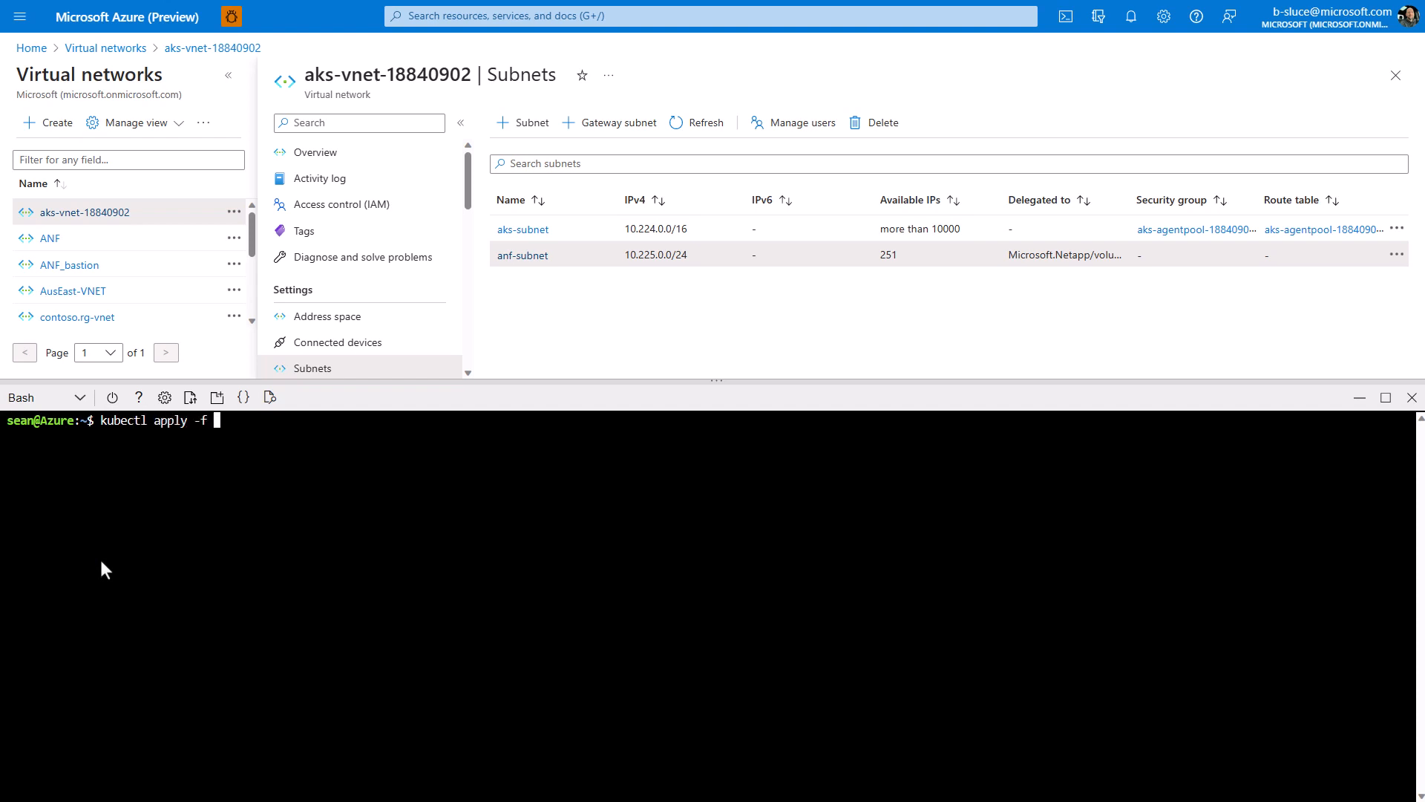
type("anf_pvc.")
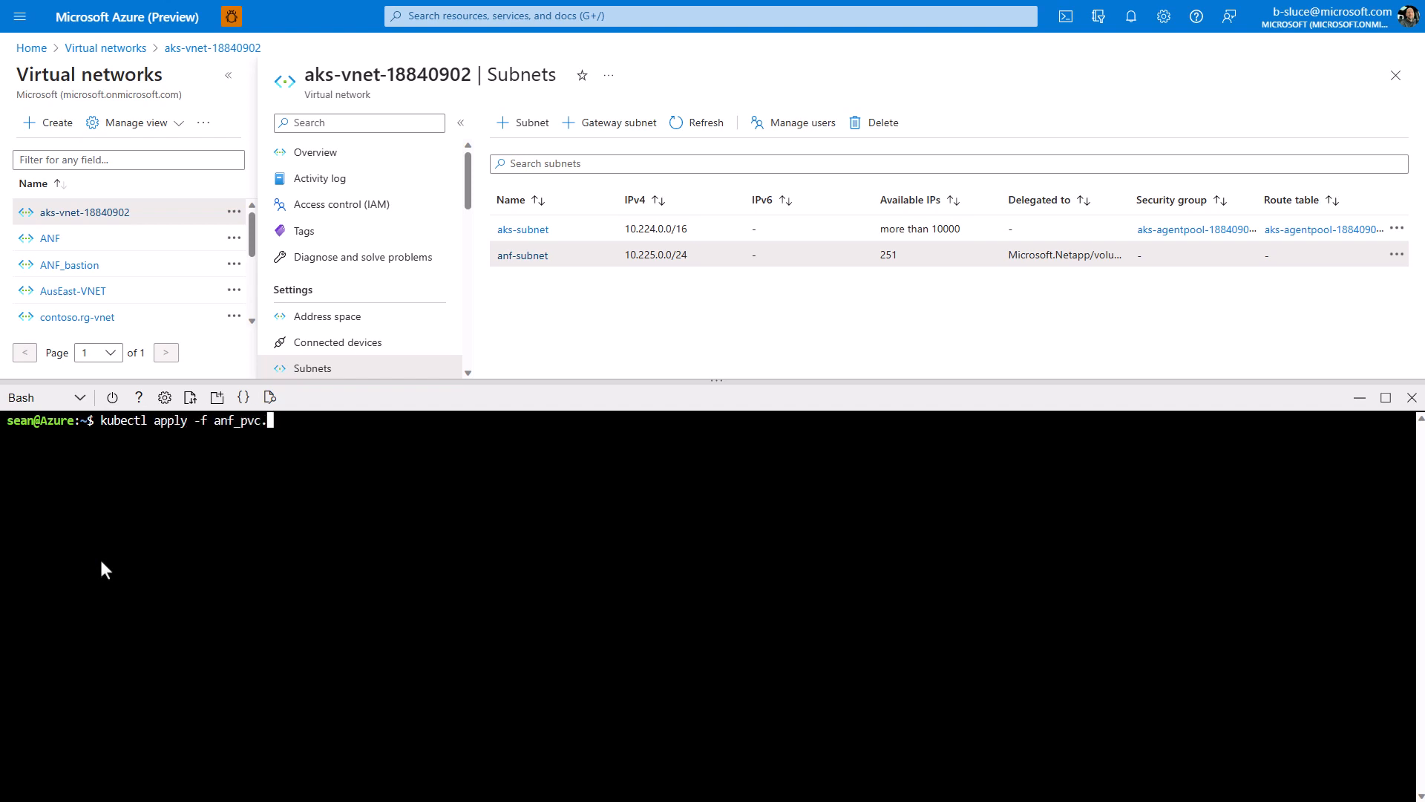
type("yaml")
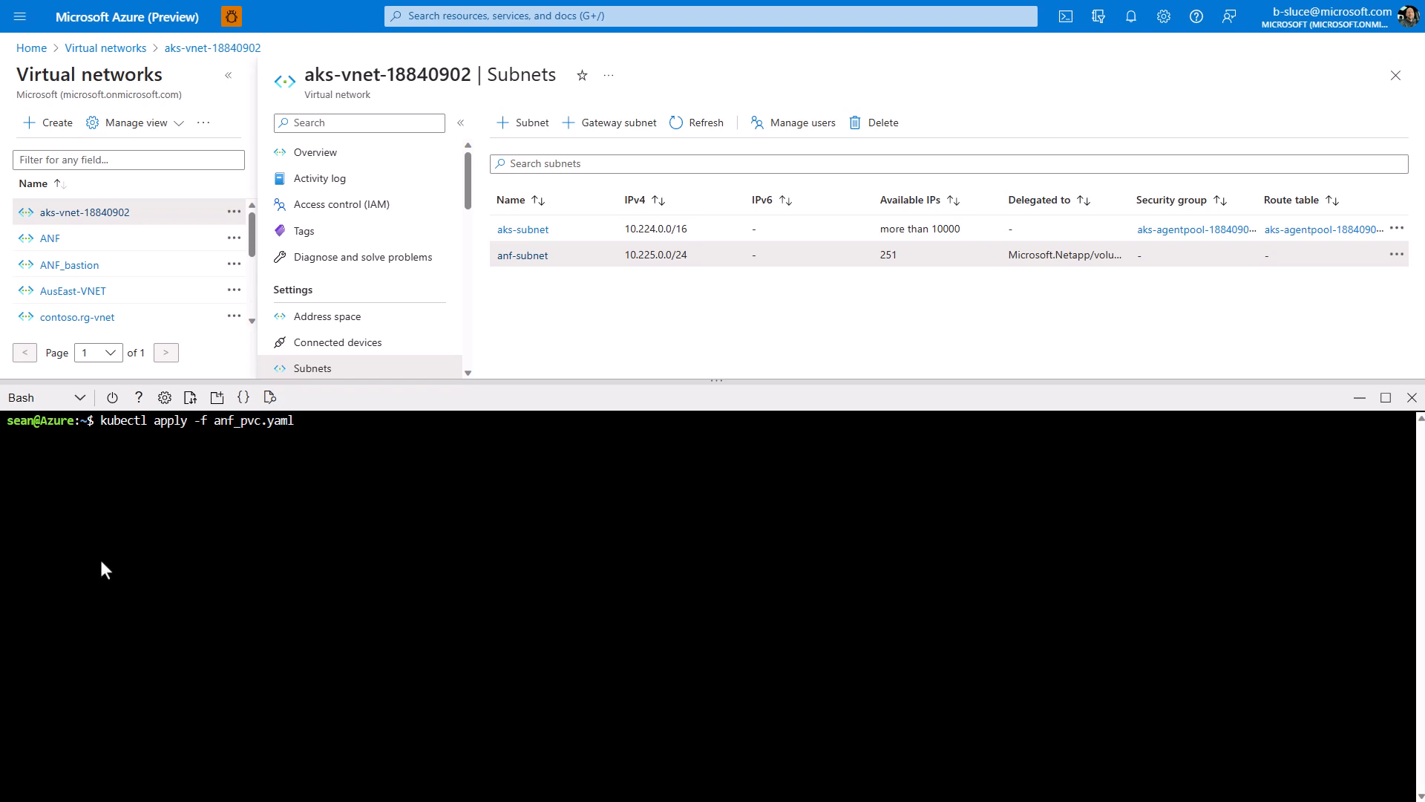
key("Return")
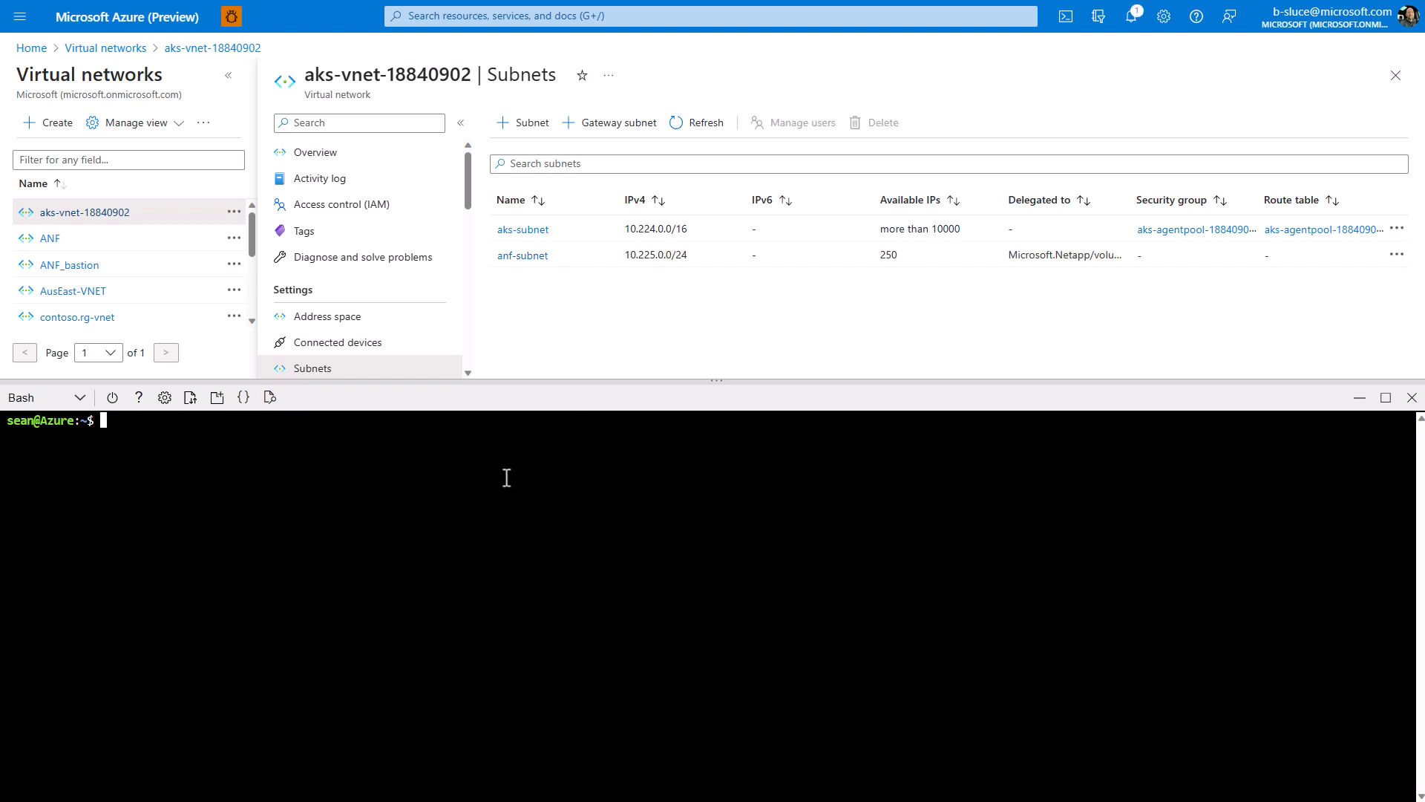
- Confirm claim azurenetappfiles is Bound at 100Gi RWX and matches the pvc volume in eastus2-account
type("kubectl ge")
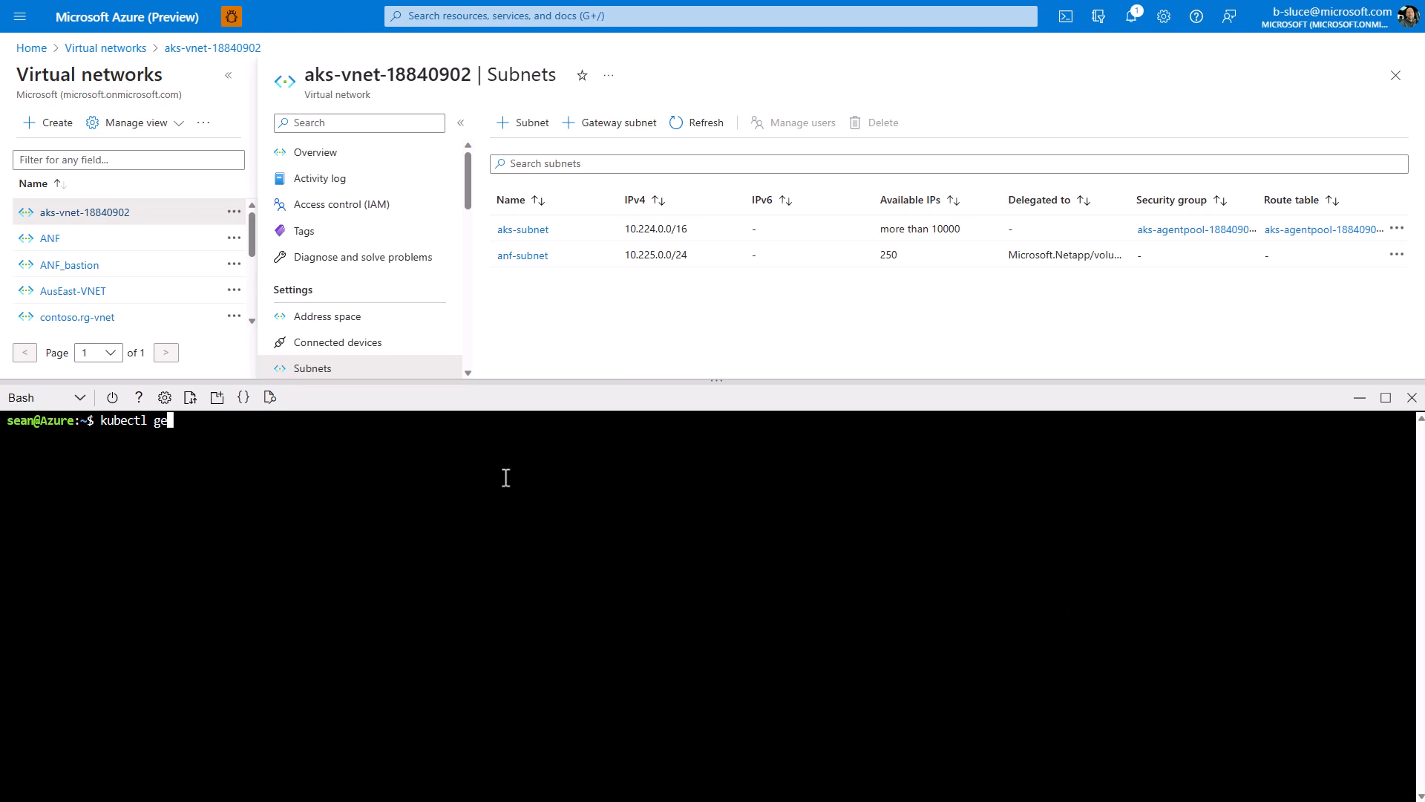
key("Return")
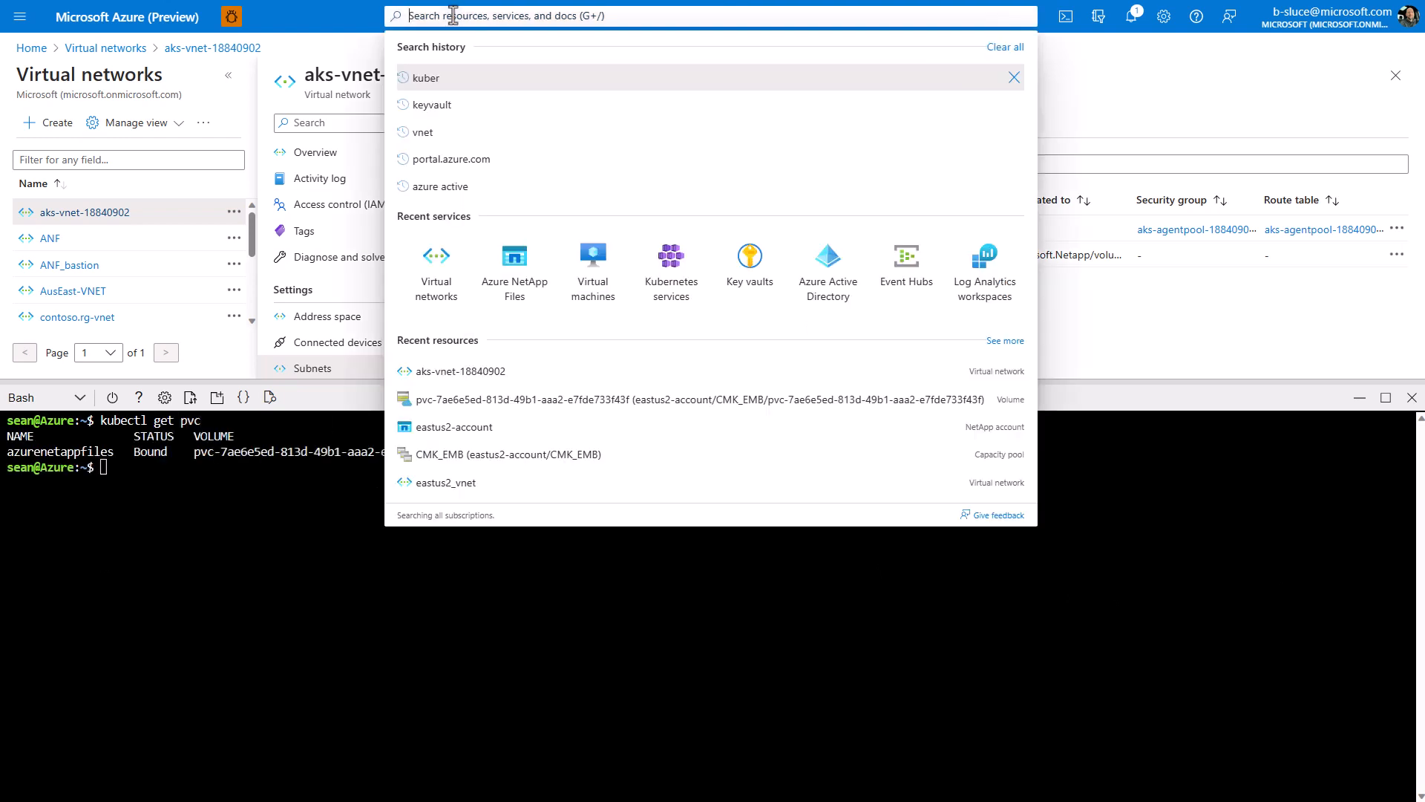
left_click(513, 269)
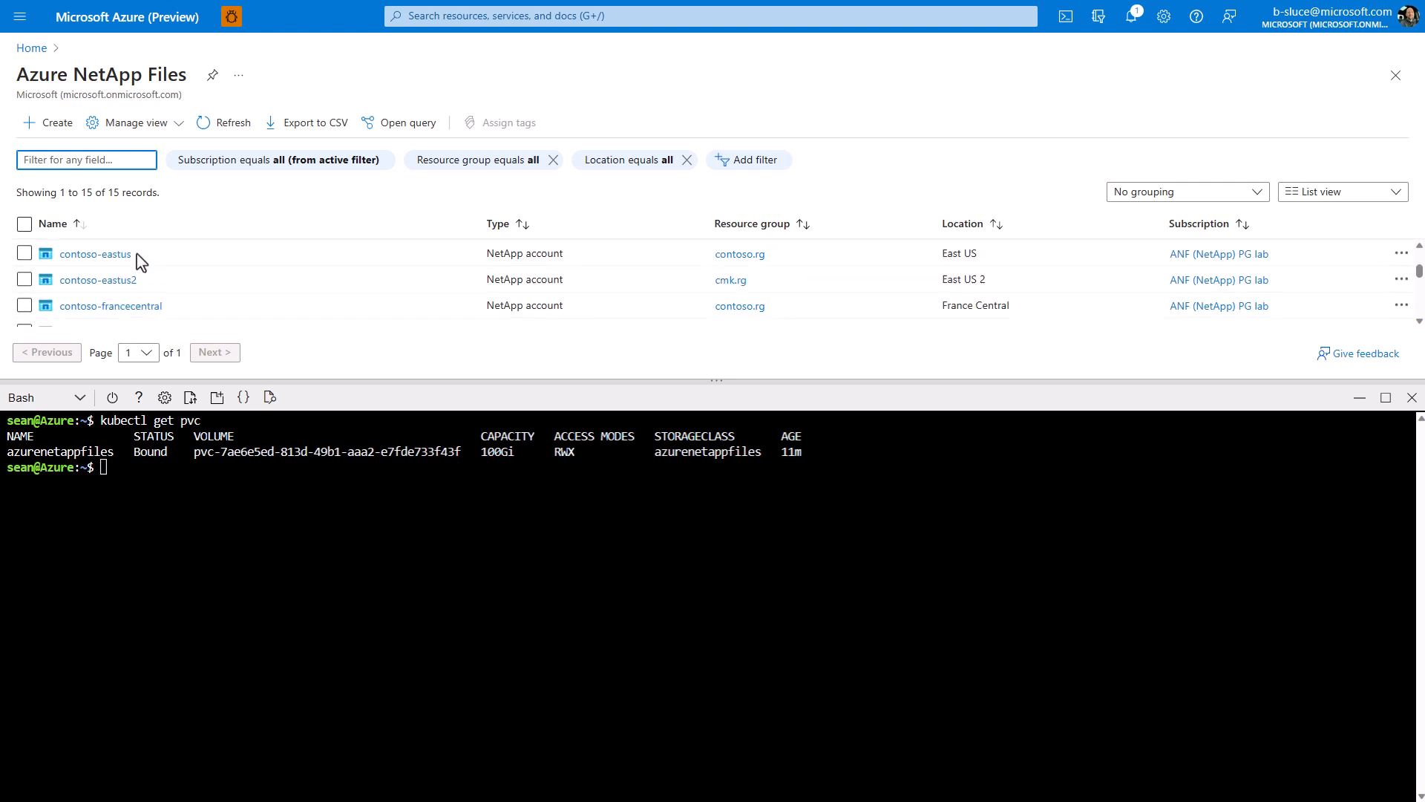
scroll("down", 3)
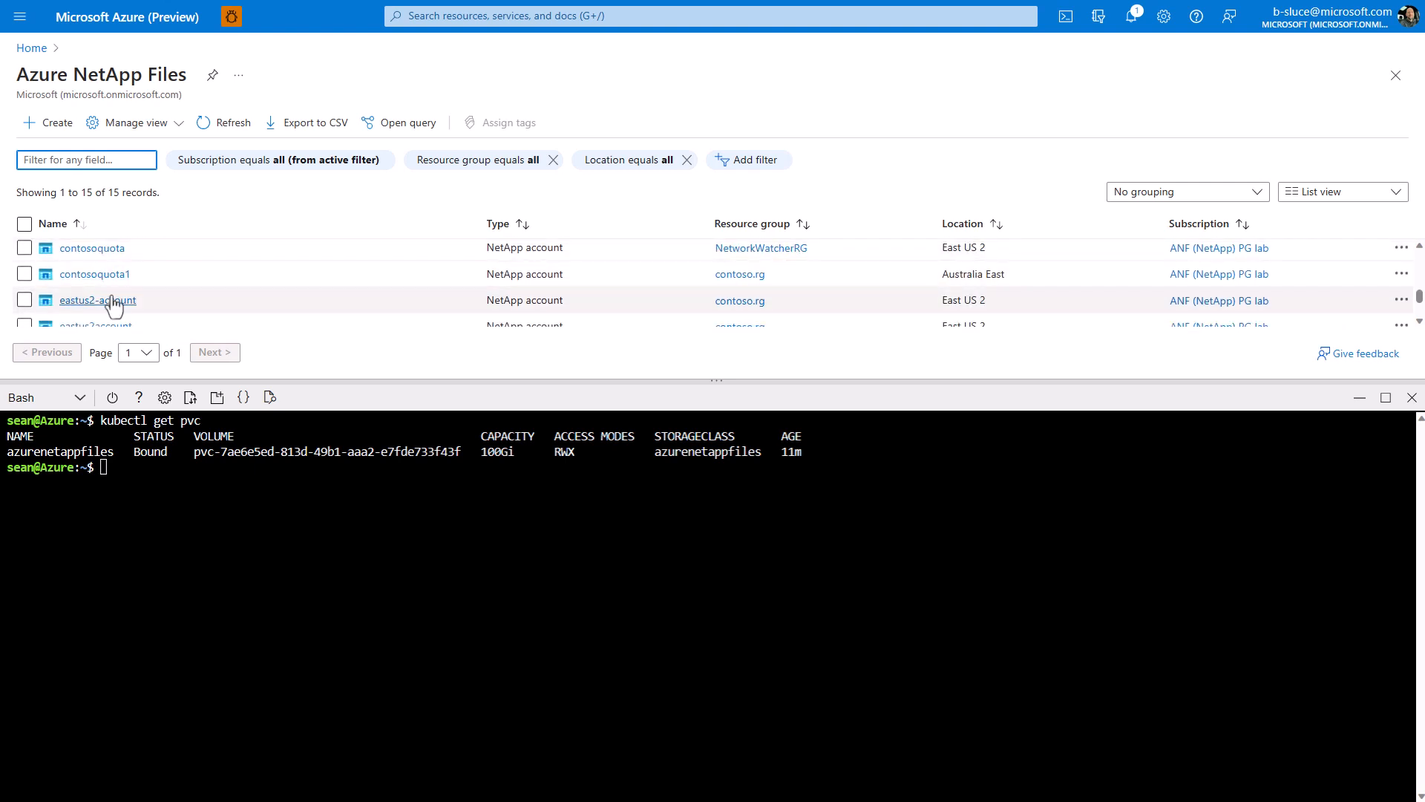
left_click(96, 300)
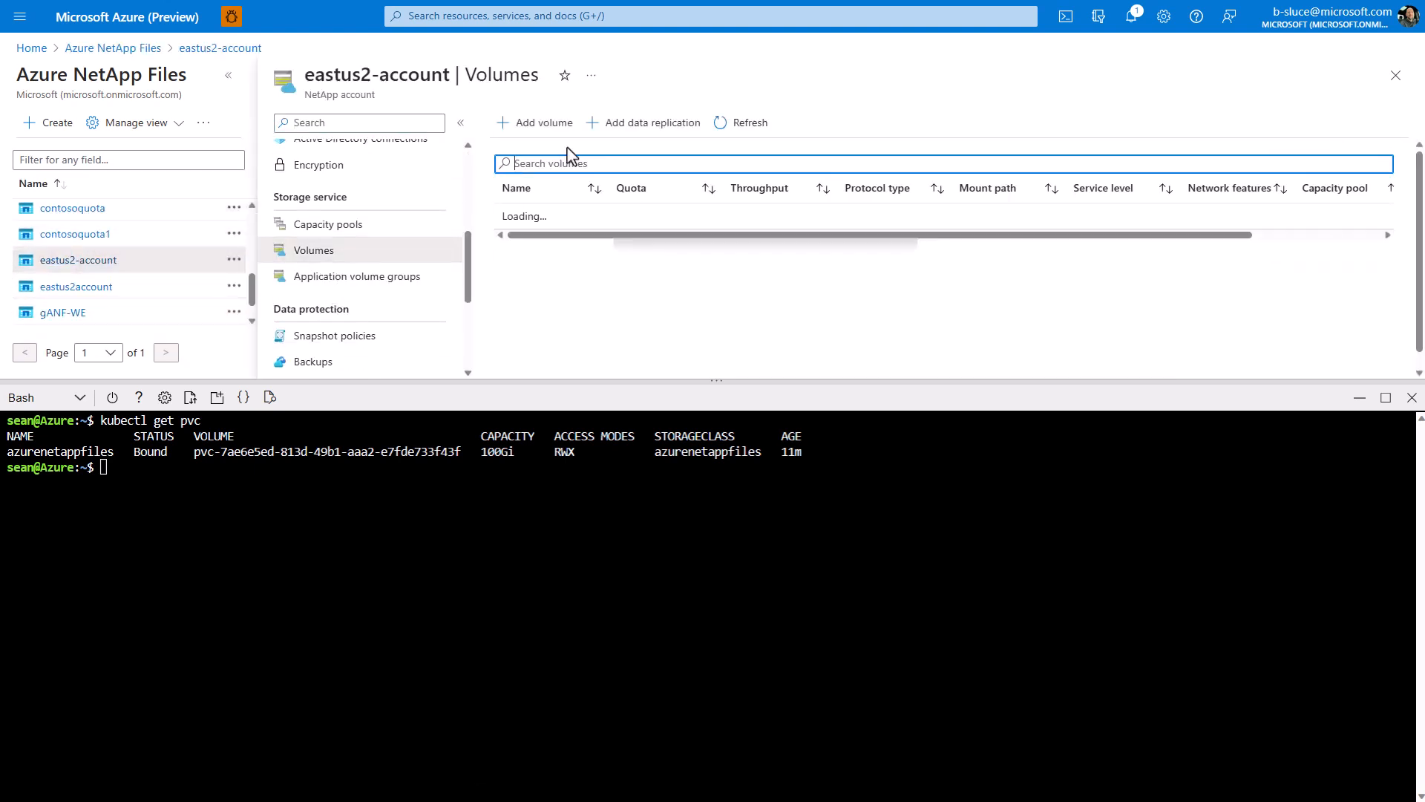
type("pvc")
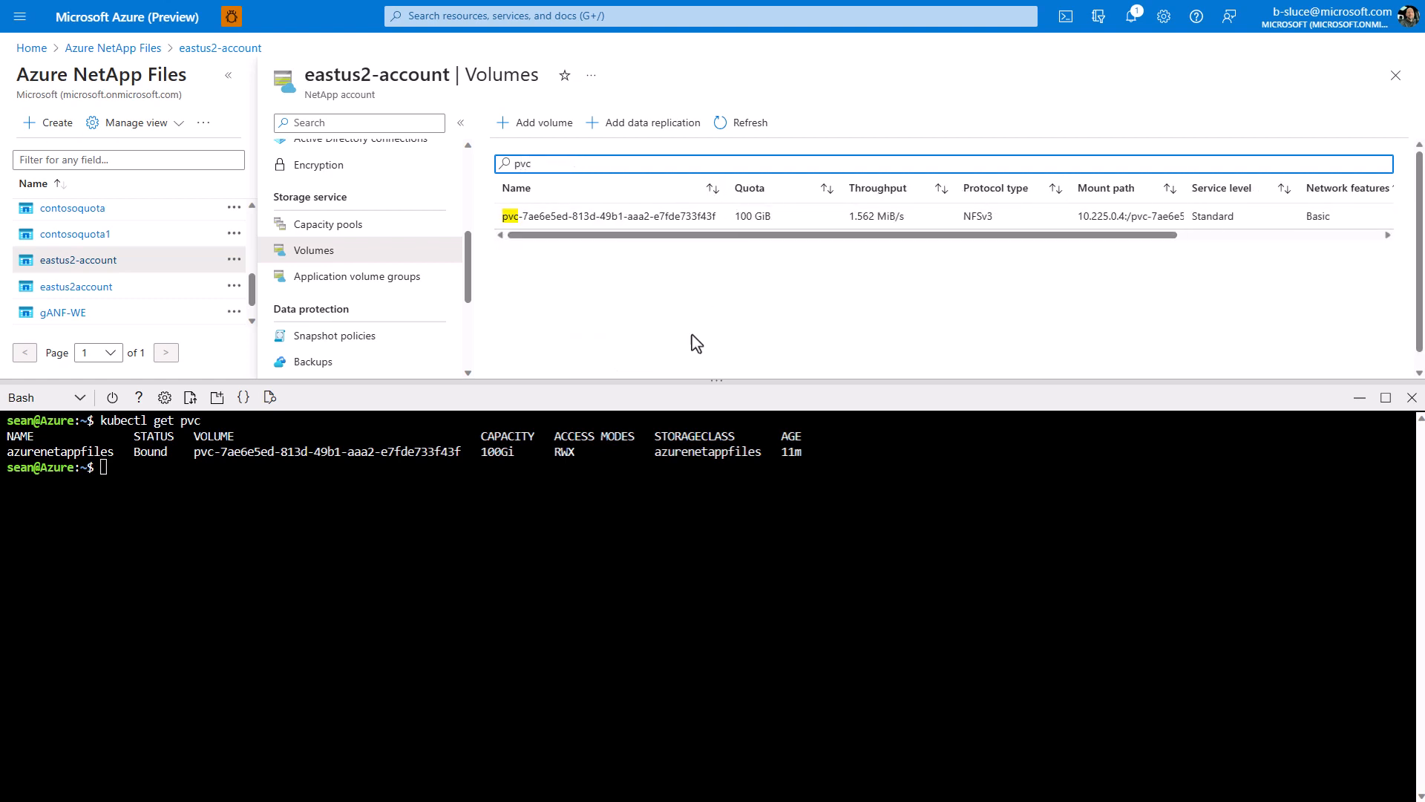
mouse_move(563, 339)
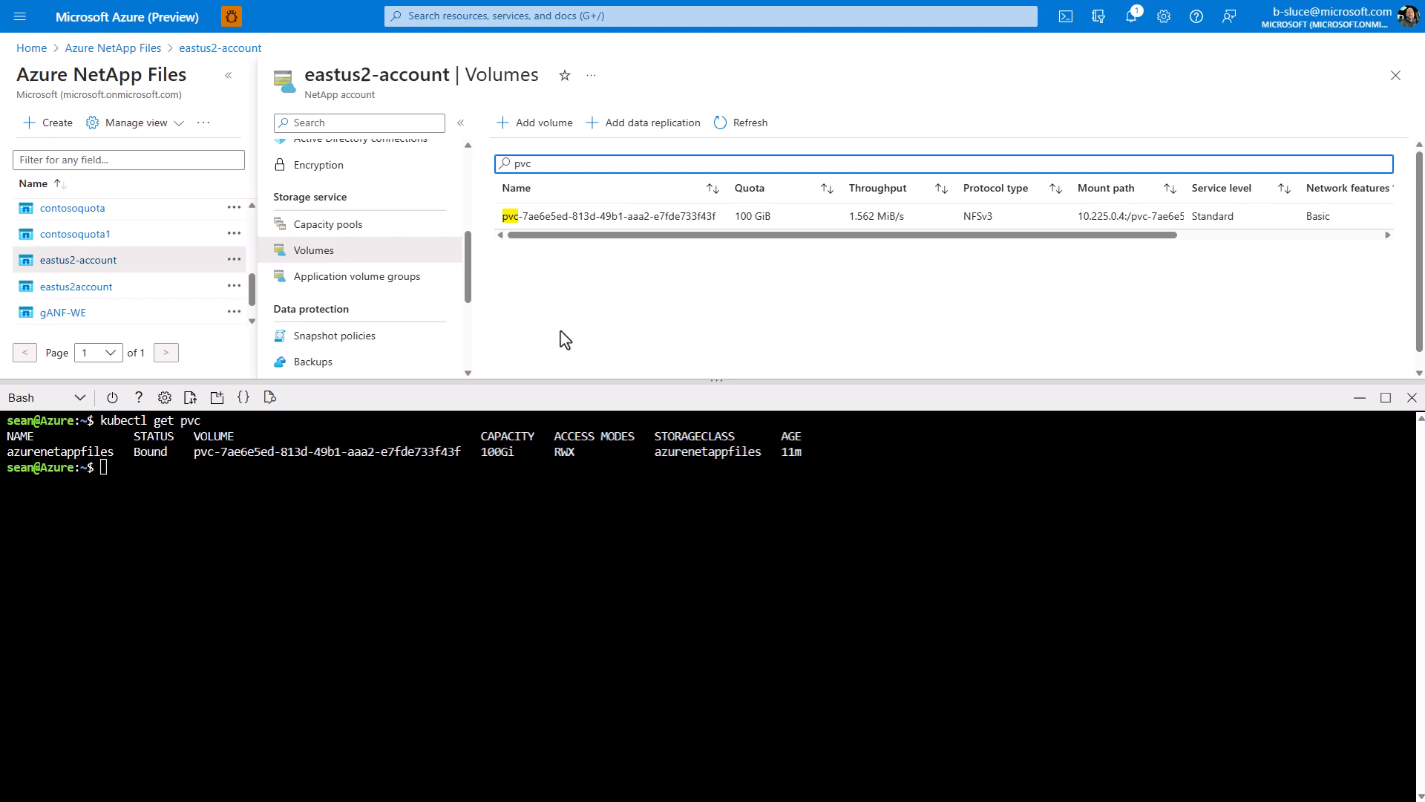
type("clear")
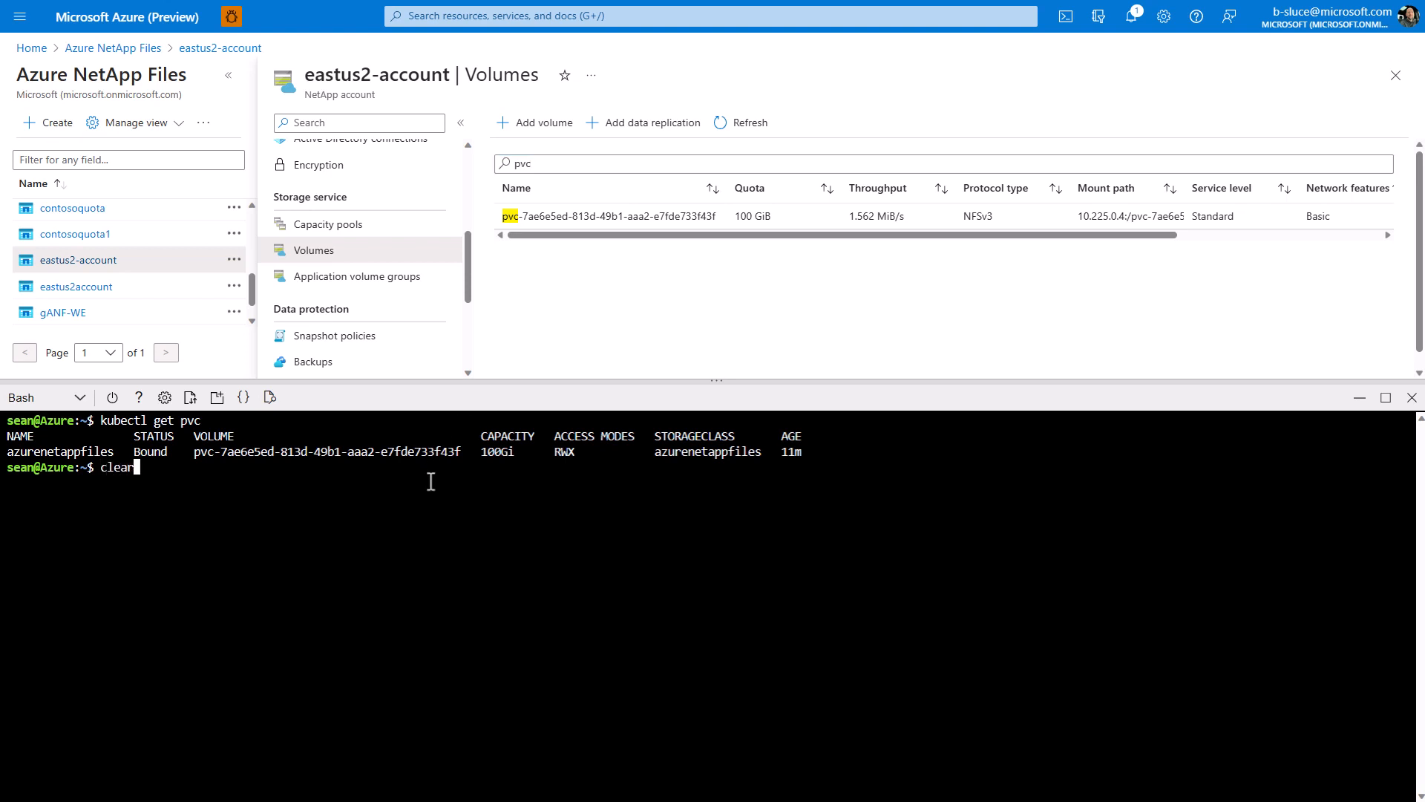
- Review nginx_deployment.yaml, the nginx-anf-trident deployment mounting claim azurenetappfiles at /usr/share/nginx/html
key("Return")
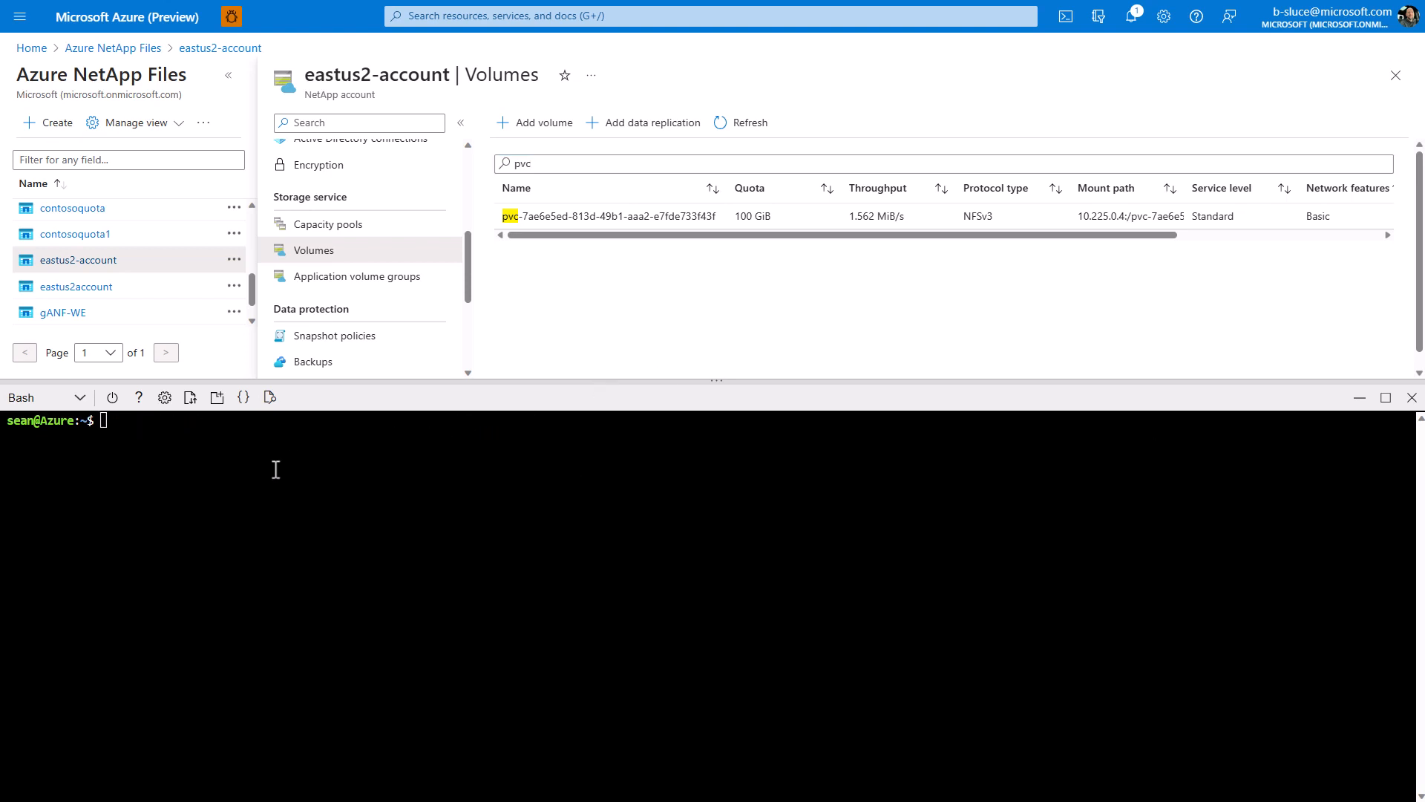
type("vi")
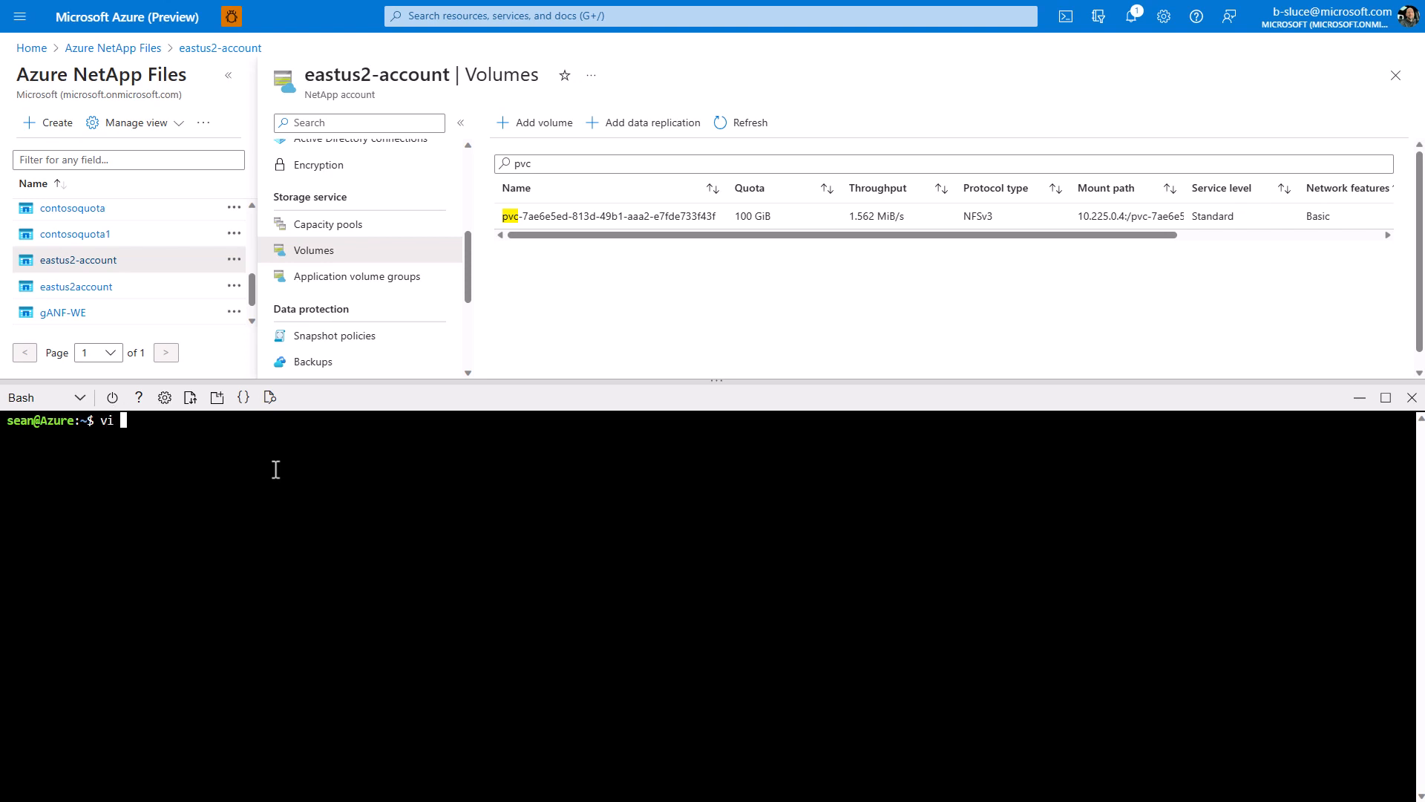
type("nginx")
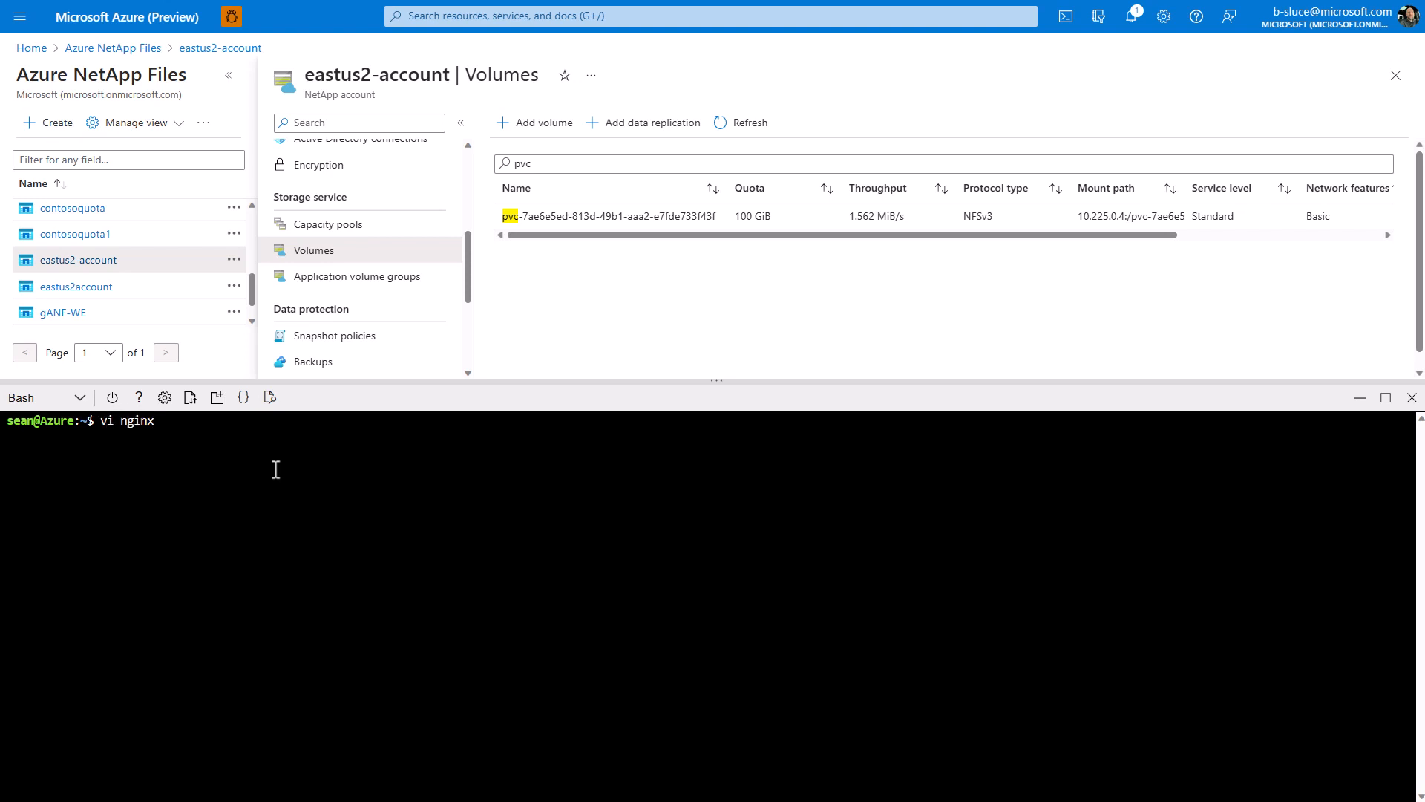
type("_deplo")
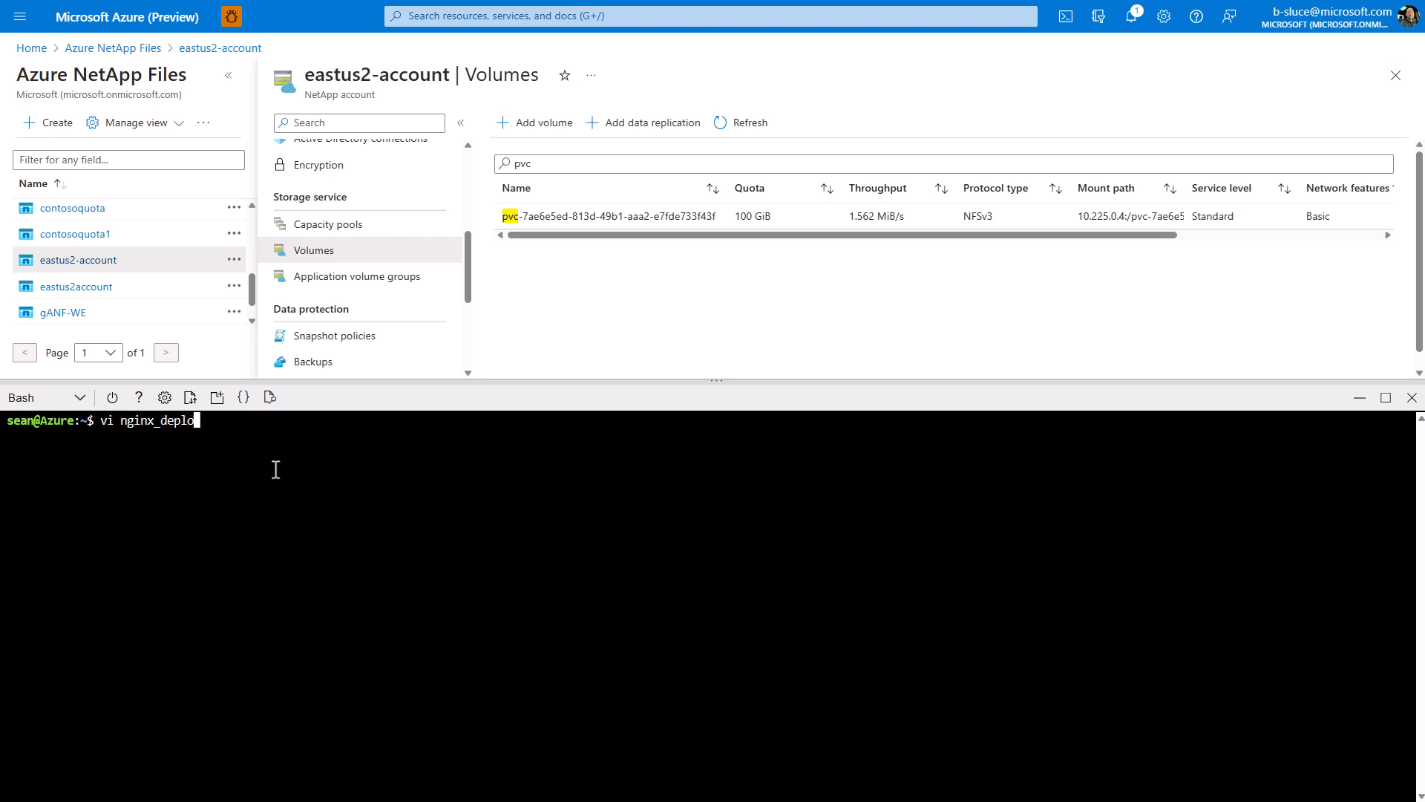
type("yment.y")
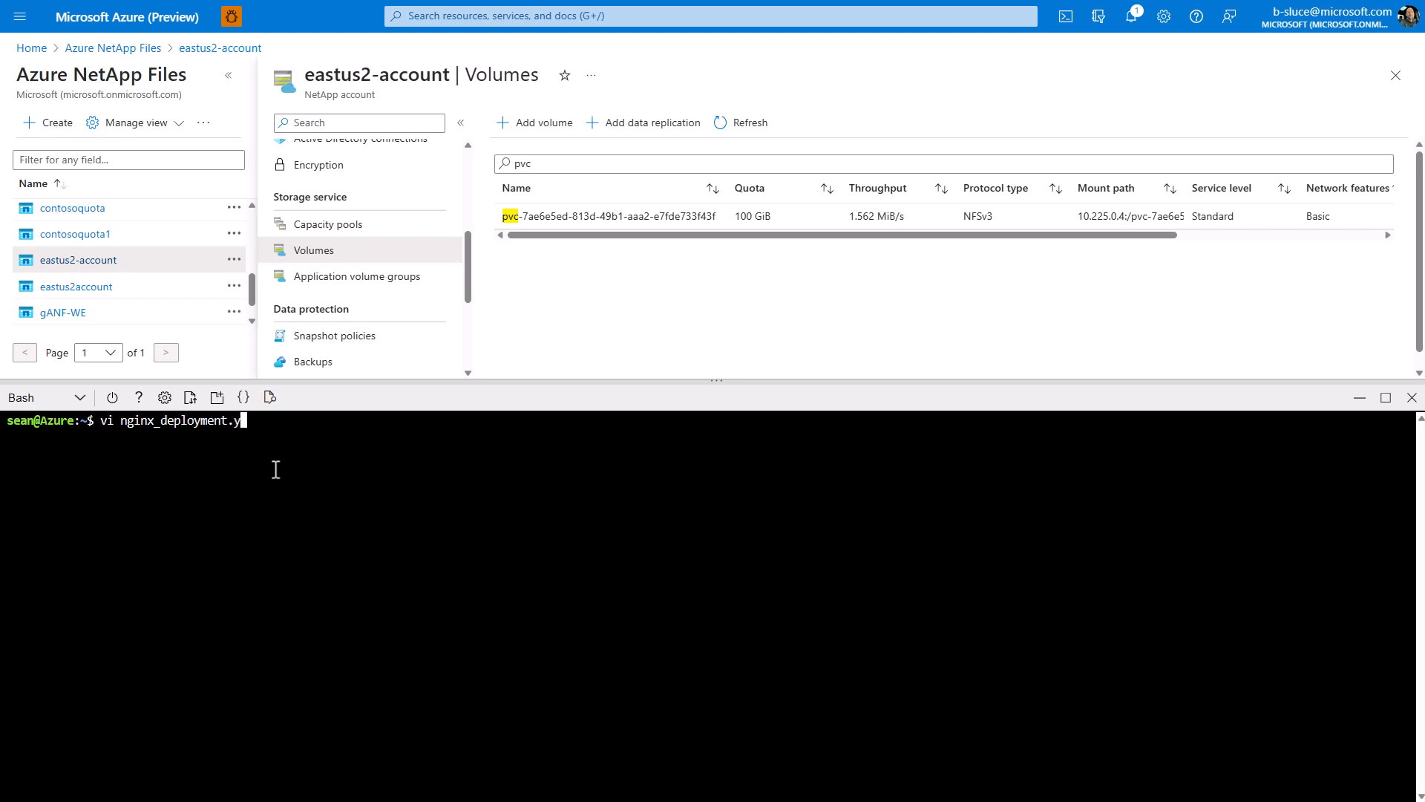
key("Return")
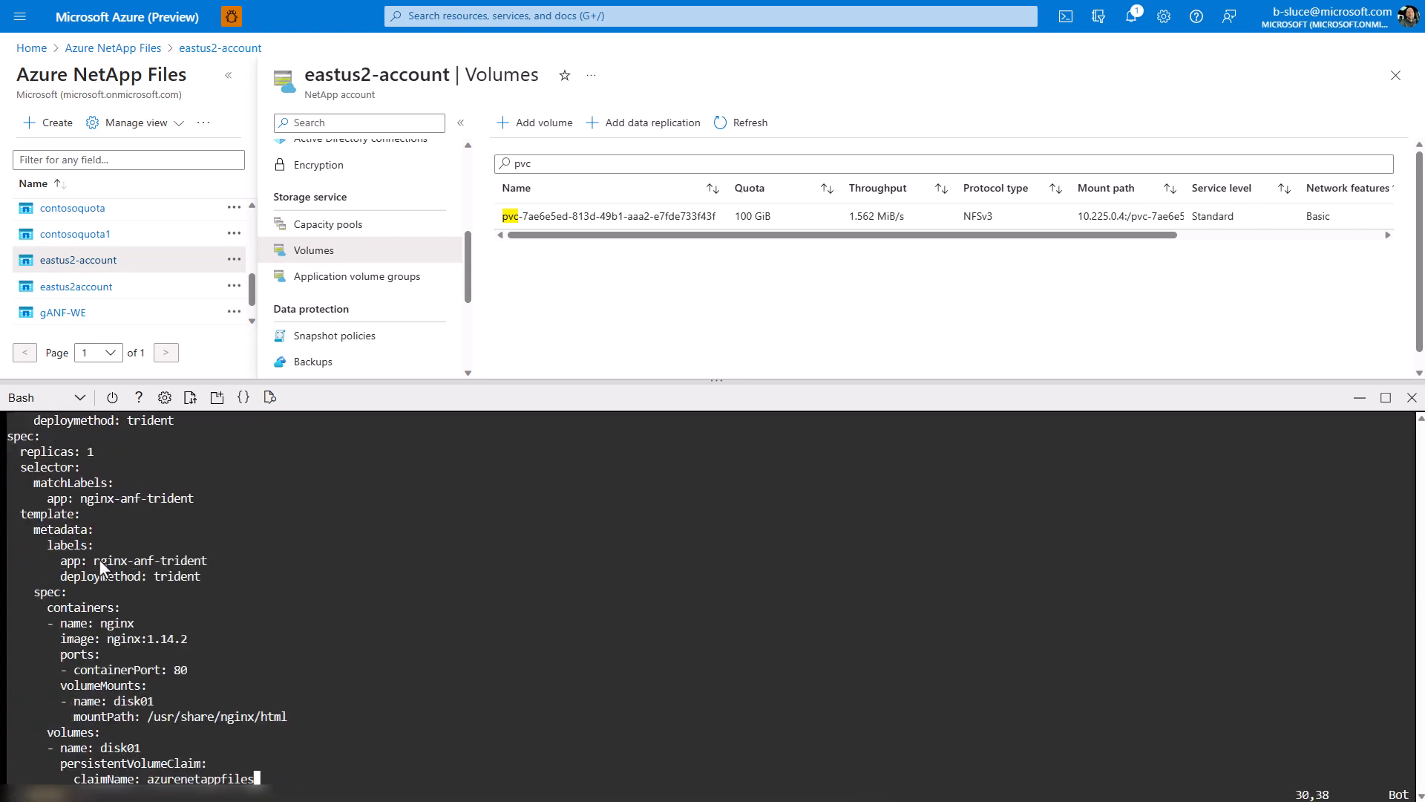
double_click(227, 716)
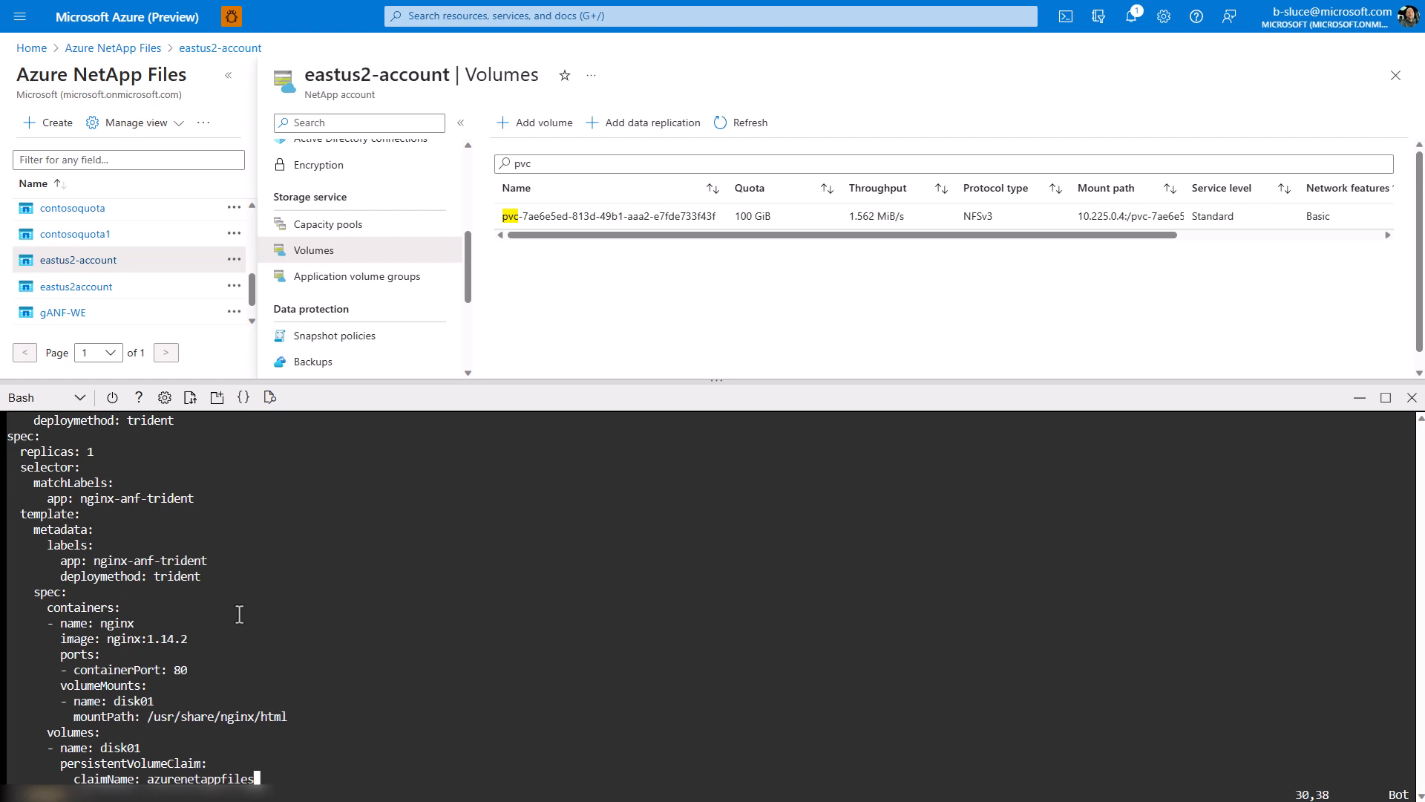
mouse_move(136, 622)
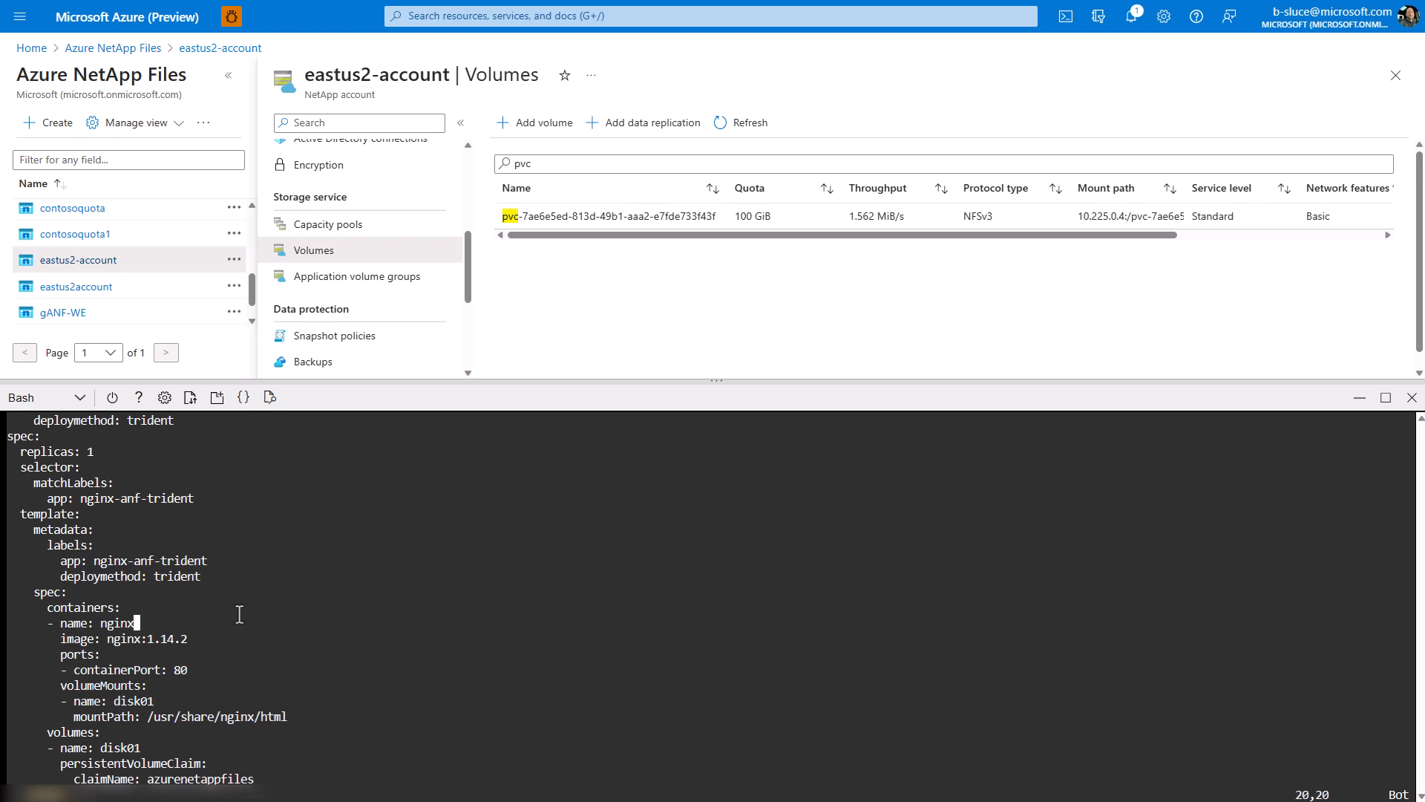
scroll("up", 3)
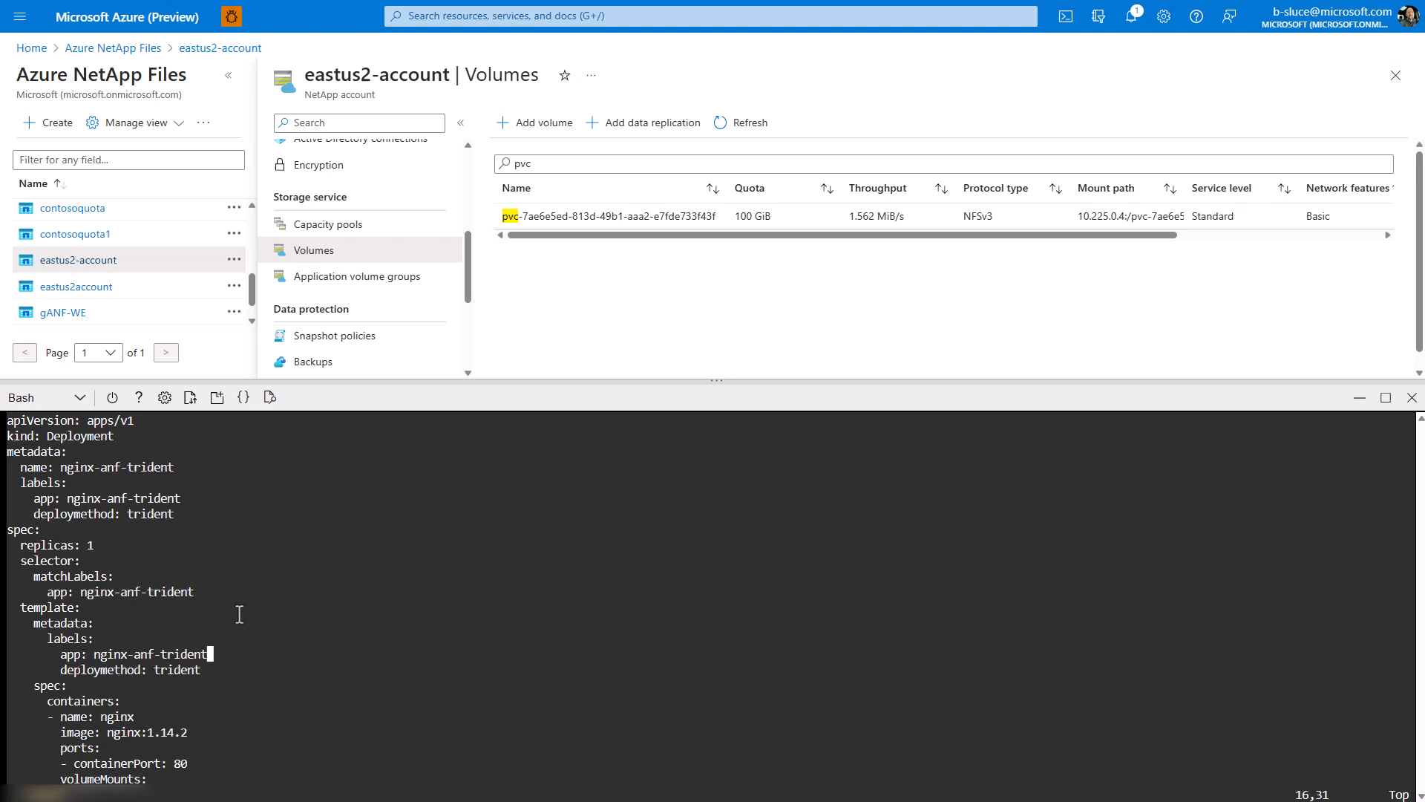
scroll("down", 3)
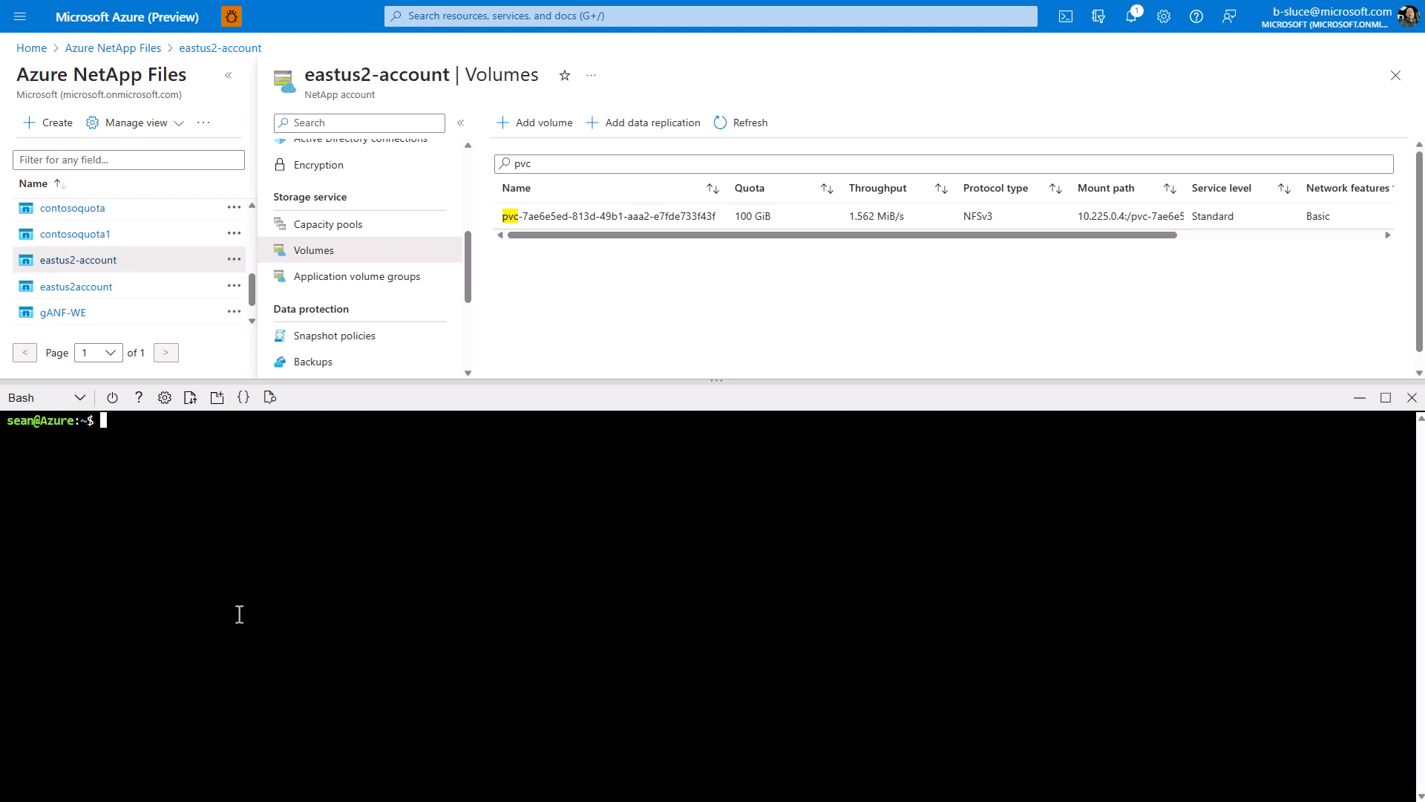
- Create the nginx-anf-trident deployment with kubectl apply -f nginx_deployment.yaml
type("kubectl apply -f nginx")
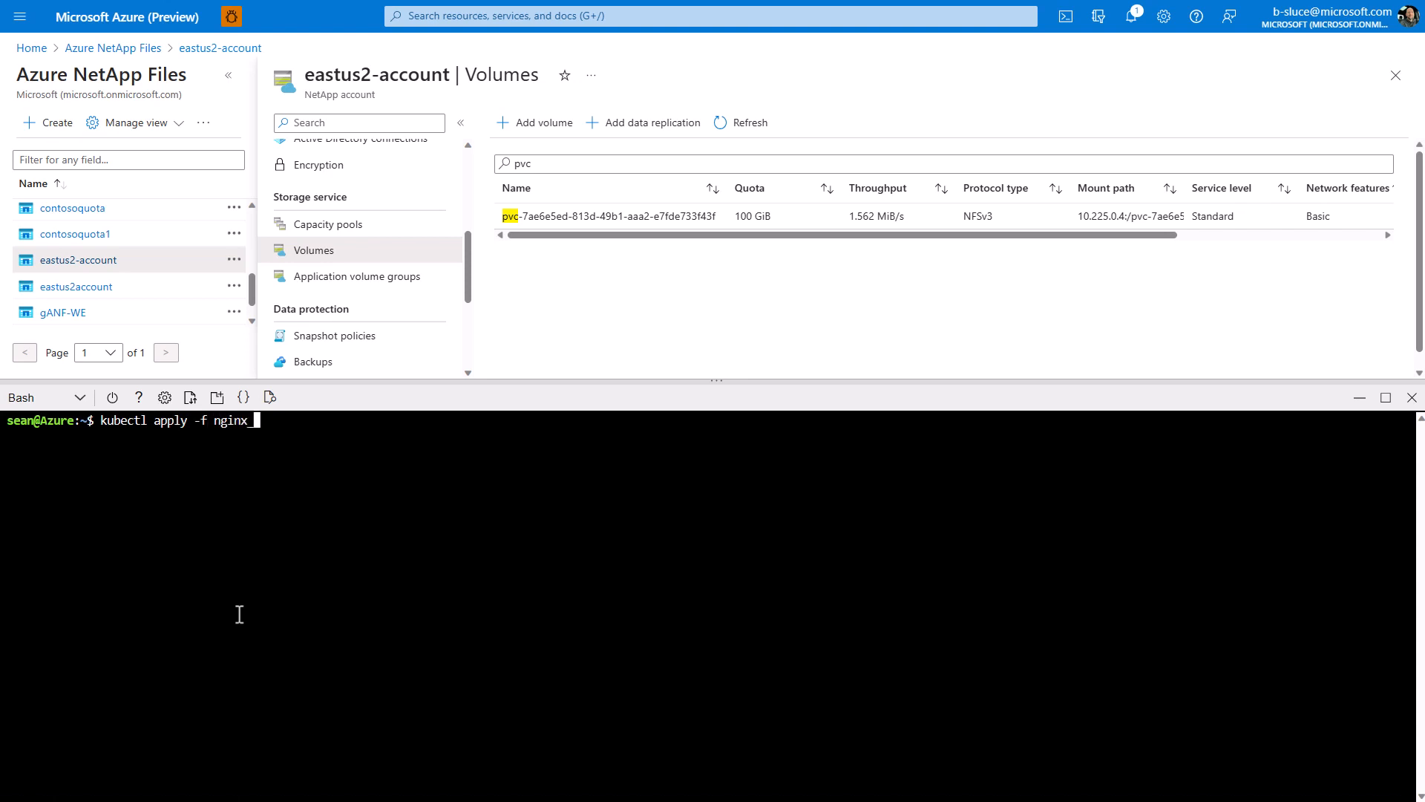
type("_deployment.yaml")
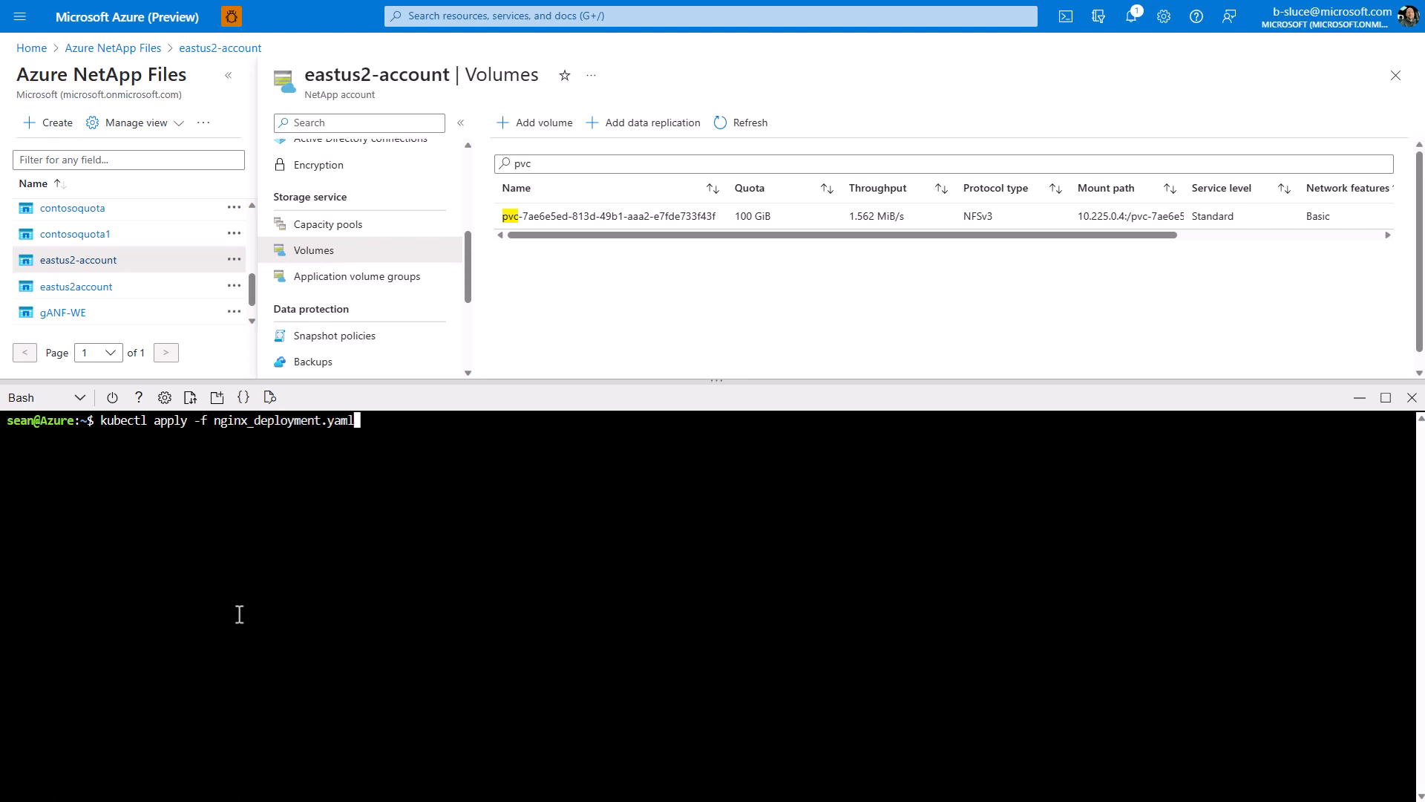
key("Return")
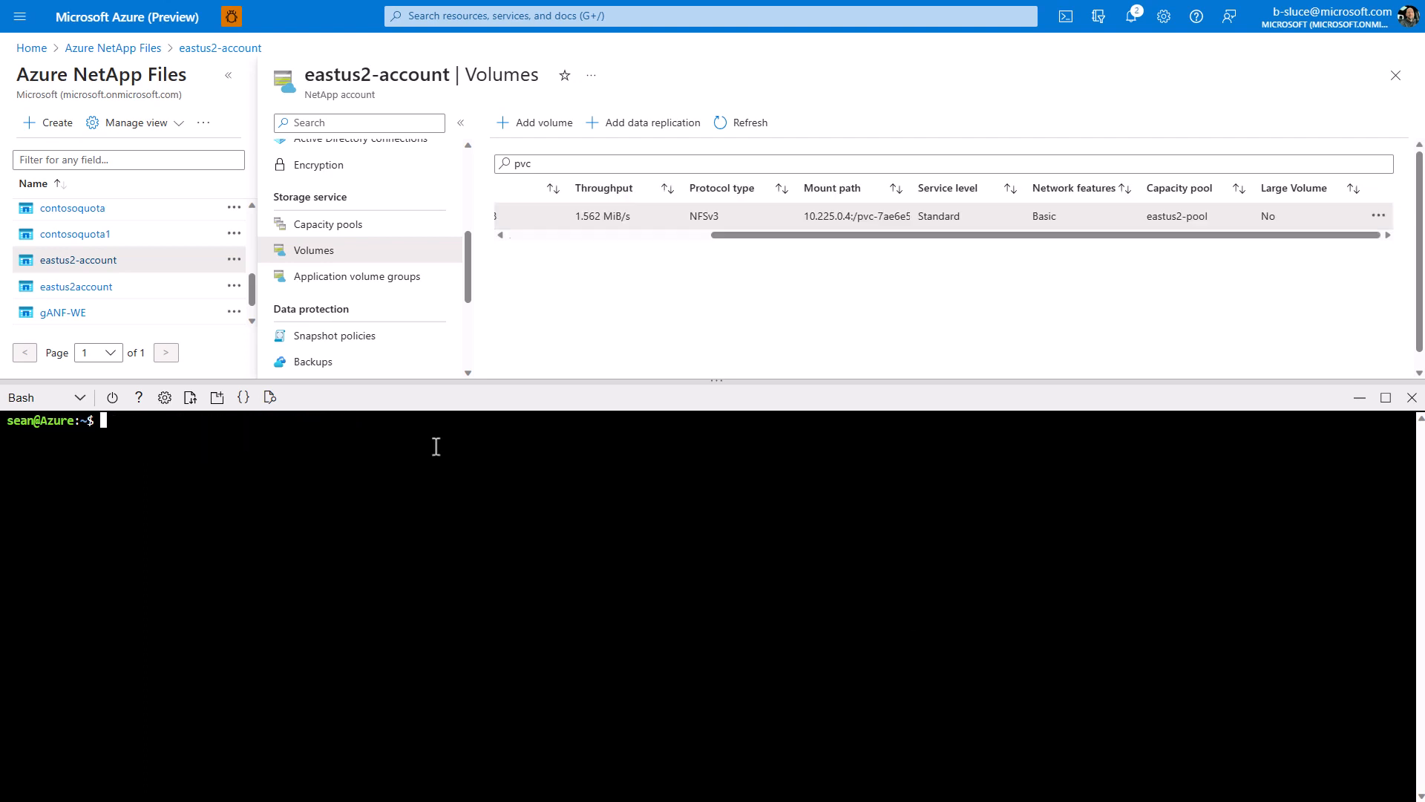
- Verify the deployment and pod are Running 1/1 with the ANF volume mounted at /usr/share/nginx/html
type("kubectl get deployment")
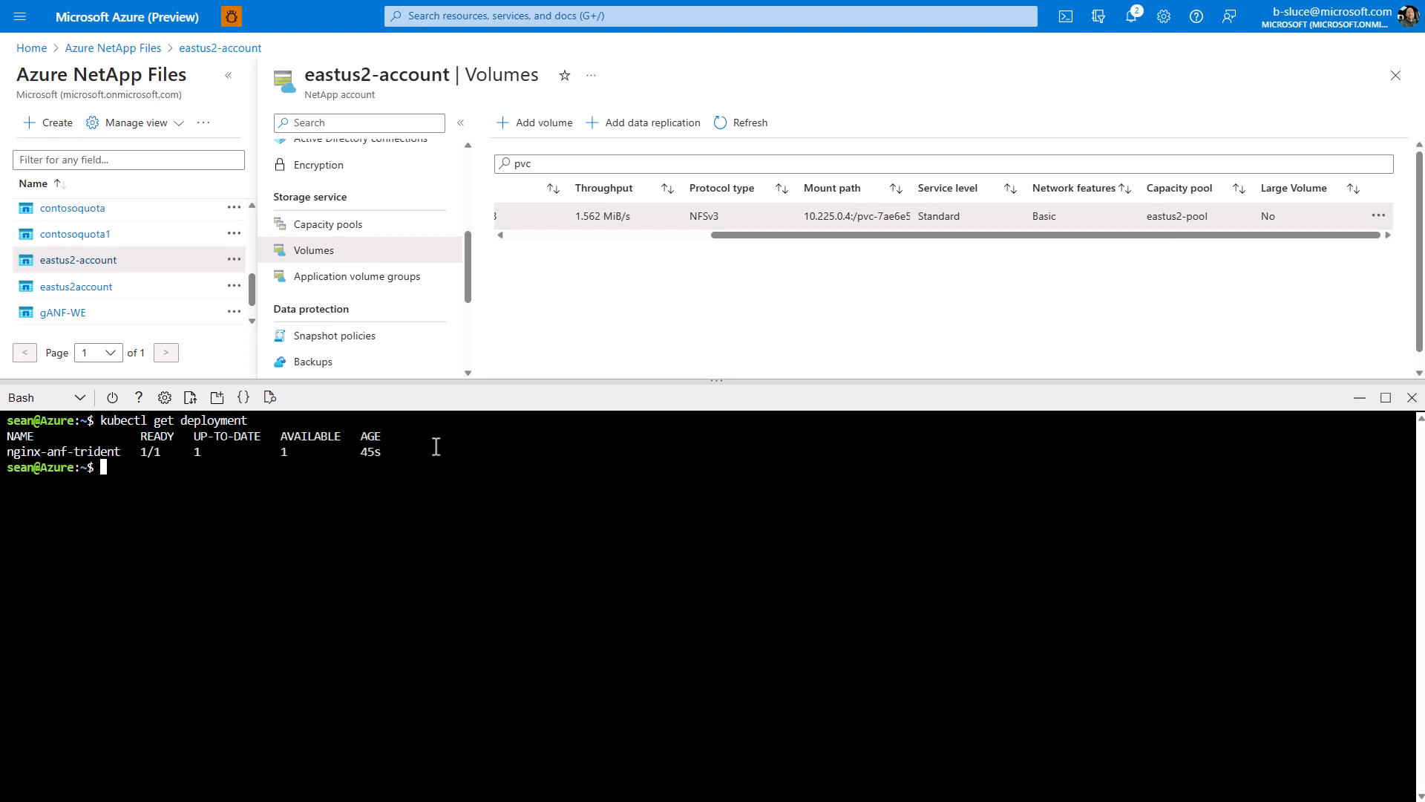
type("kubectl get pods")
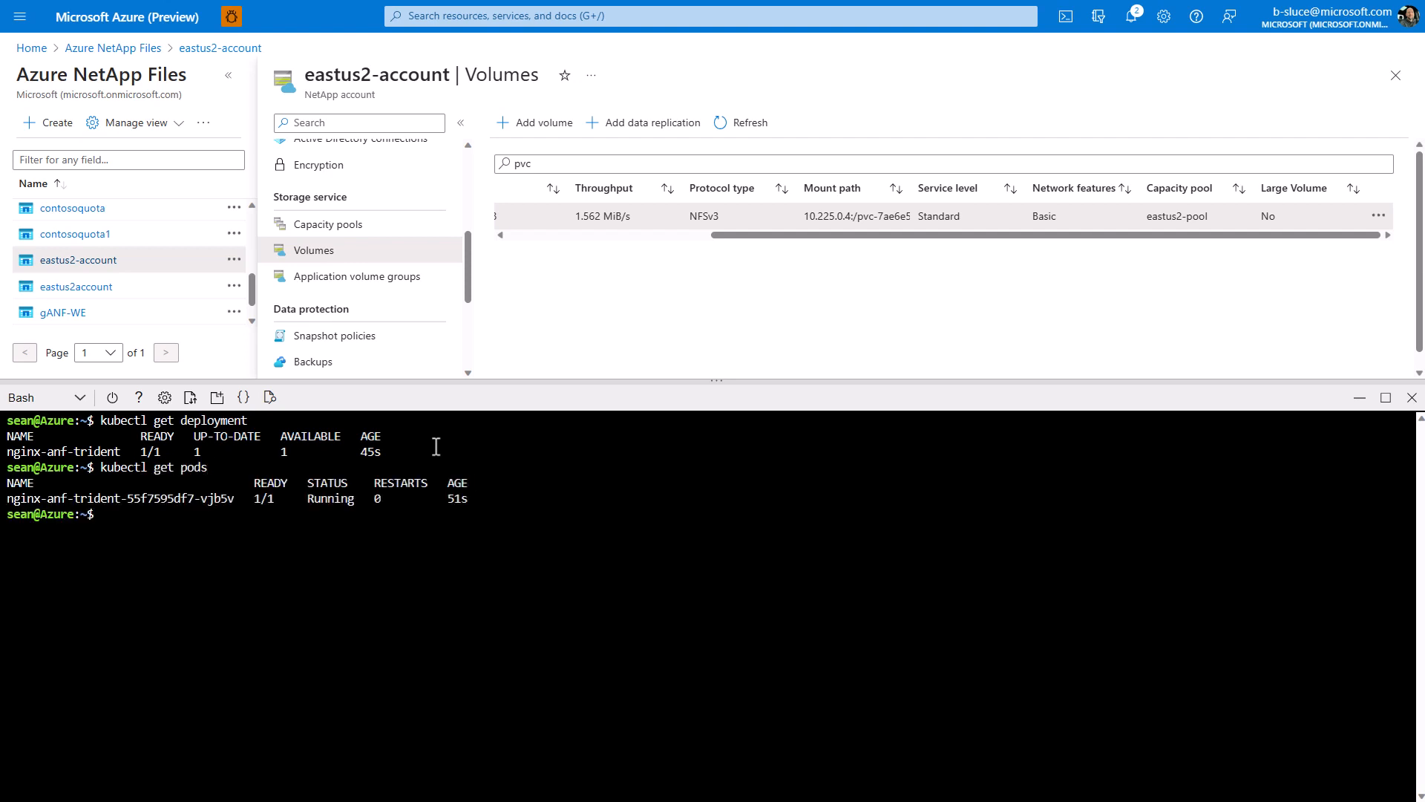
type("kubectl de")
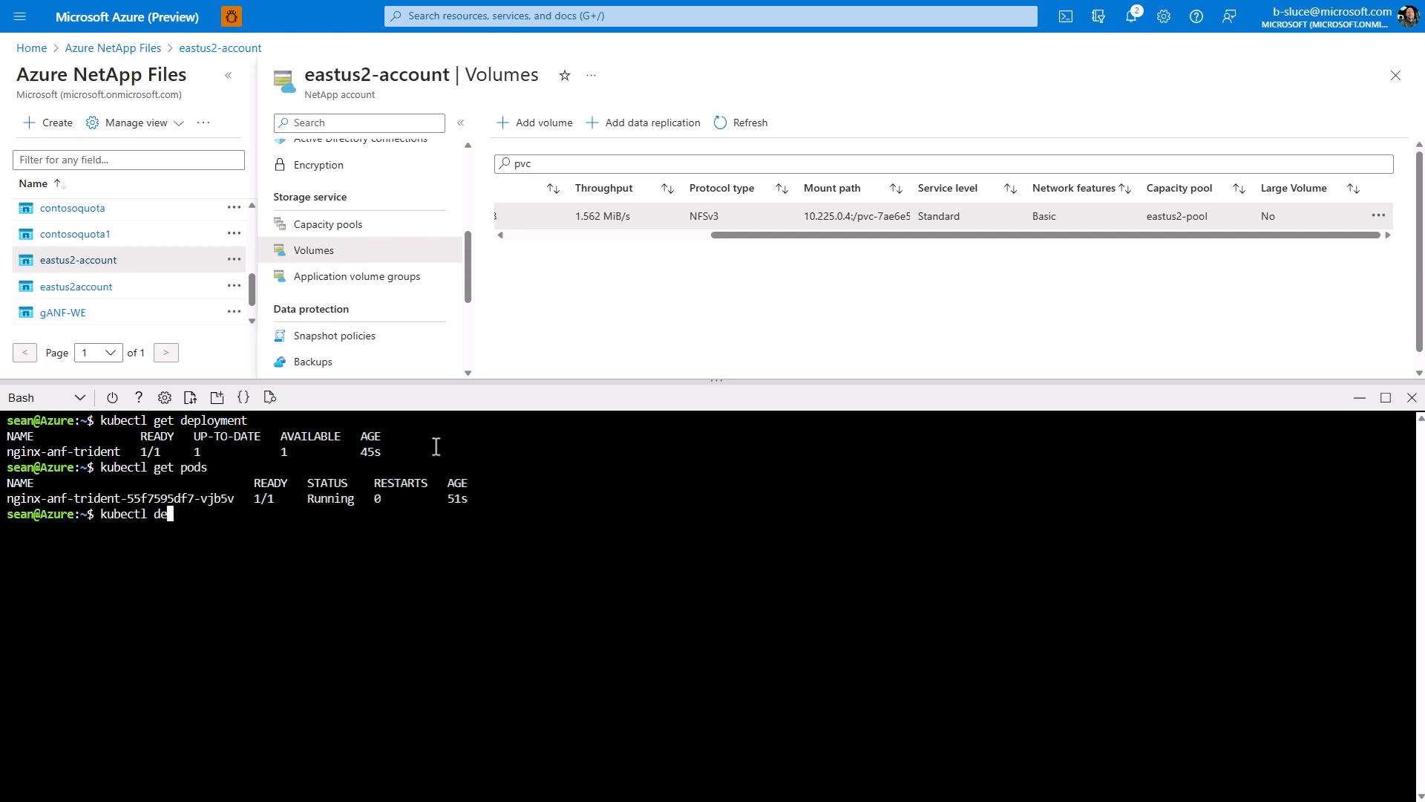
type("scribe pod")
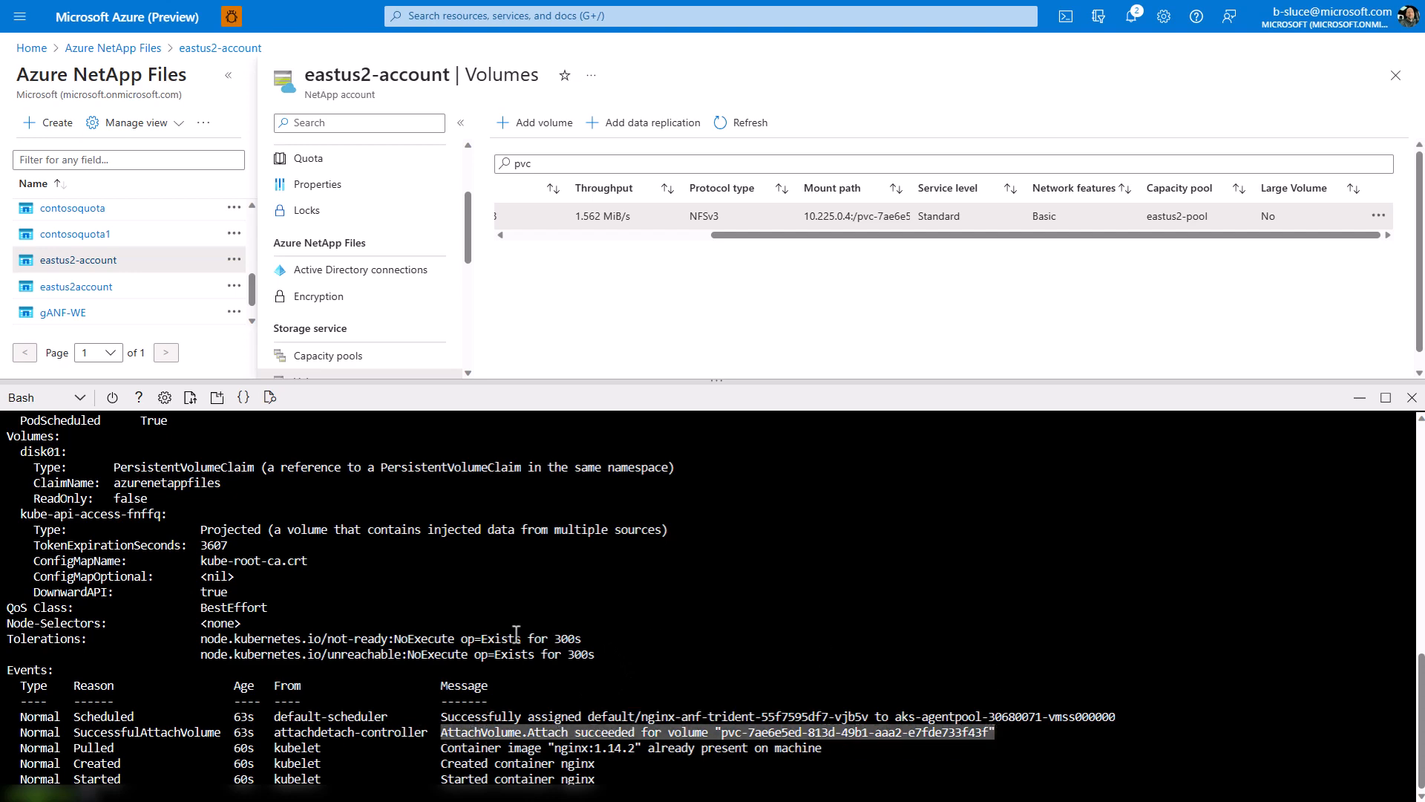
scroll("up", 3)
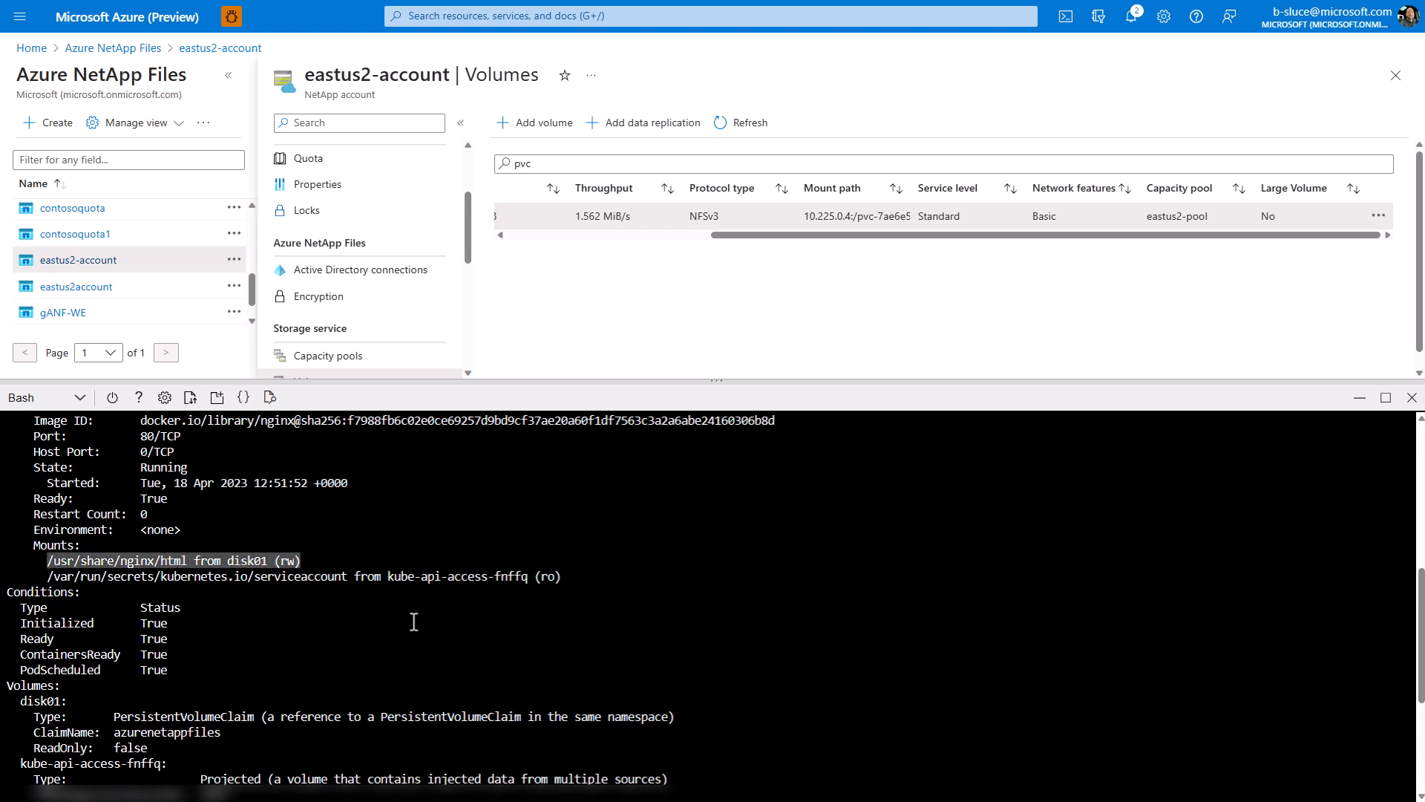
scroll("down", 3)
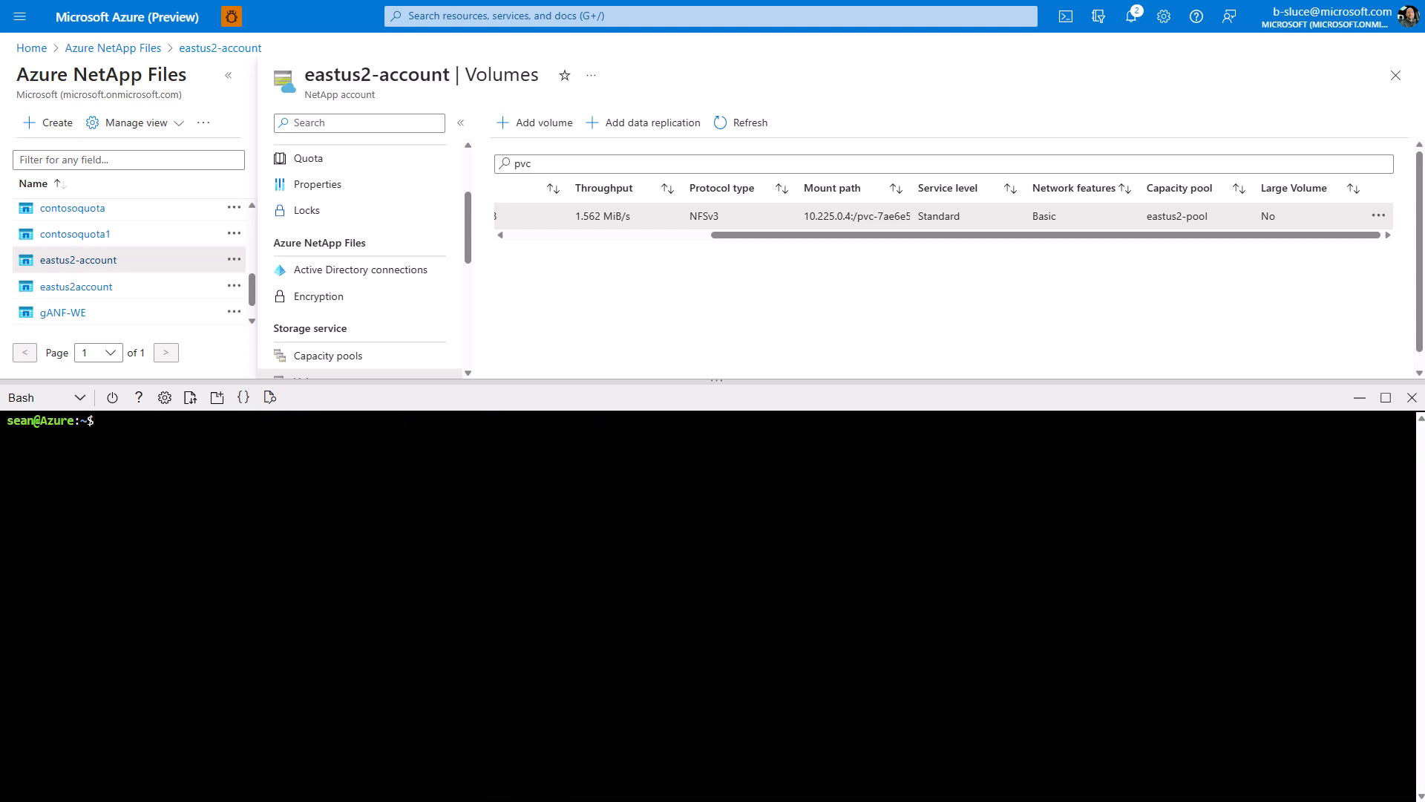
- Expose nginx-anf-trident as a LoadBalancer service on port 80 and confirm external IP 20.22.31.96
type("kubectl expose")
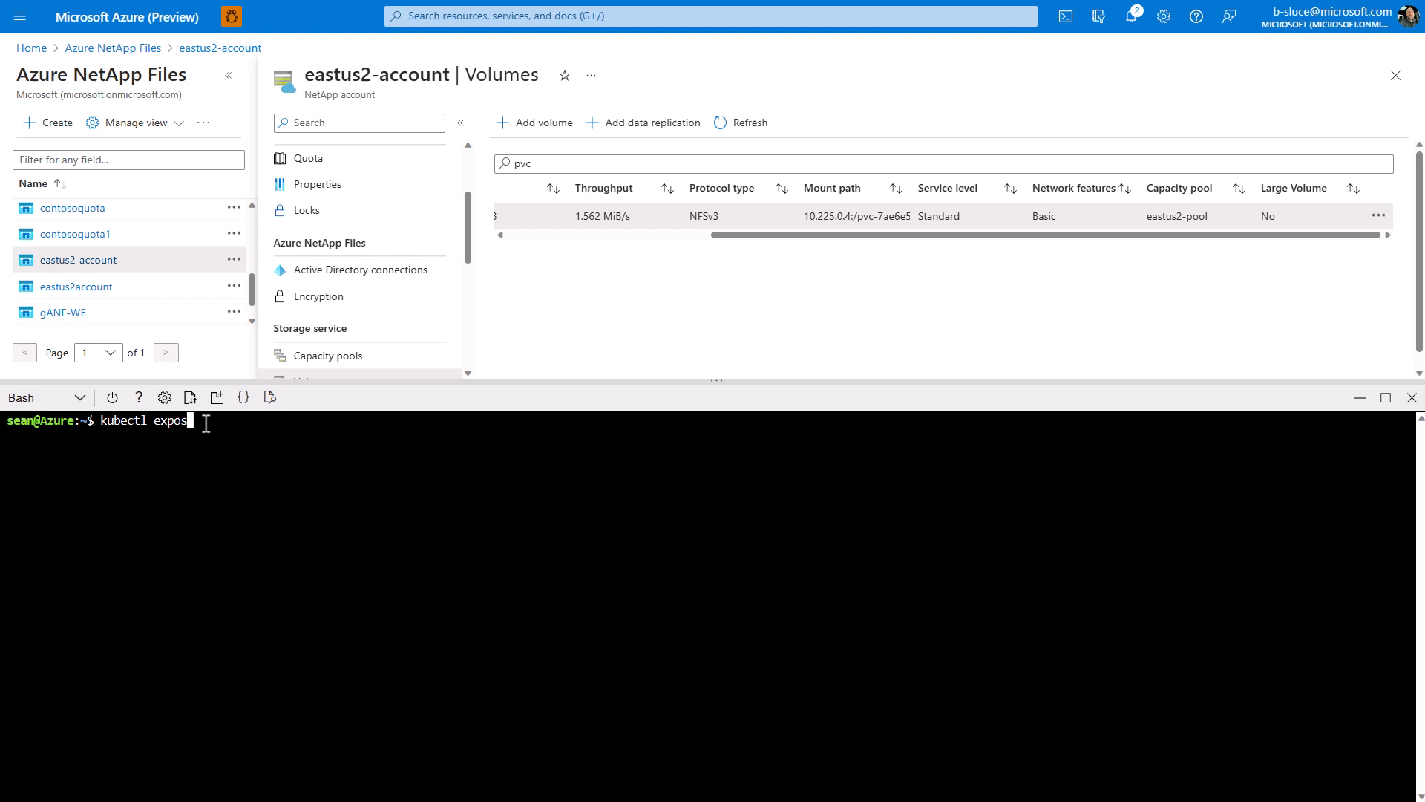
type("e deployment nginx")
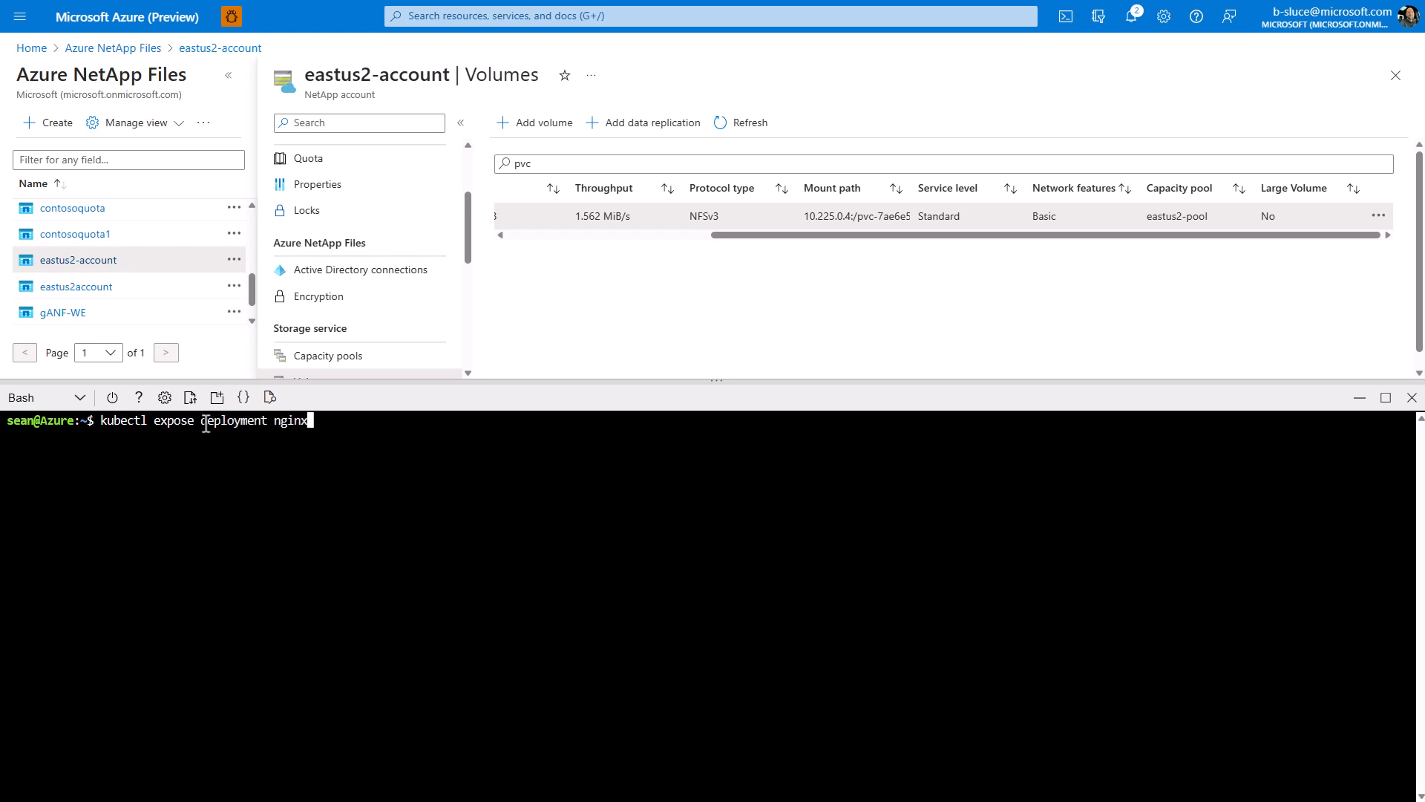
type("-anf-t")
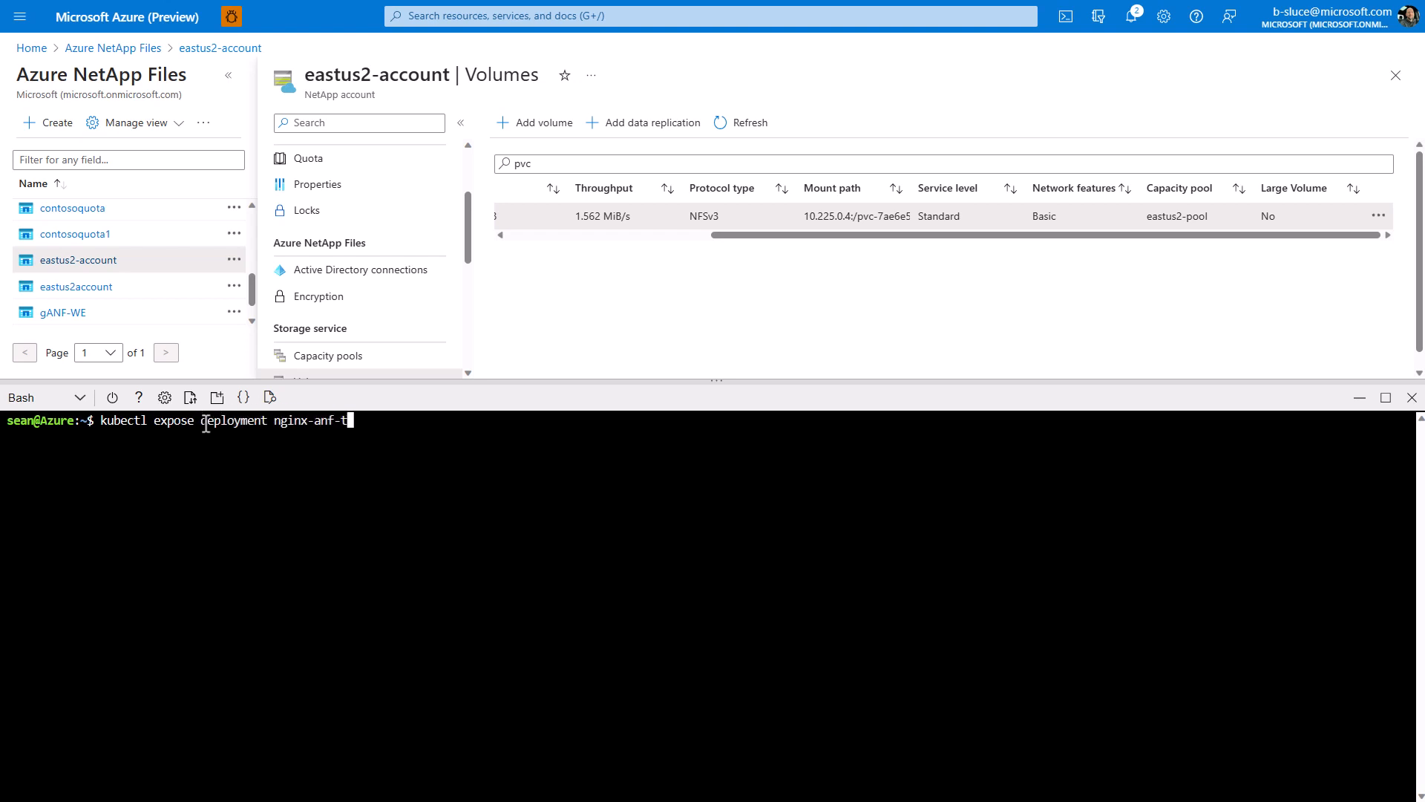
type("rident")
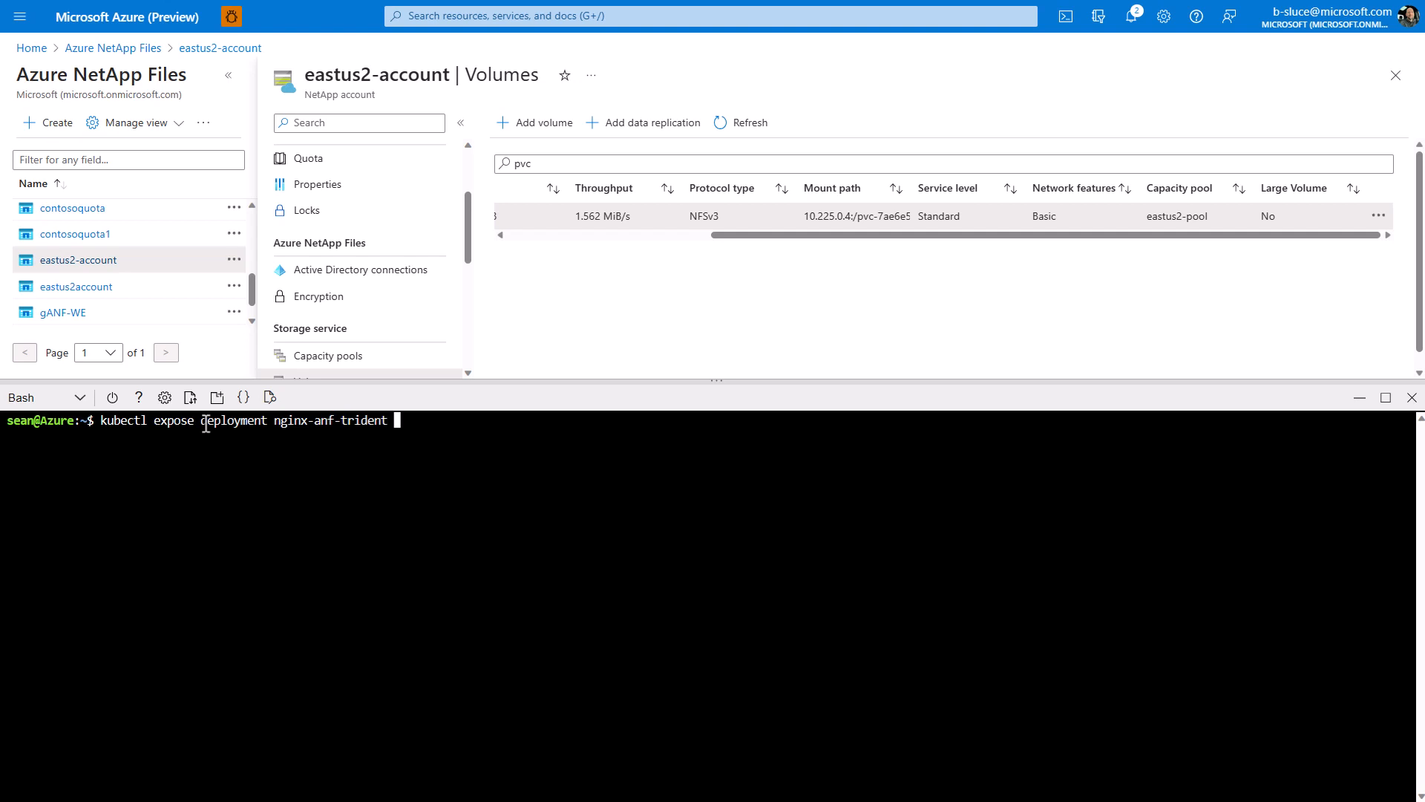
type("--port=80")
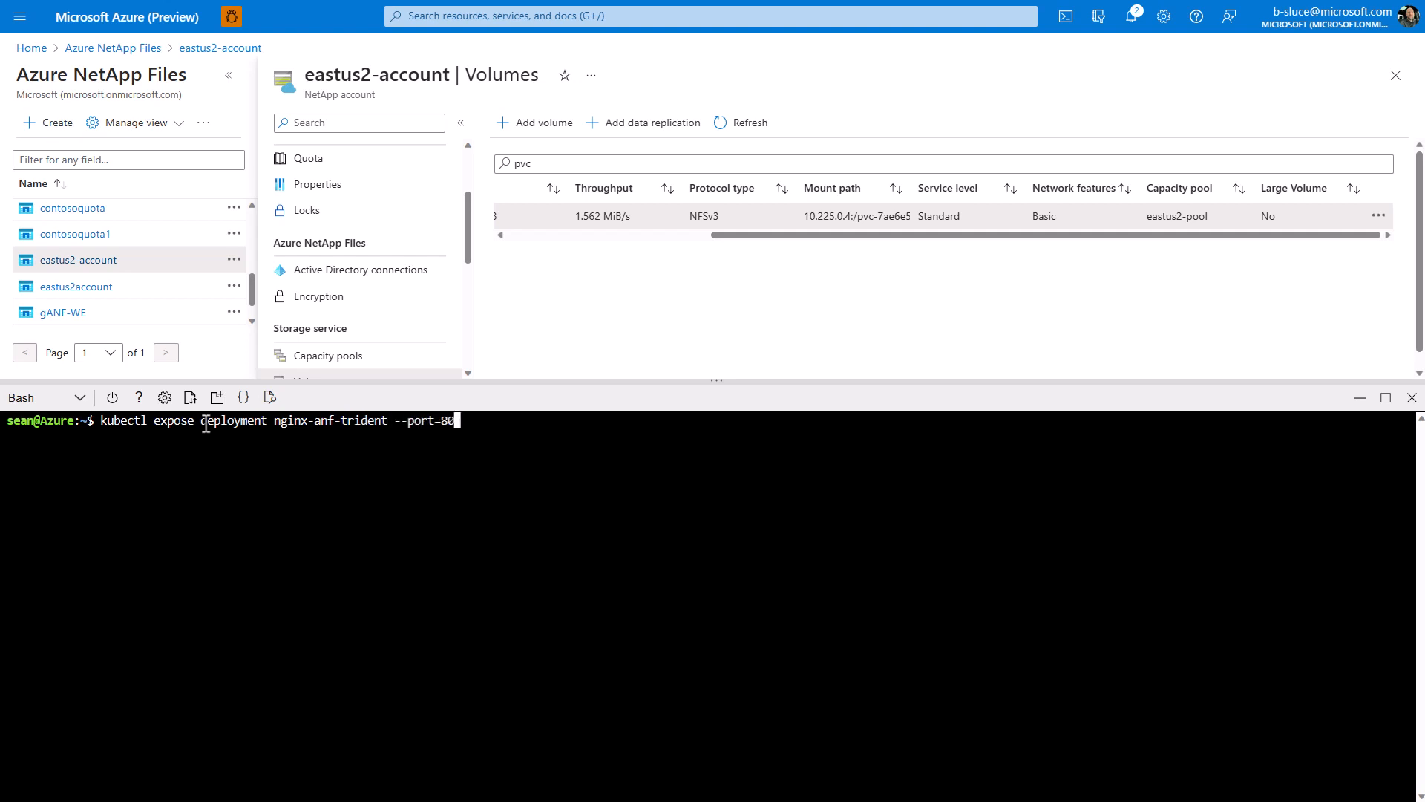
type("--type")
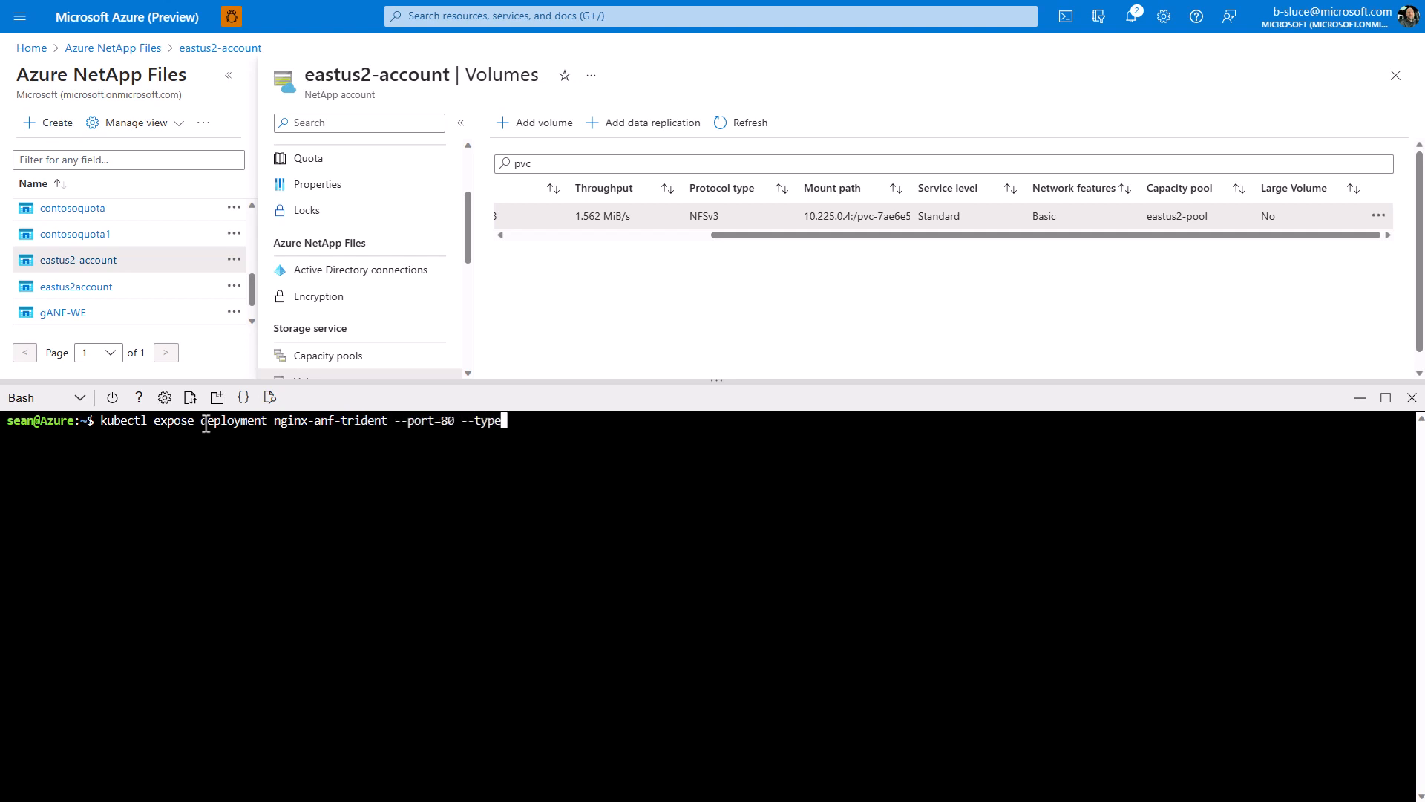
type("Load")
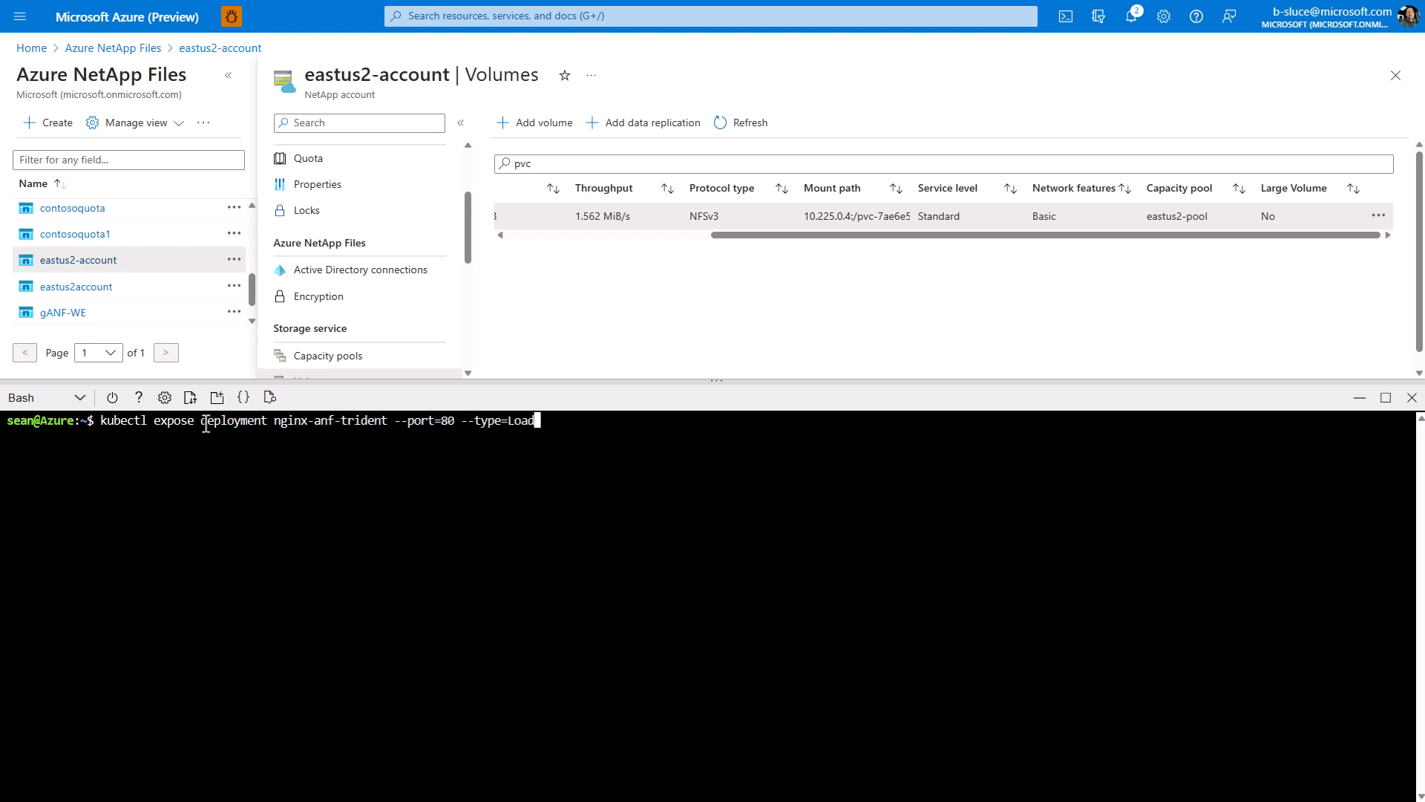
key("Return")
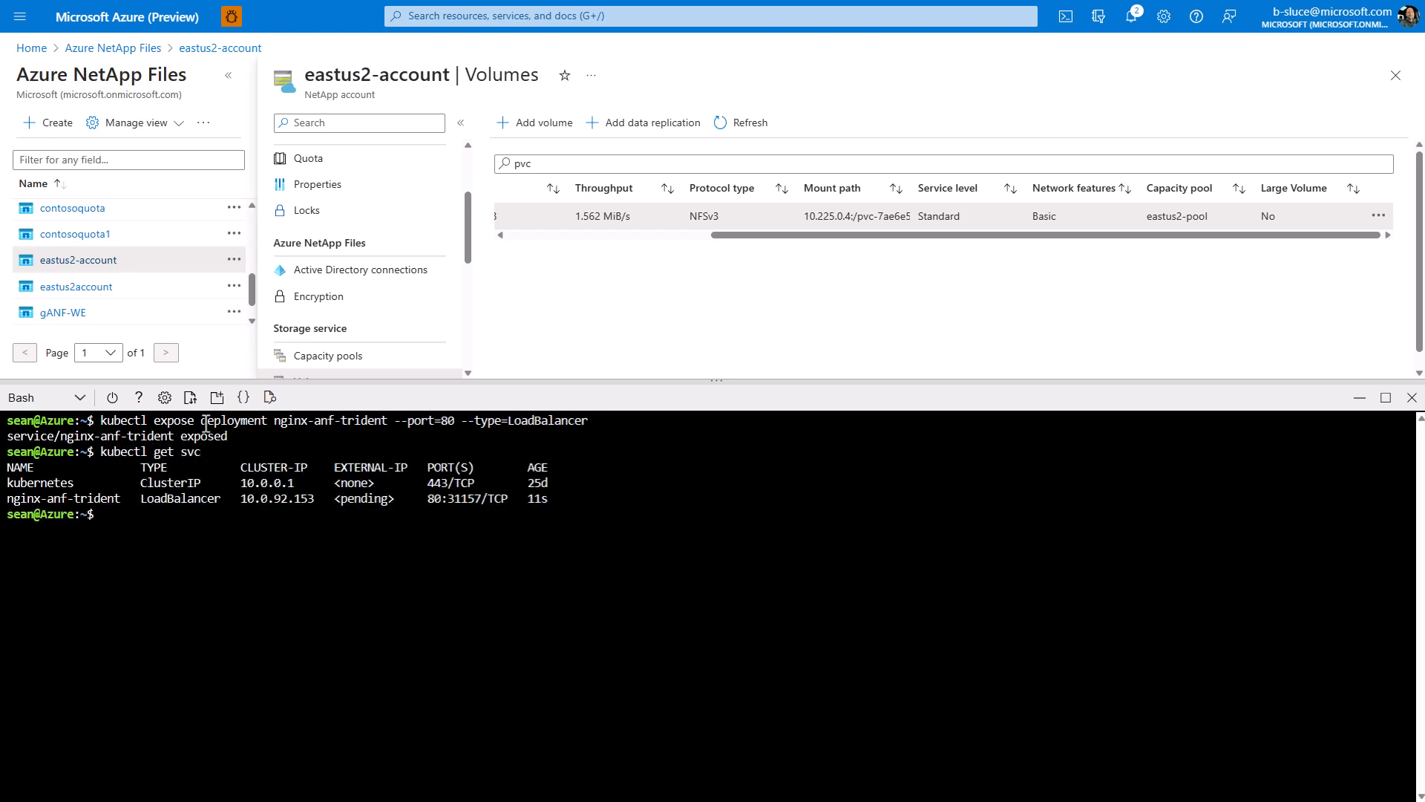
key("Return")
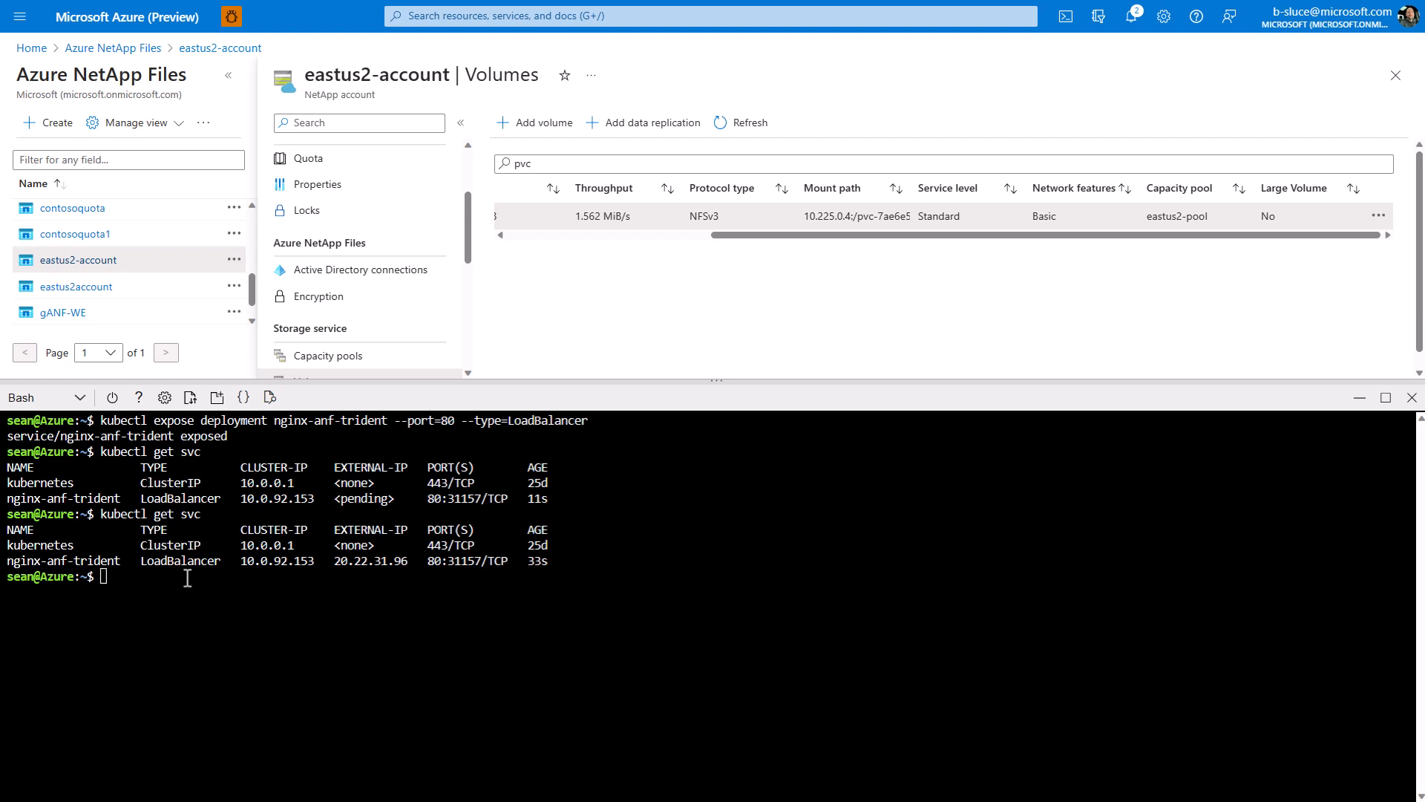
type("cle")
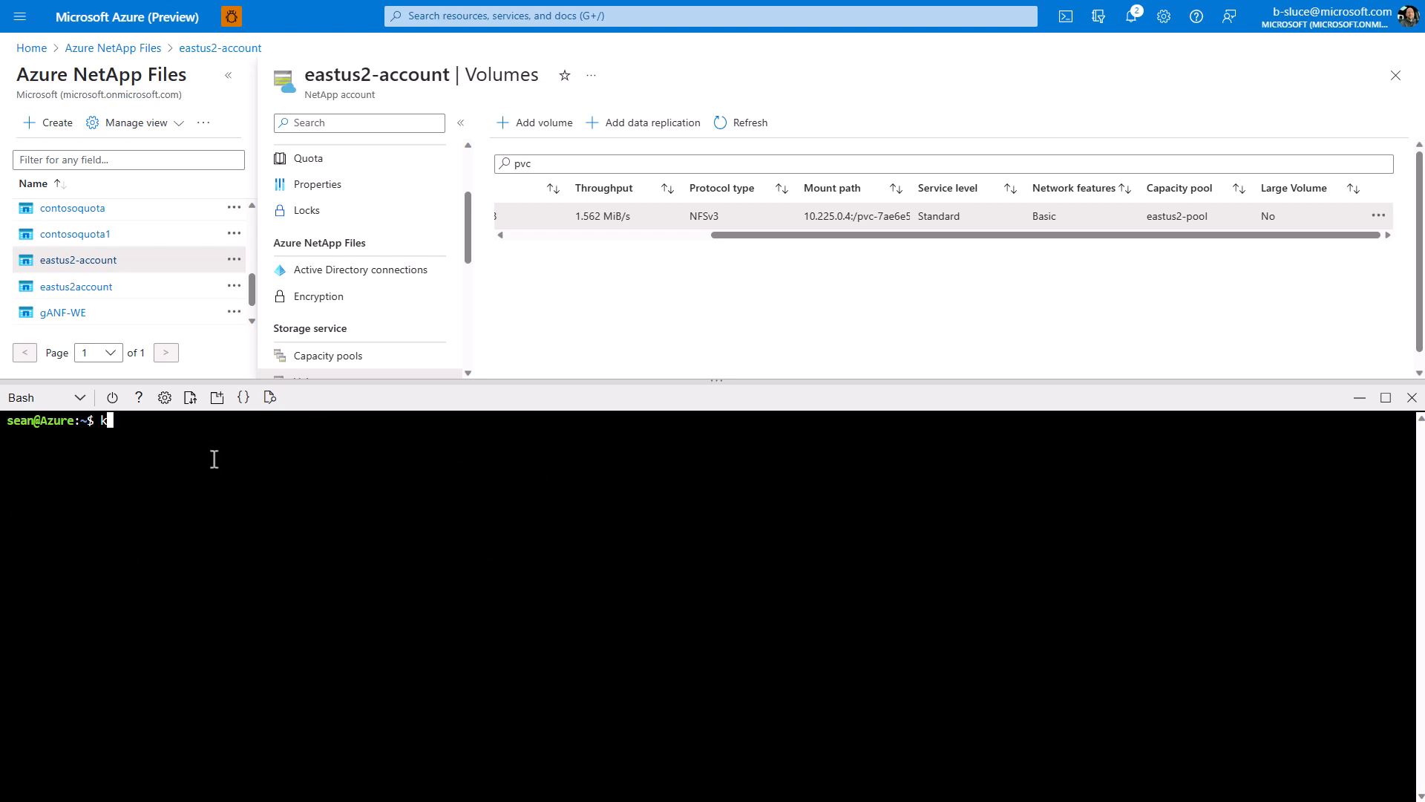
- Set 755 permissions on /usr/share/nginx/html in pod nginx-anf-trident-55f7595df7-vjb5v, then edit a local index.html
type("ubectl get po")
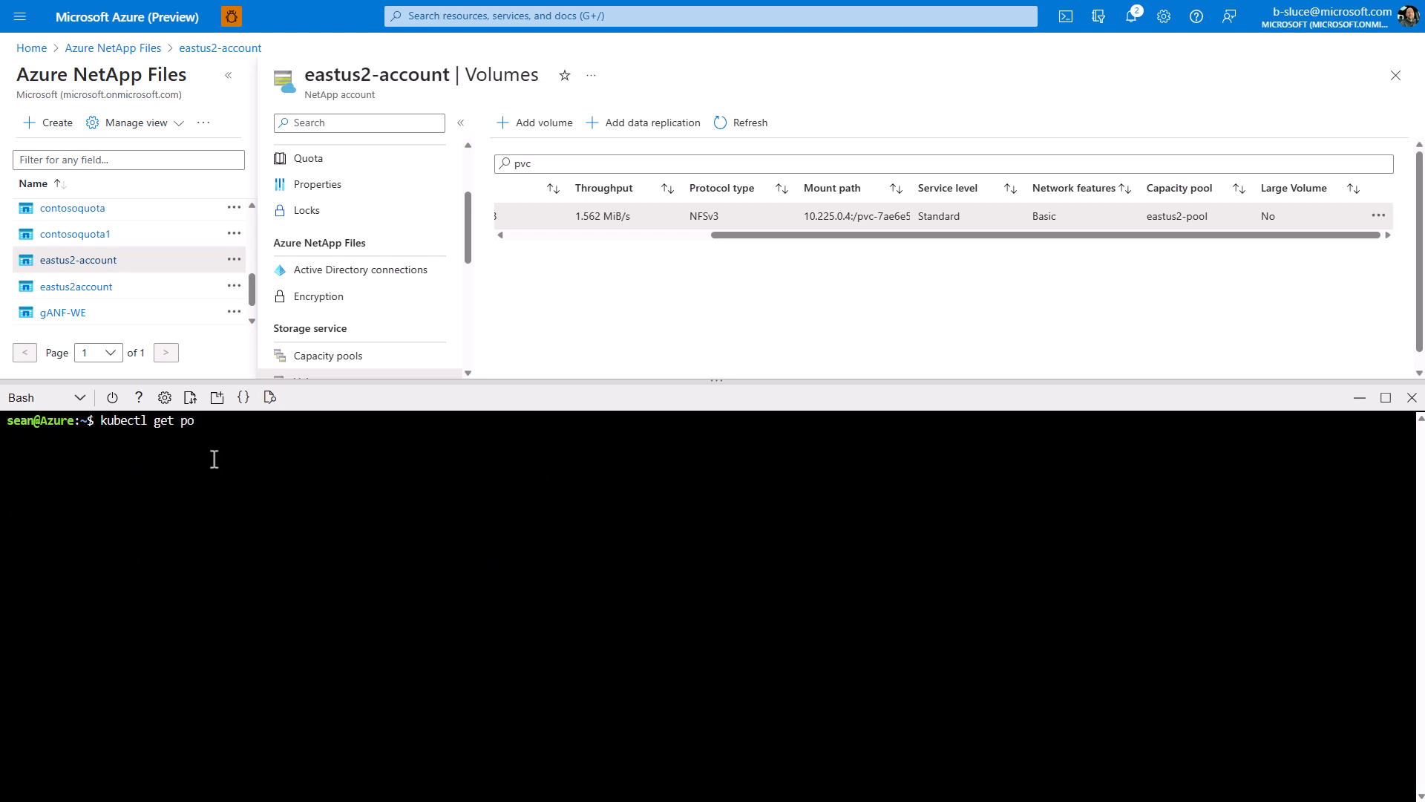
key("Return")
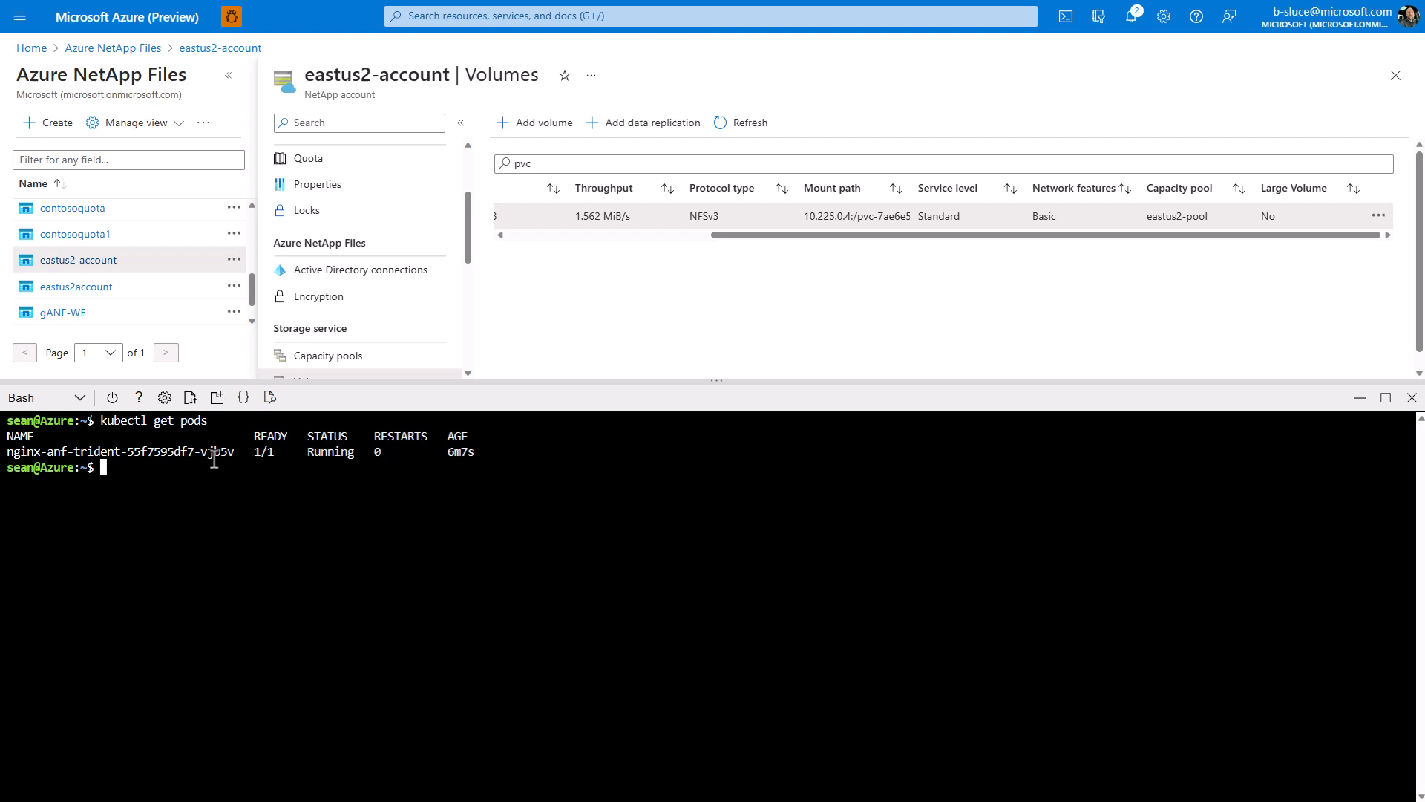
type("kubectl exec -")
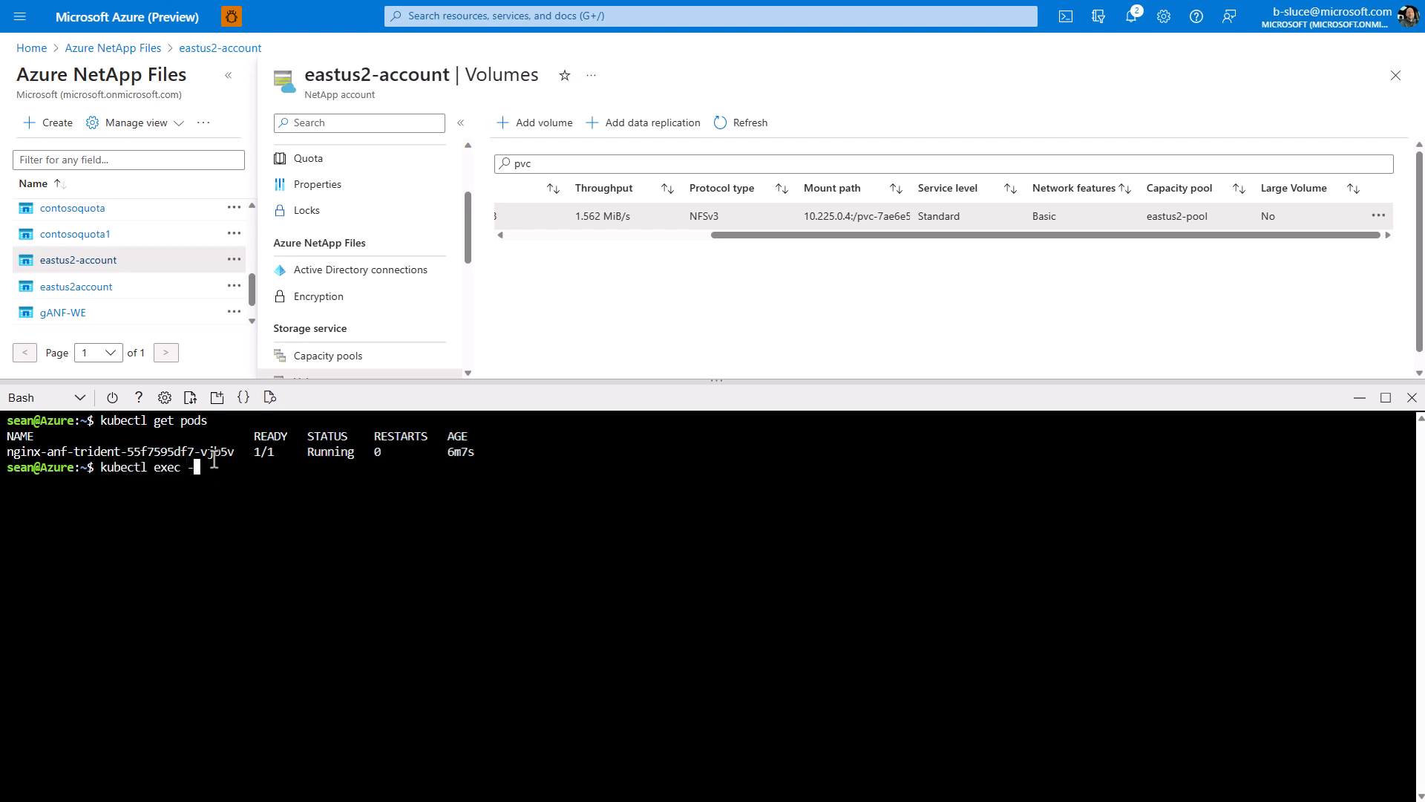
type("it")
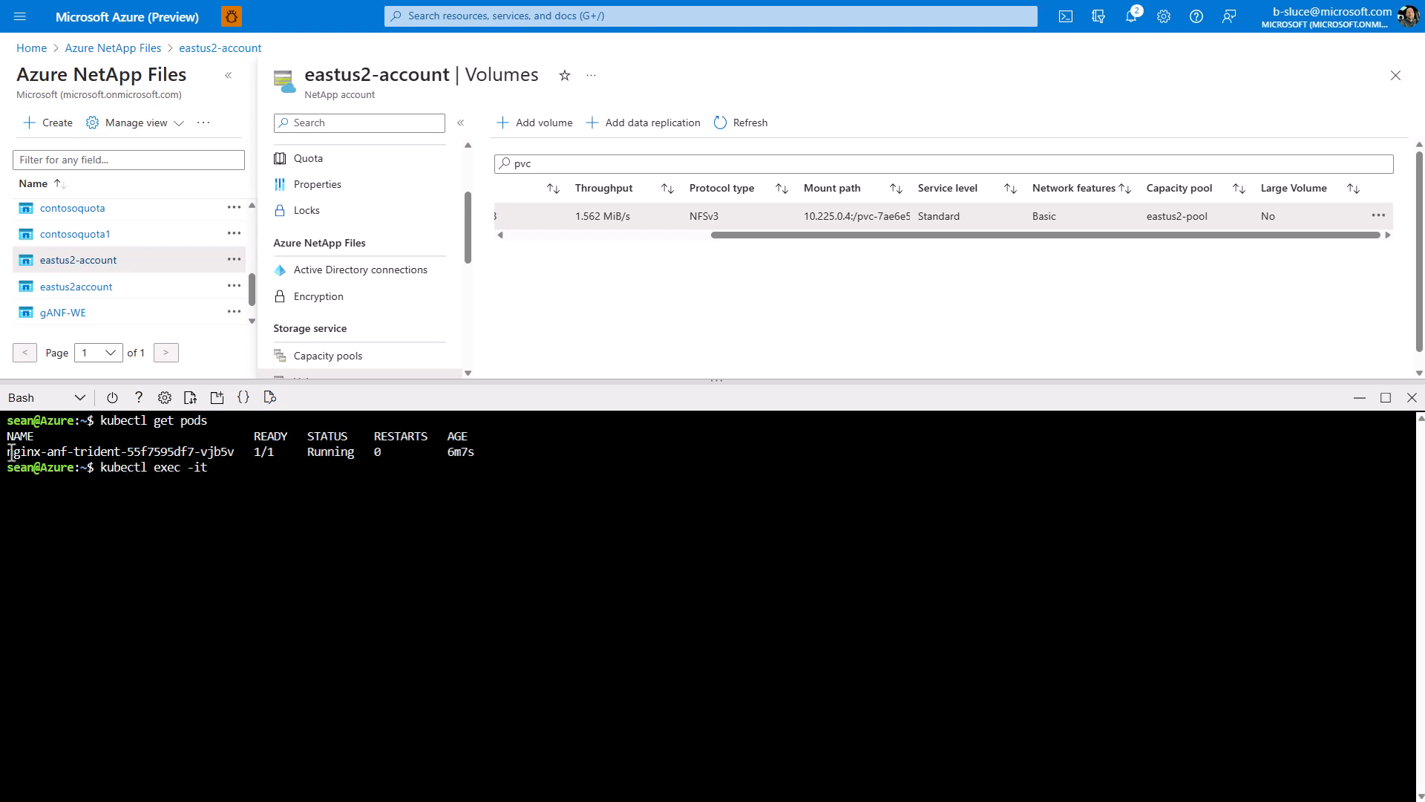
double_click(119, 451)
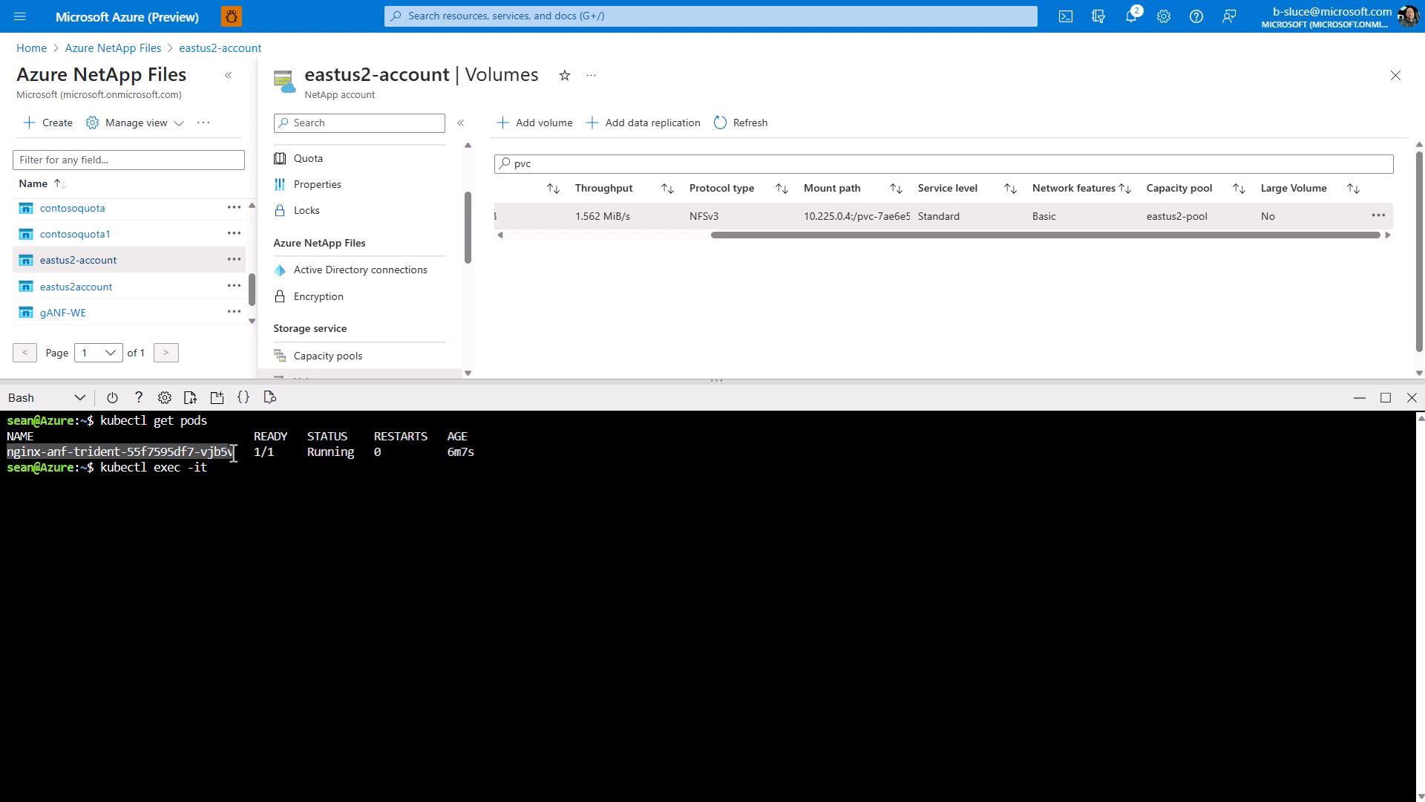
right_click(119, 451)
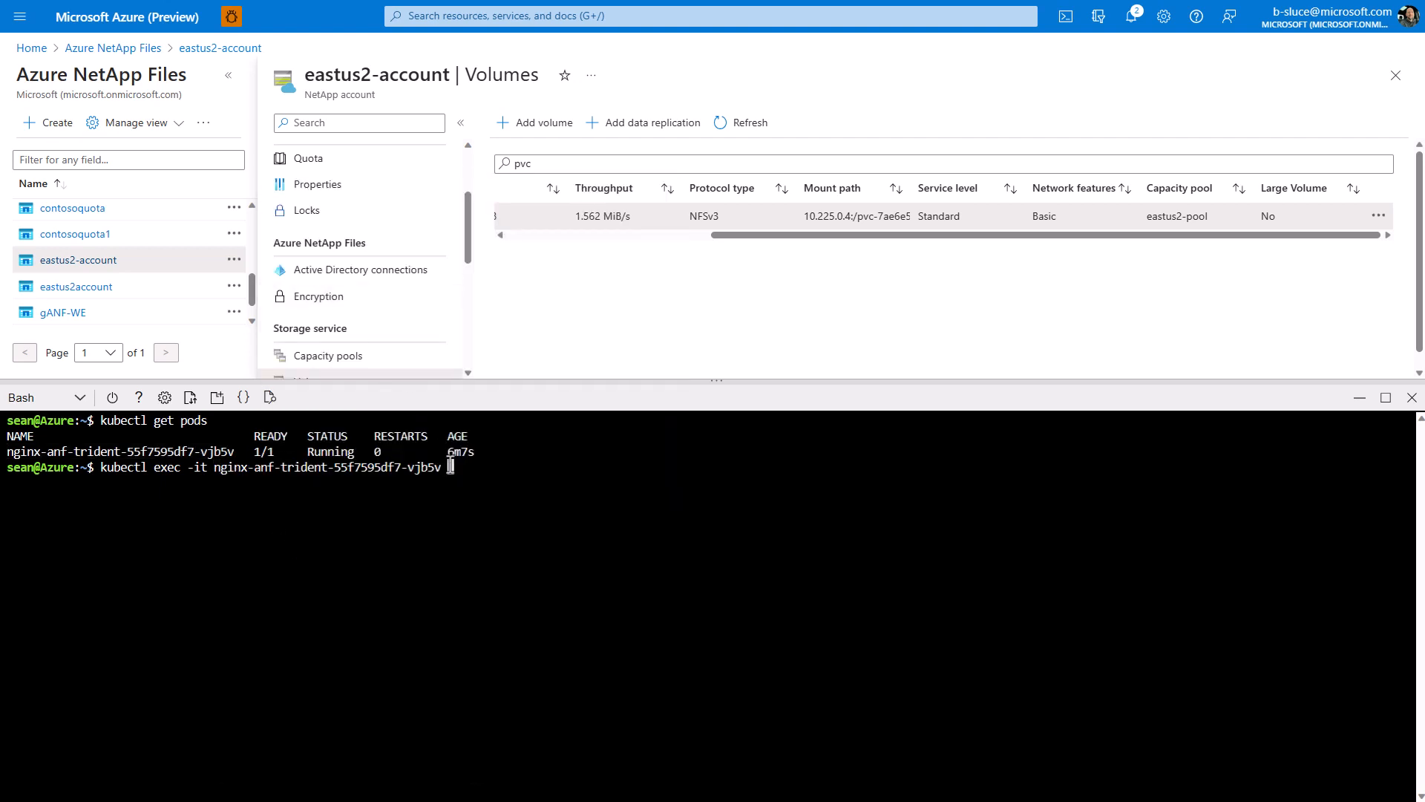
type("-- chmod 755 /")
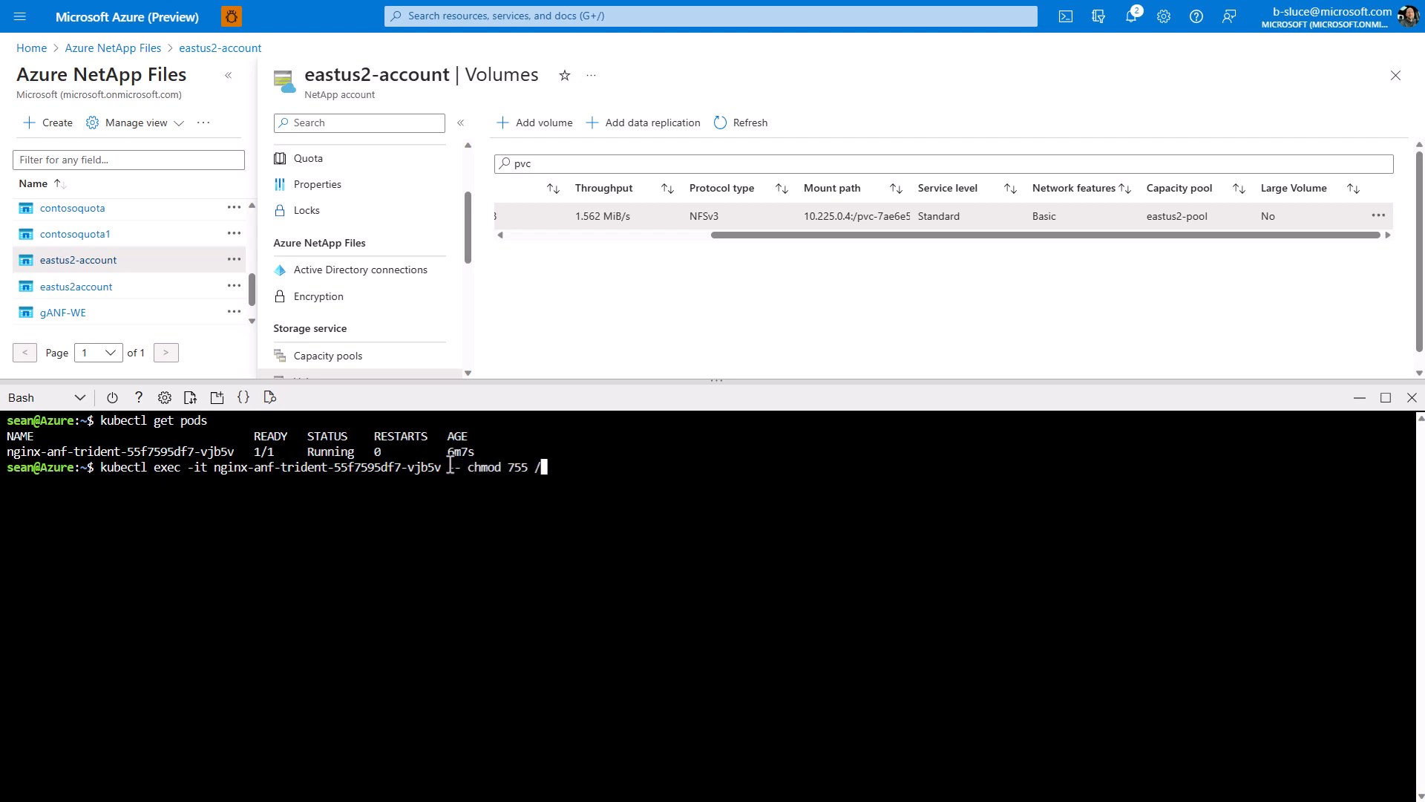
type("usr/sh")
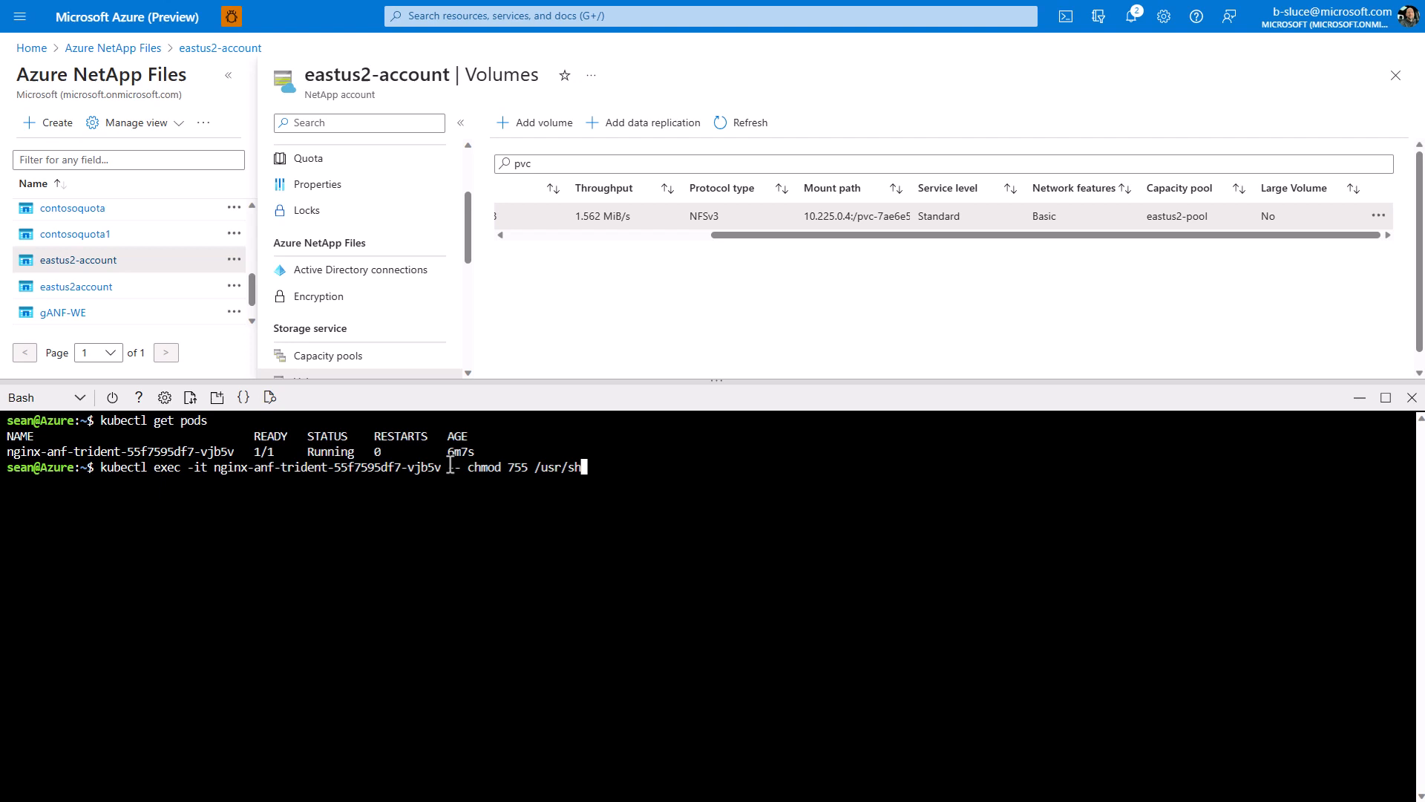
type("are/nginx/html")
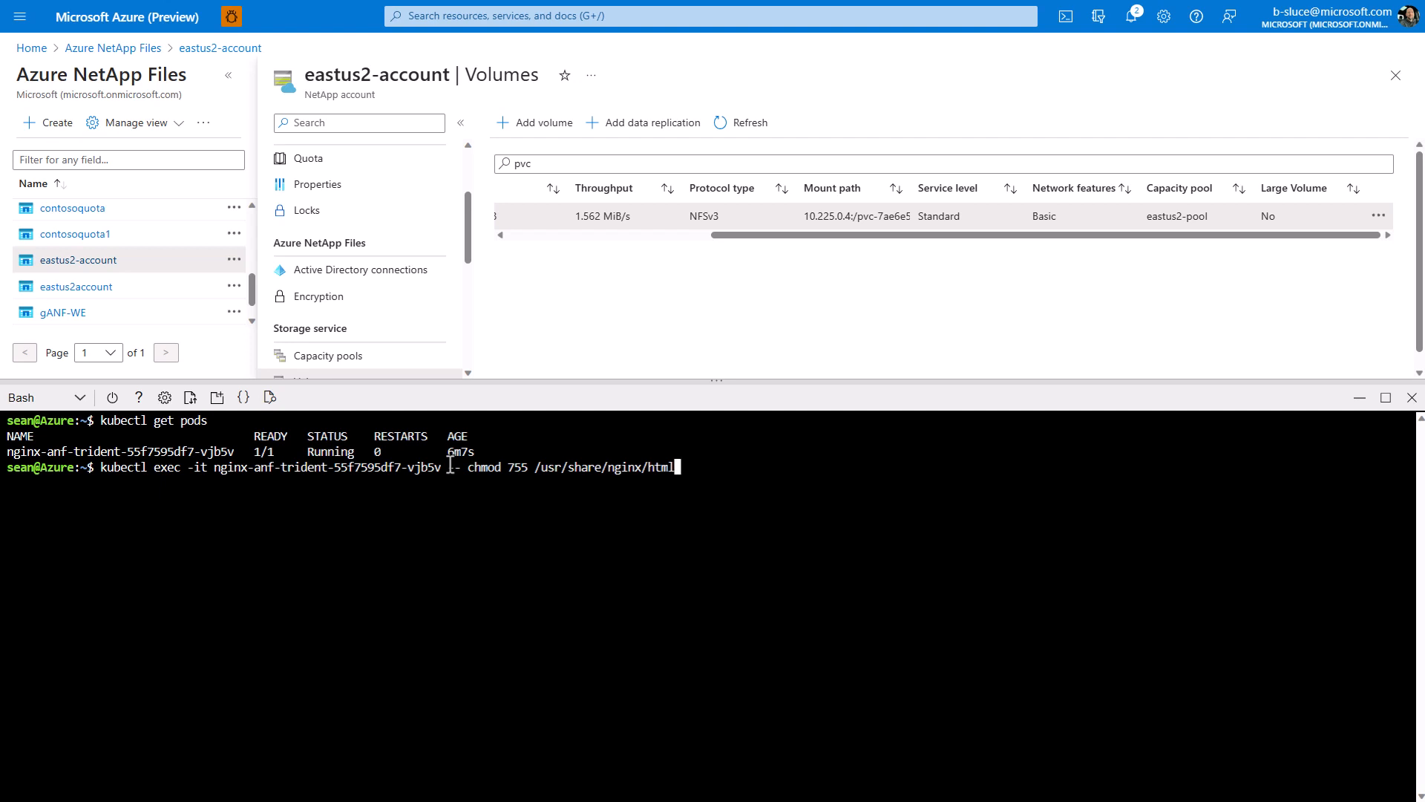
key("Return")
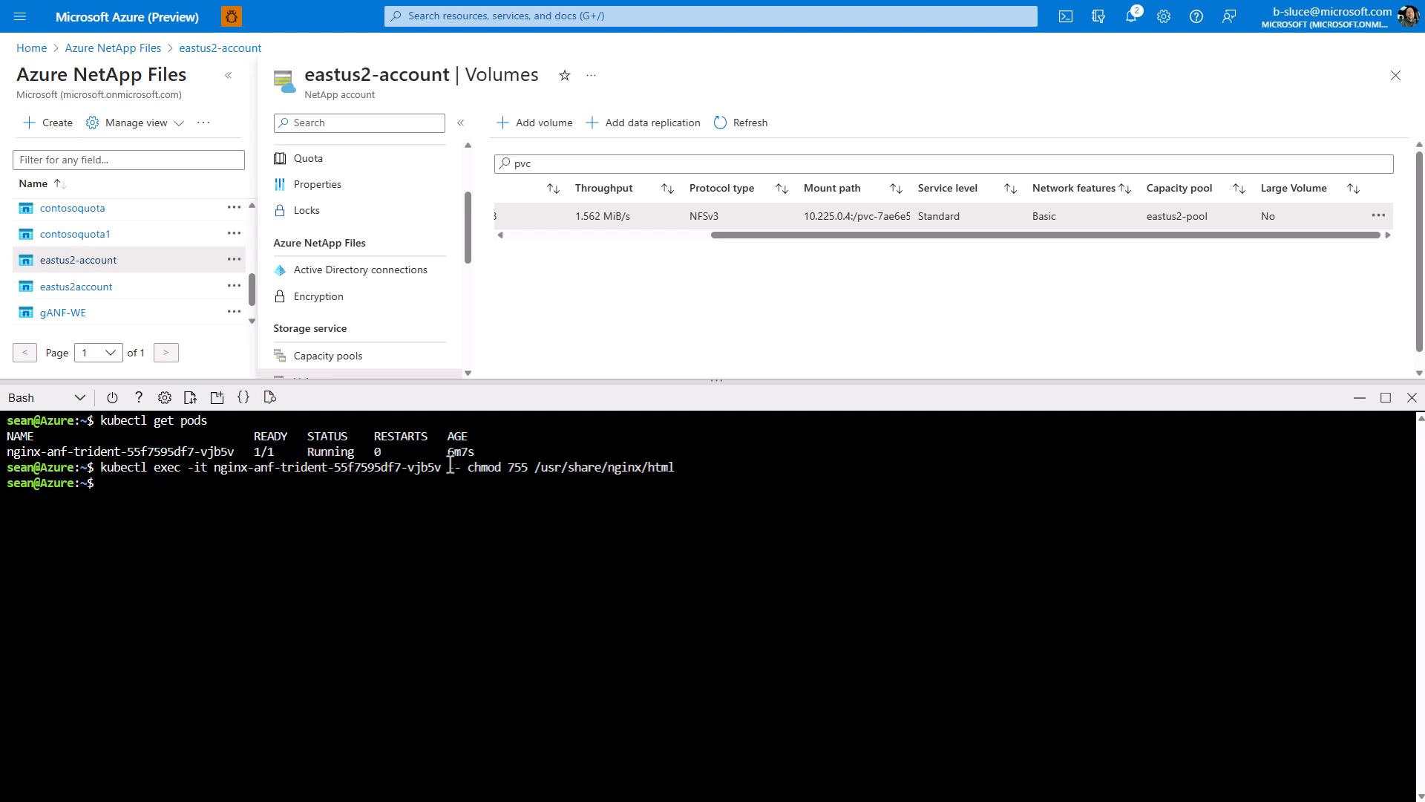
type("vi index.html")
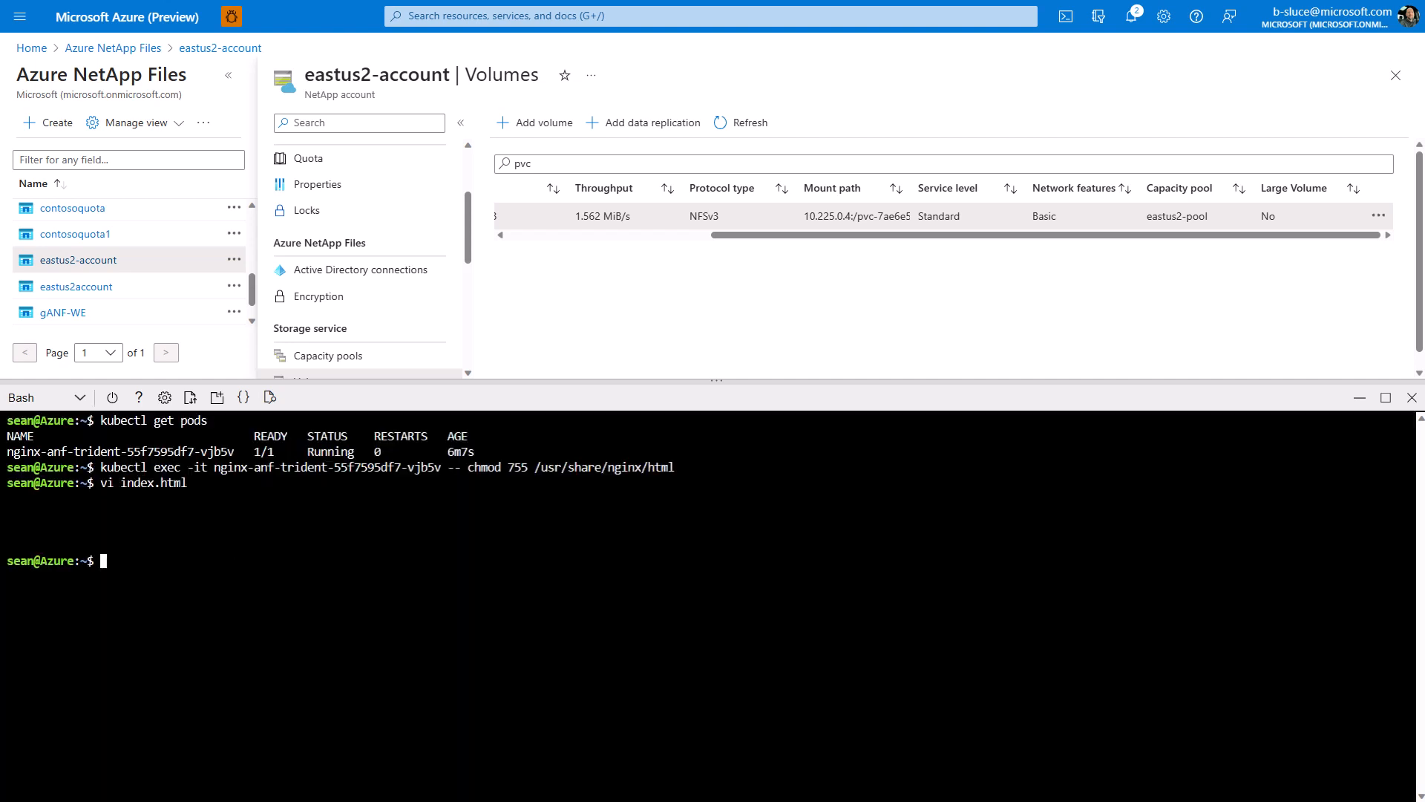
- Copy index.html into pod nginx-anf-trident-55f7595df7-vjb5v at /usr/share/nginx/html/ with kubectl cp
type("kubectl")
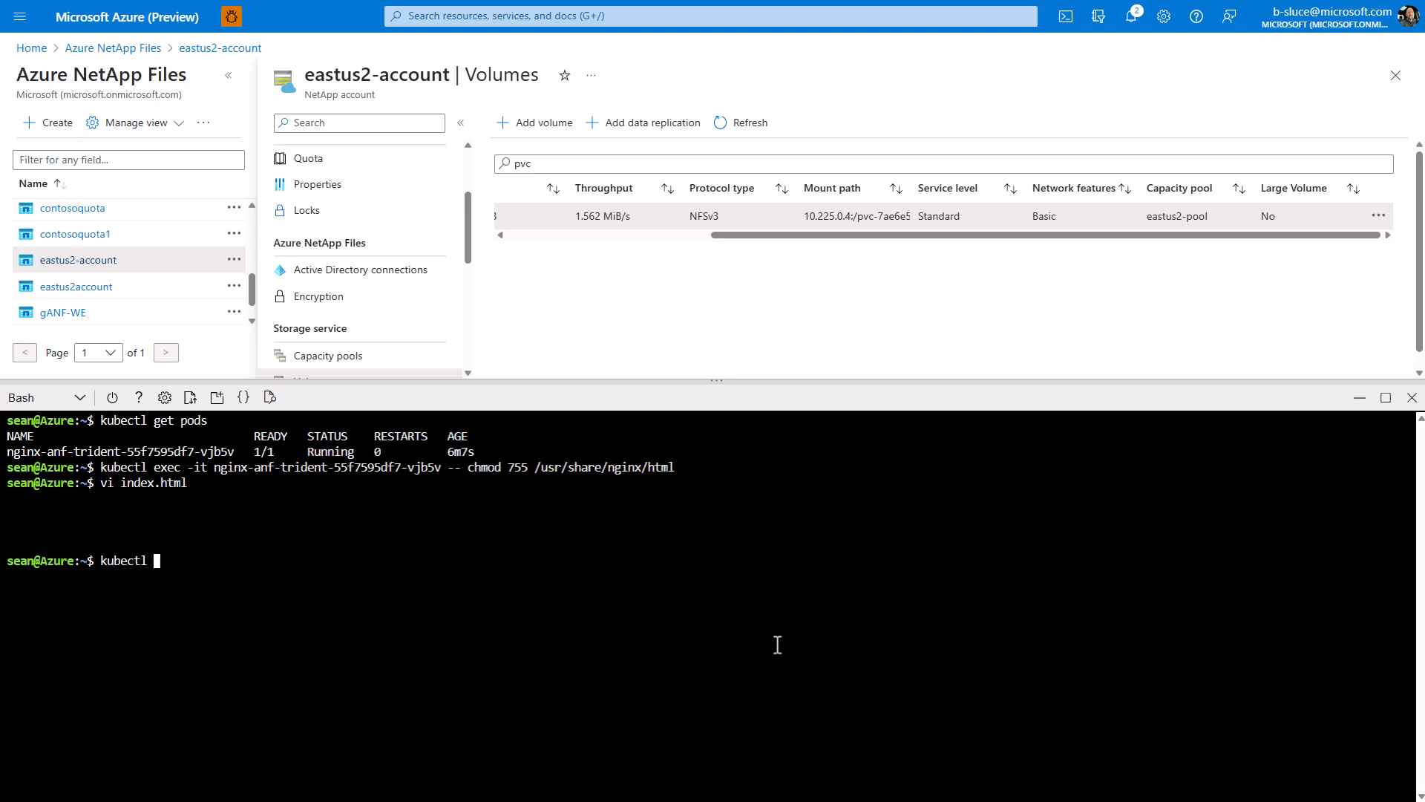
type("cp ./index.html")
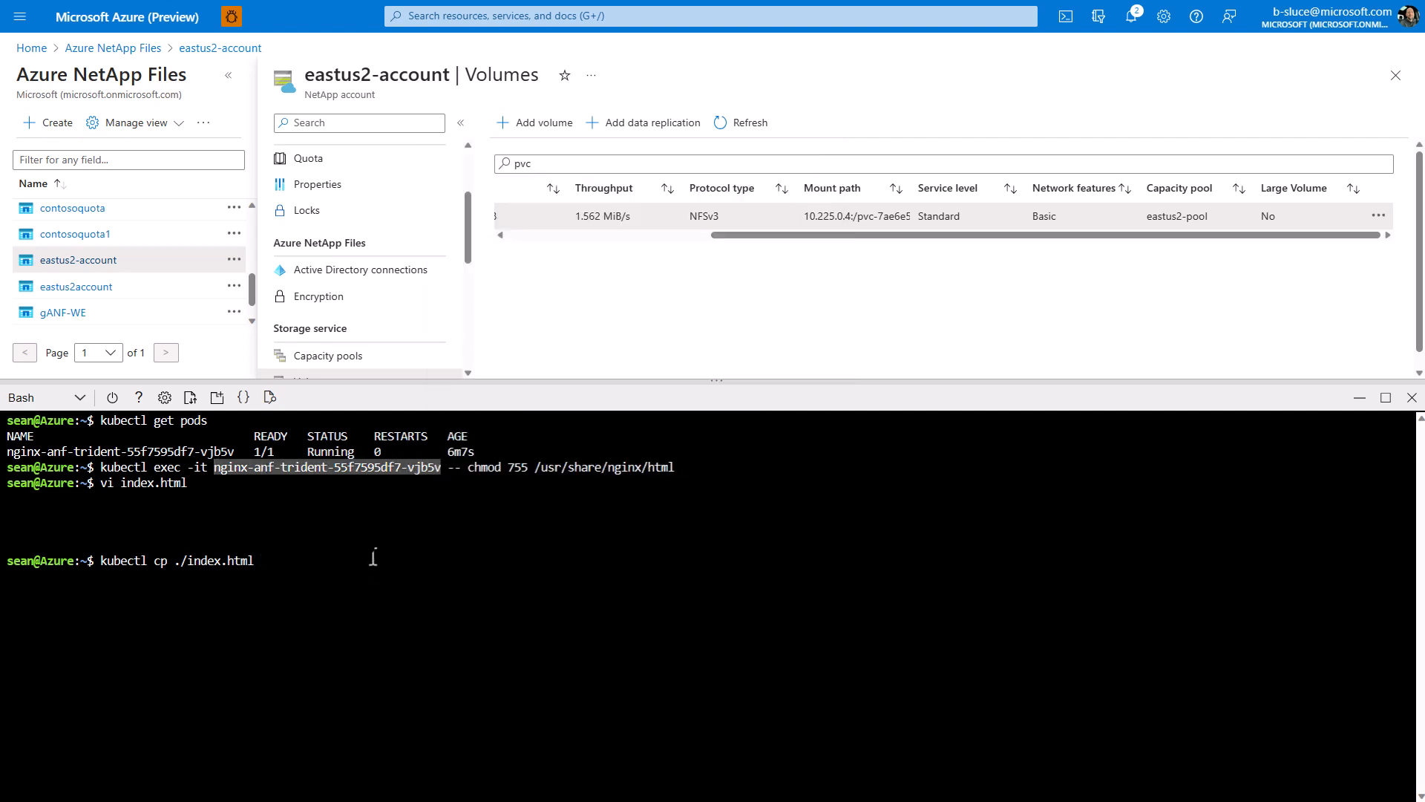
type("nginx-anf-trident-55f7595df7-vjb5v")
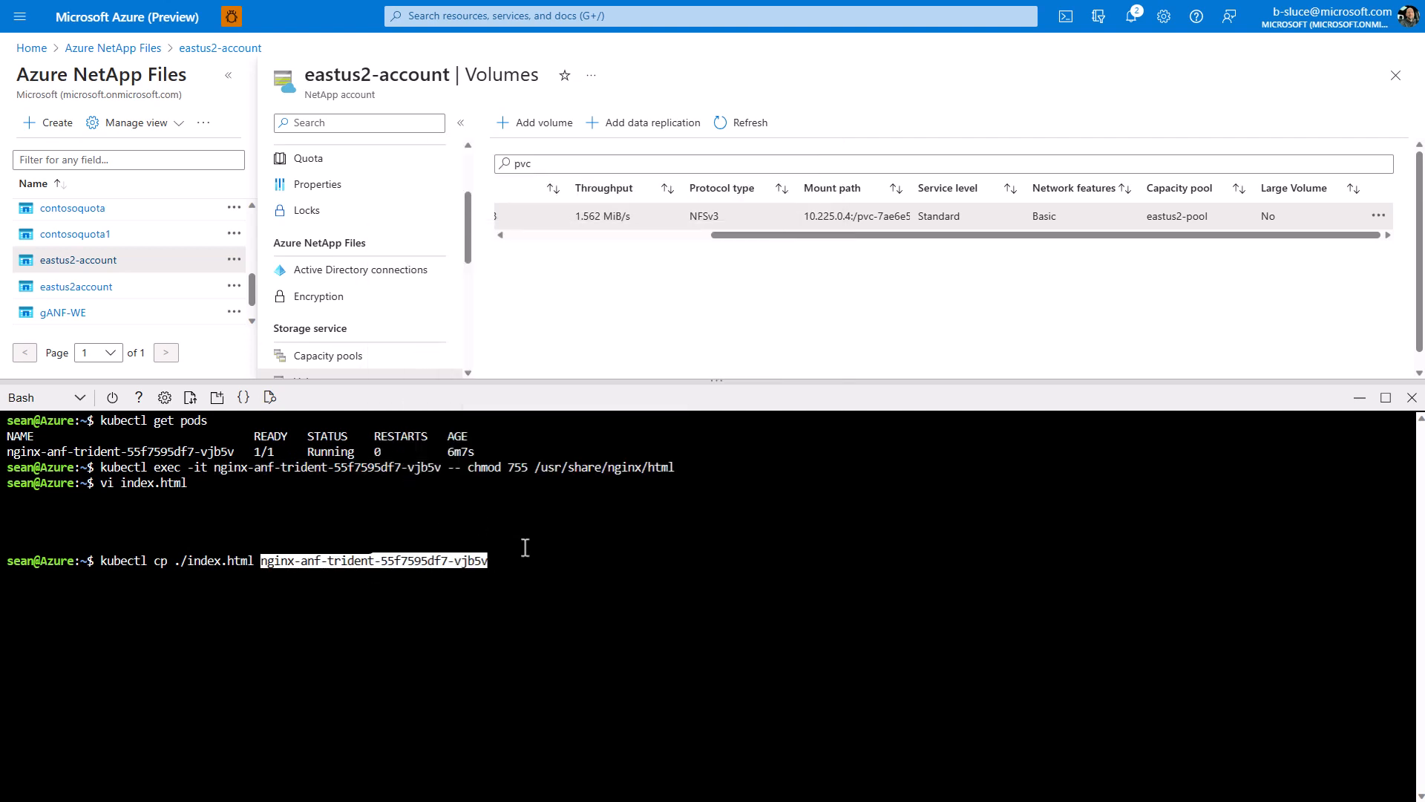
type(":/usr/s")
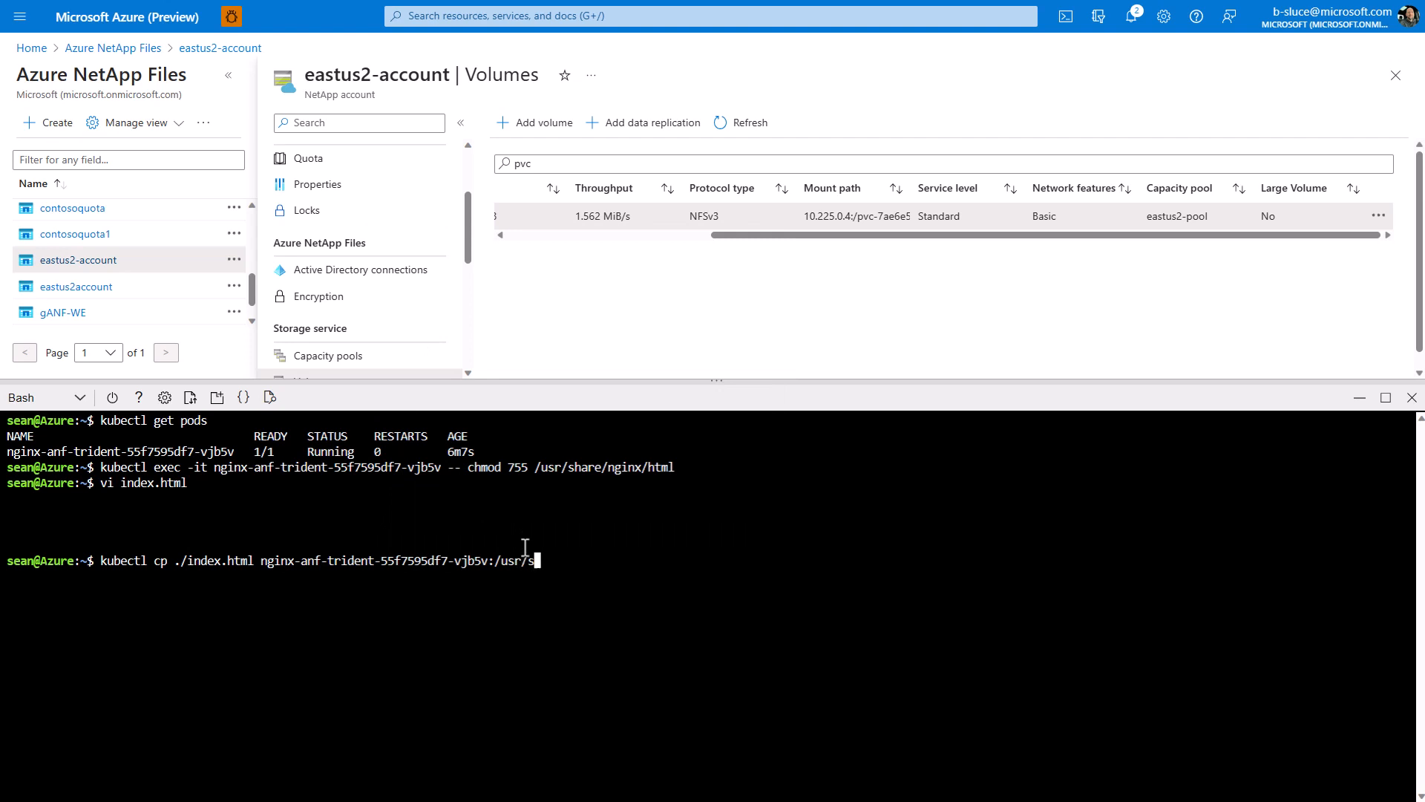
key("Return")
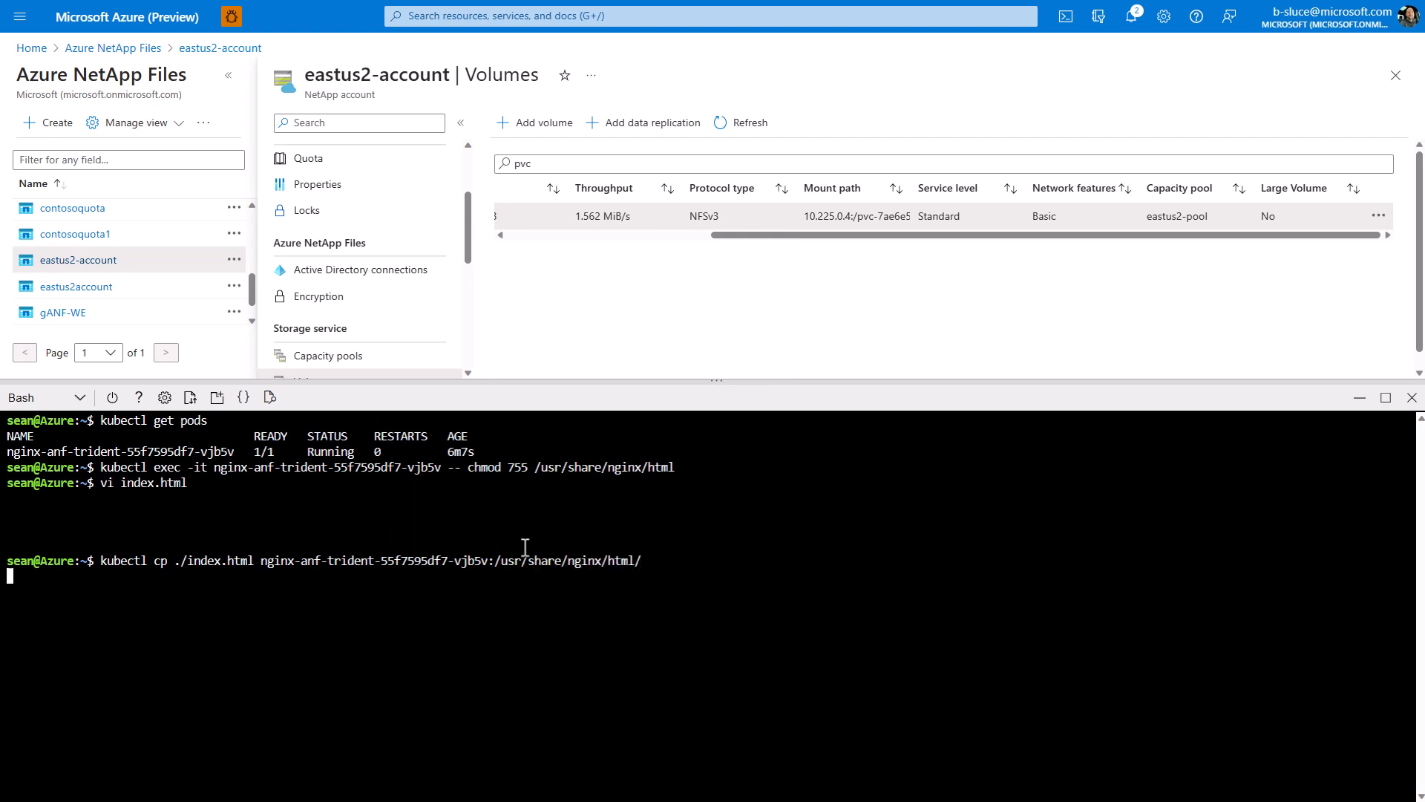
type("clea")
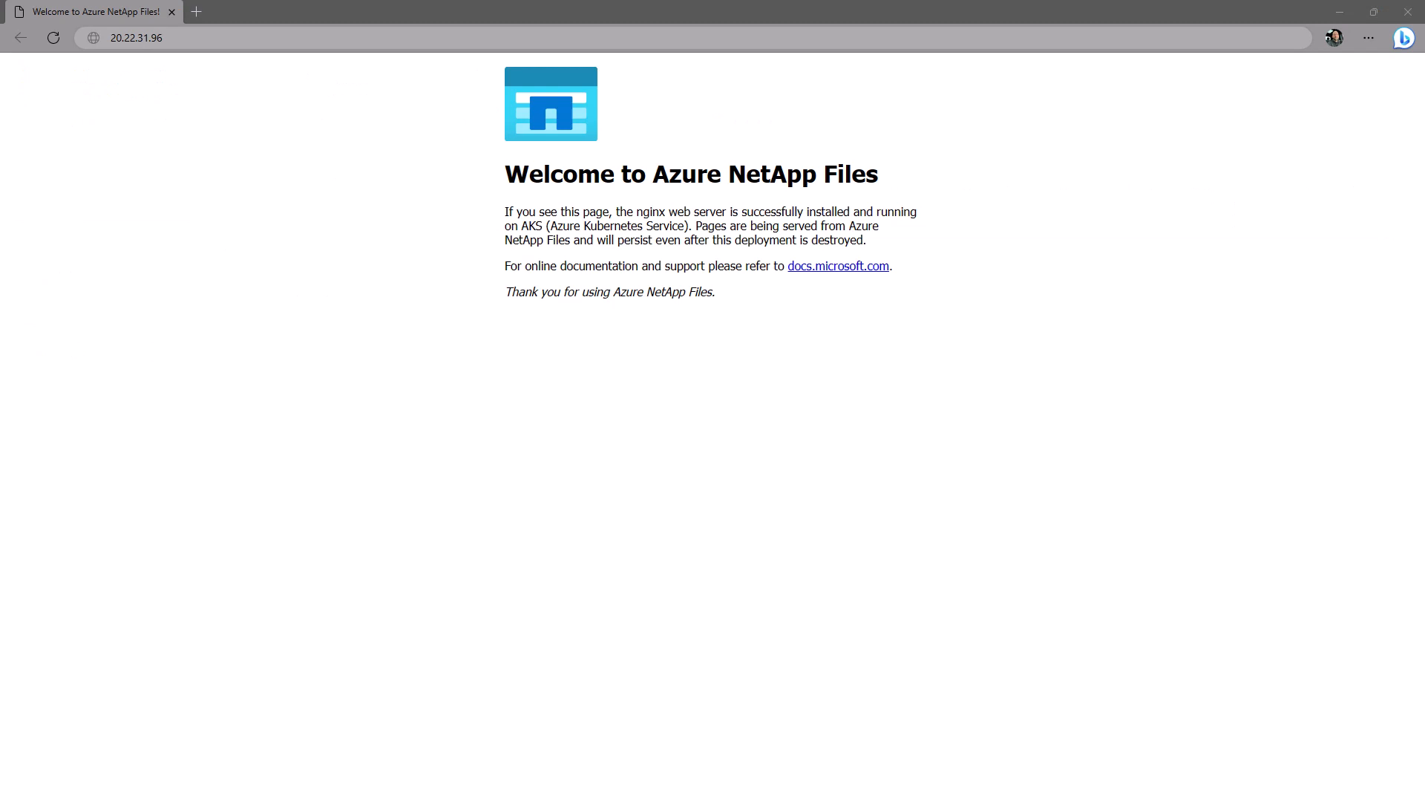
mouse_move(365, 73)
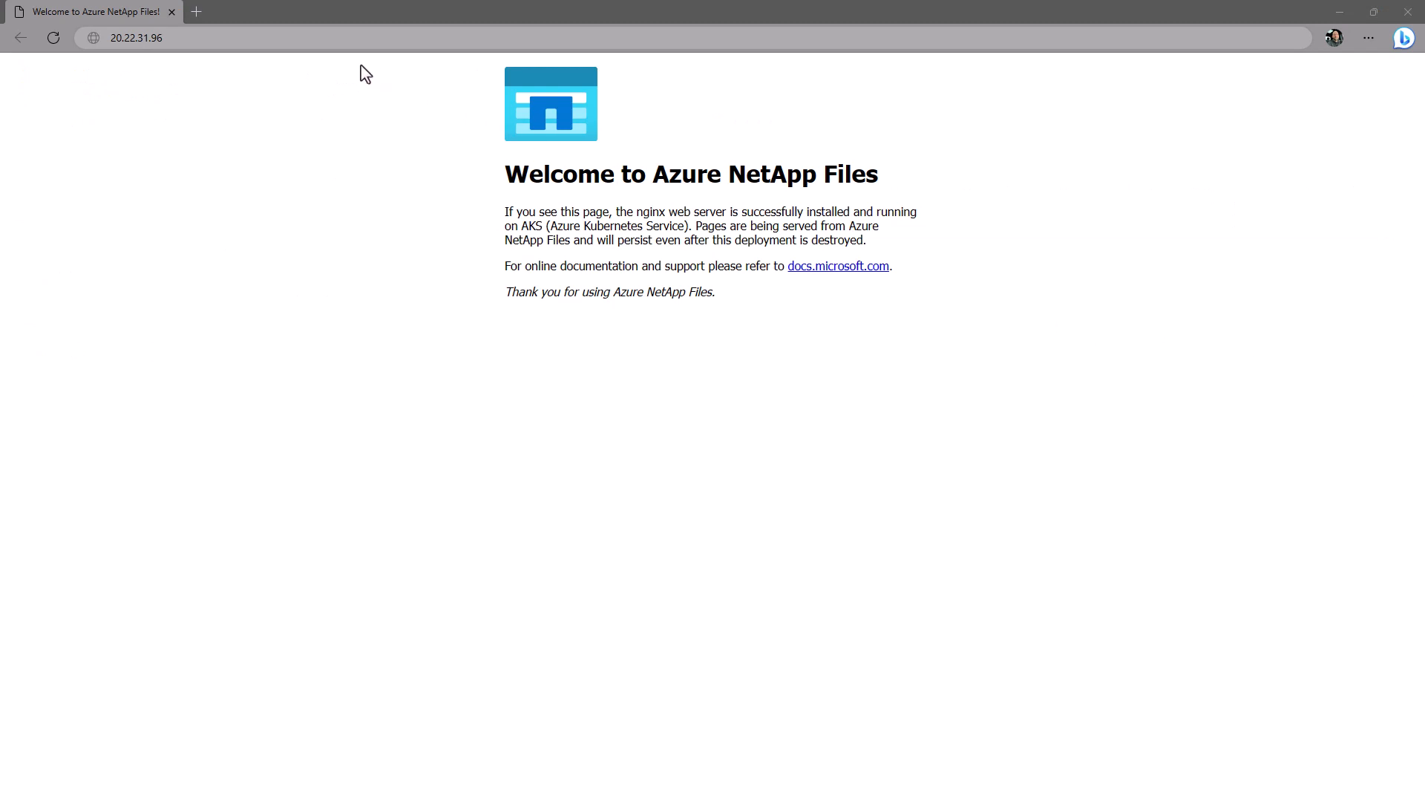
- Browse to 20.22.31.96 in Edge and verify the Welcome to Azure NetApp Files page
left_click(137, 37)
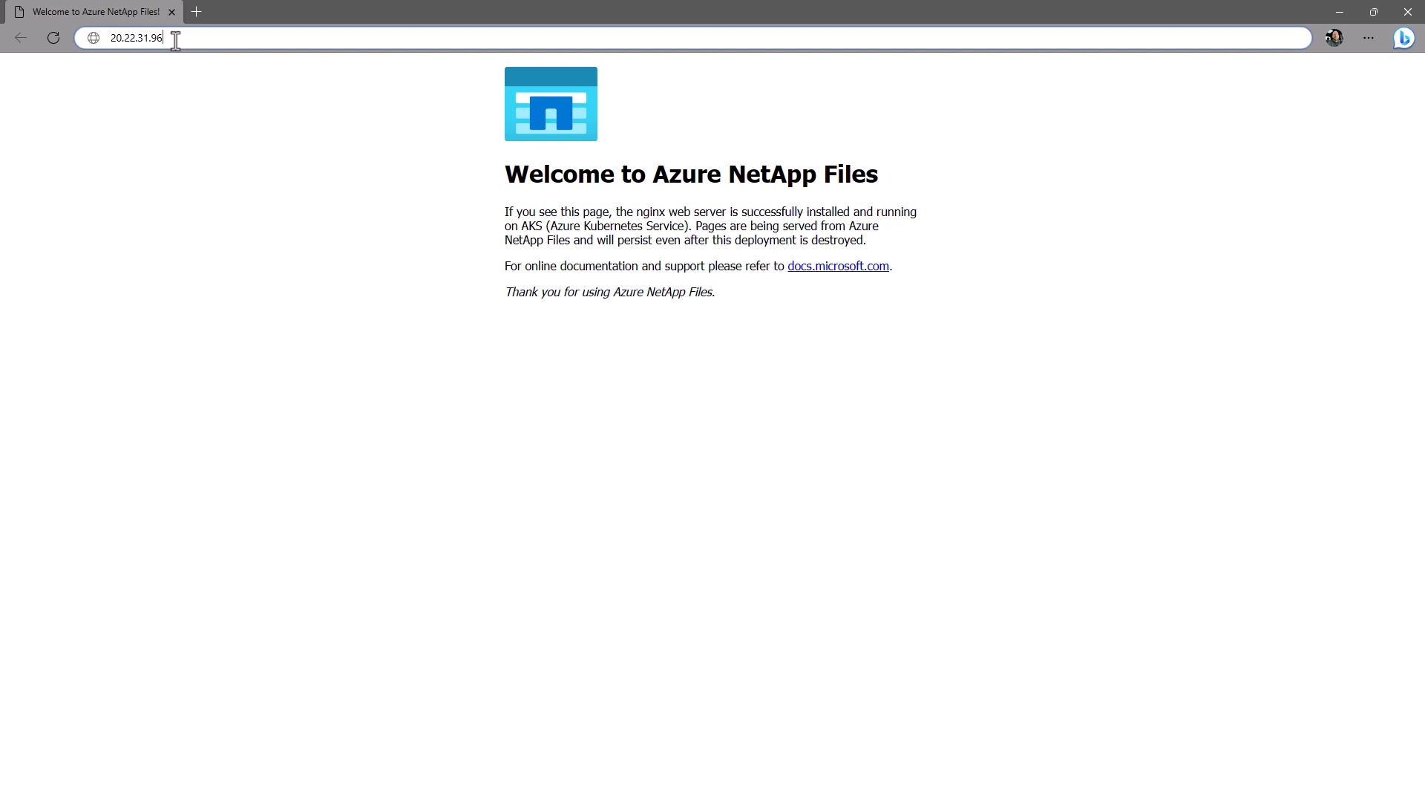
mouse_move(229, 72)
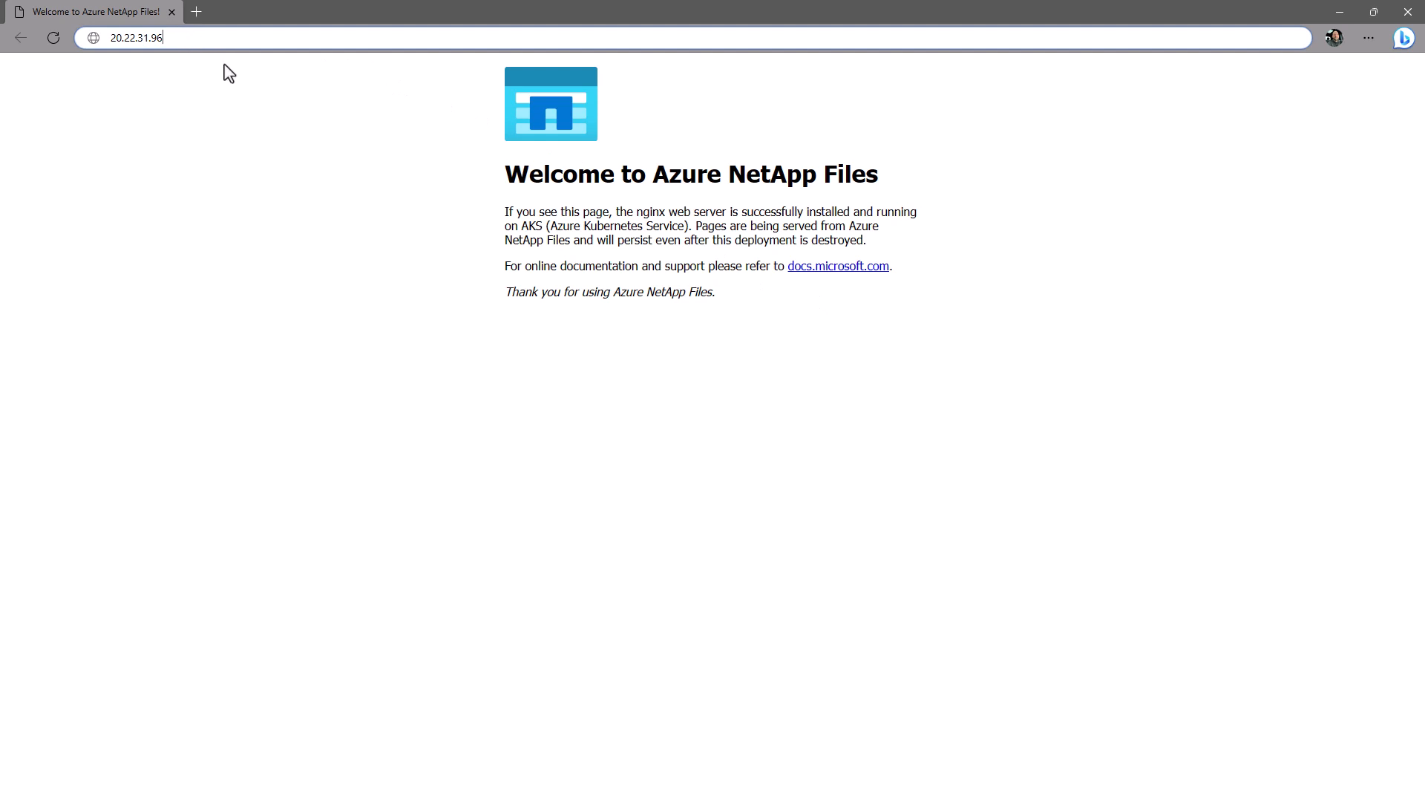
mouse_move(1391, 462)
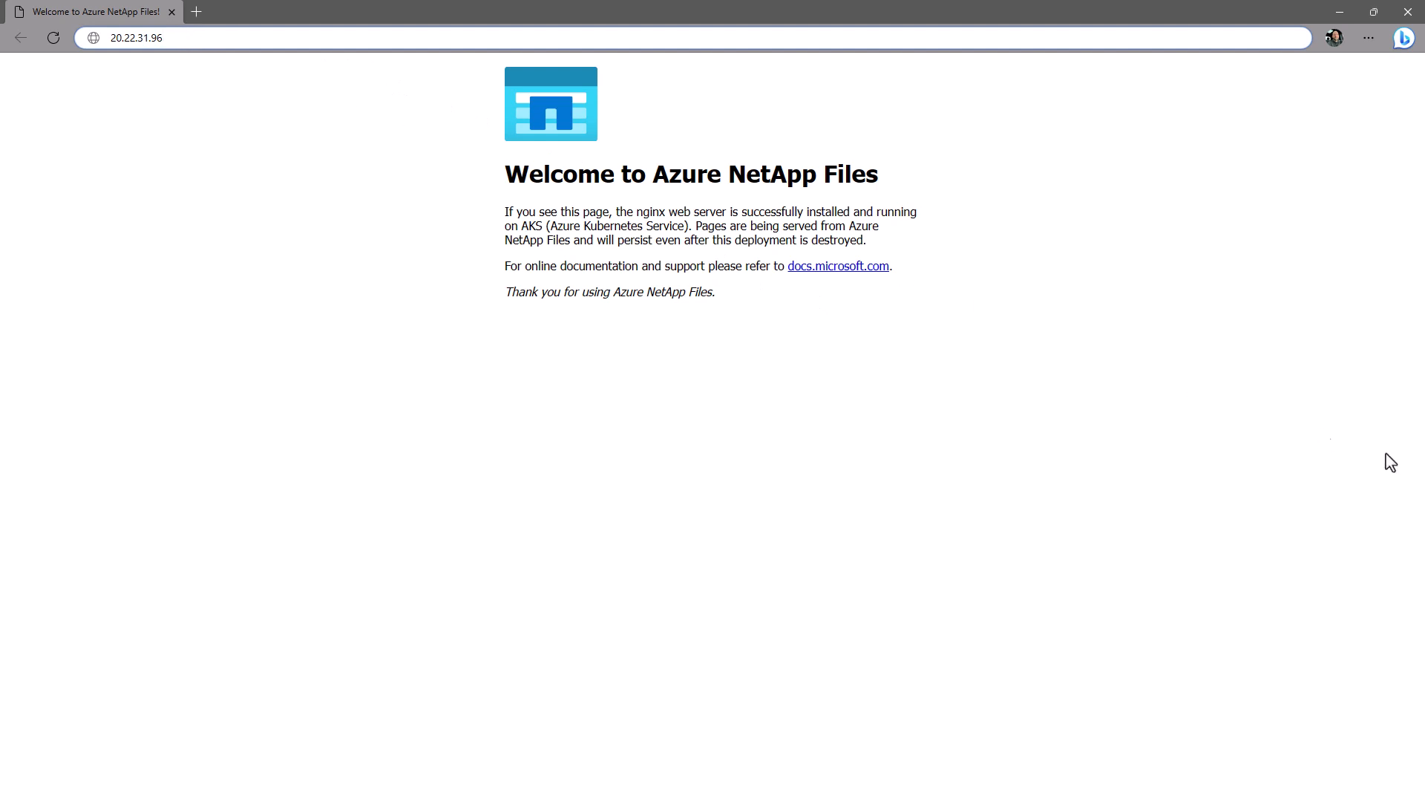